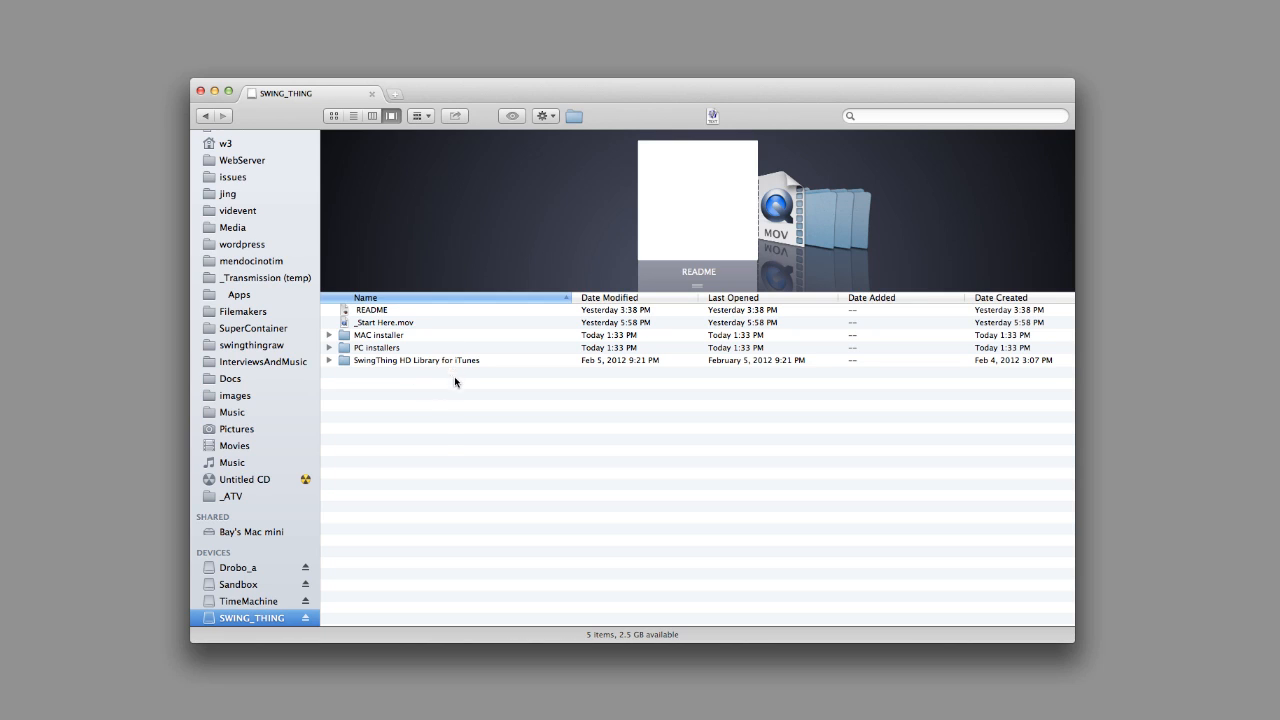
mouse_move(443, 443)
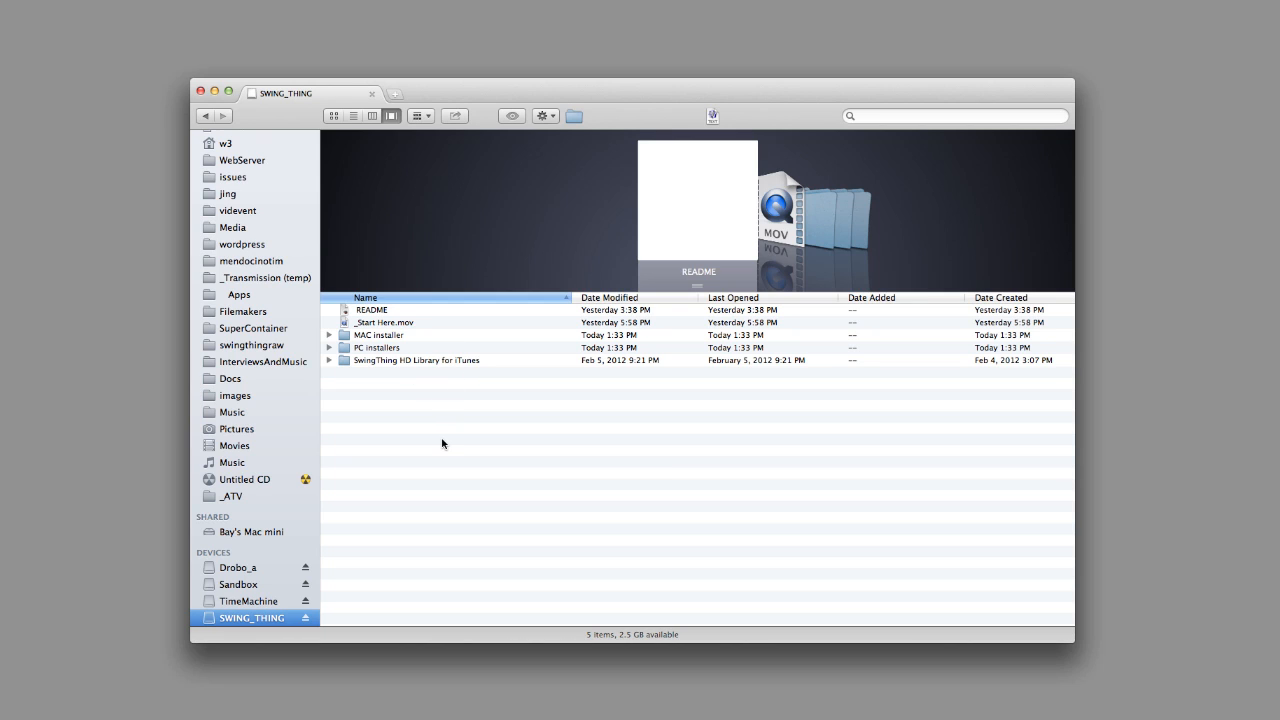
mouse_move(368, 326)
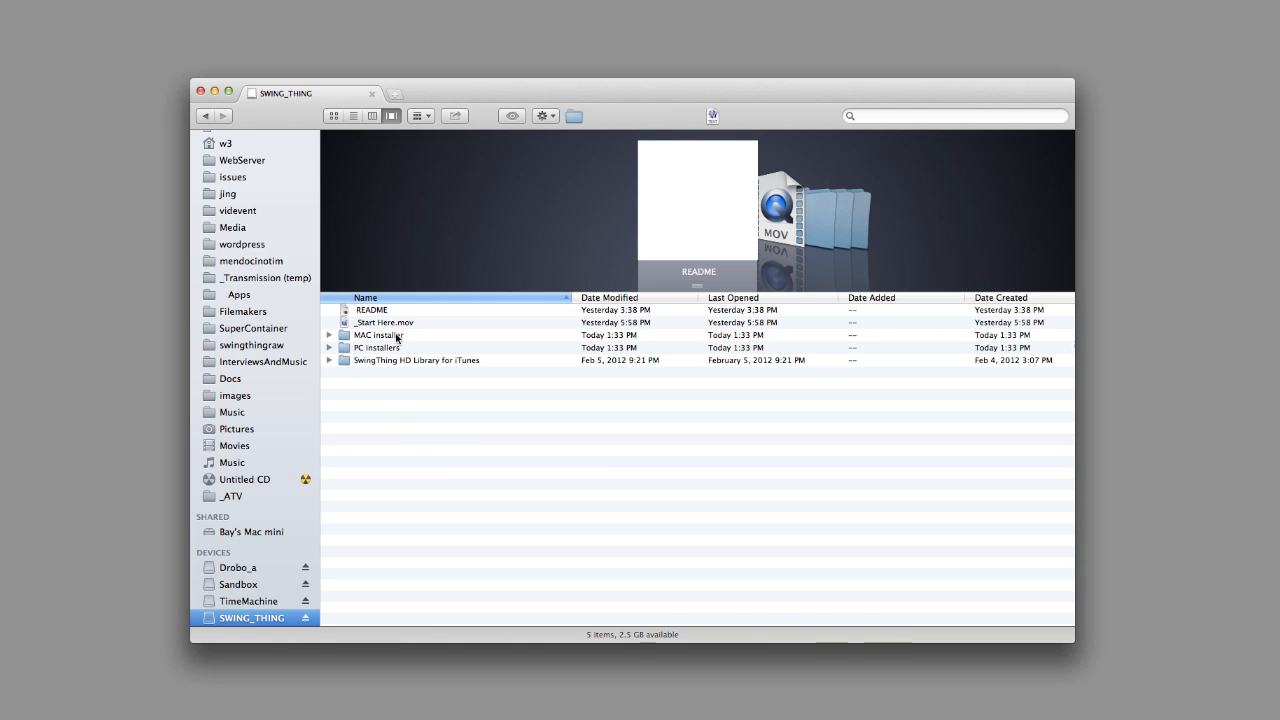
mouse_move(380, 352)
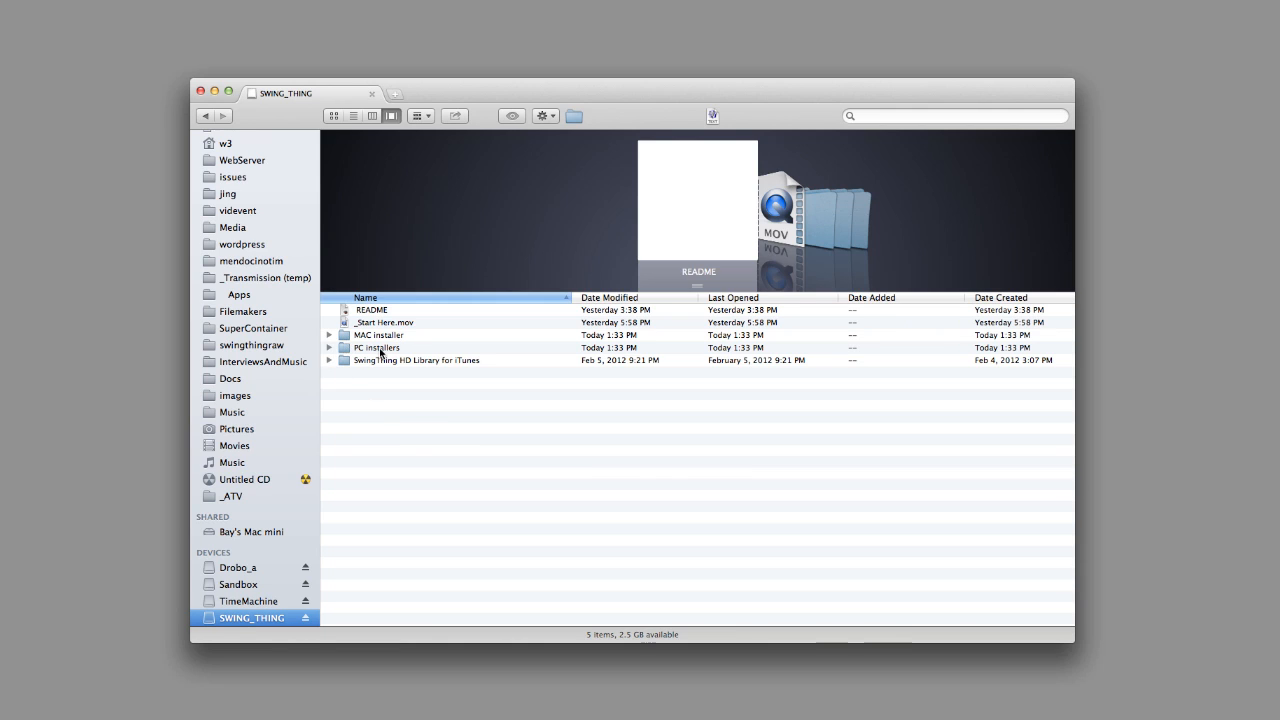
mouse_move(345, 362)
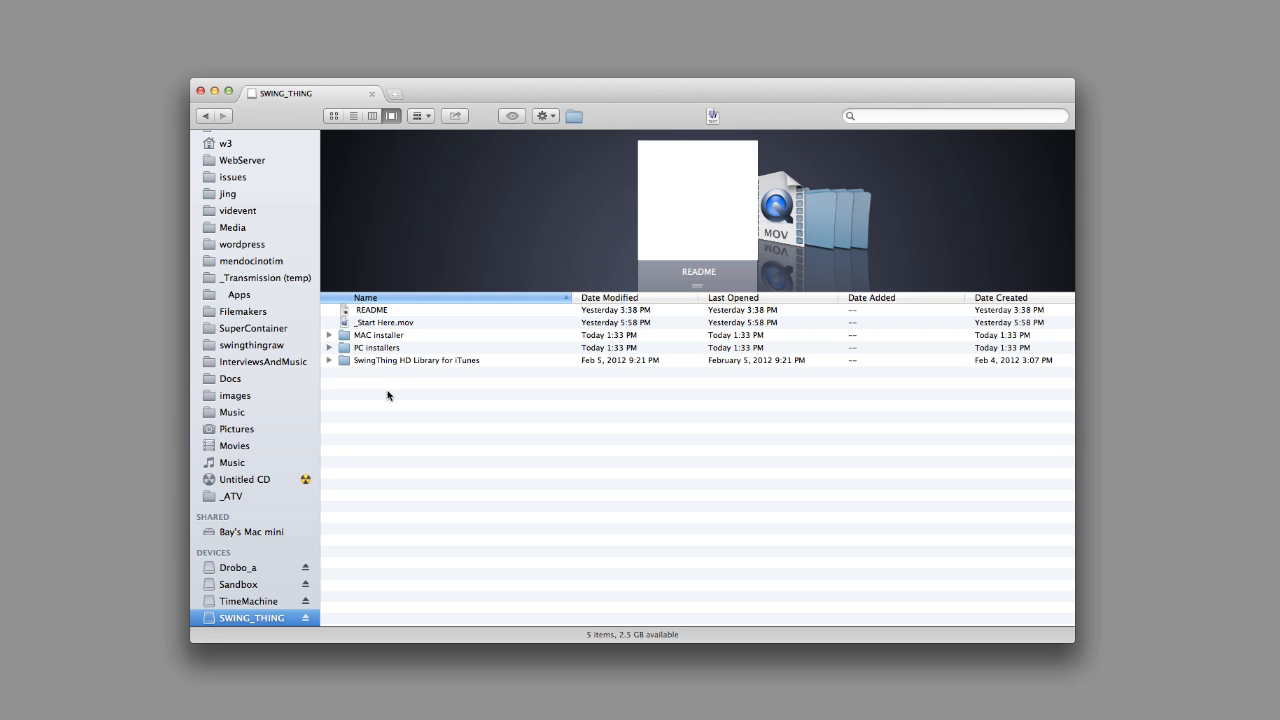
mouse_move(308, 344)
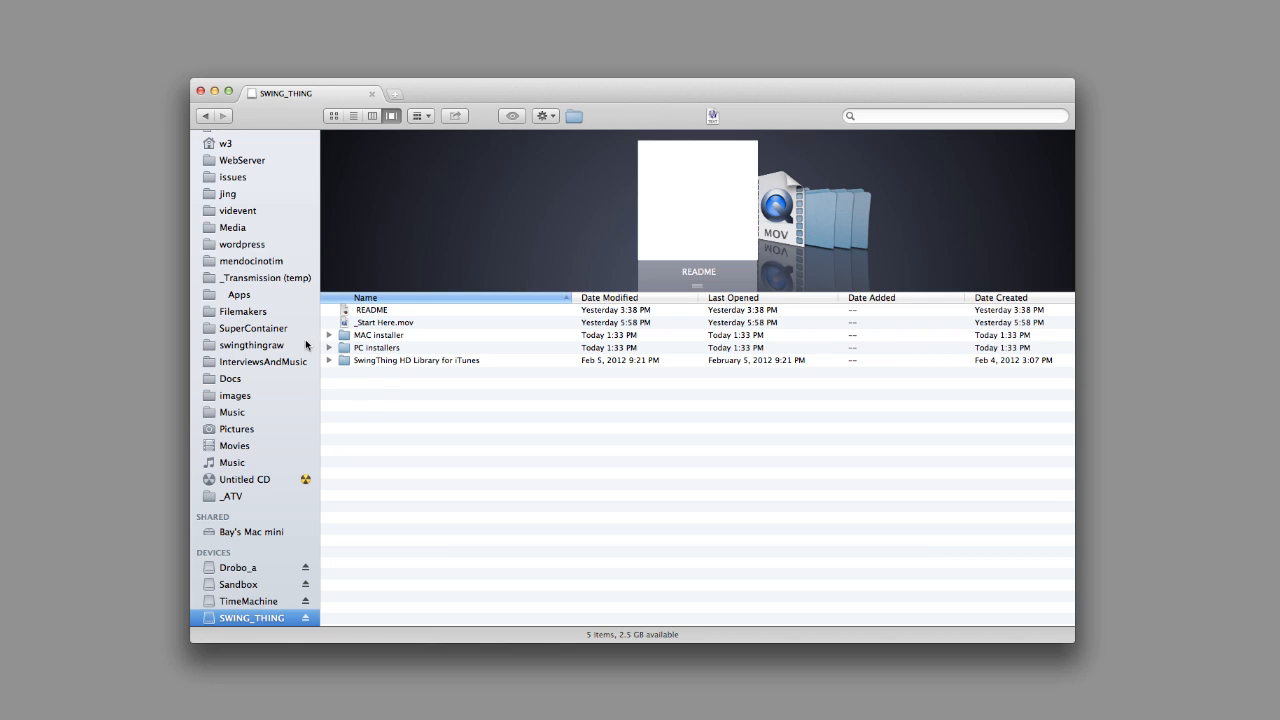
mouse_move(330, 338)
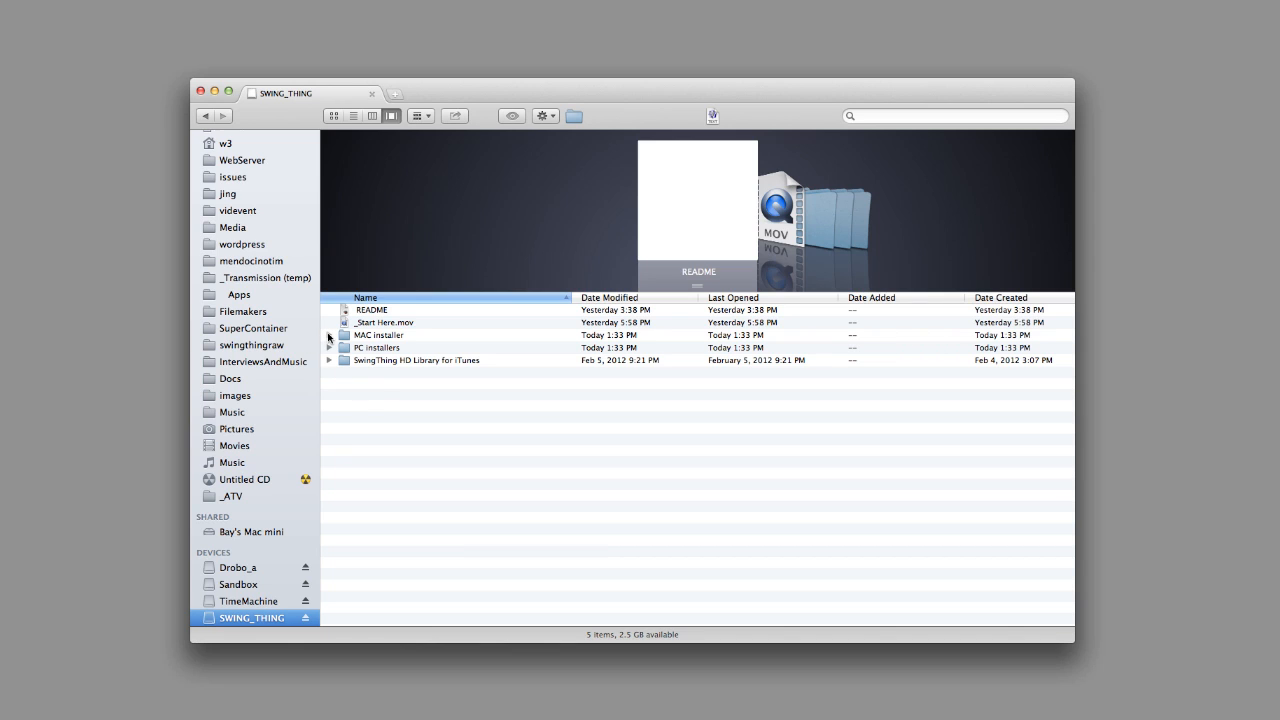
Step: Expand the MAC installer folder, open the SEARCHnPLAY .dmg, and accept its license
left_click(330, 335)
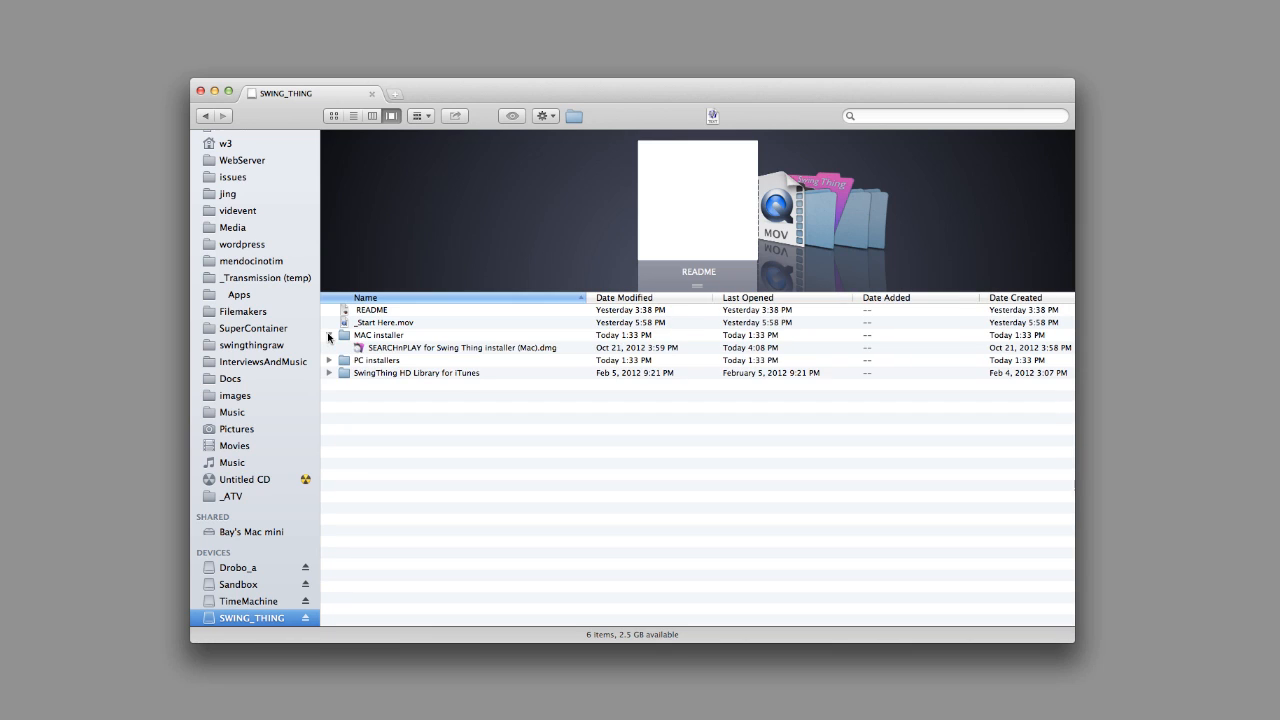
left_click(329, 335)
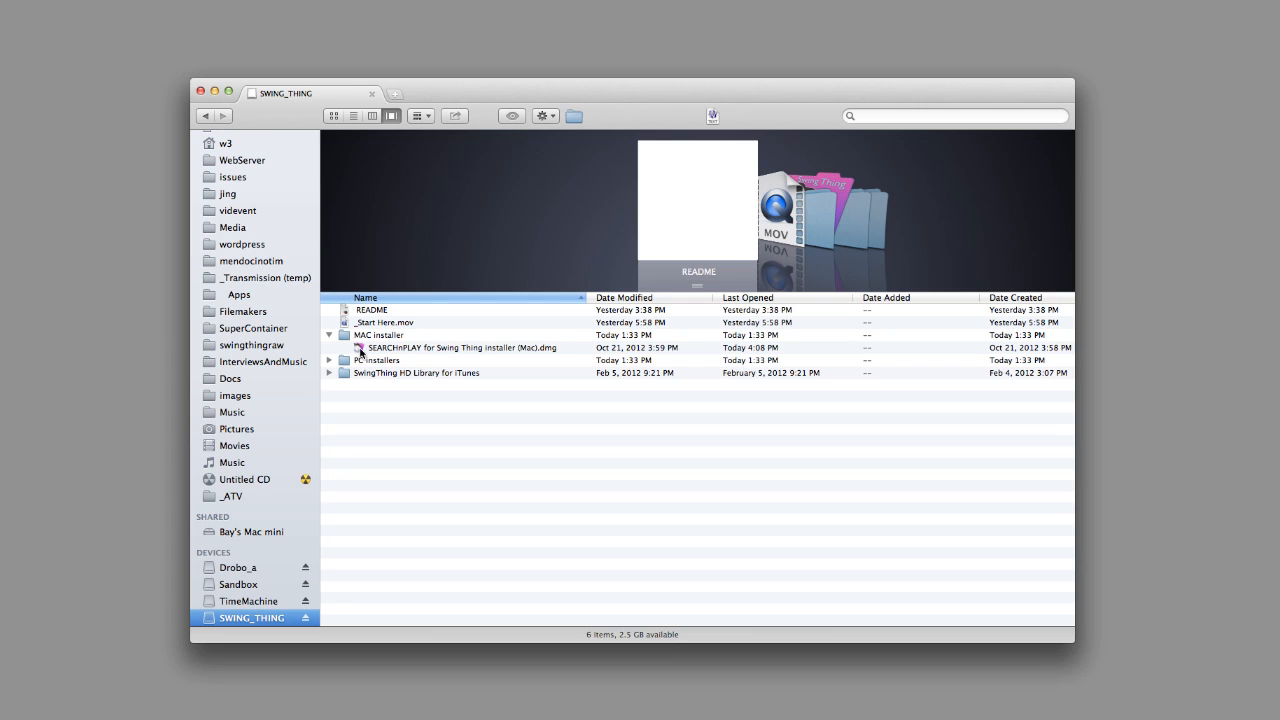
left_click(460, 347)
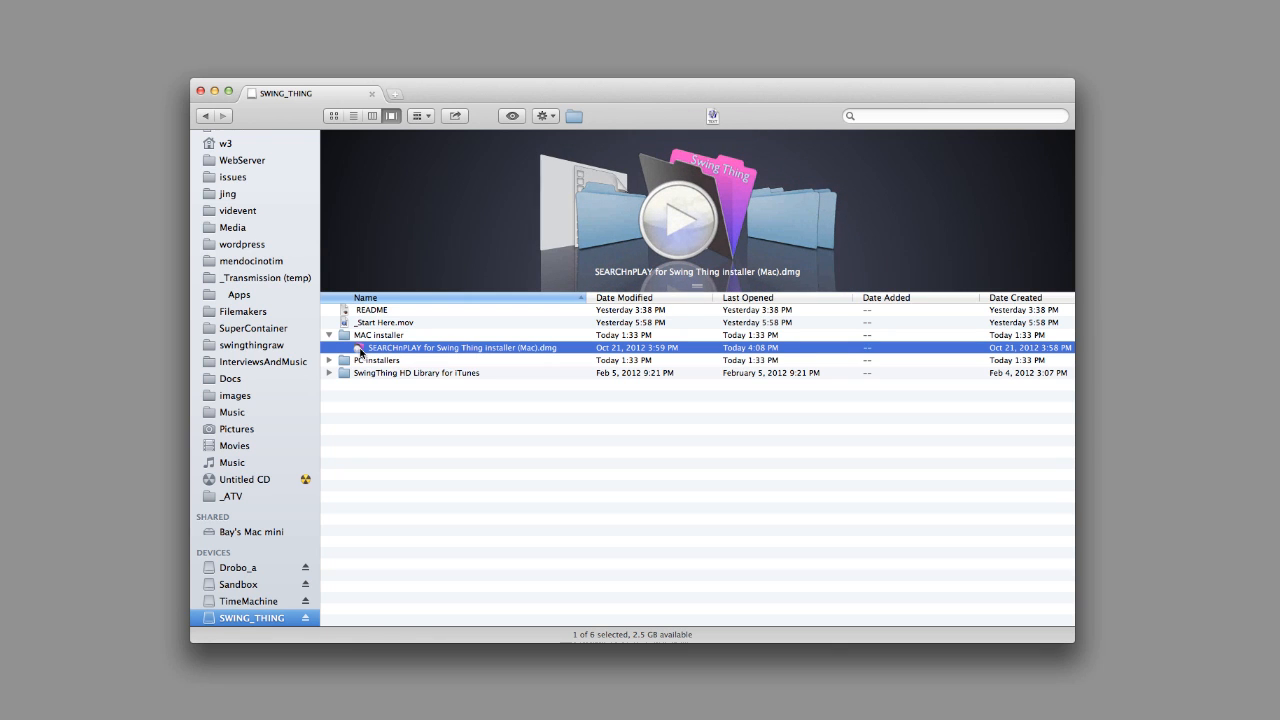
double_click(463, 347)
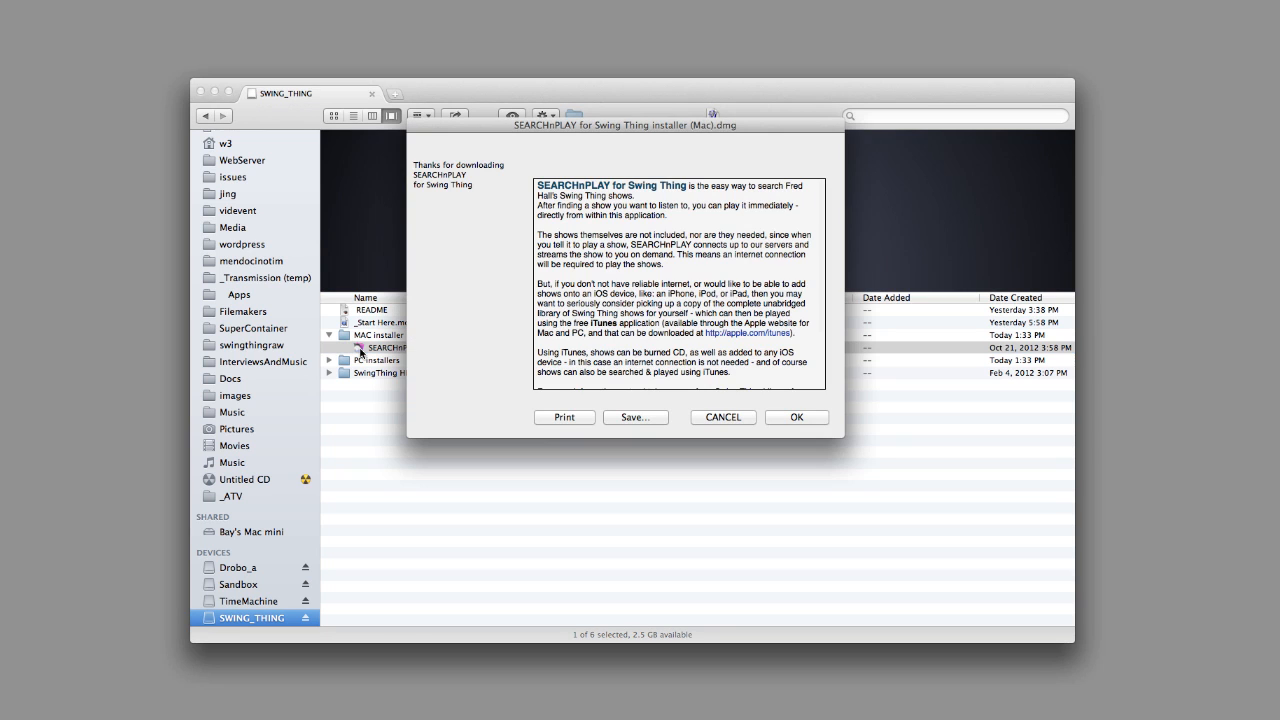
mouse_move(479, 293)
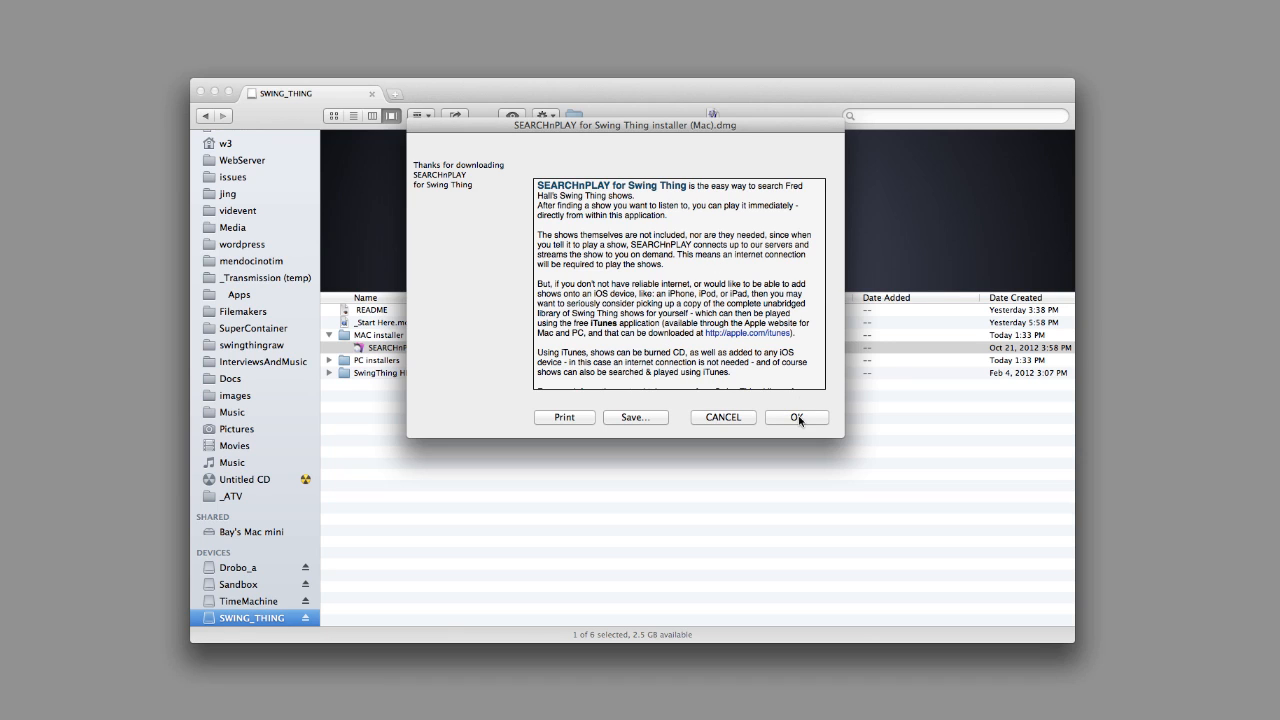
left_click(796, 417)
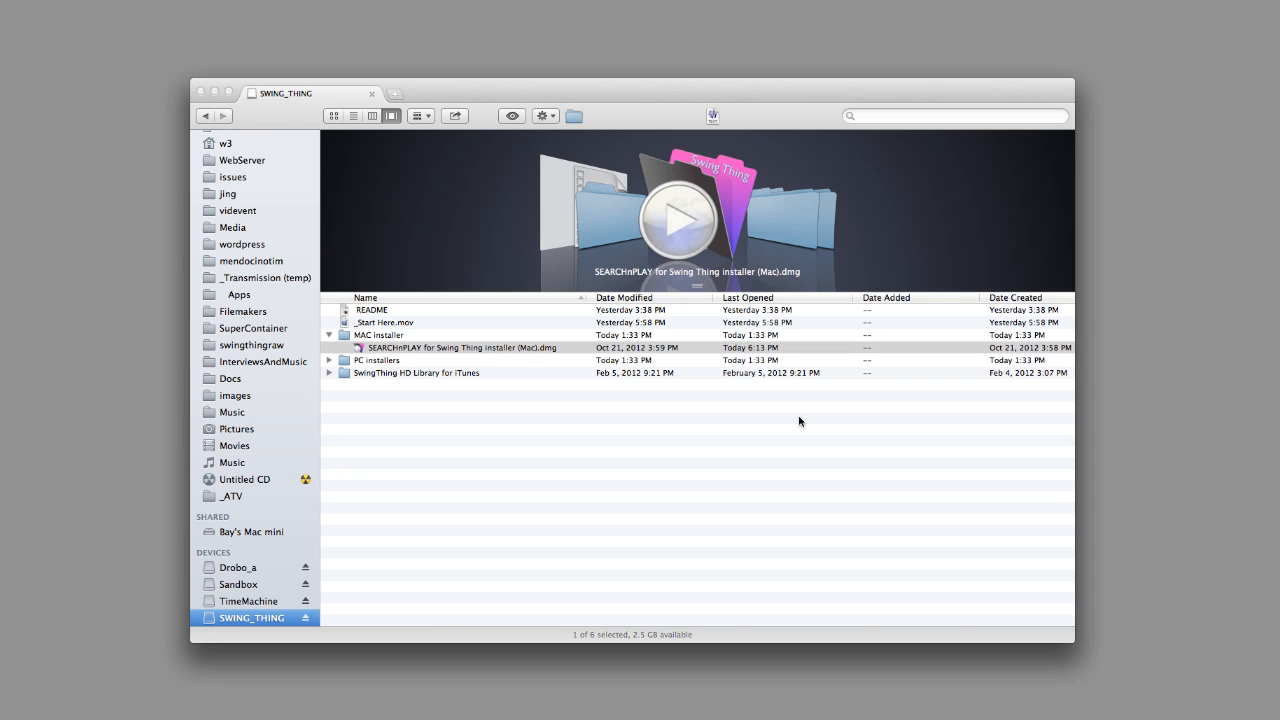
Step: Open the mounted SEARCHnPLAY Install DMG, select the SEARCHnPLAY app, then close the installer window
double_click(458, 347)
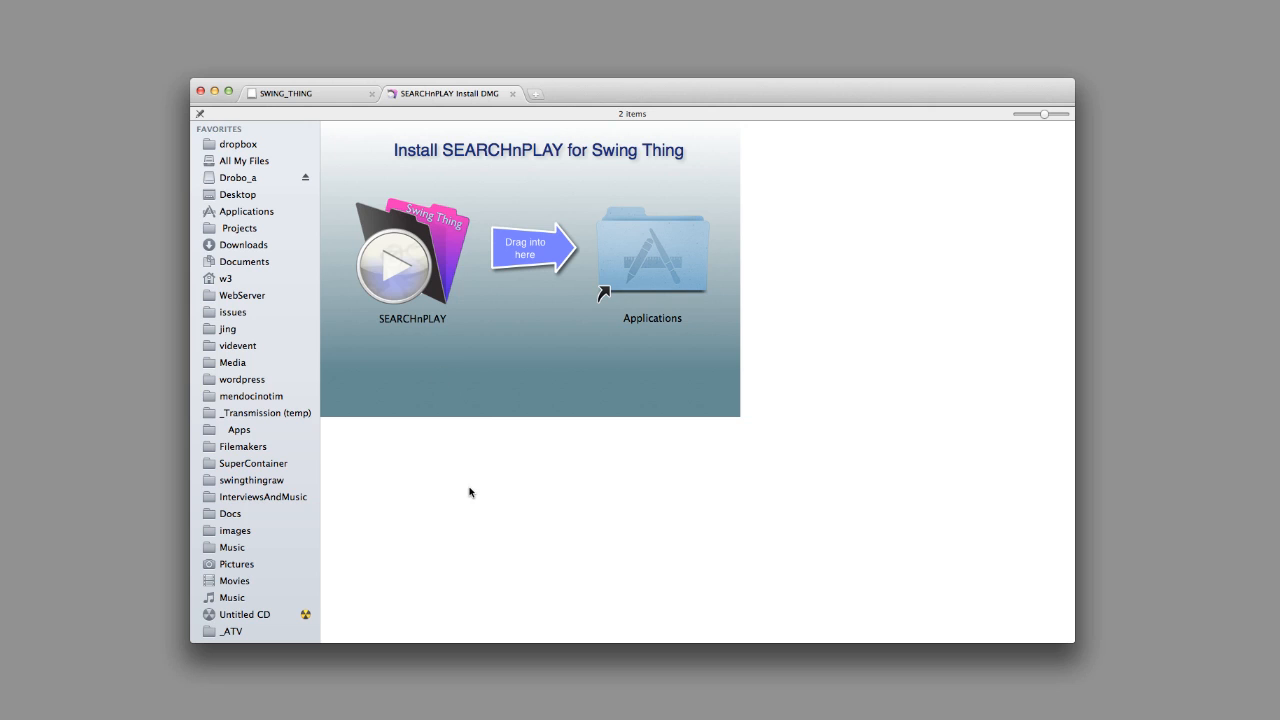
mouse_move(440, 346)
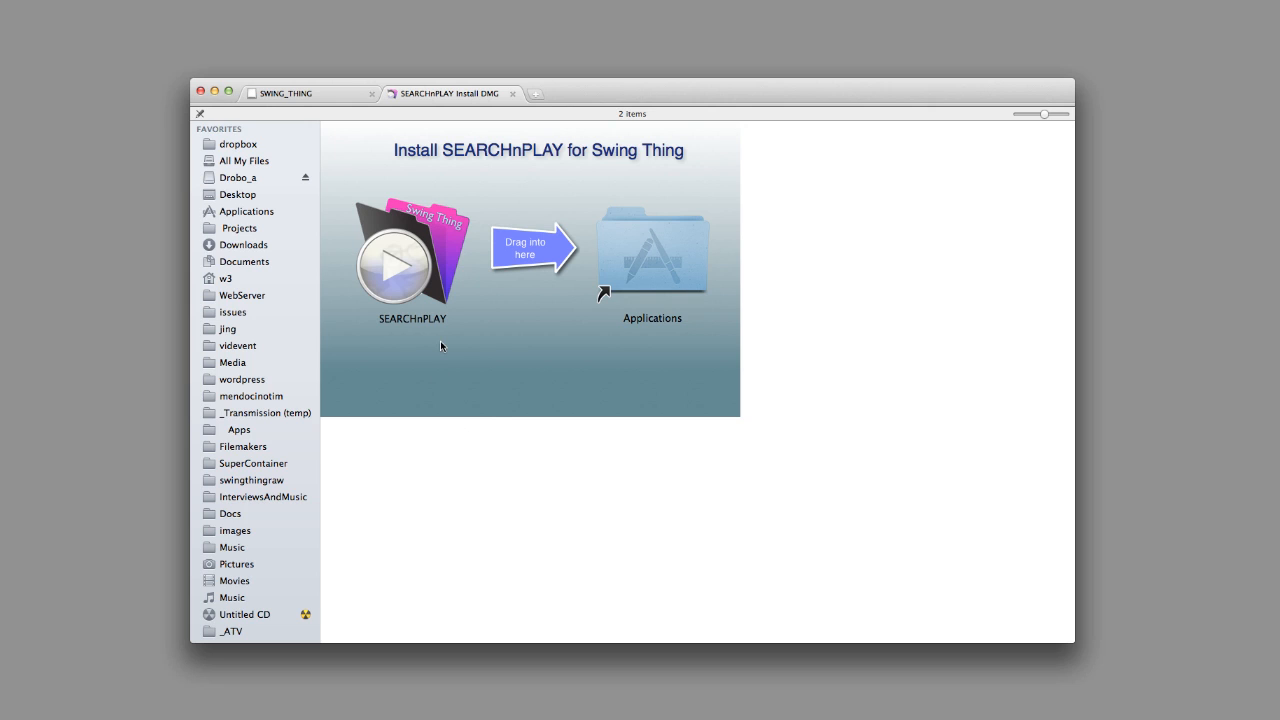
mouse_move(423, 258)
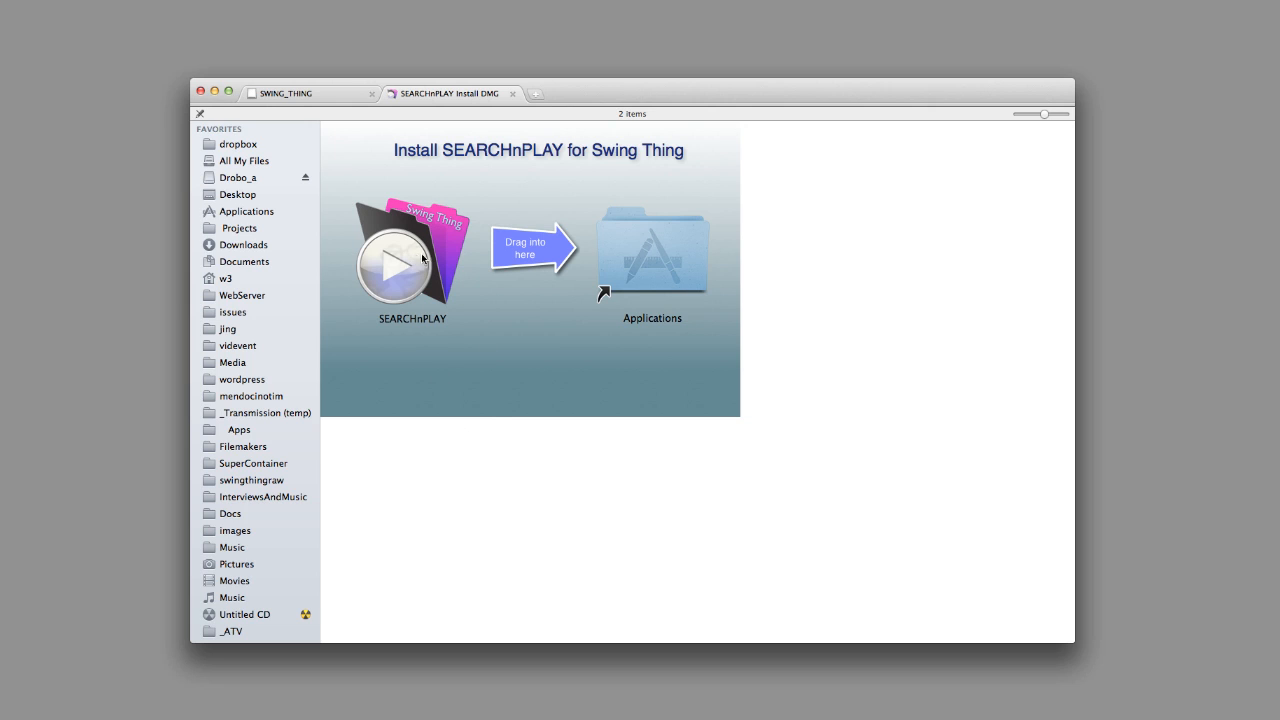
left_click(412, 250)
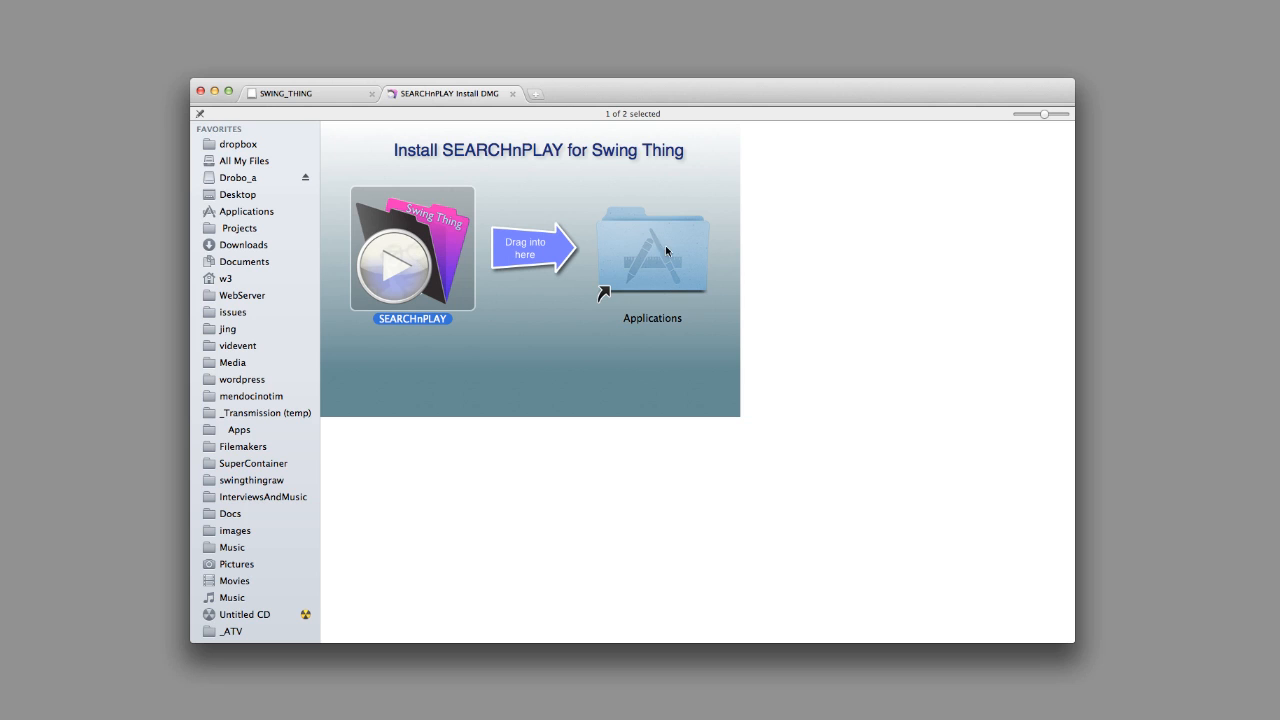
mouse_move(647, 258)
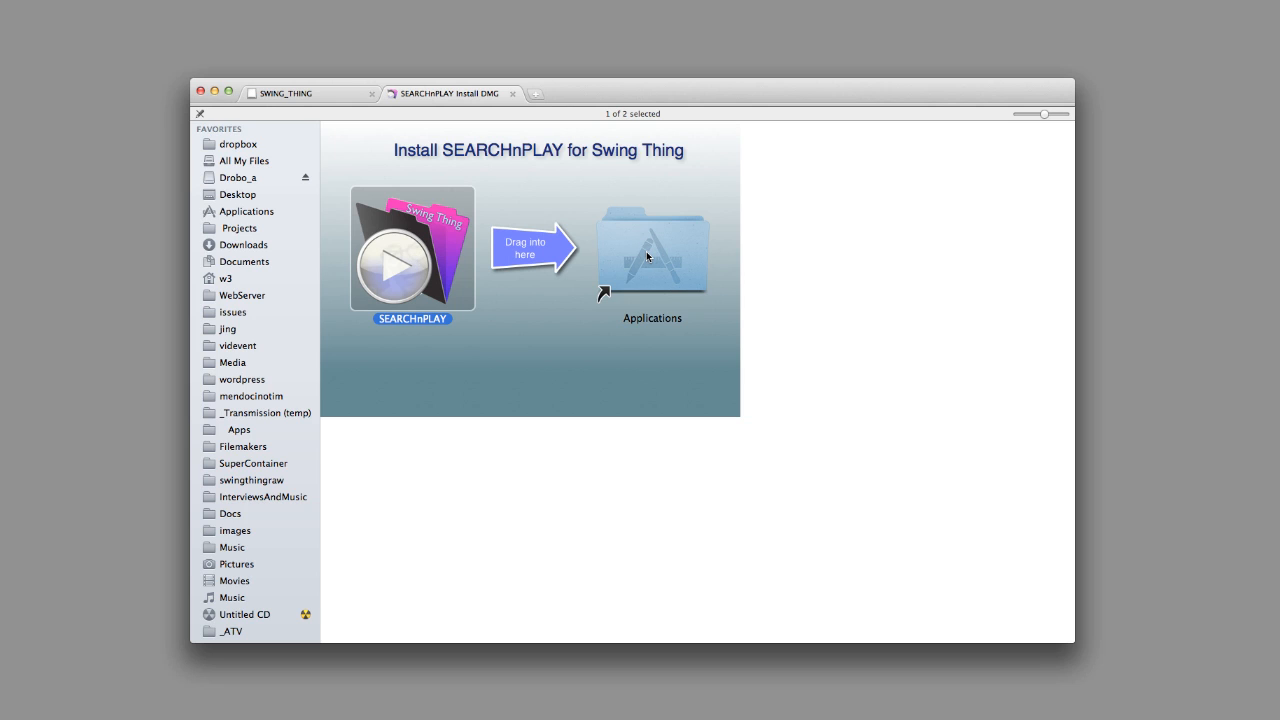
mouse_move(548, 170)
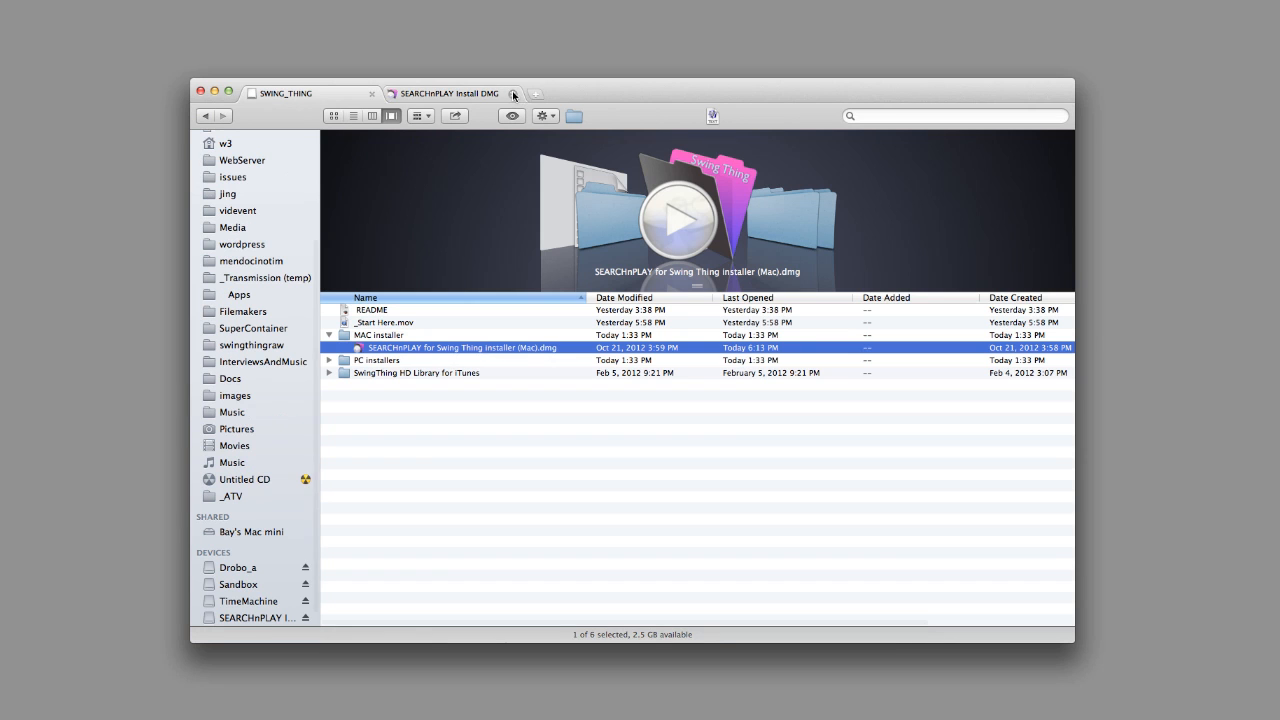
left_click(513, 94)
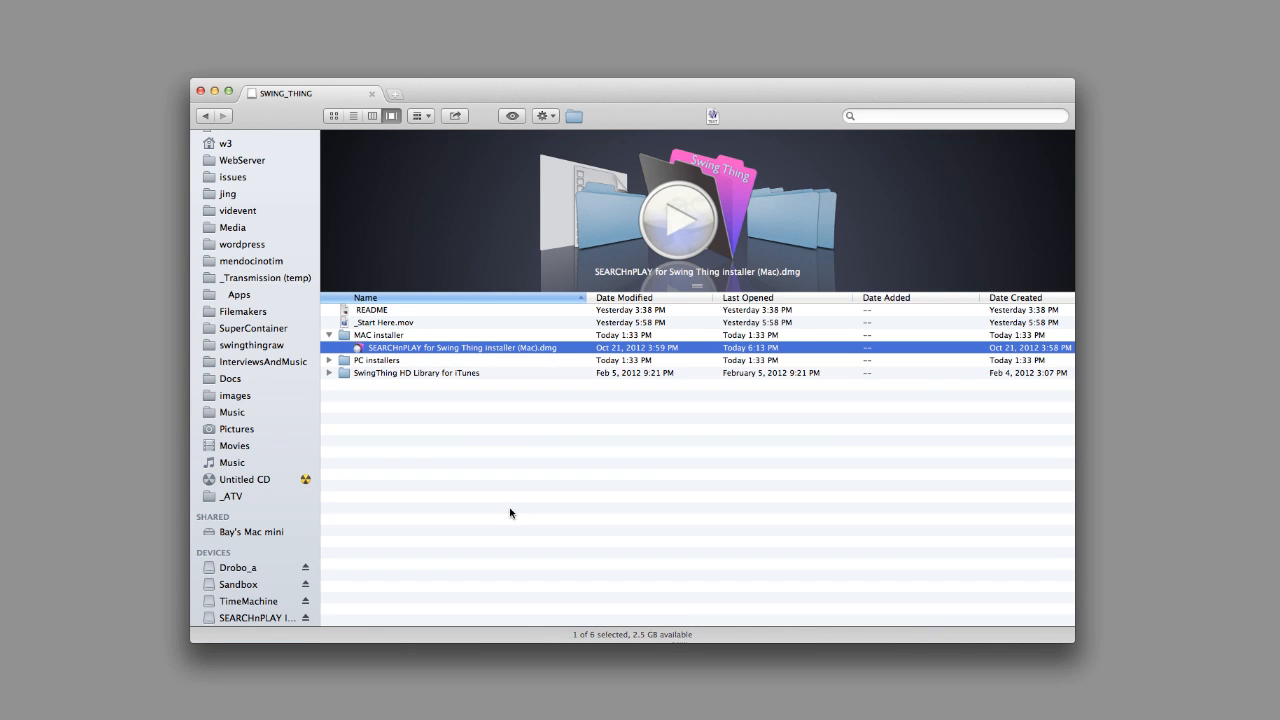
left_click(328, 334)
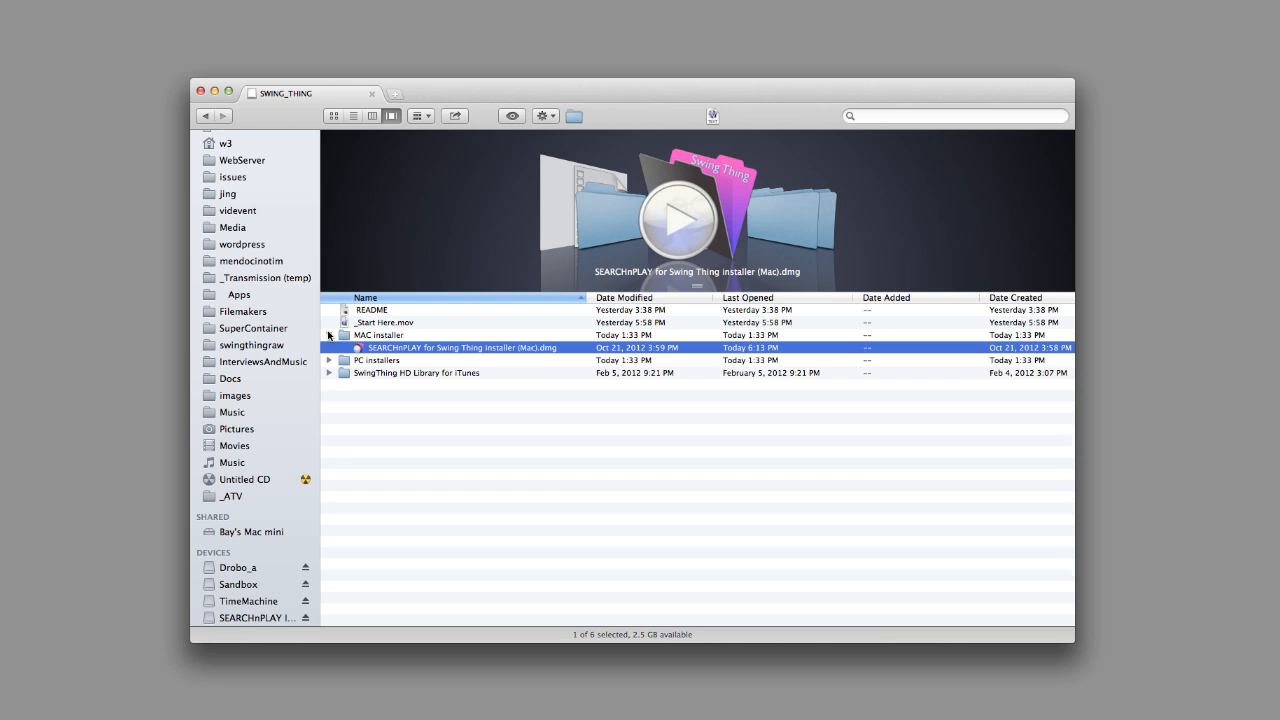
left_click(380, 335)
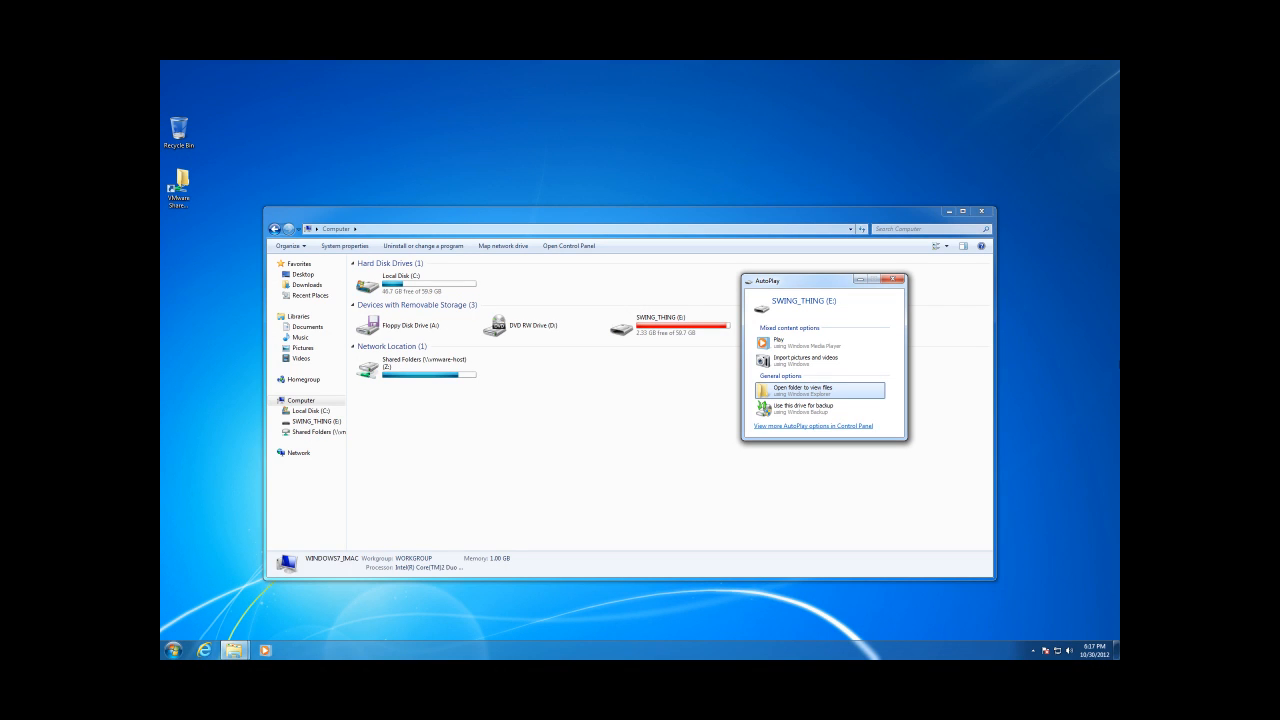
mouse_move(1050, 365)
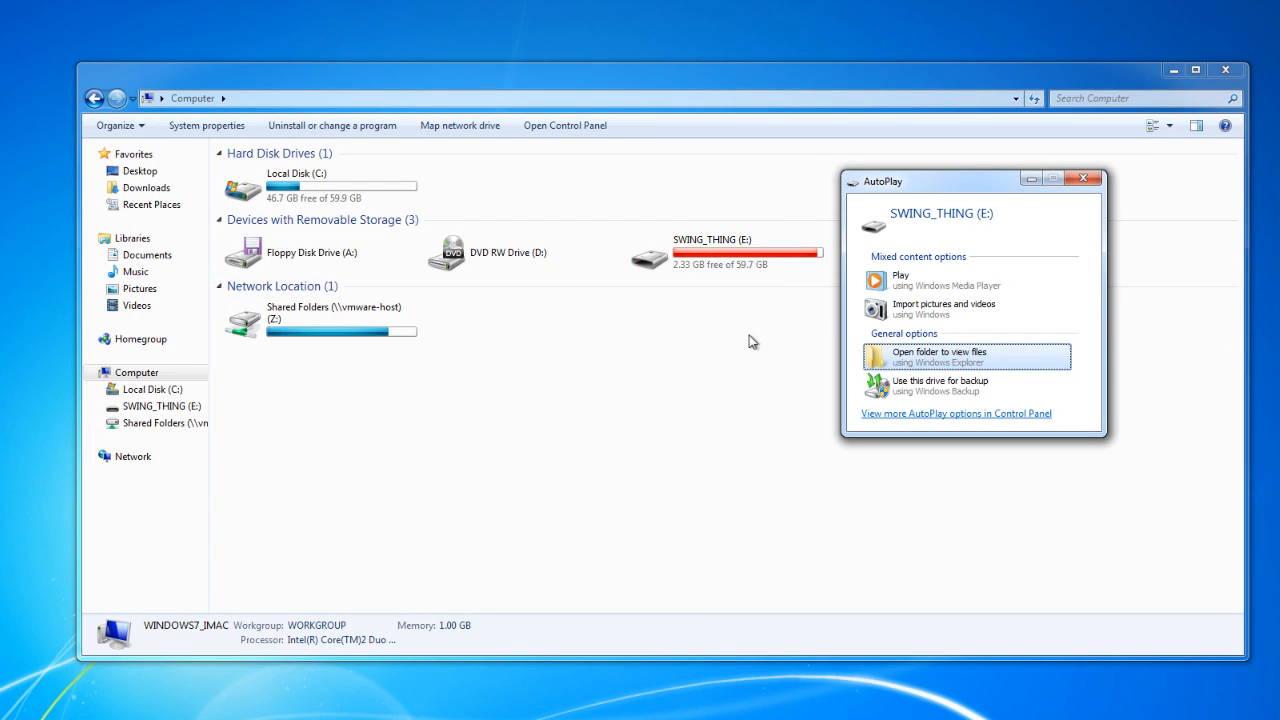
mouse_move(771, 318)
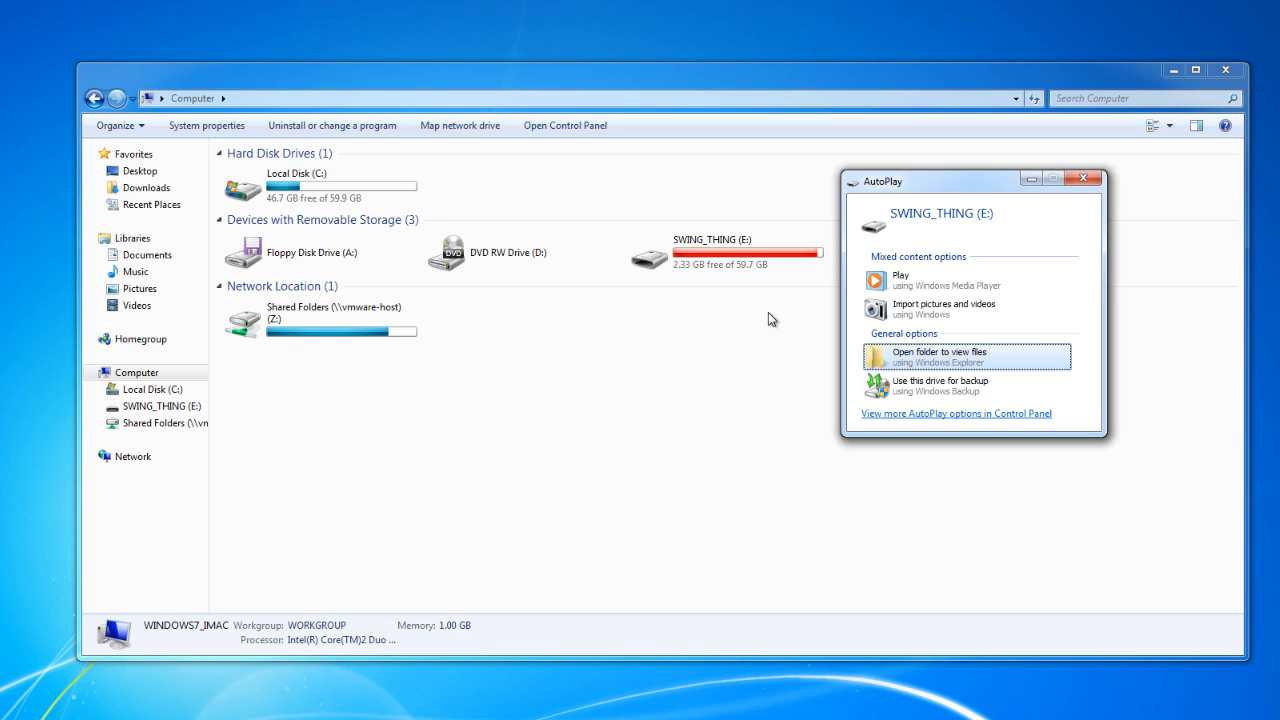
mouse_move(940, 215)
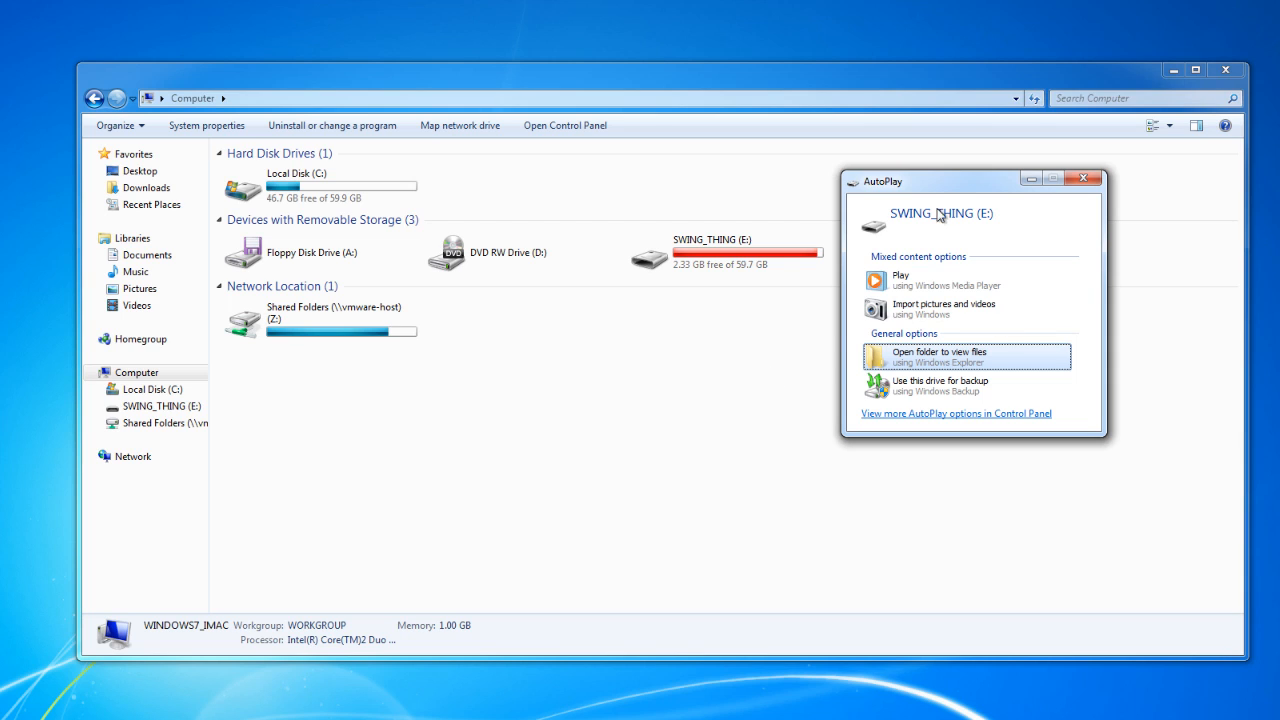
mouse_move(1000, 188)
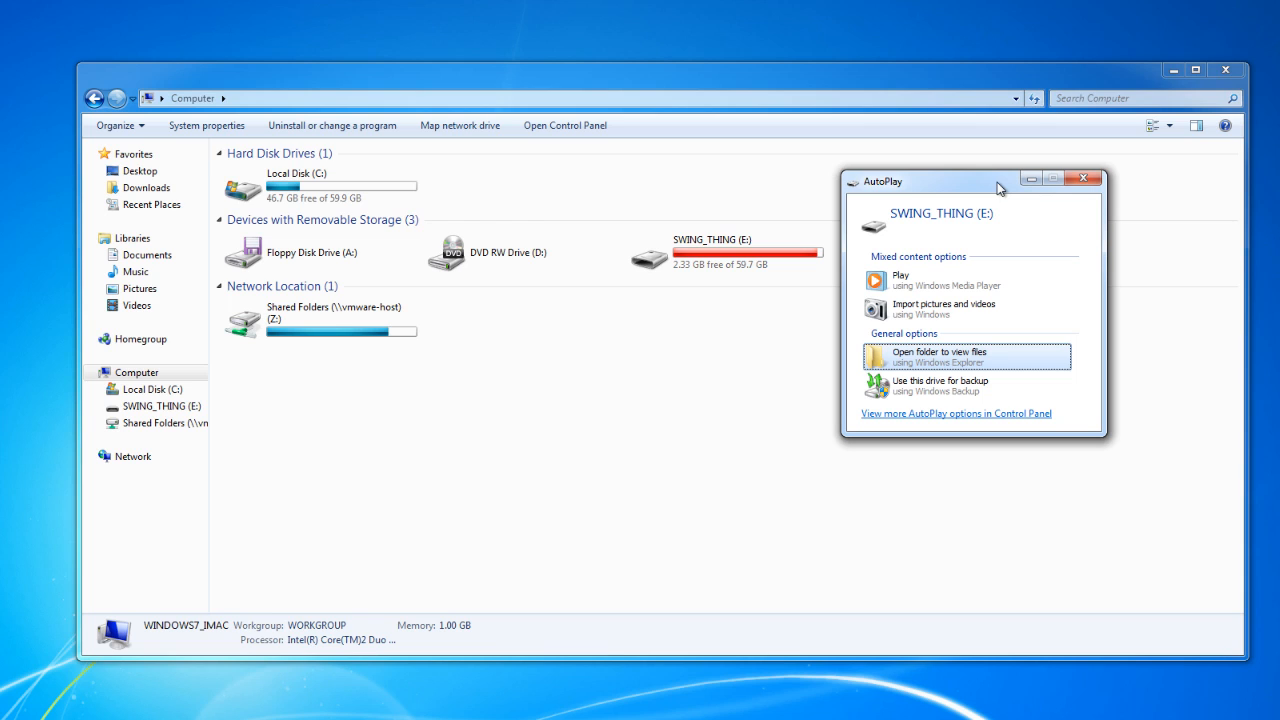
mouse_move(677, 262)
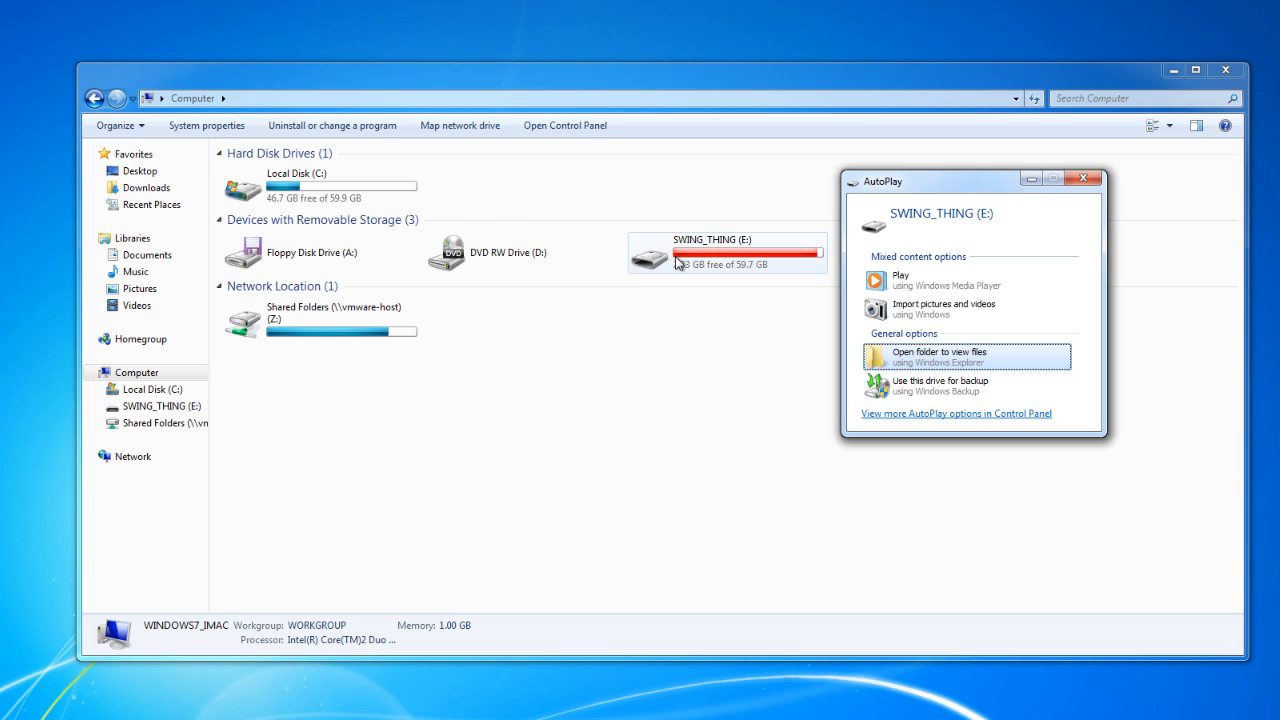
mouse_move(805, 356)
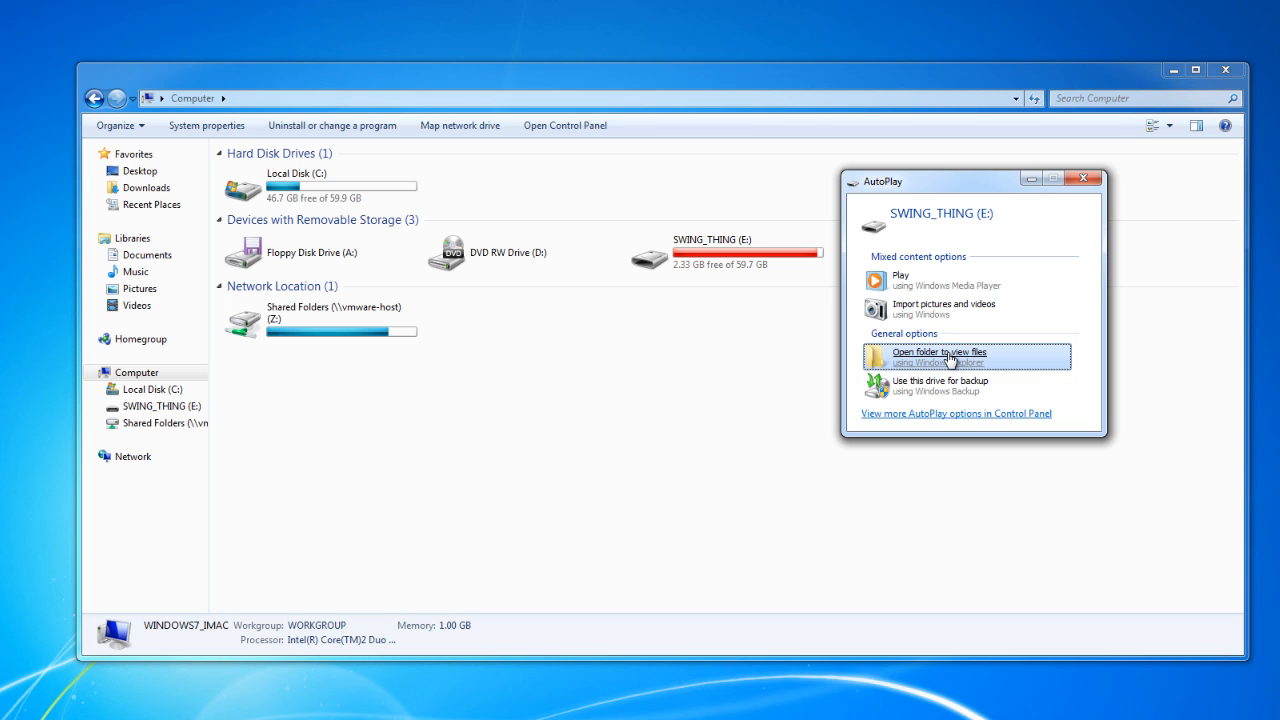
Step: Open SWING_THING's MAC installer folder and widen the Name column to show the full .dmg name
left_click(939, 356)
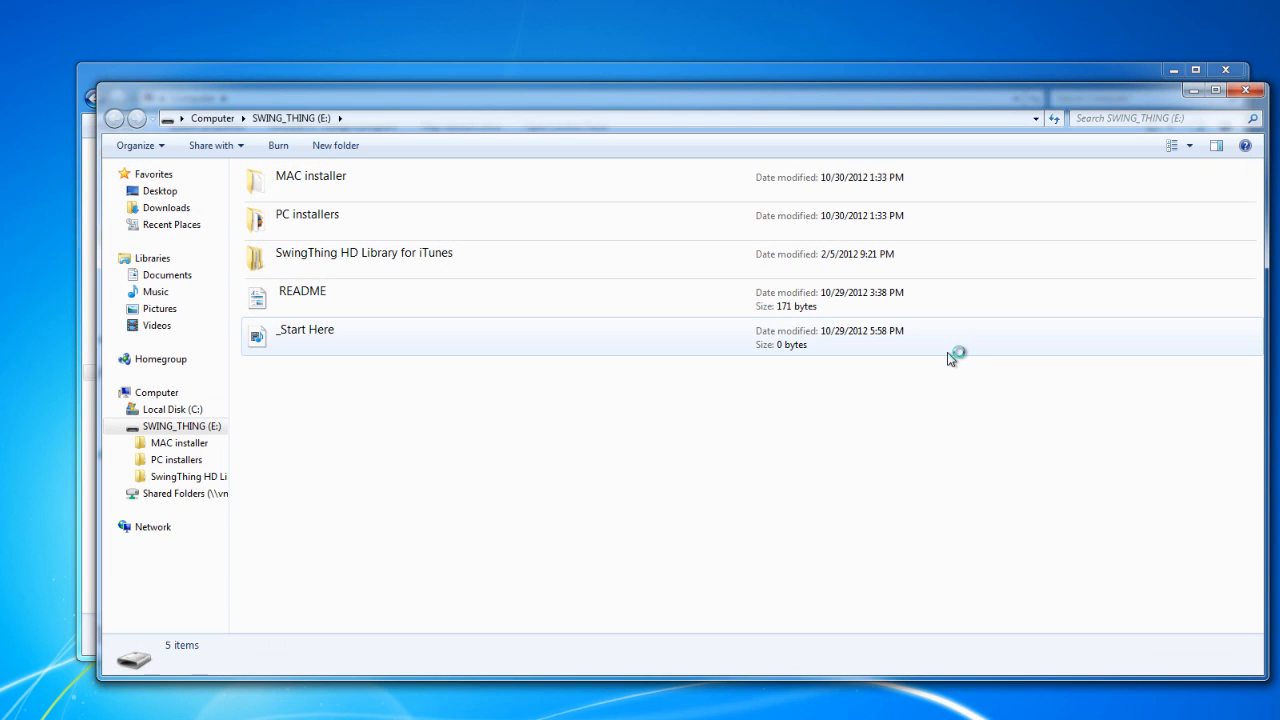
mouse_move(950, 358)
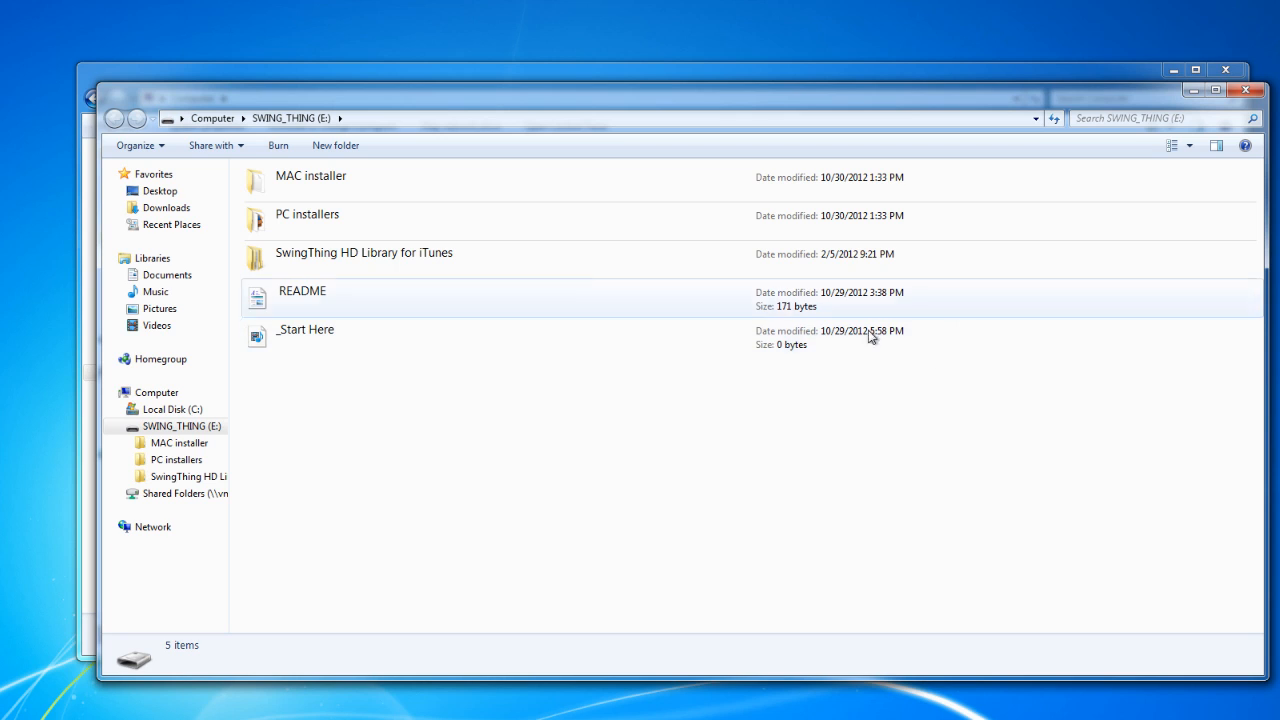
mouse_move(330, 188)
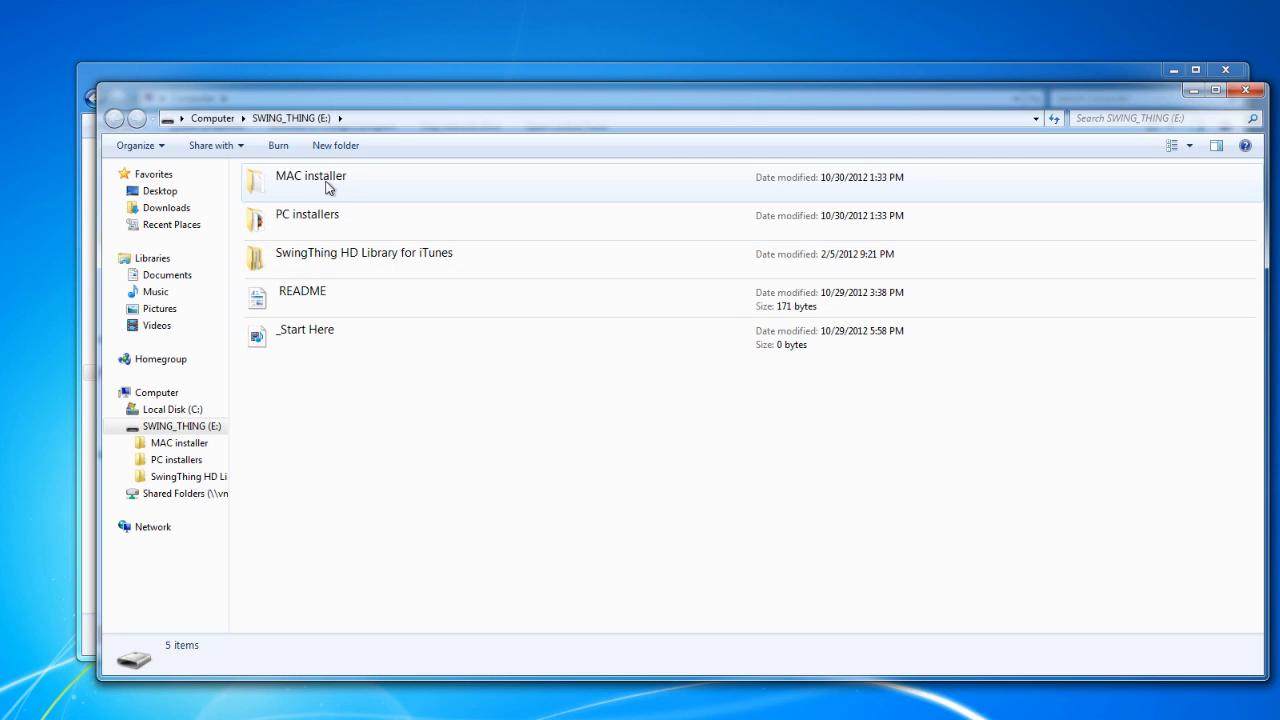
double_click(311, 176)
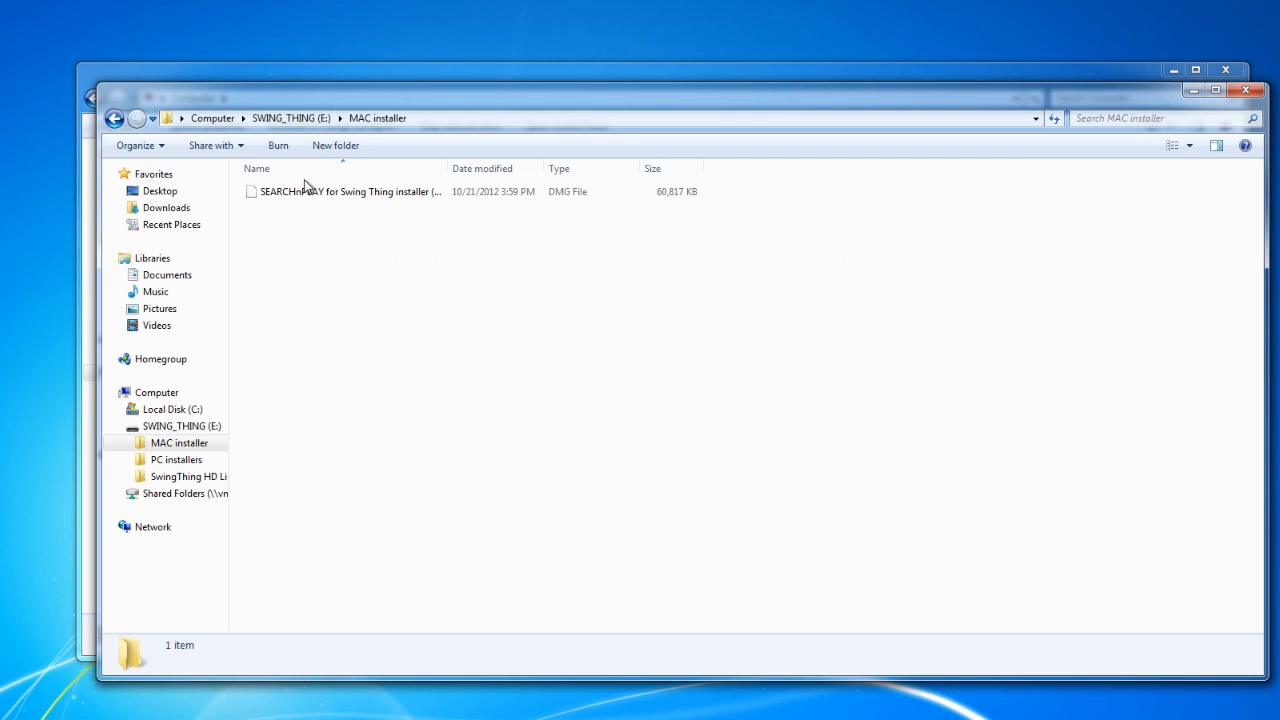
mouse_move(345, 236)
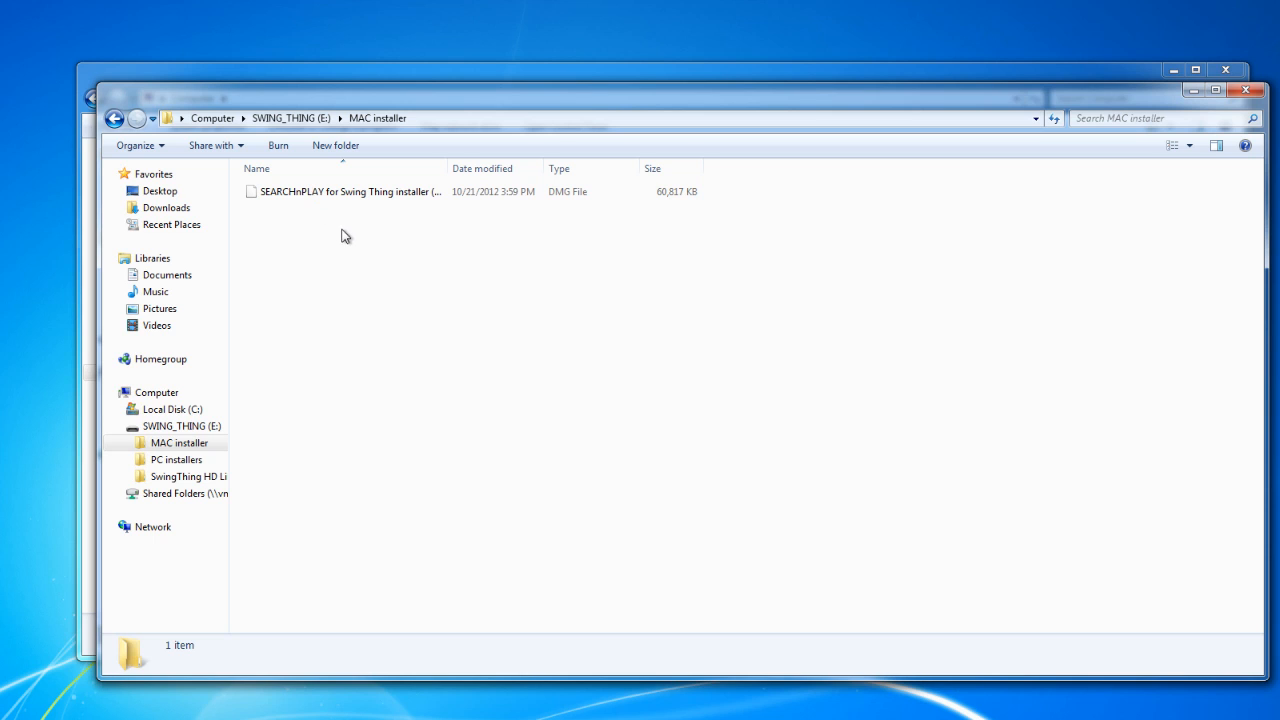
mouse_move(446, 162)
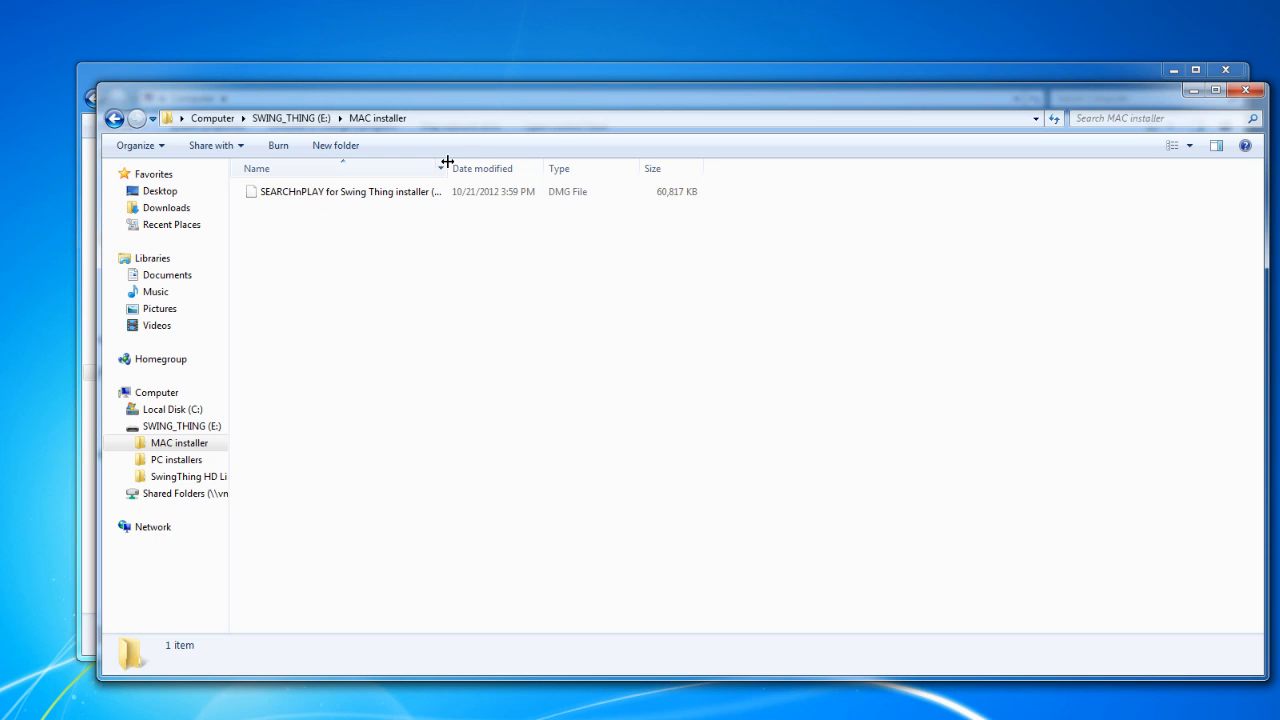
left_click_drag(448, 168, 527, 168)
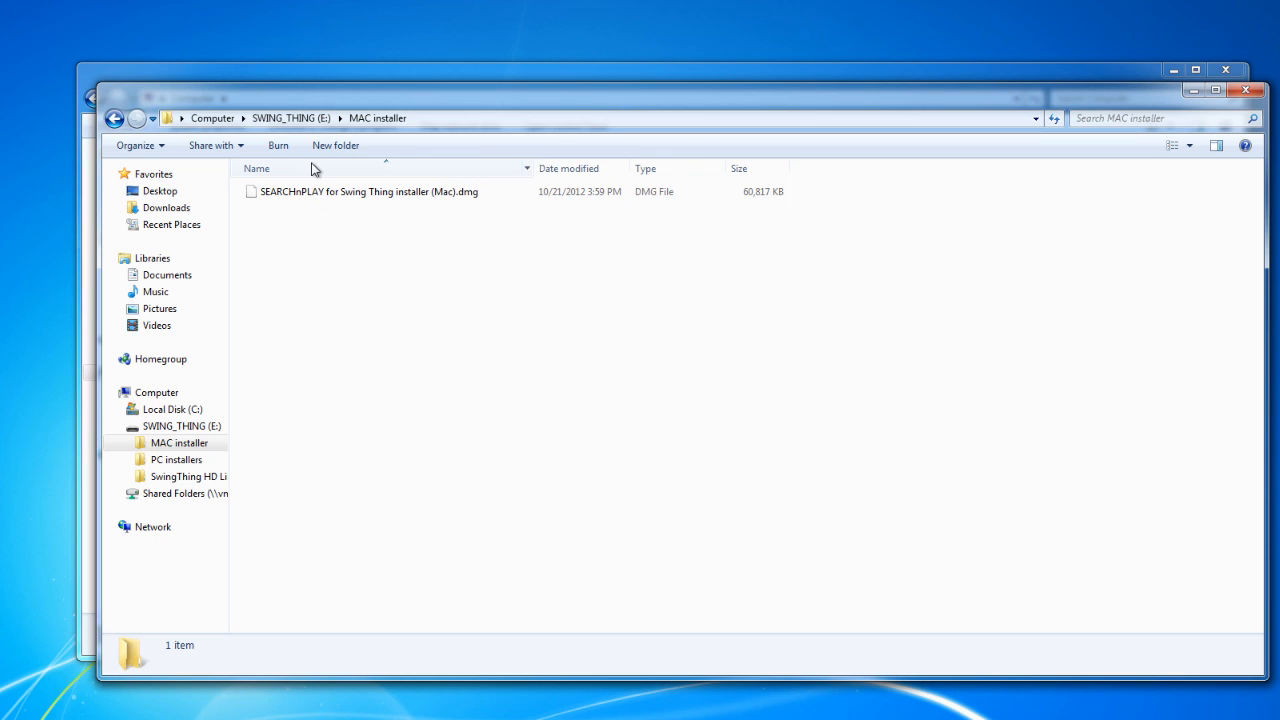
mouse_move(114, 118)
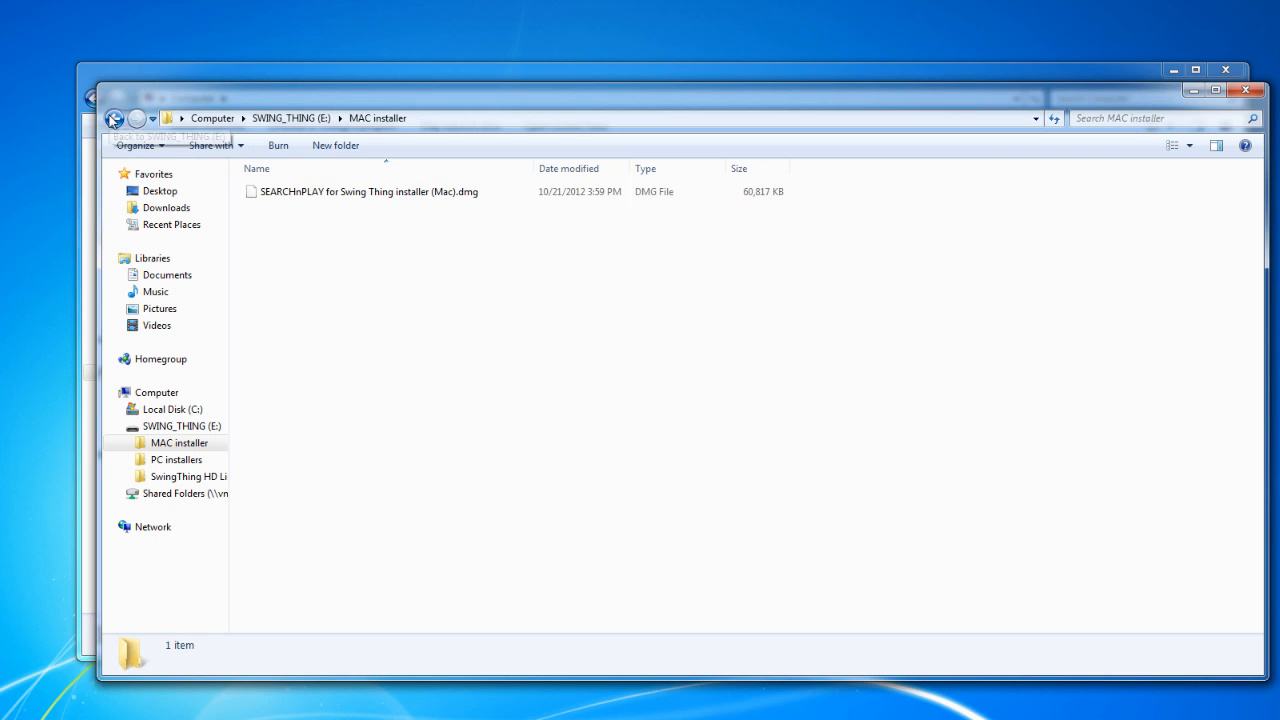
Step: Go back to the SWING_THING (E:) root and open the PC installers folder
left_click(115, 118)
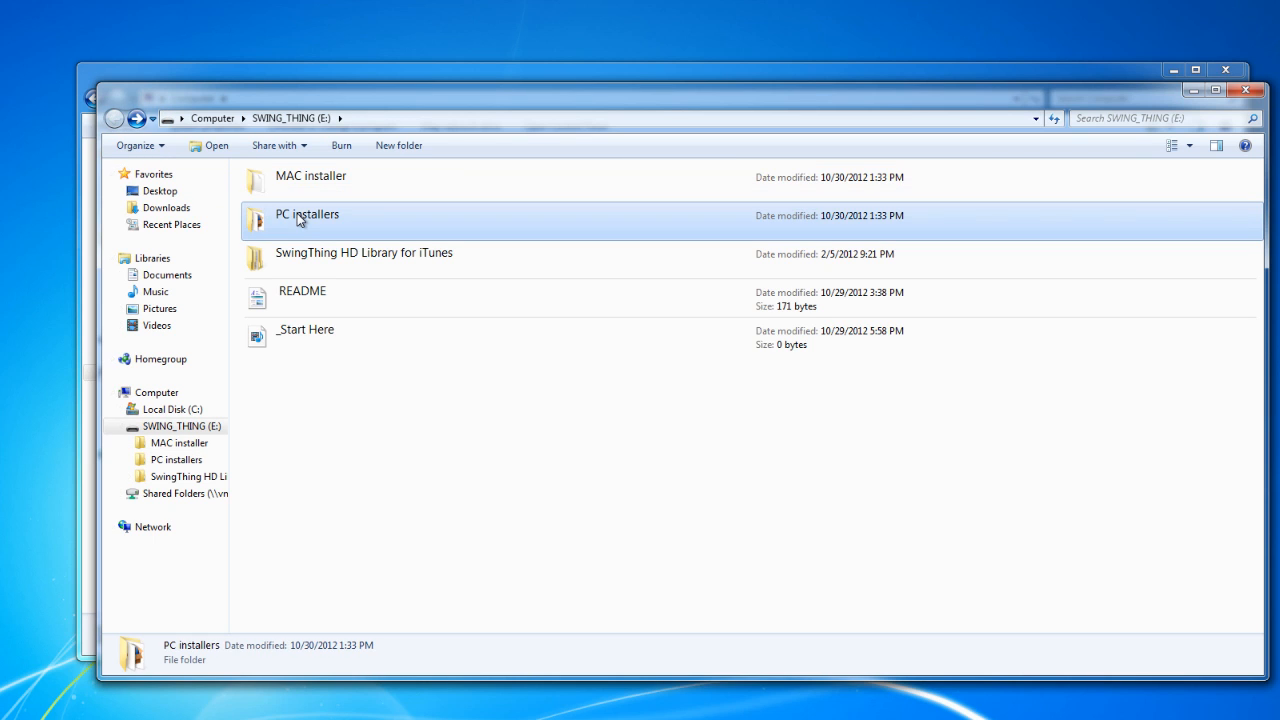
double_click(307, 214)
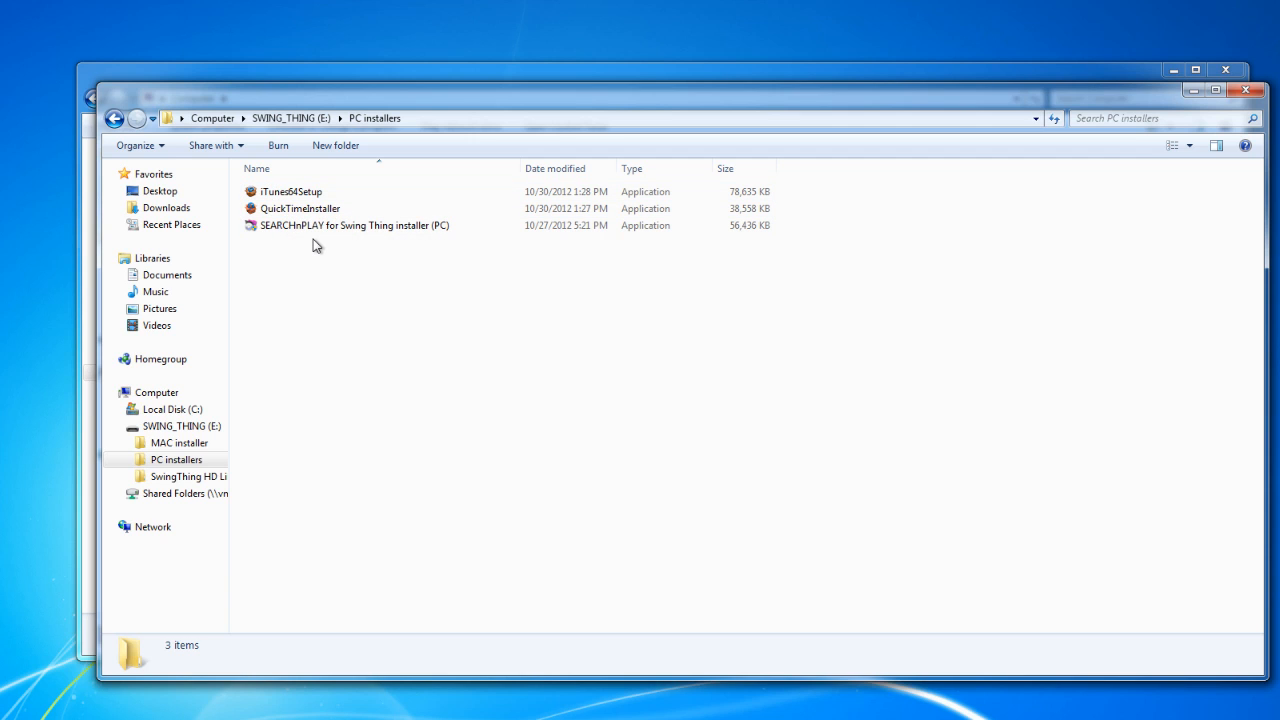
mouse_move(306, 249)
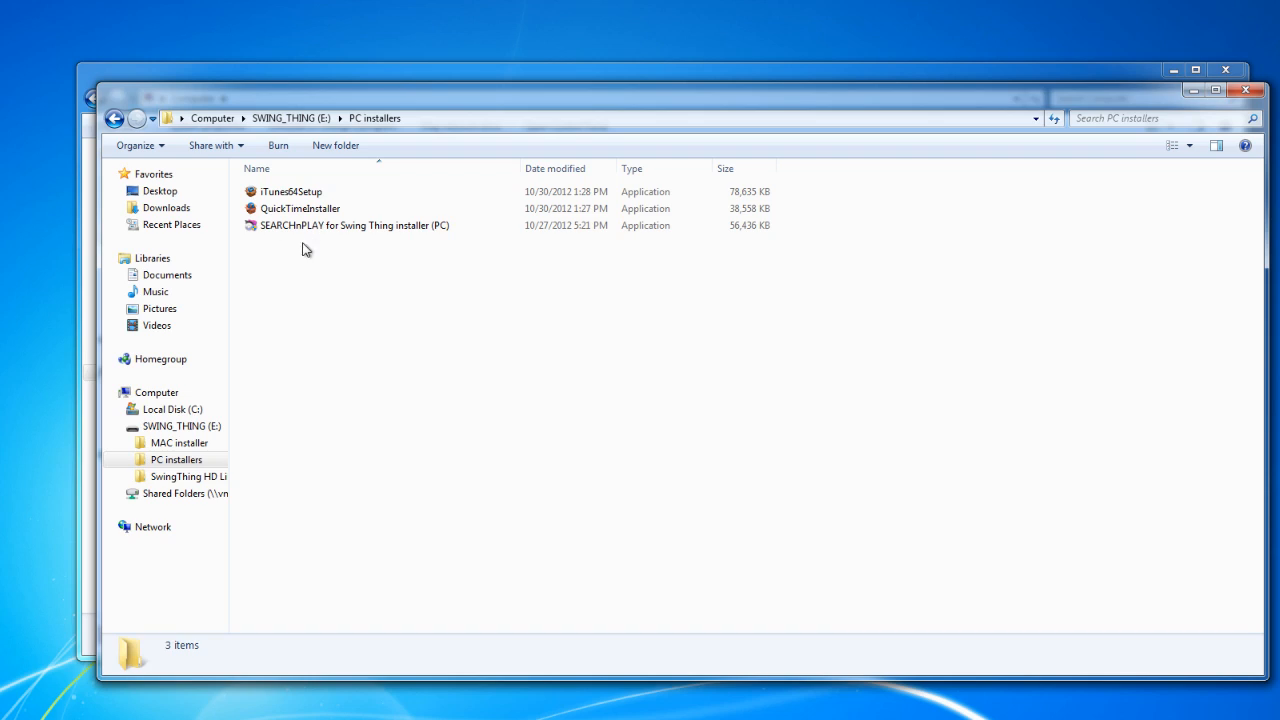
double_click(354, 225)
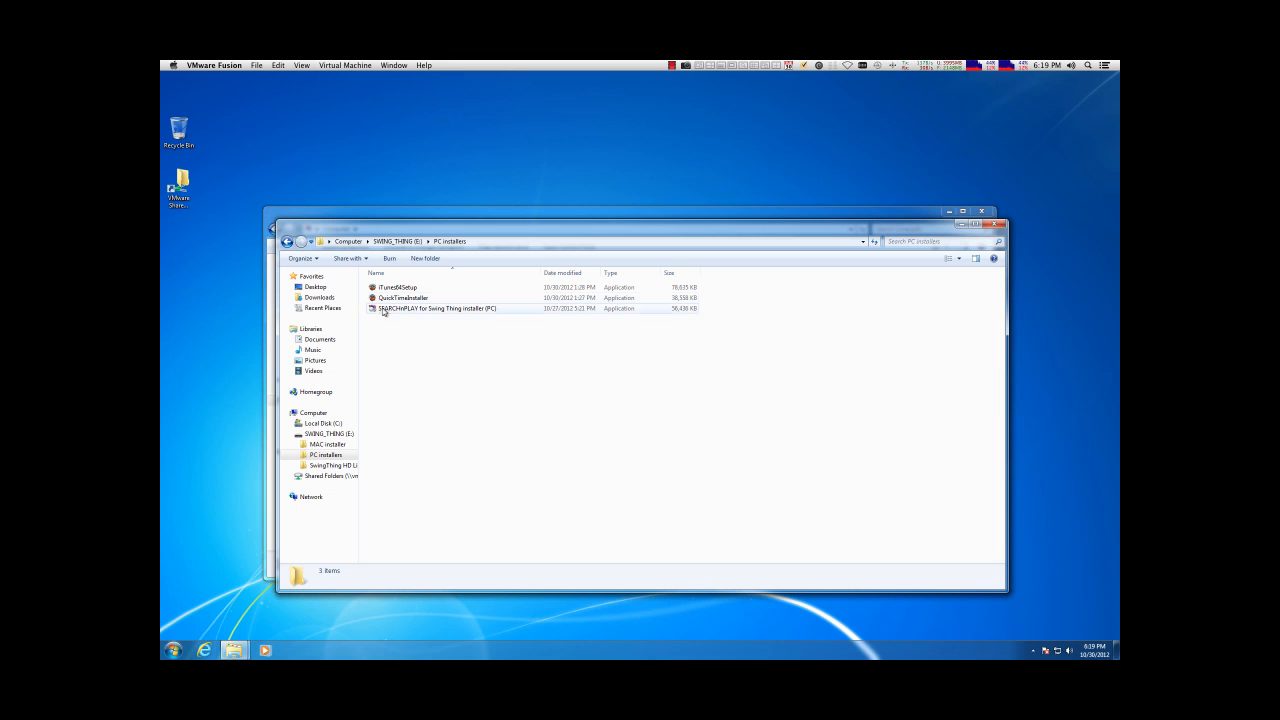
mouse_move(400, 298)
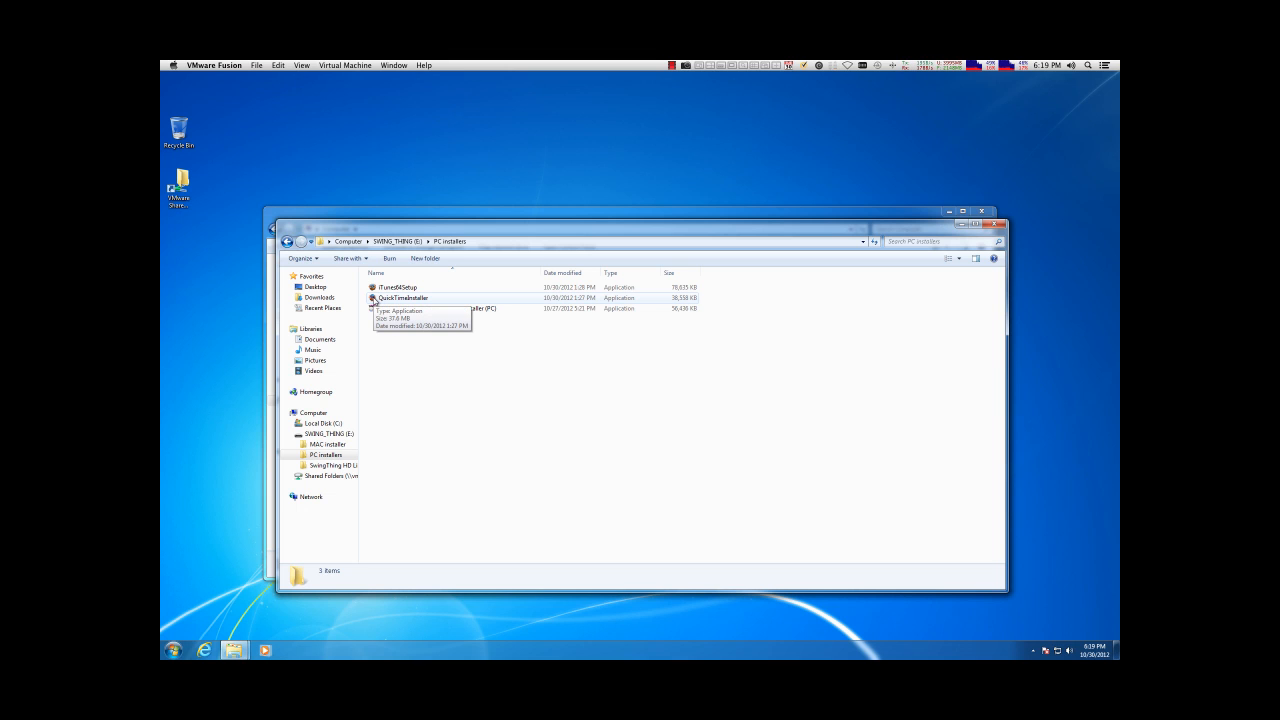
Step: Run QuickTimeInstaller to bring up the QuickTime 7 Installer welcome screen
left_click(403, 297)
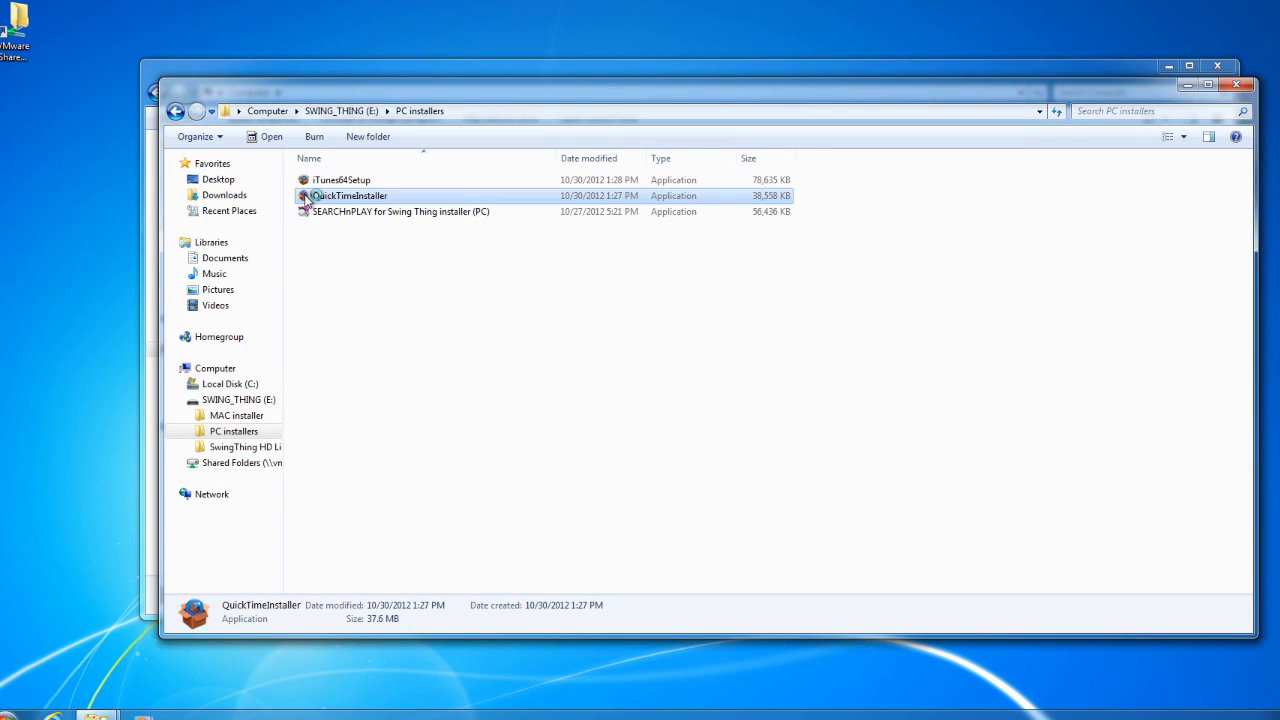
double_click(350, 195)
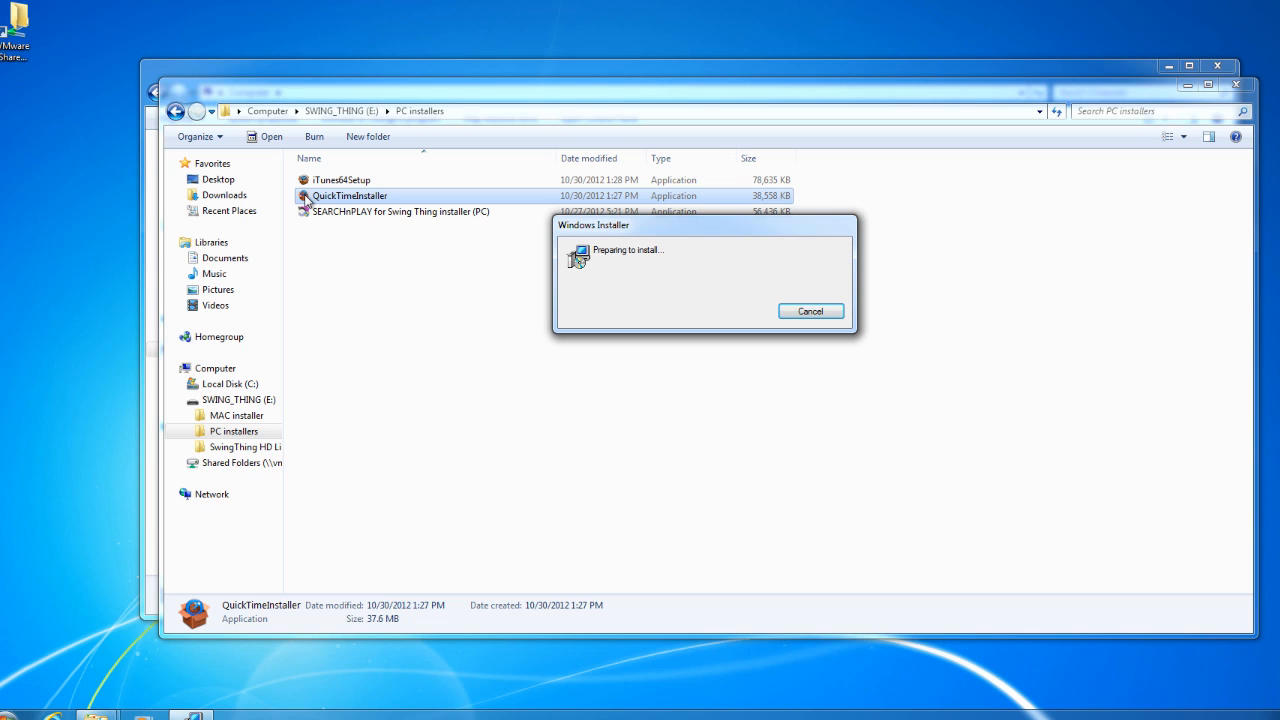
left_click(810, 311)
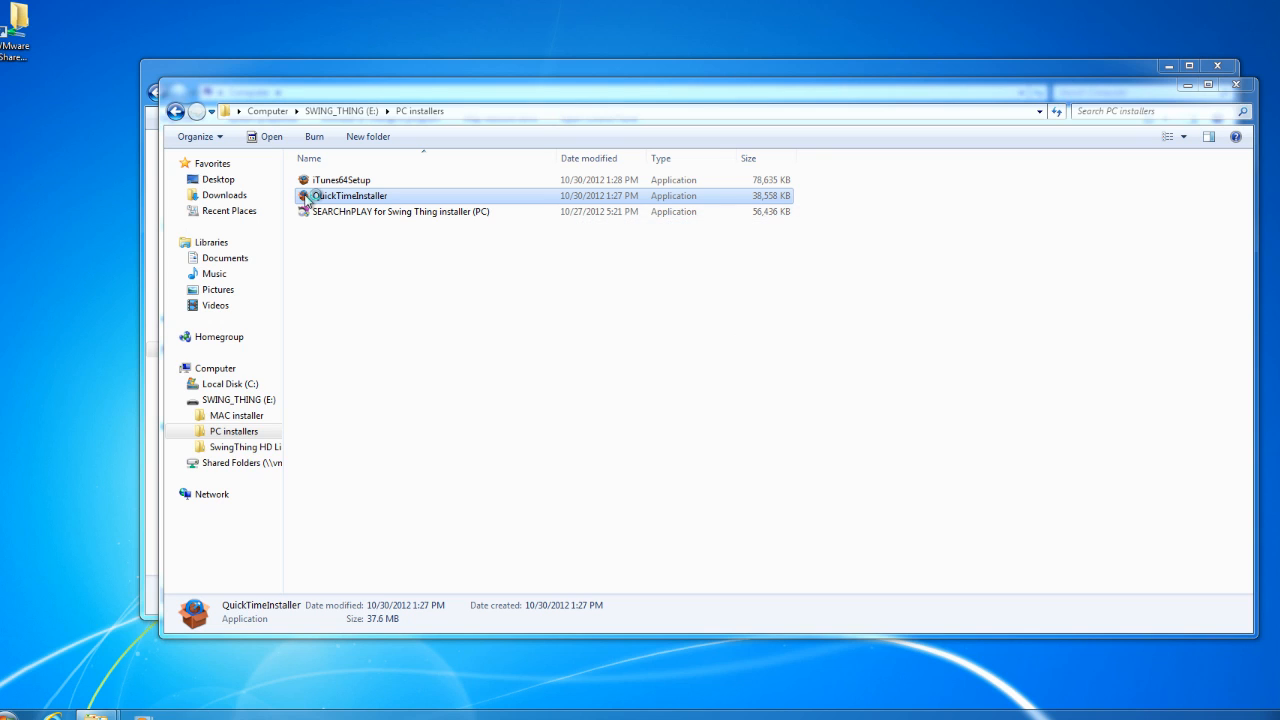
double_click(350, 195)
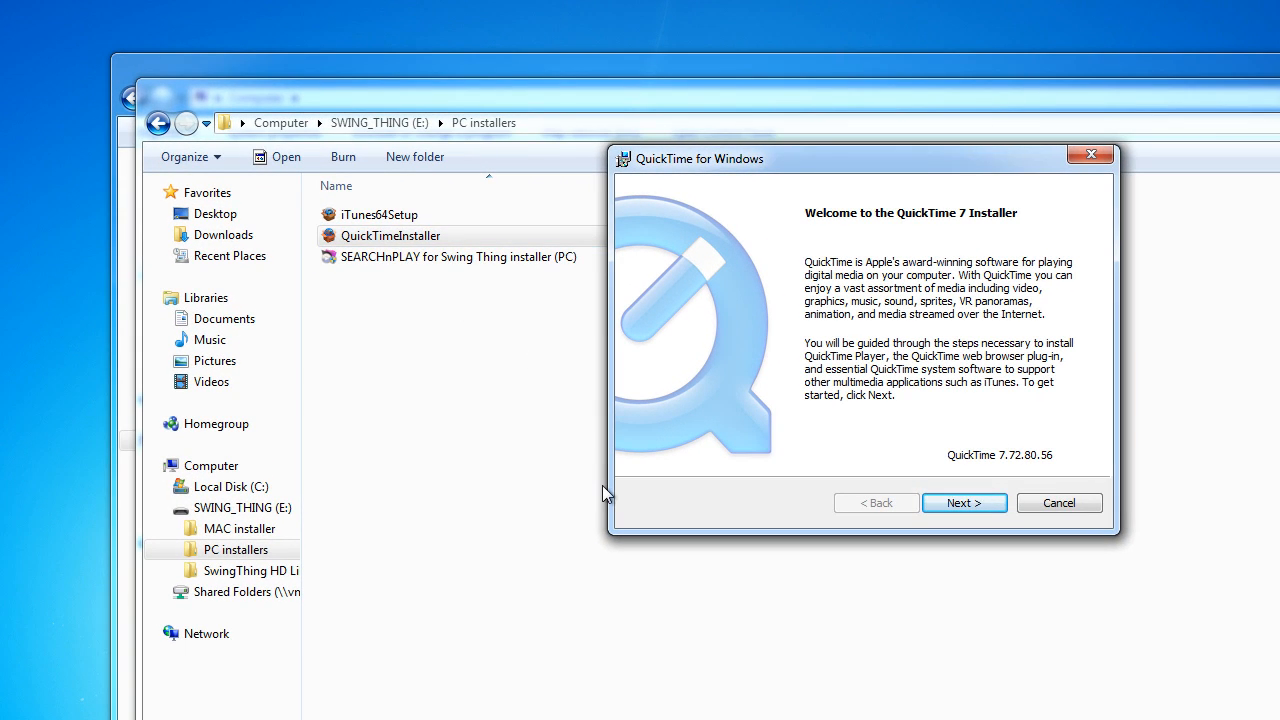
mouse_move(818, 503)
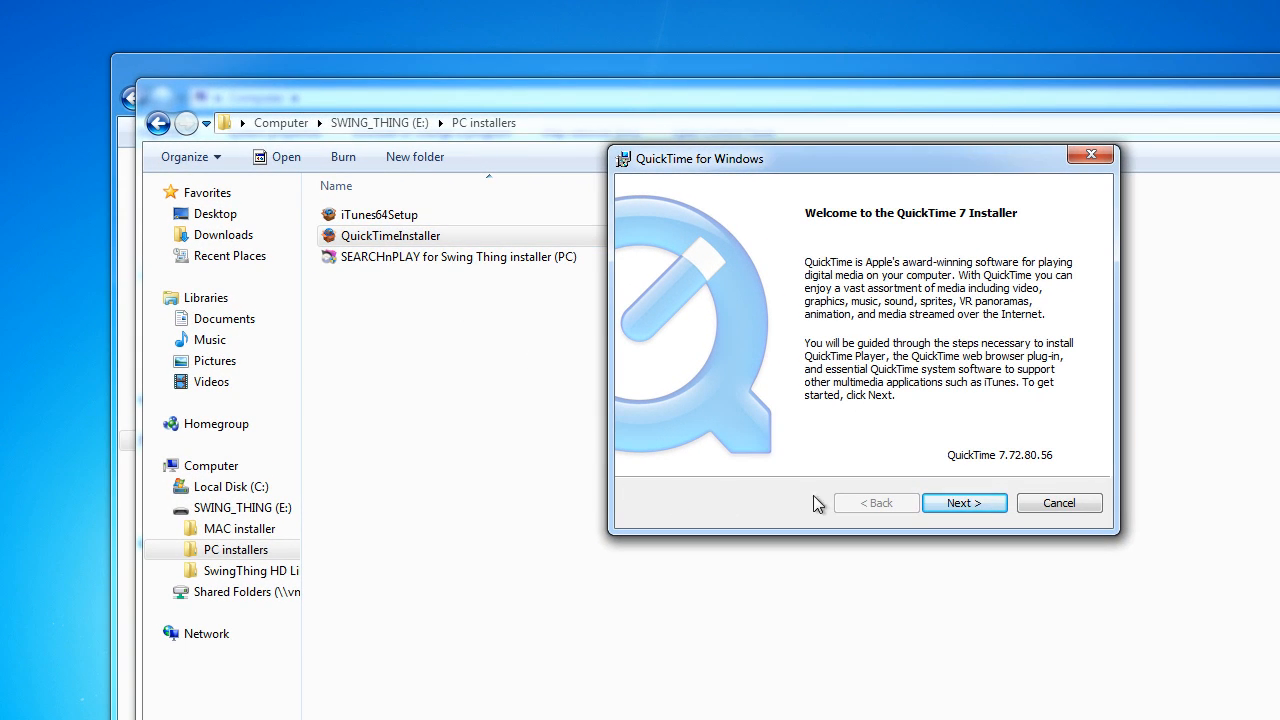
mouse_move(964, 503)
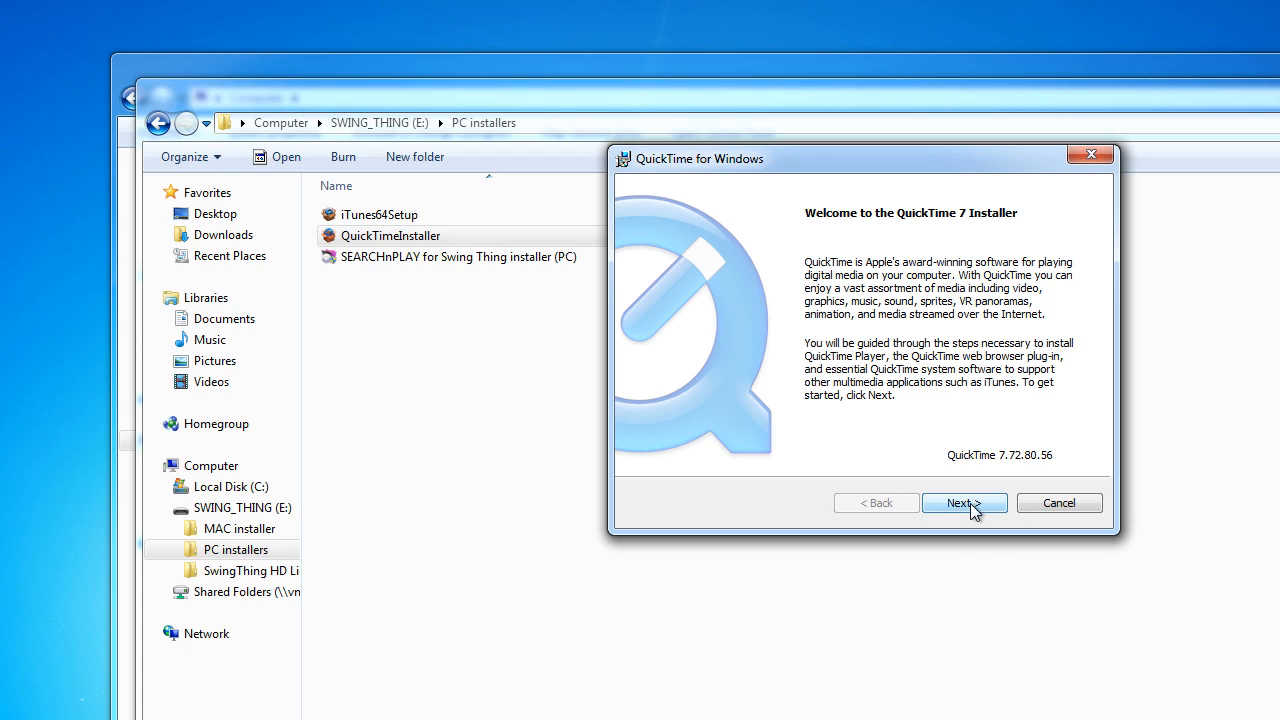
mouse_move(985, 510)
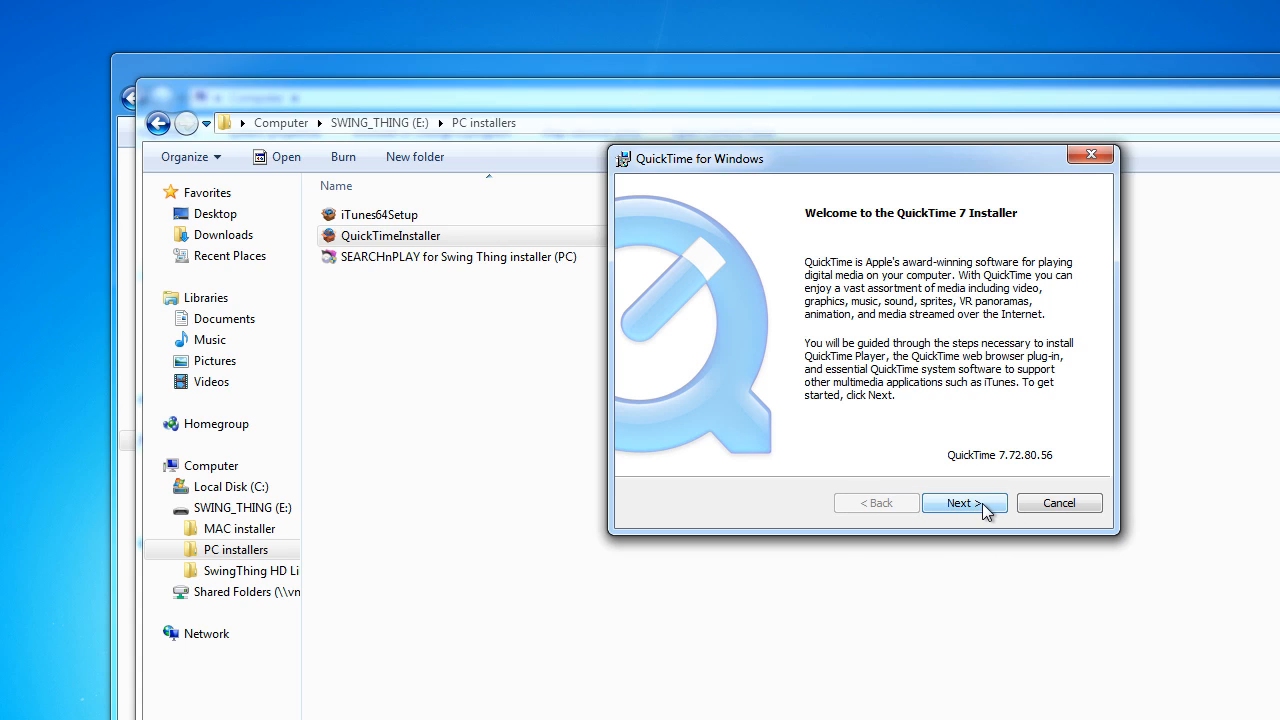
Step: Pass the welcome page, accept the QuickTime license, and uncheck Install Desktop shortcuts
left_click(963, 502)
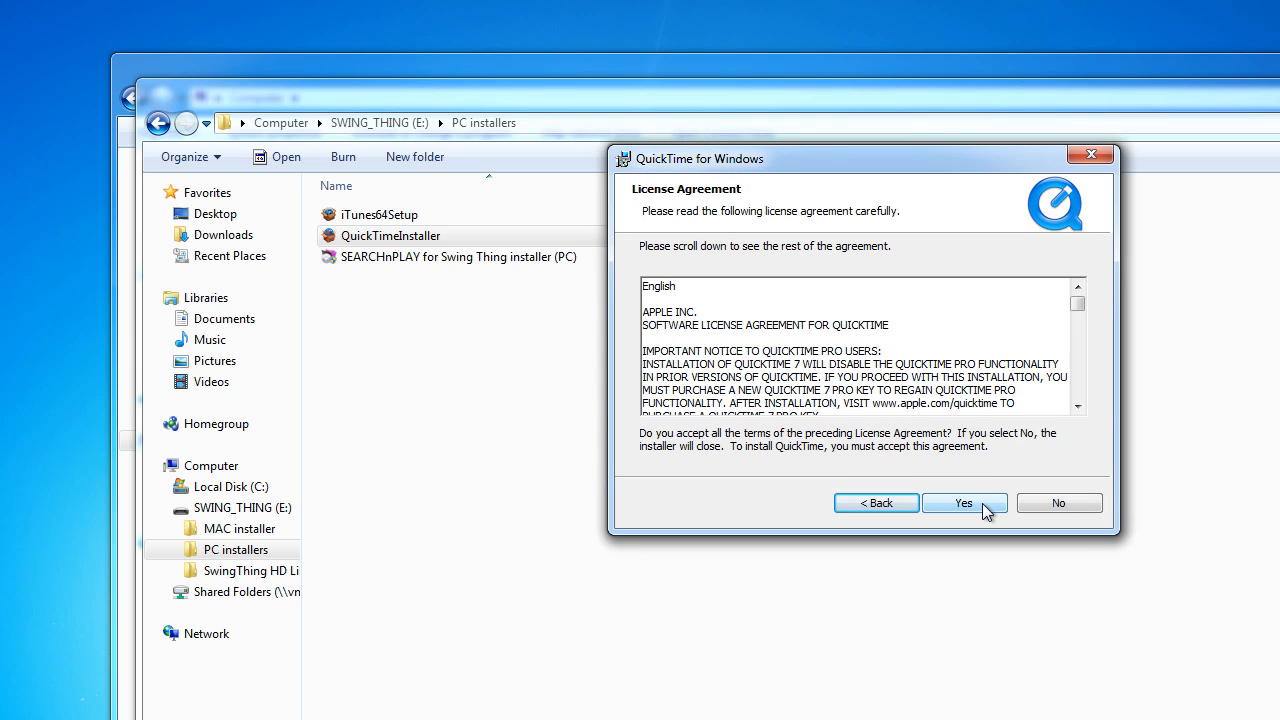
left_click(963, 503)
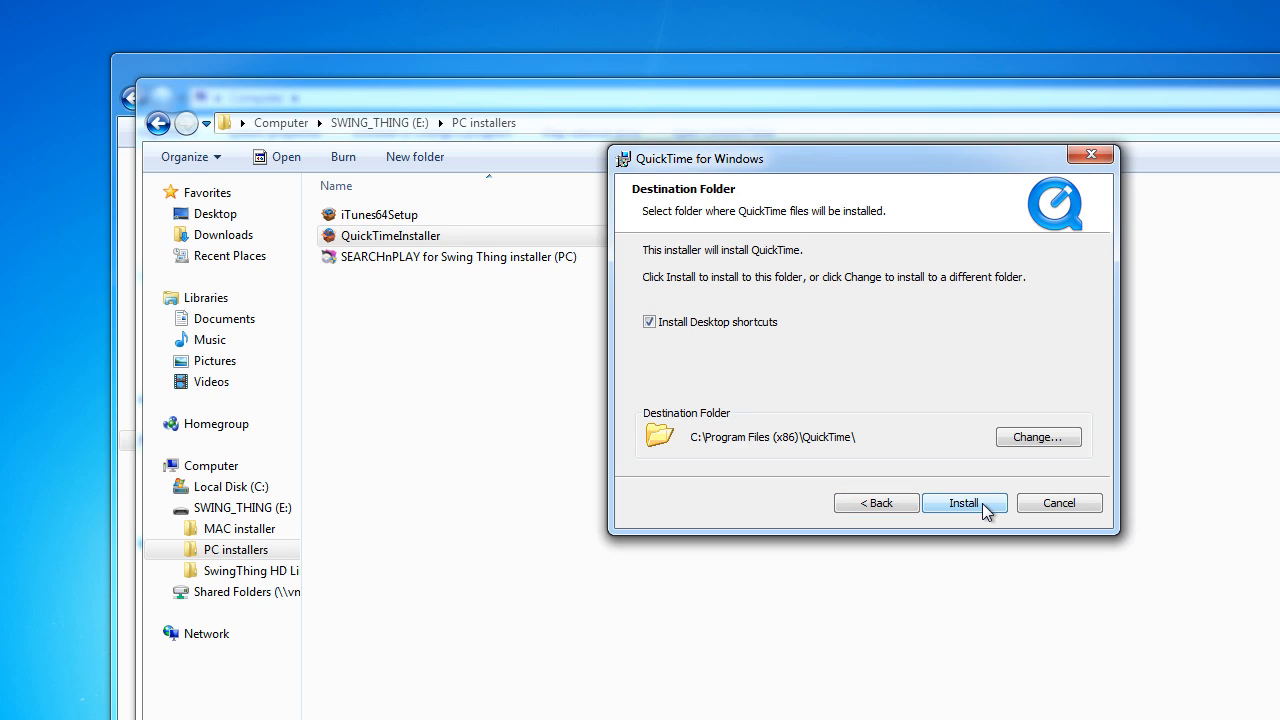
mouse_move(708, 358)
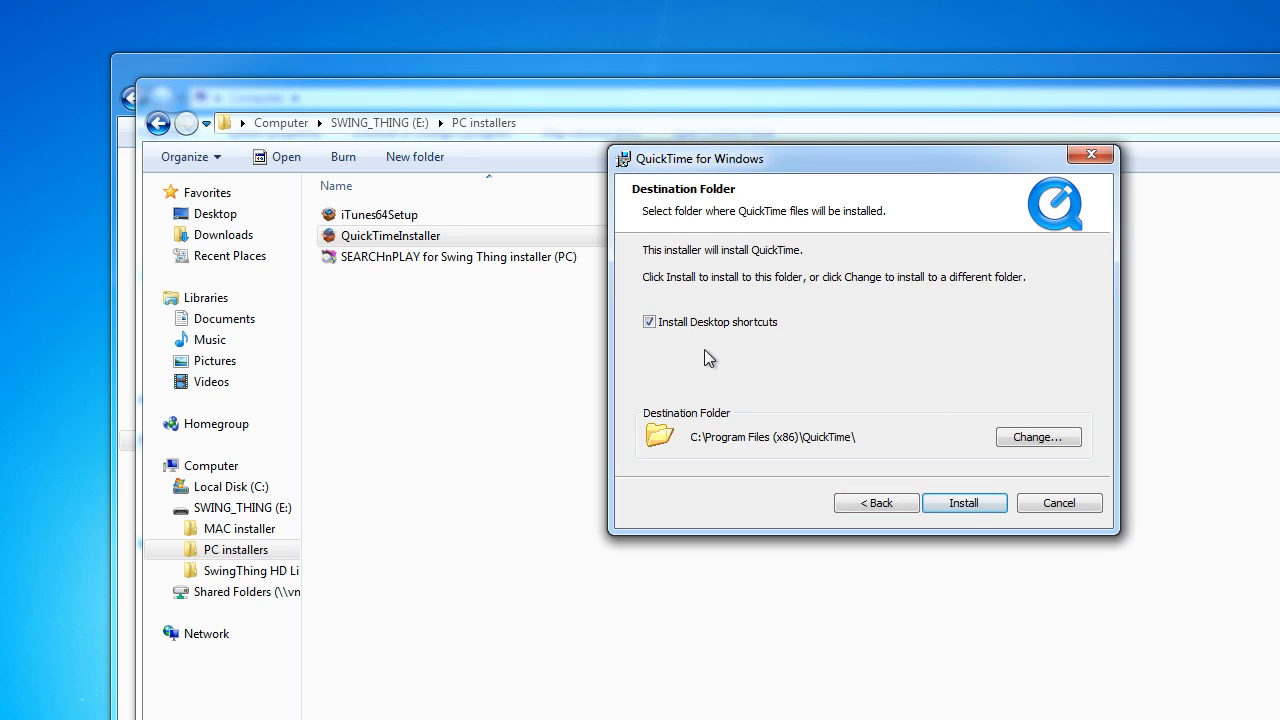
mouse_move(709, 337)
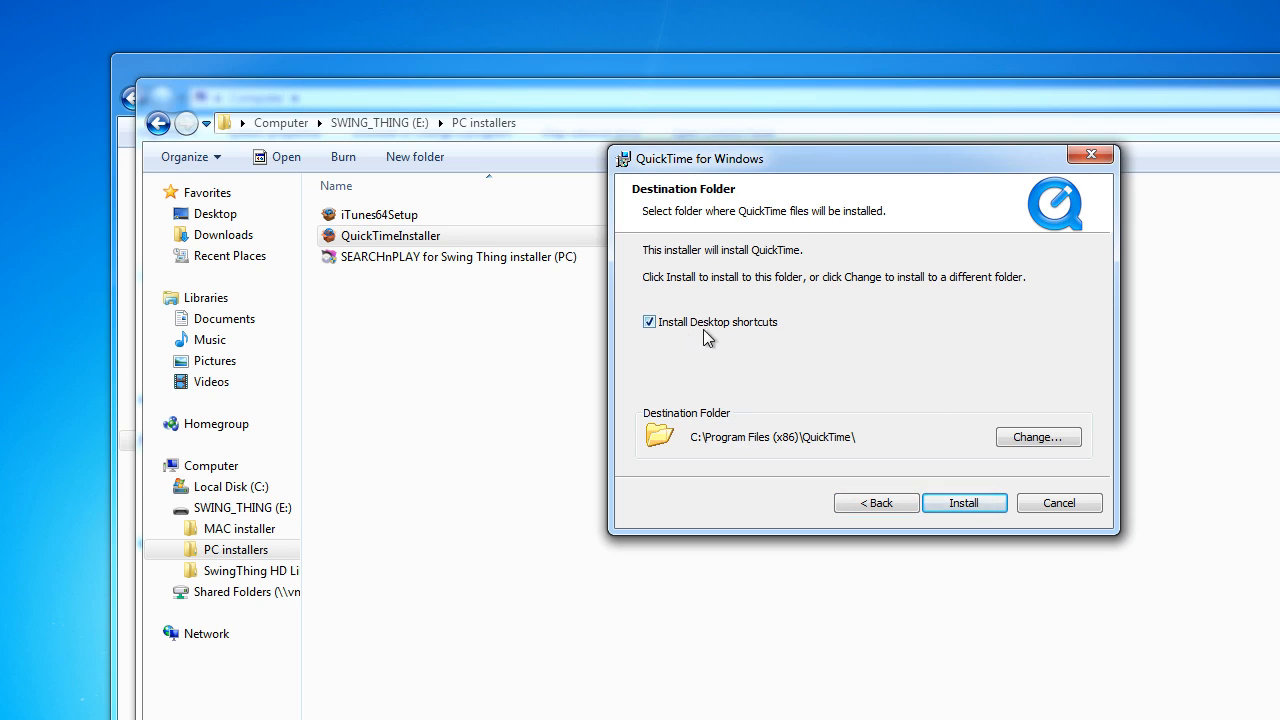
mouse_move(757, 337)
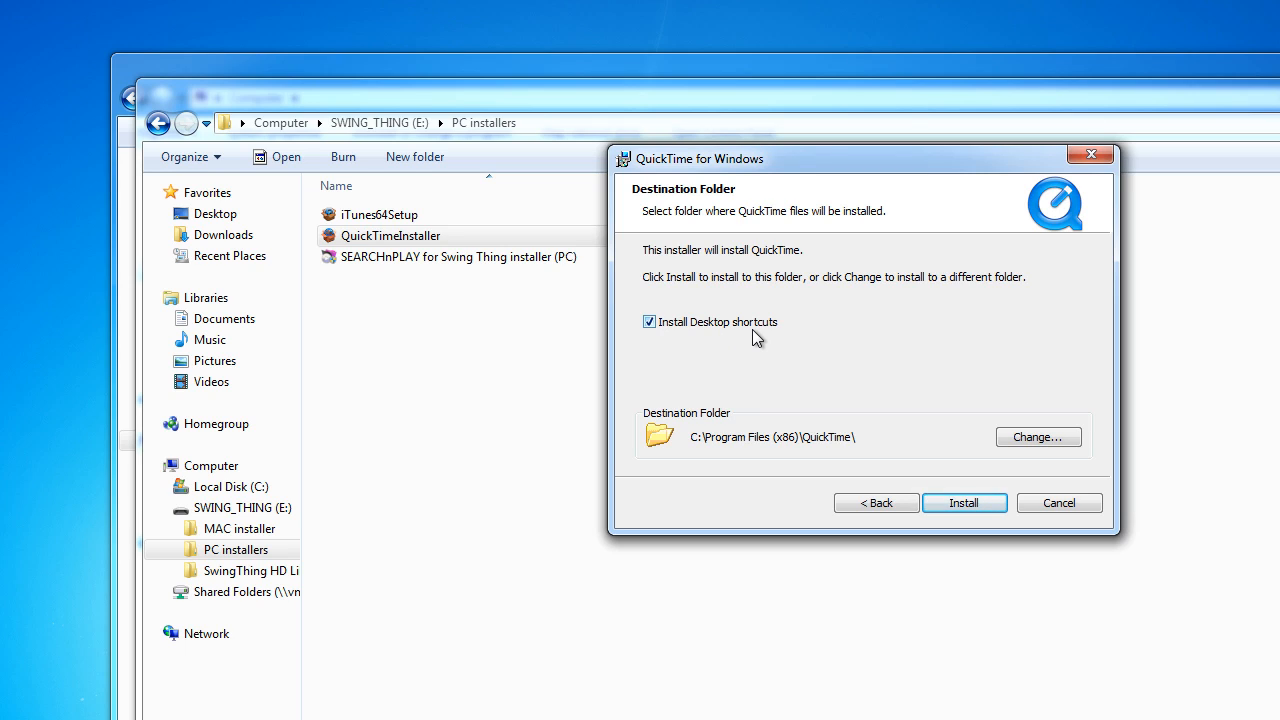
mouse_move(673, 328)
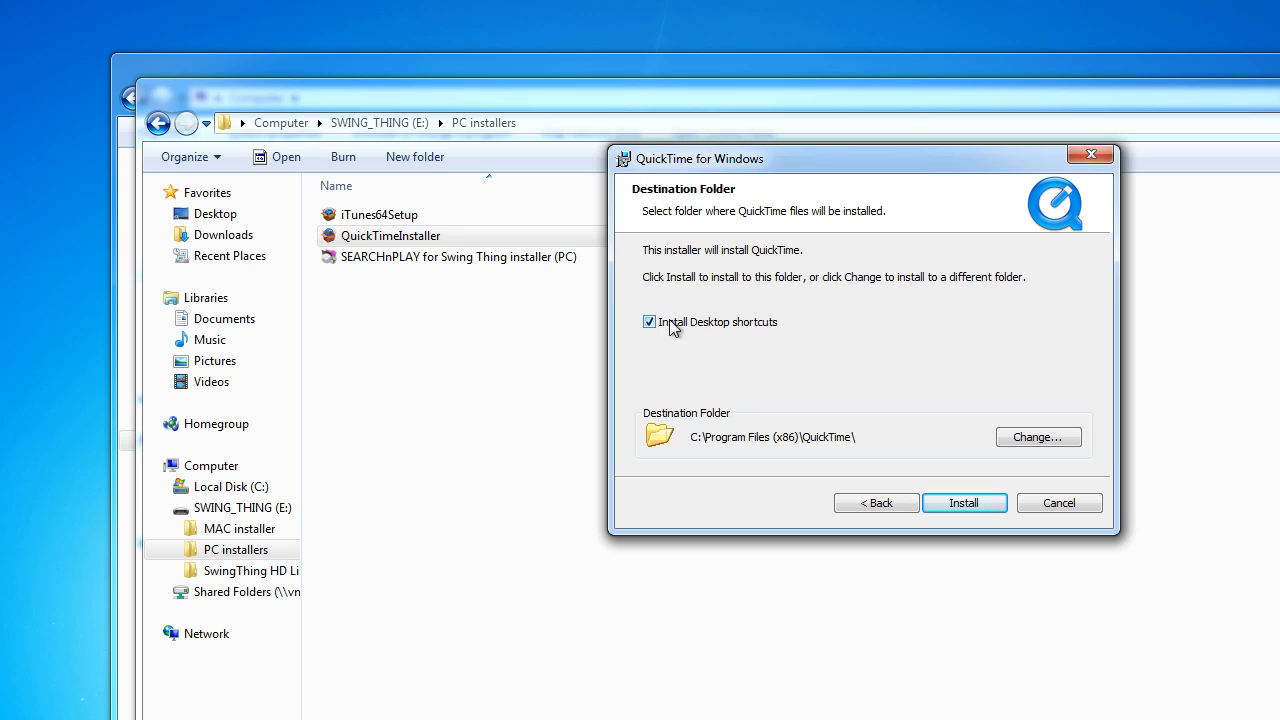
mouse_move(700, 330)
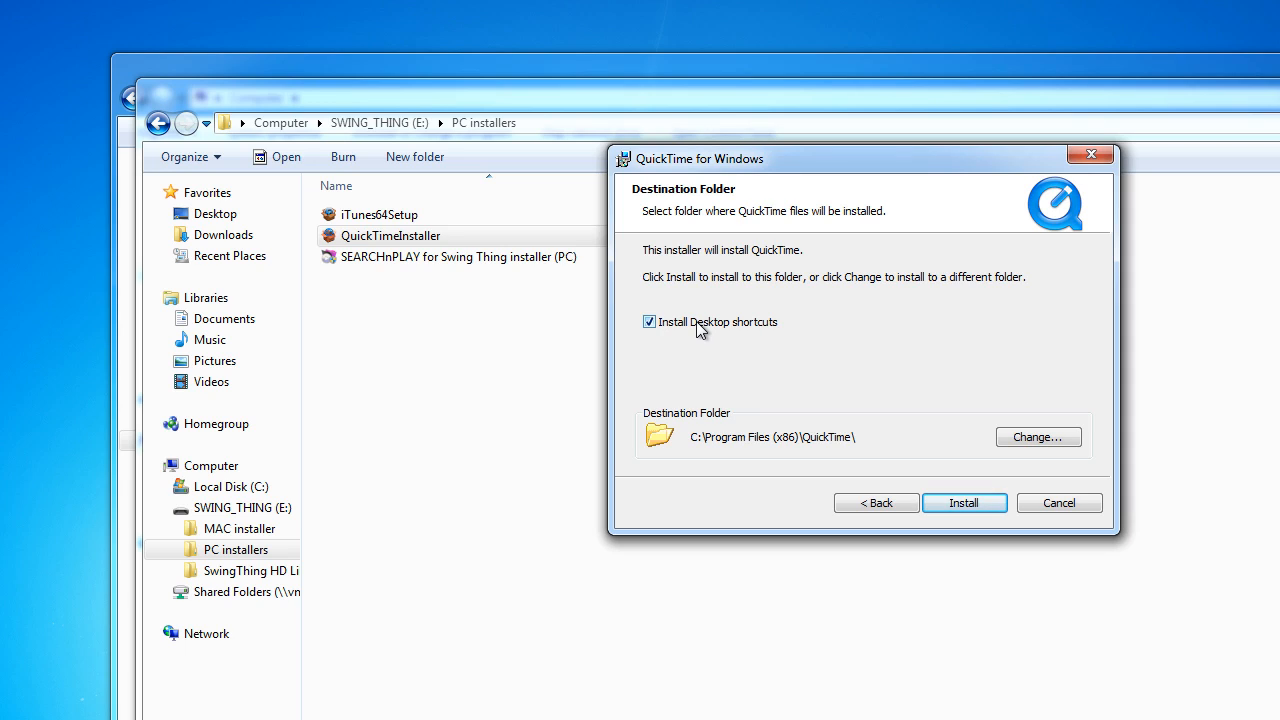
mouse_move(649, 326)
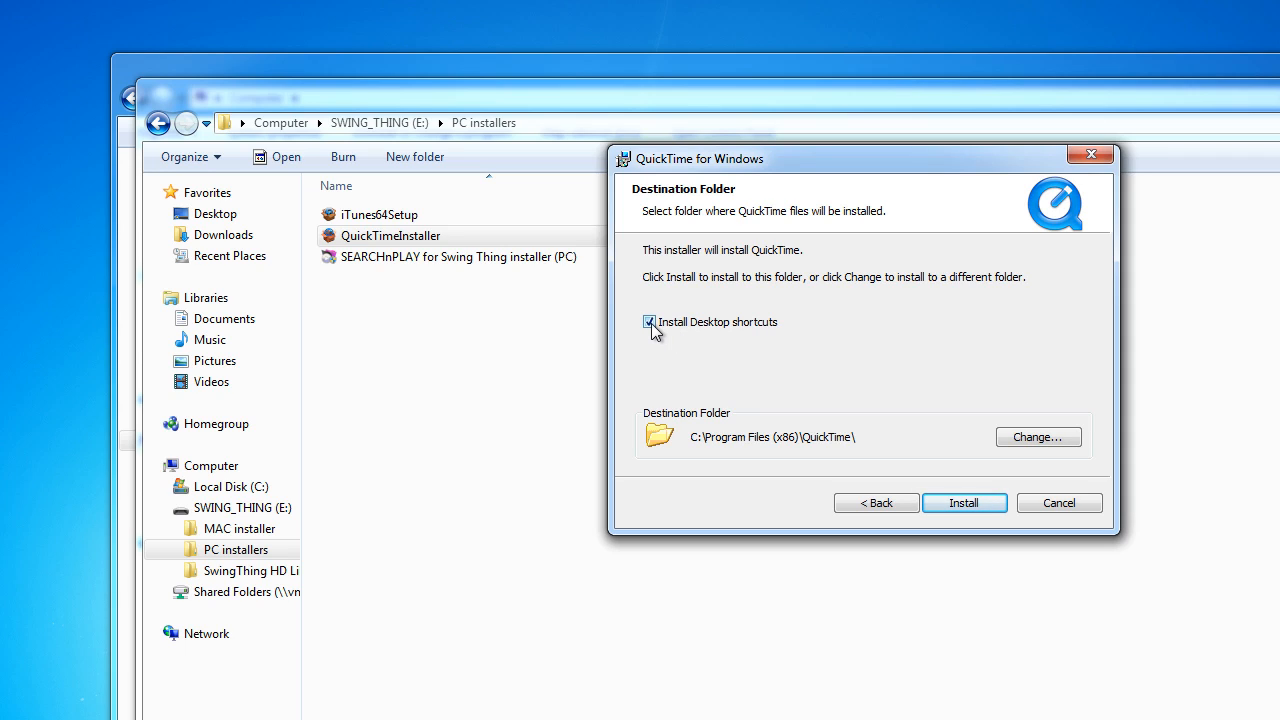
left_click(649, 321)
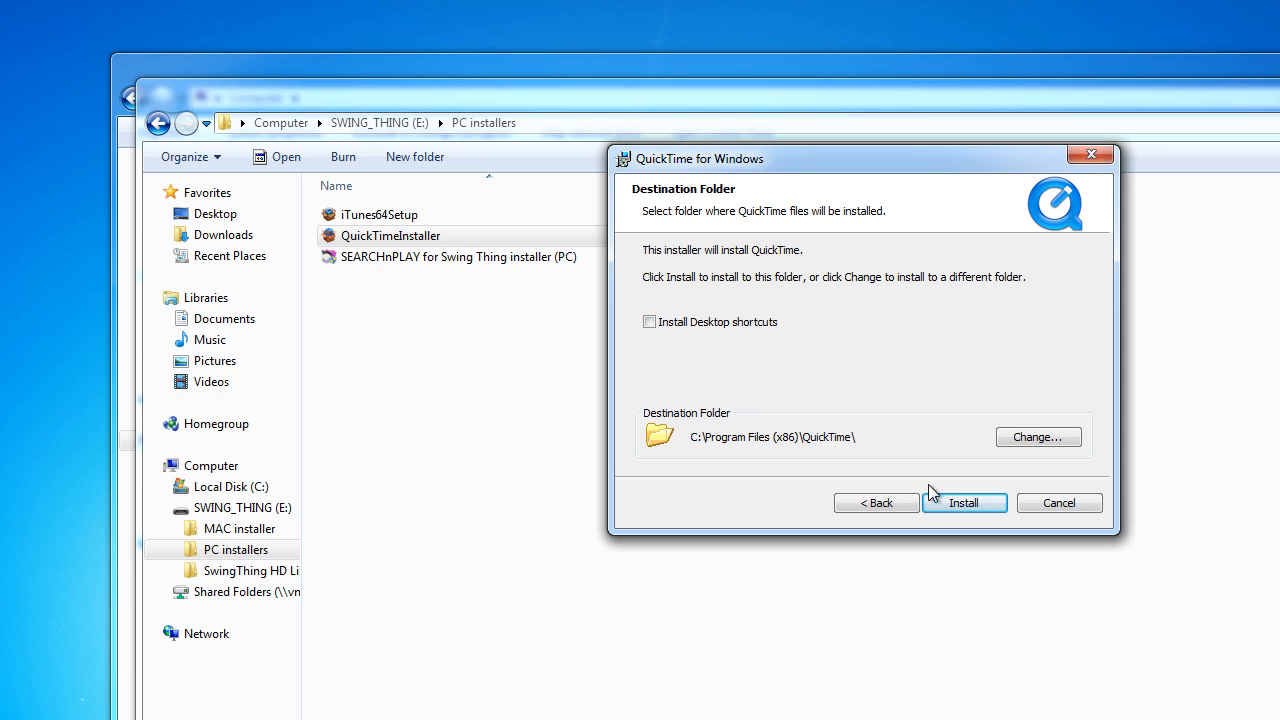
mouse_move(725, 424)
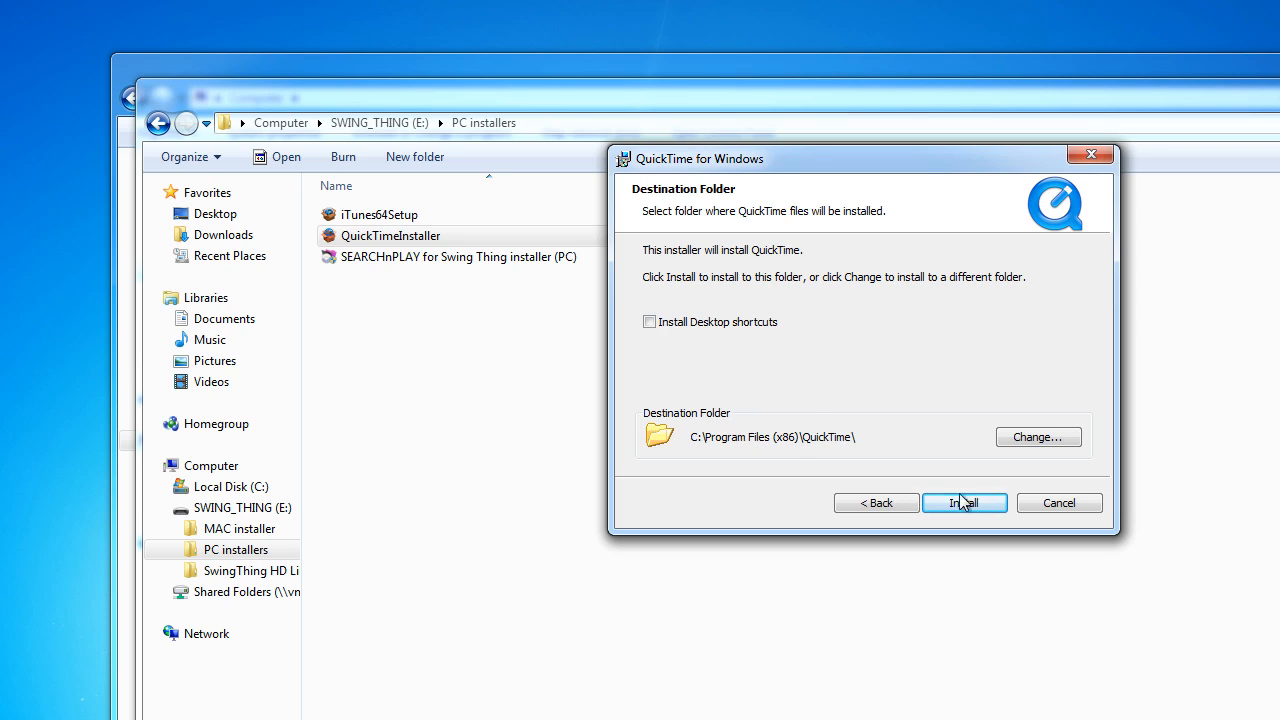
Step: Start the QuickTime installation and approve the User Account Control prompt
left_click(963, 503)
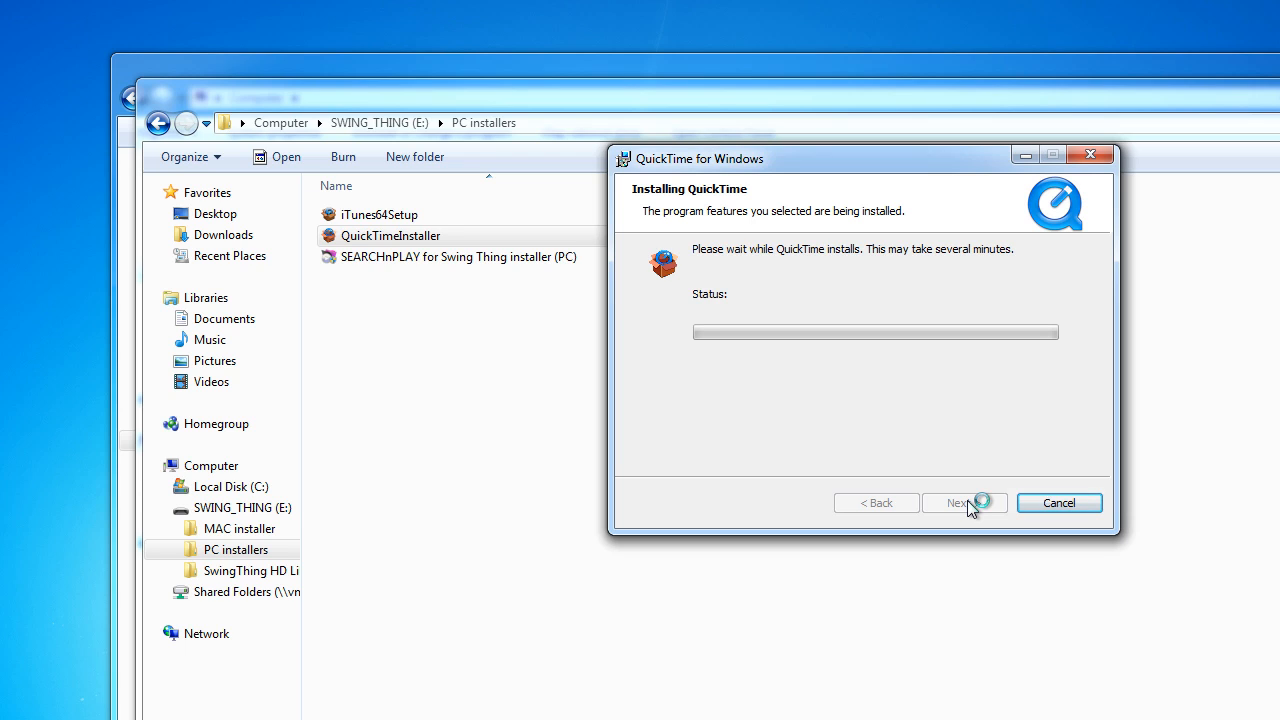
mouse_move(970, 505)
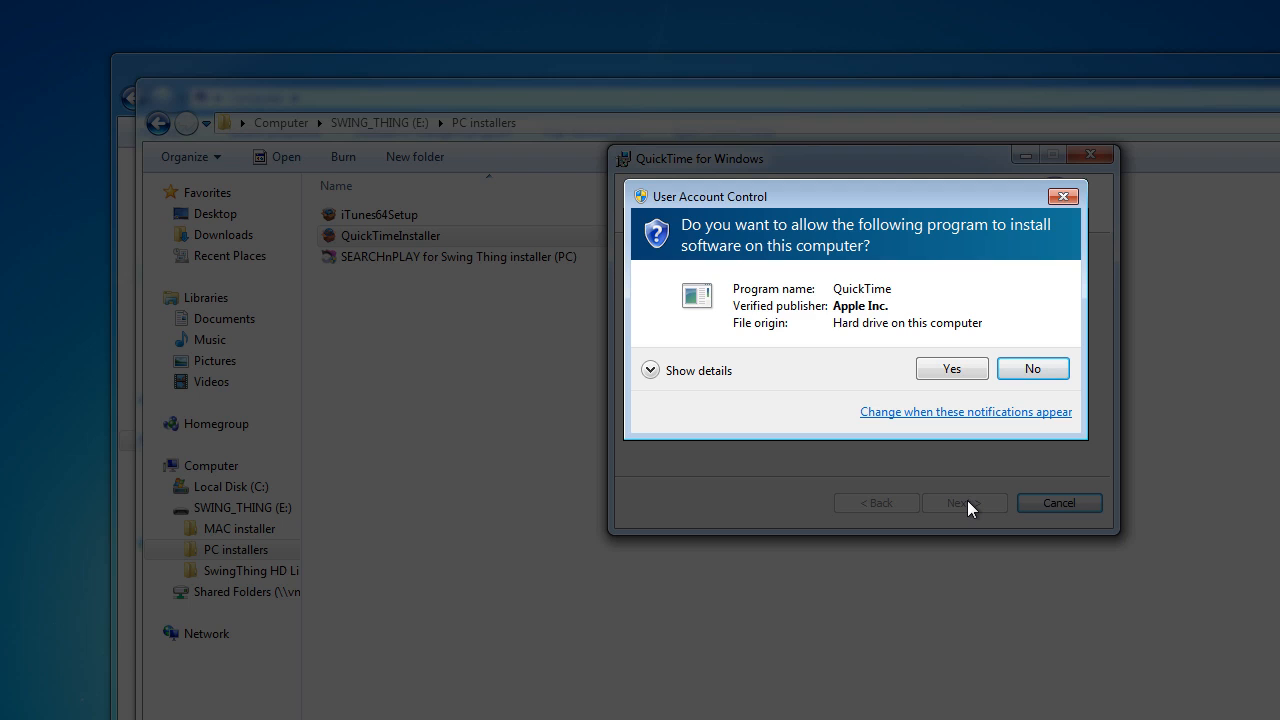
mouse_move(808, 371)
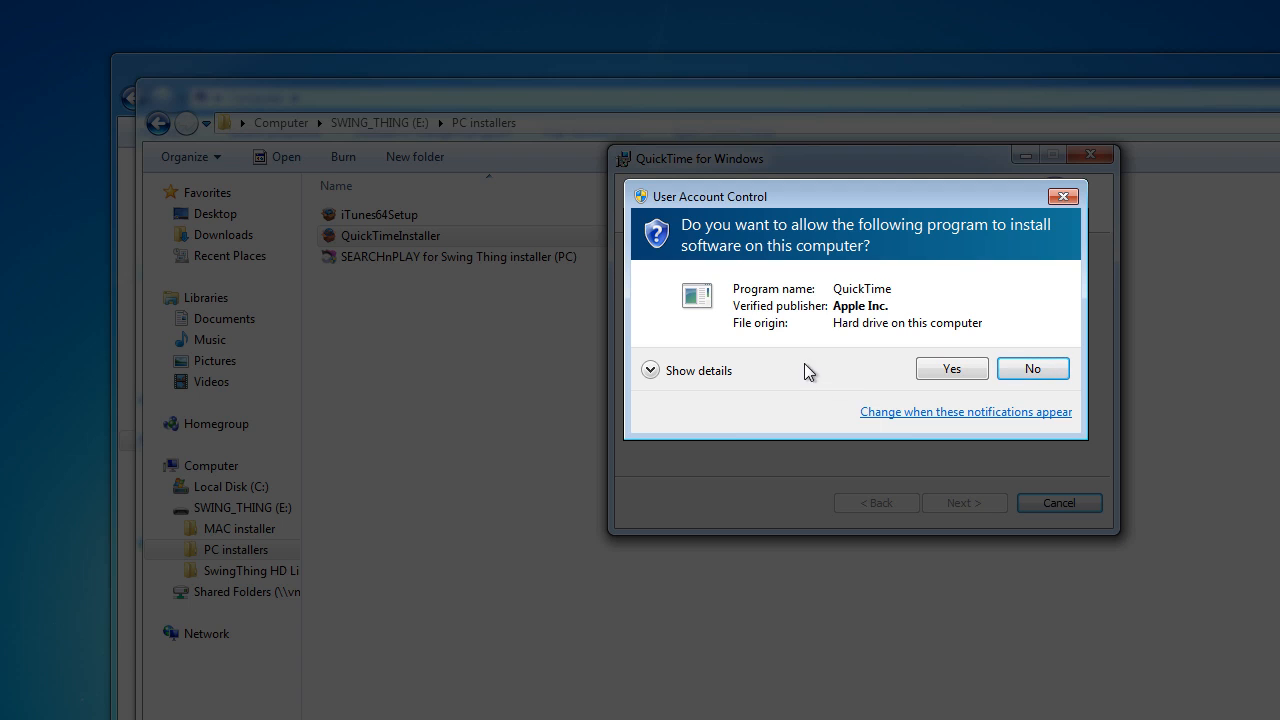
mouse_move(841, 358)
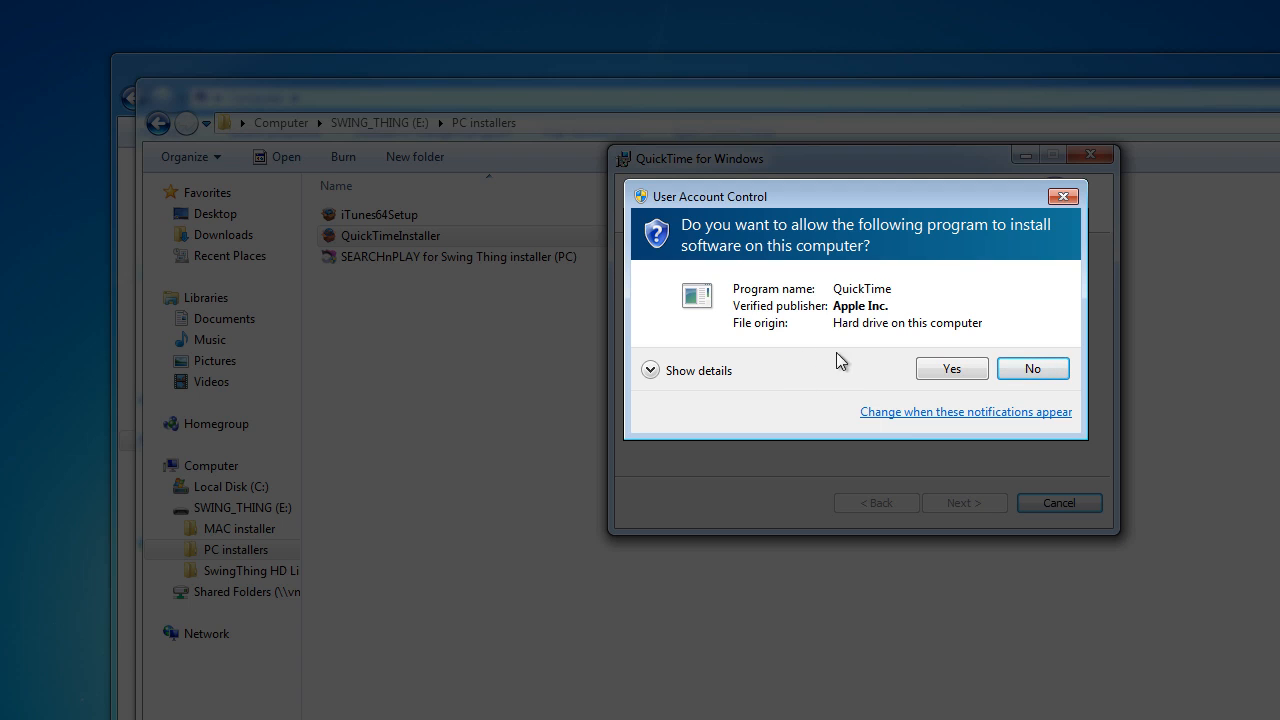
left_click(950, 368)
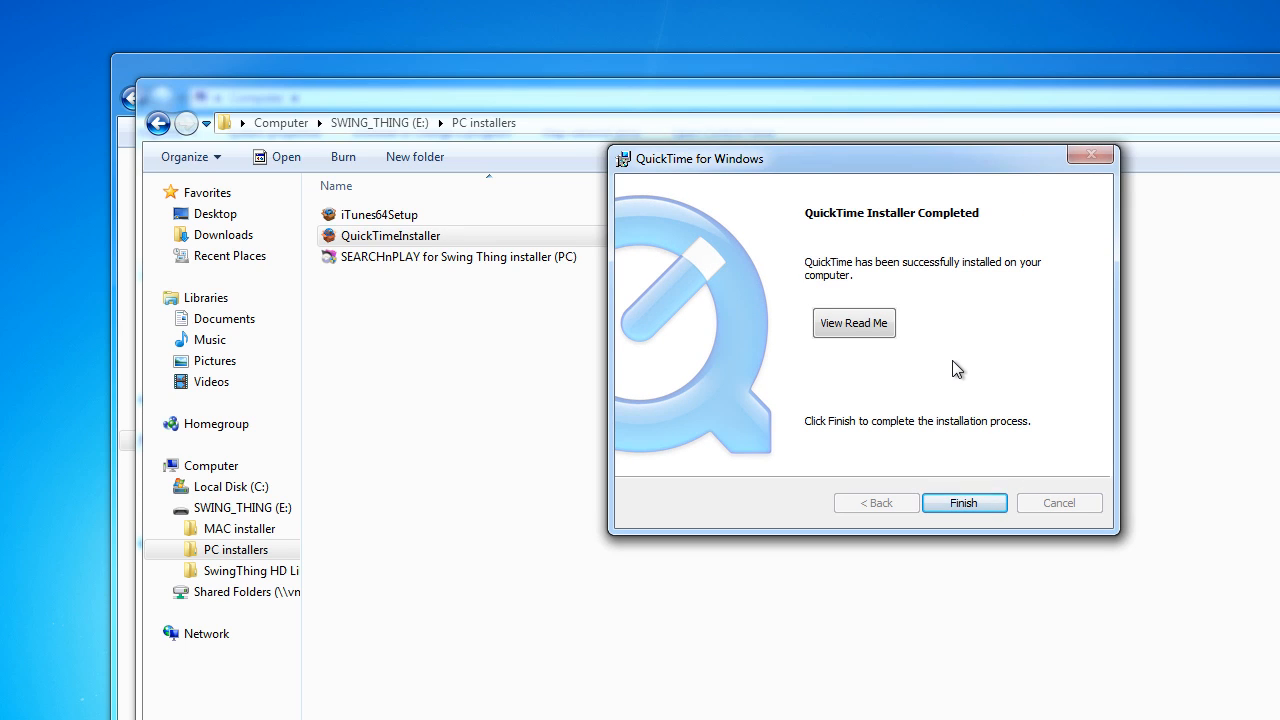
mouse_move(947, 448)
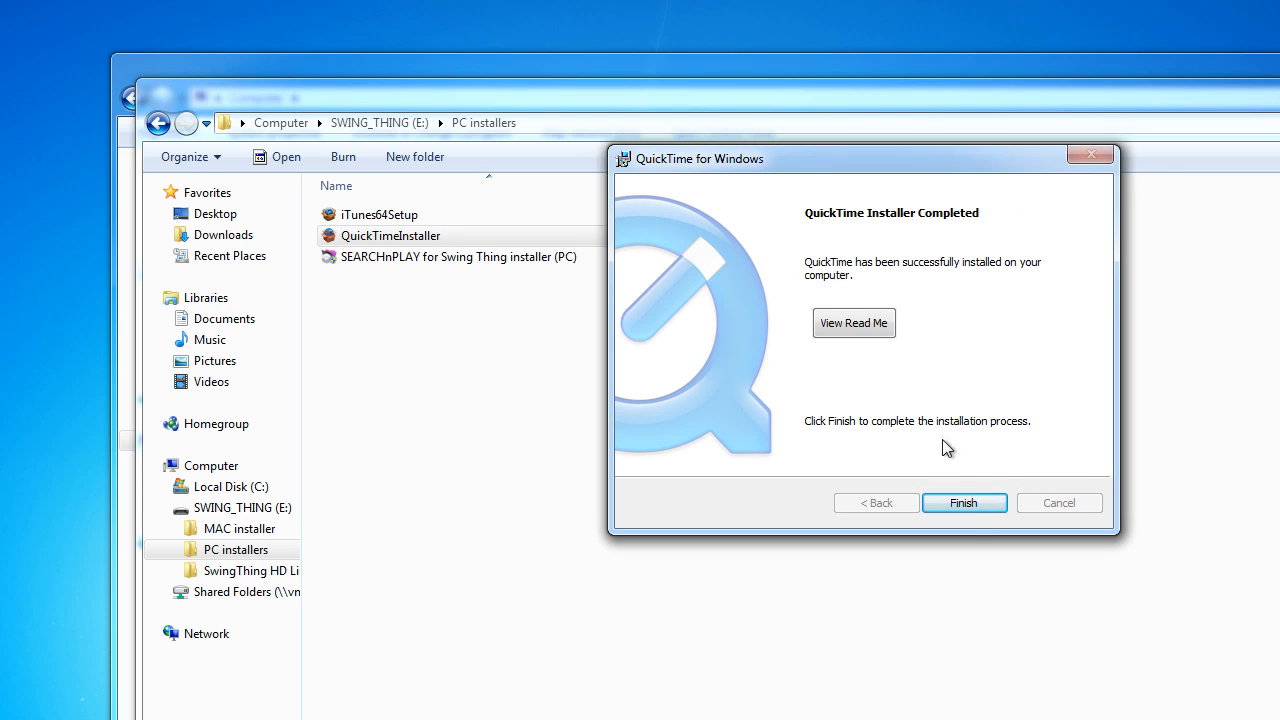
Step: Finish the QuickTime installer and decline the QuickTime 7 Pro upgrade with No Thanks
left_click(963, 503)
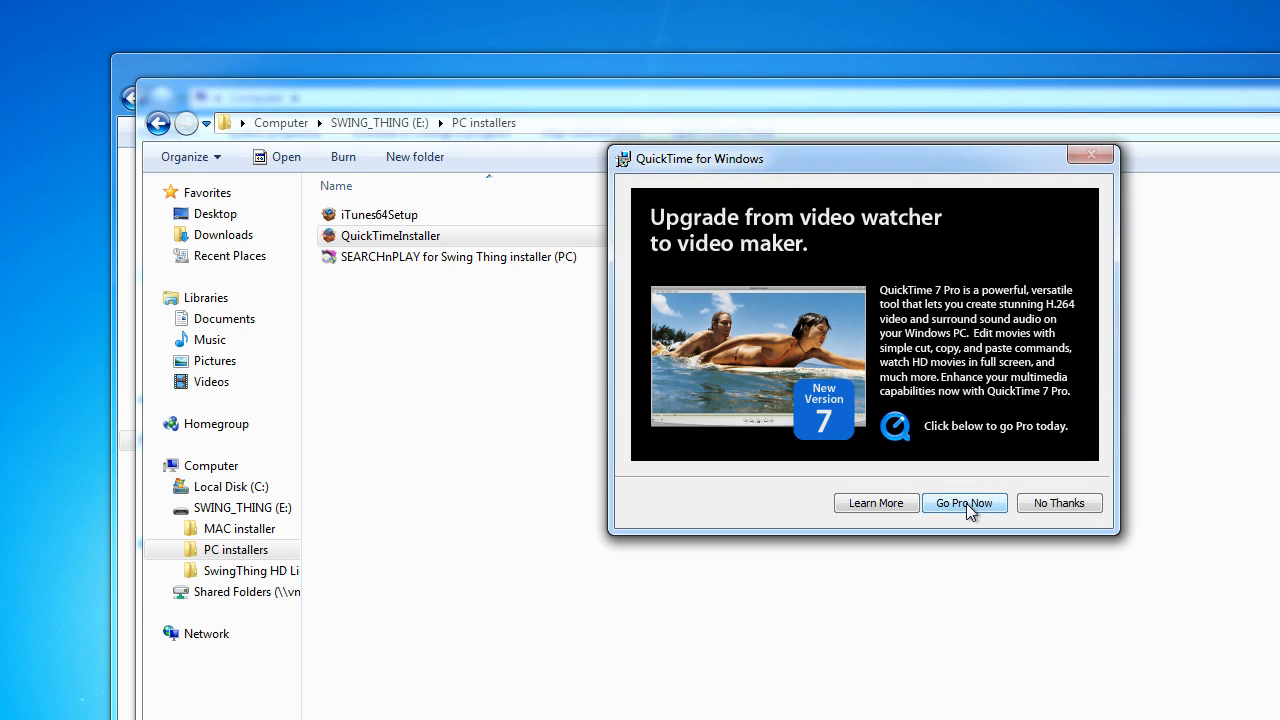
mouse_move(1010, 331)
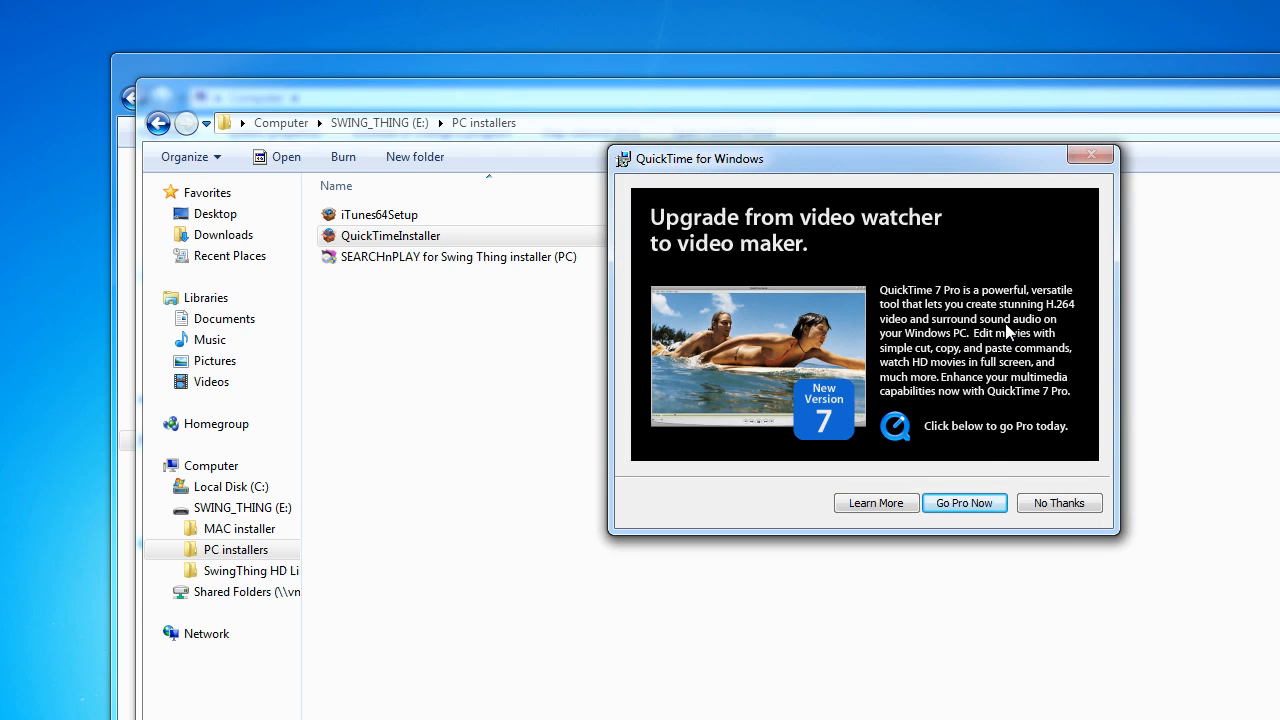
mouse_move(975, 330)
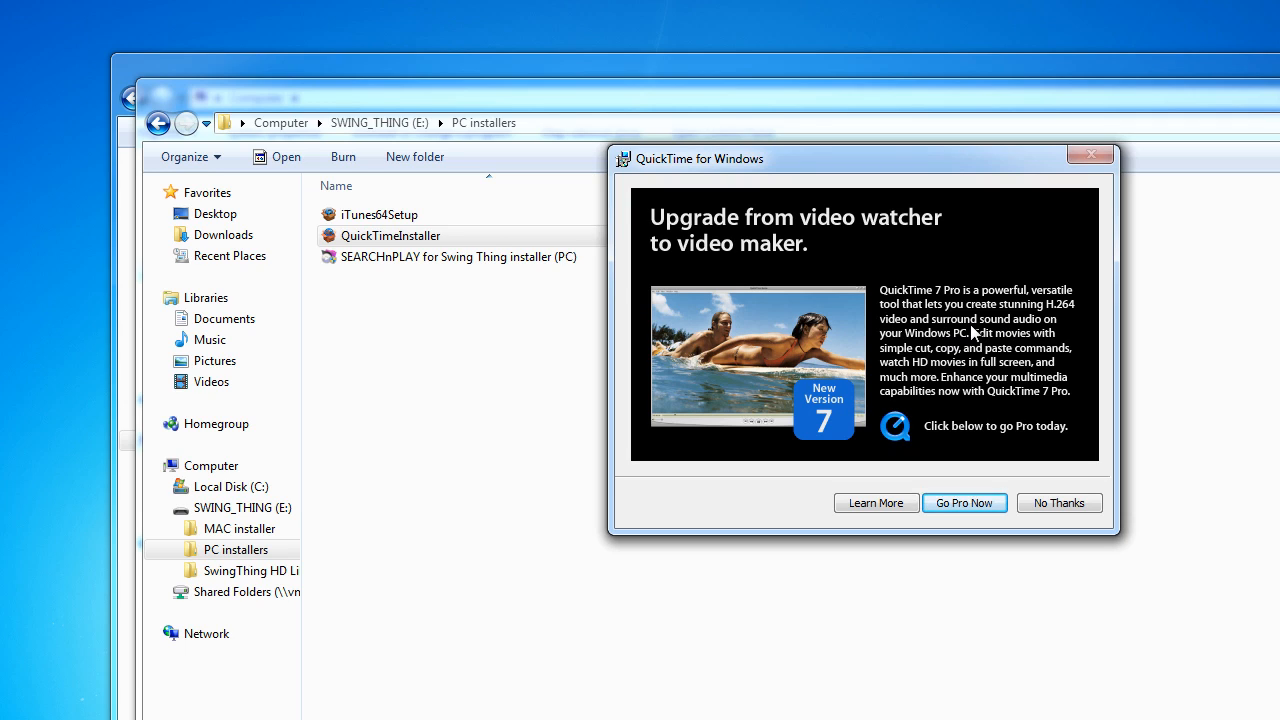
mouse_move(1013, 322)
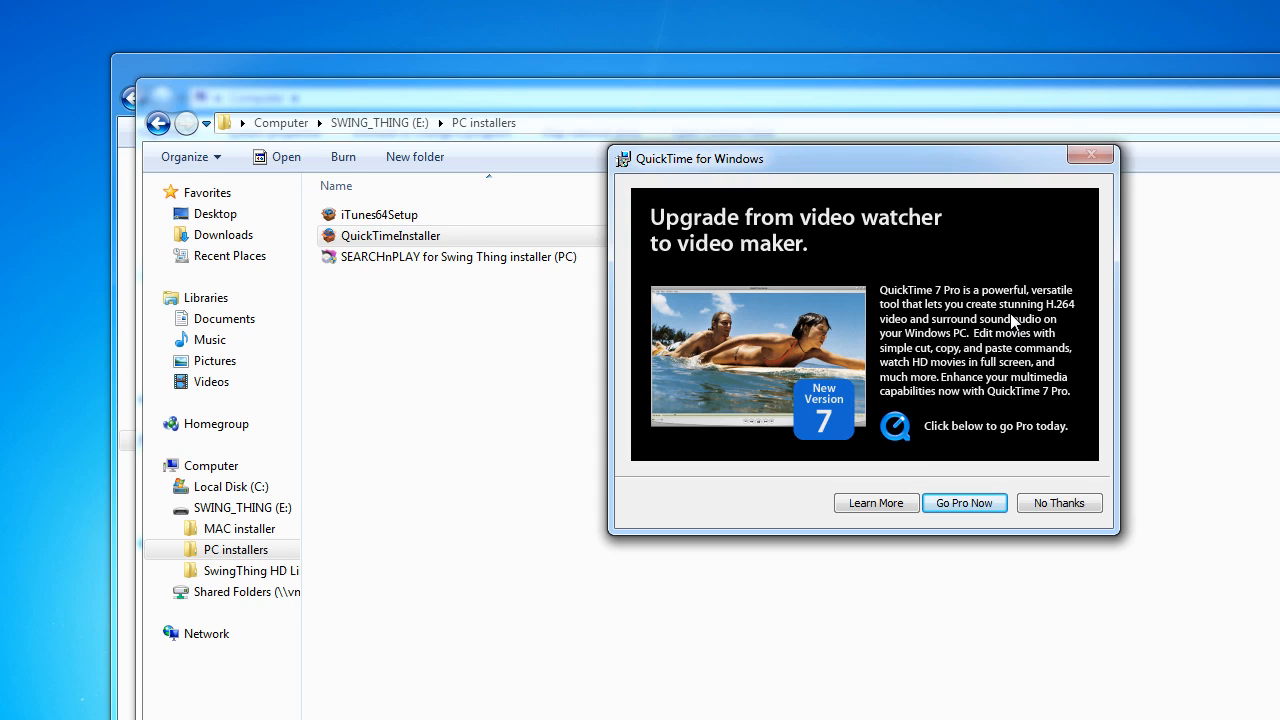
mouse_move(1093, 485)
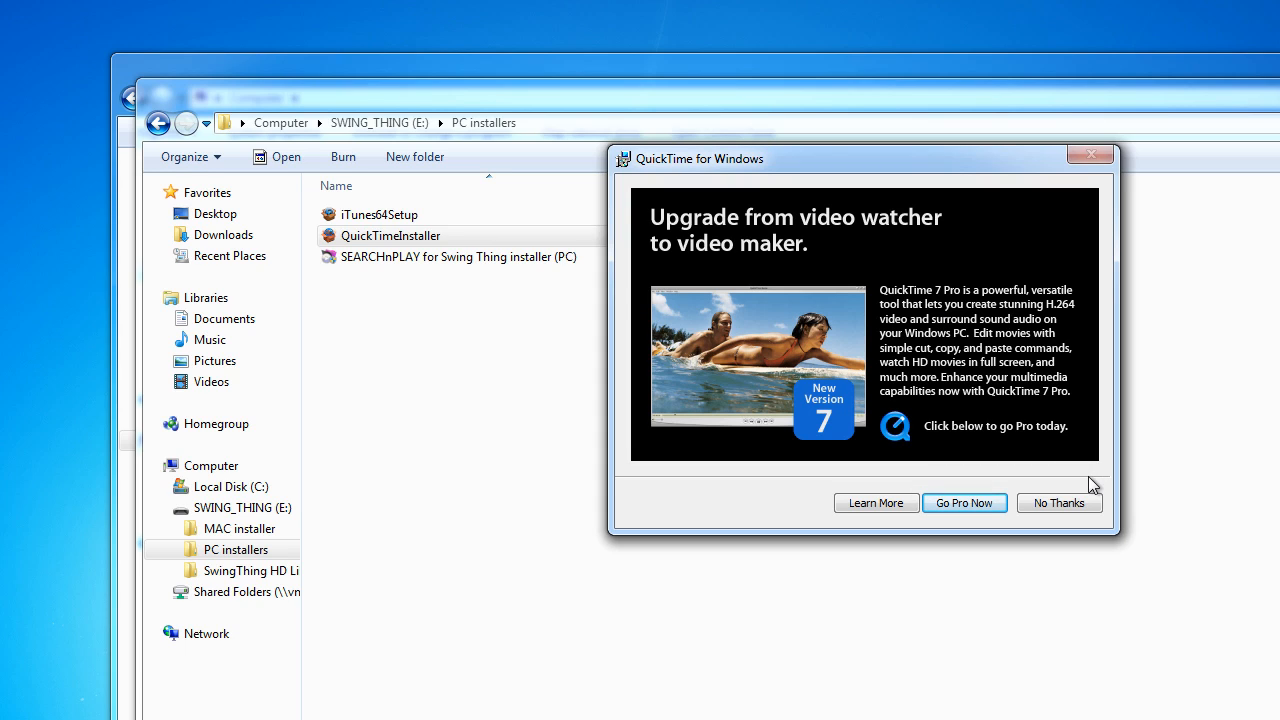
left_click(1058, 502)
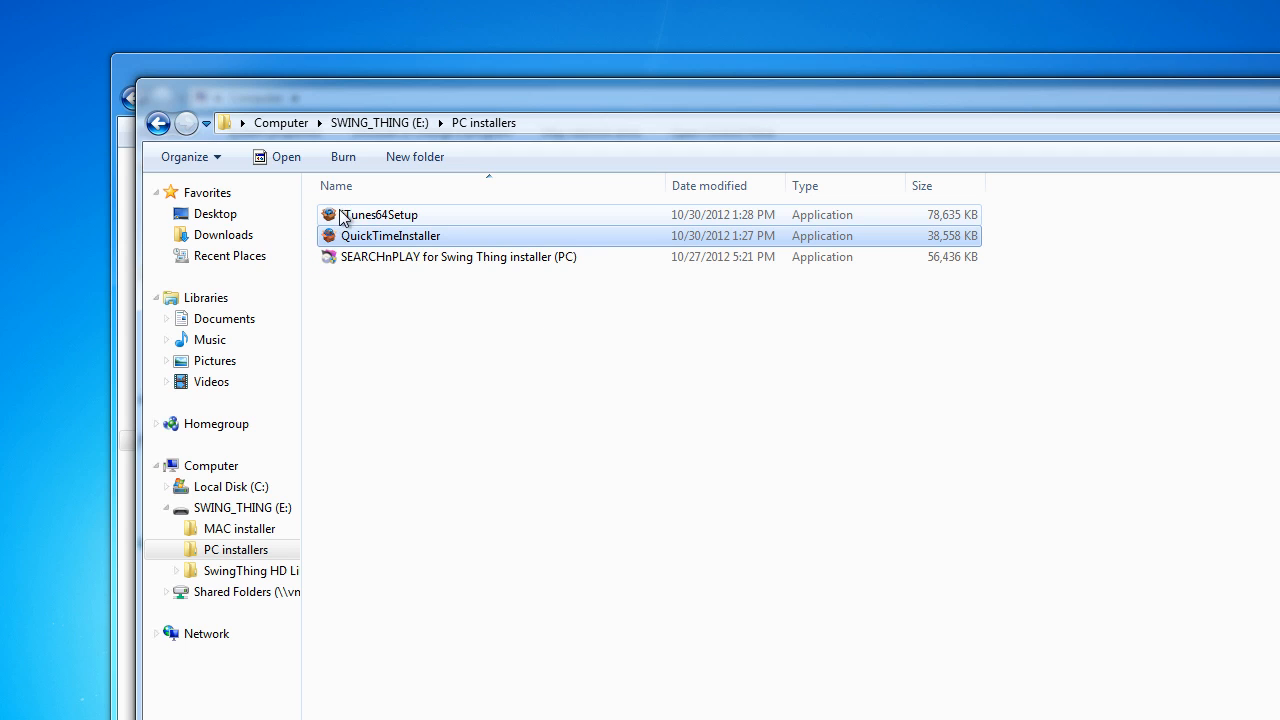
Step: Run iTunes64Setup from the PC installers folder to show the iTunes 10.7 welcome screen
left_click(378, 214)
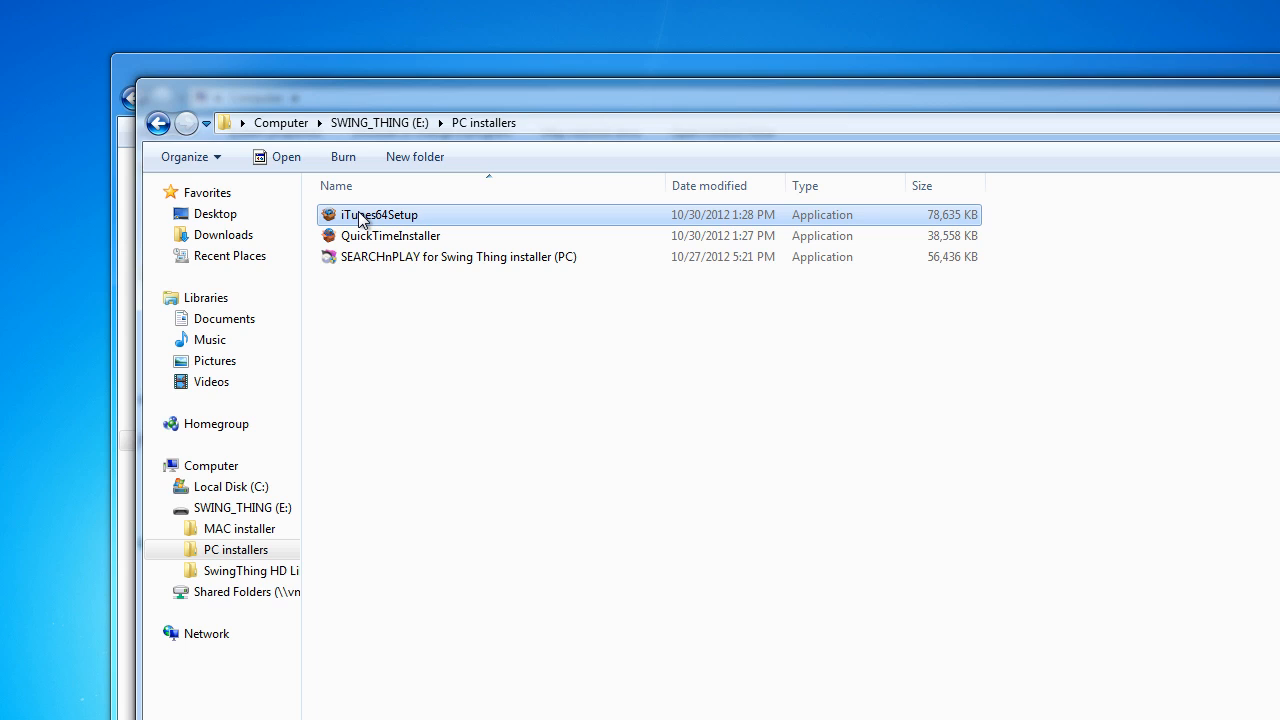
double_click(379, 214)
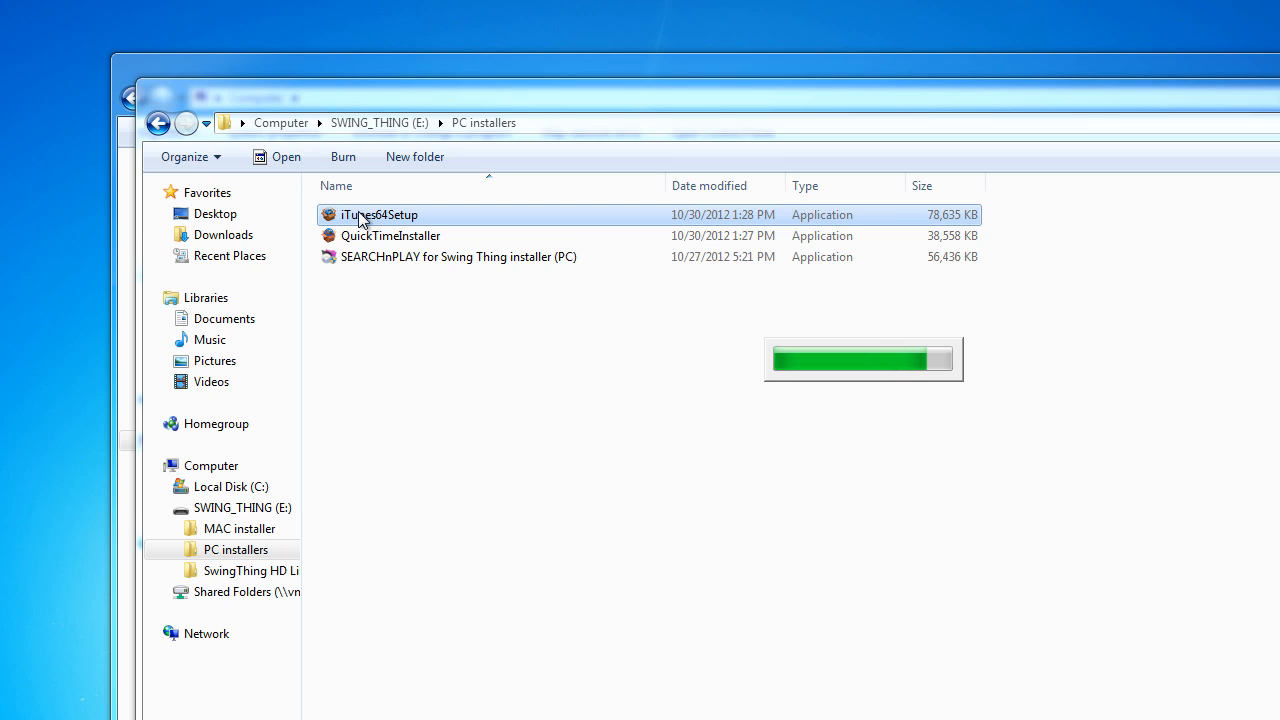
double_click(379, 214)
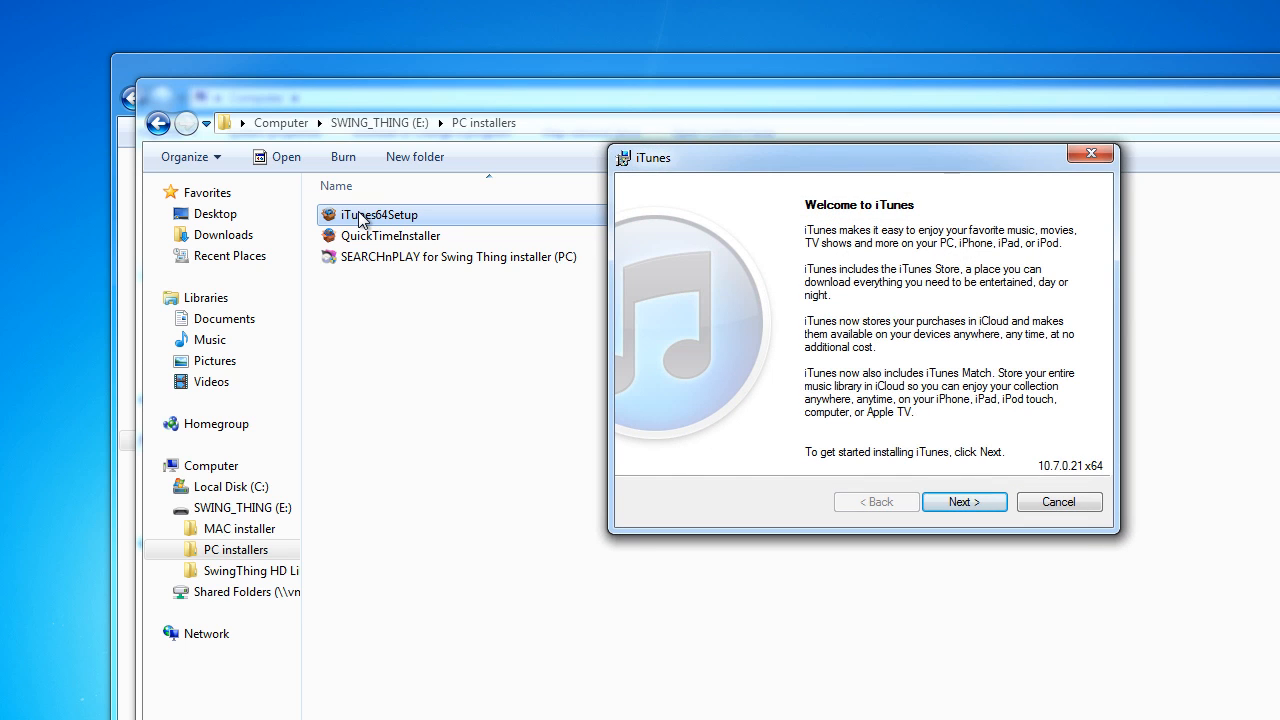
mouse_move(659, 453)
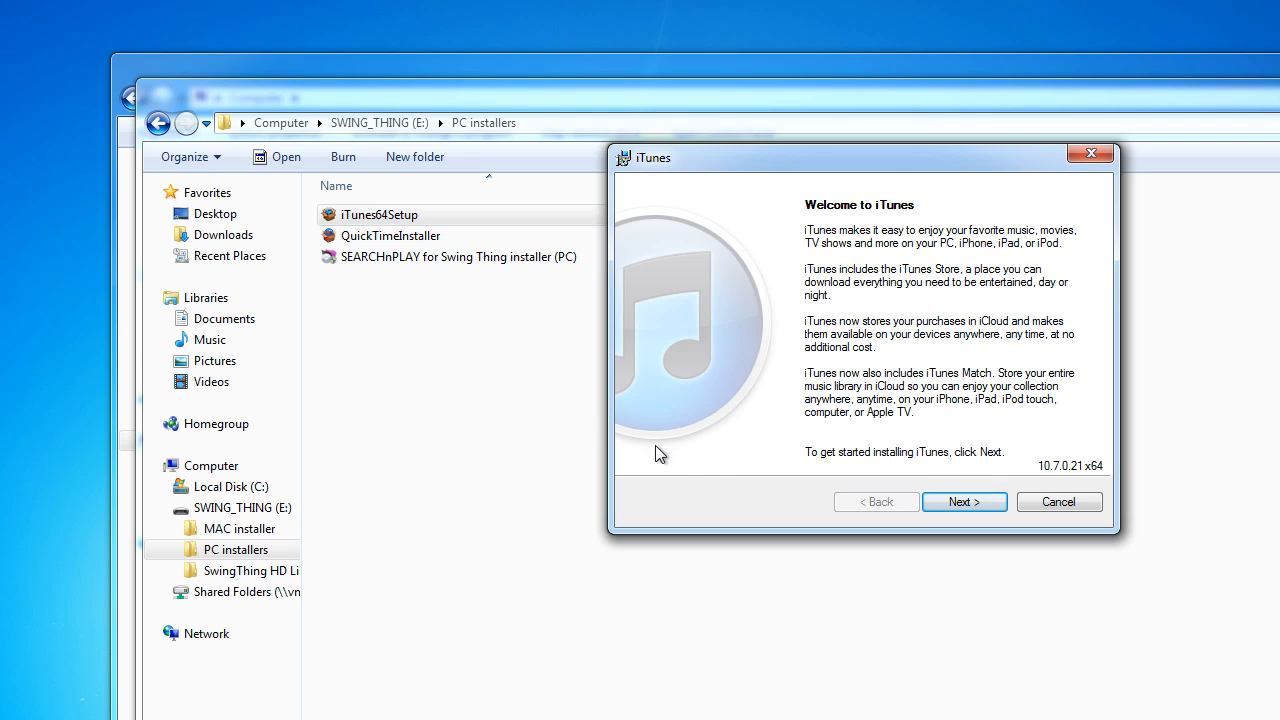
mouse_move(732, 491)
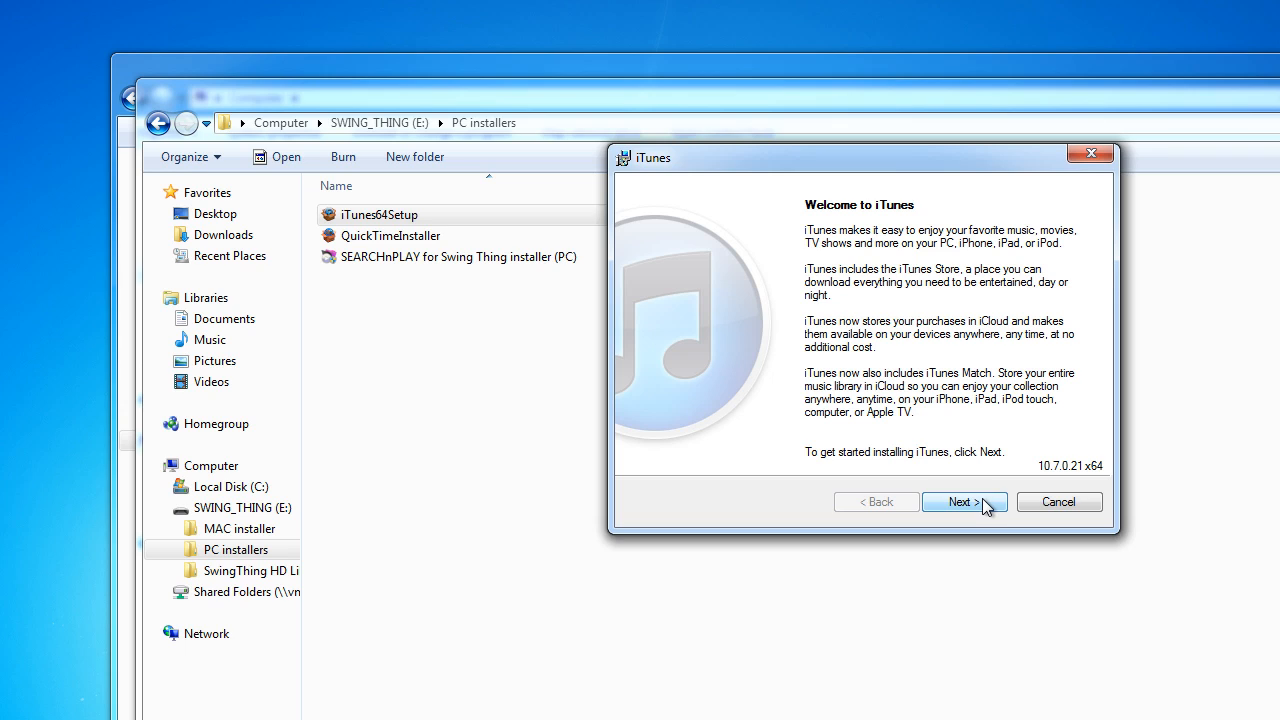
Step: Advance the iTunes installer from Welcome to Installation Options
left_click(958, 501)
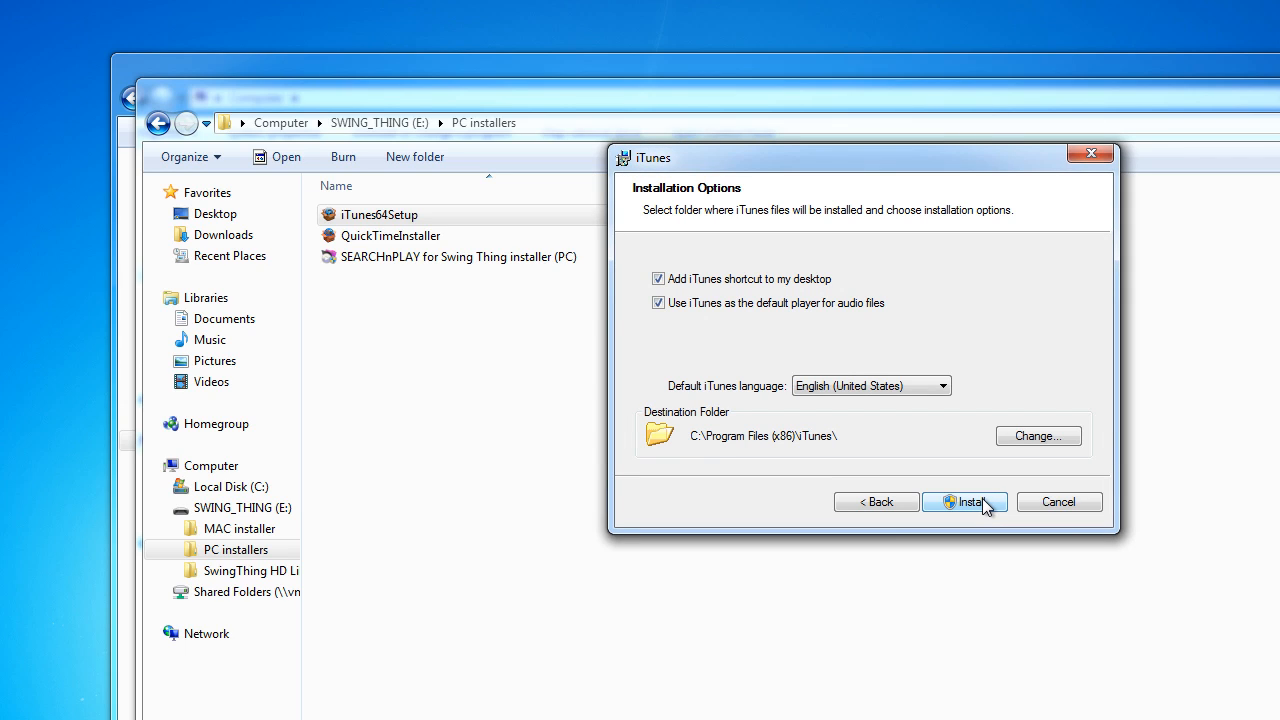
mouse_move(920, 449)
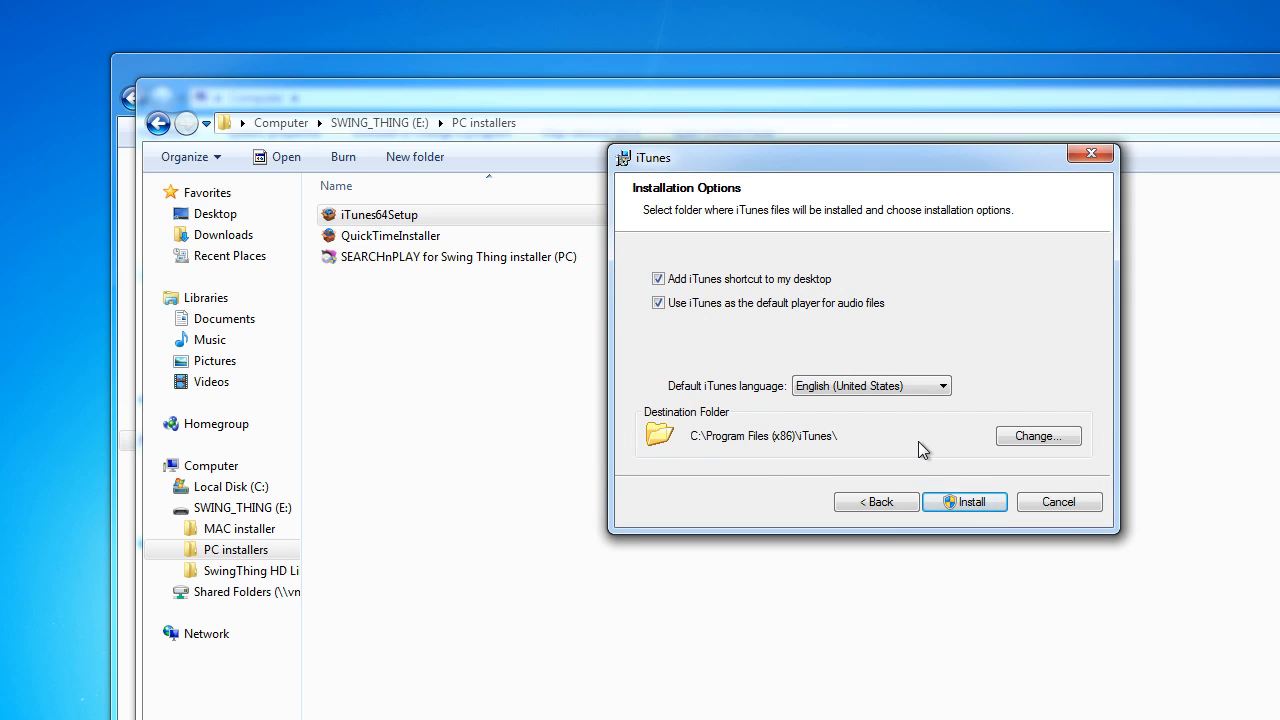
mouse_move(732, 447)
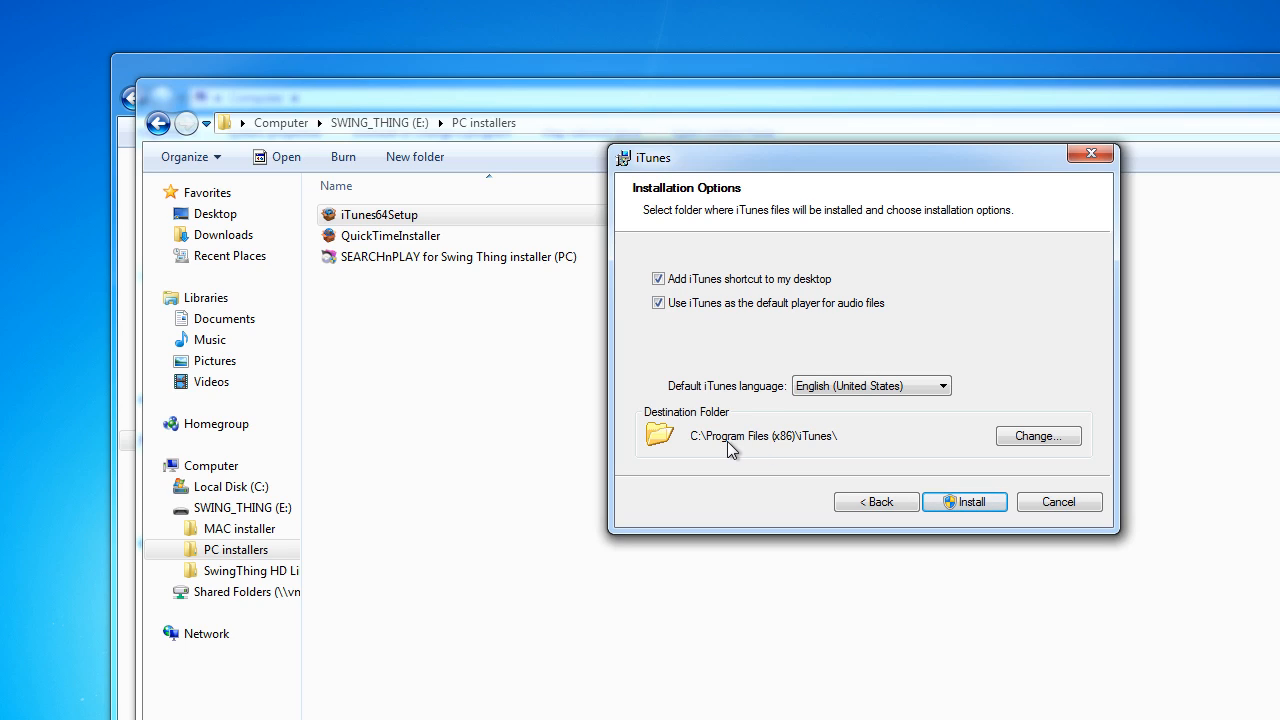
mouse_move(871, 447)
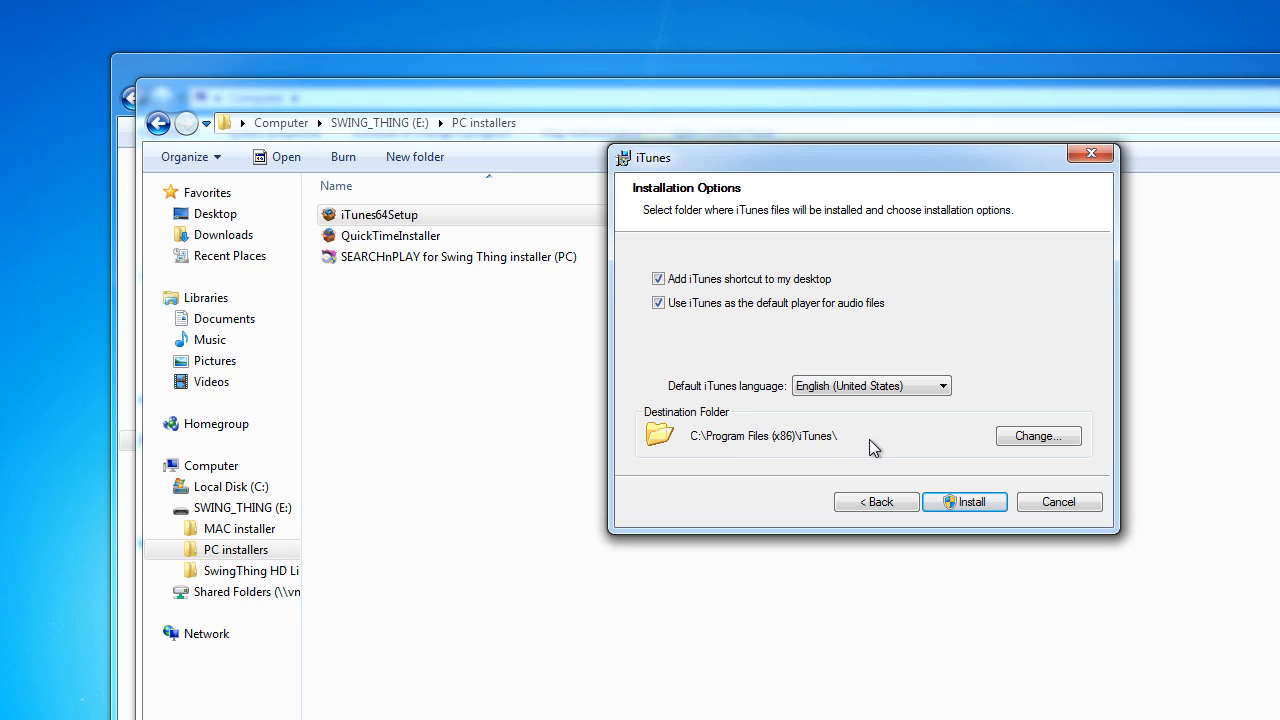
mouse_move(903, 443)
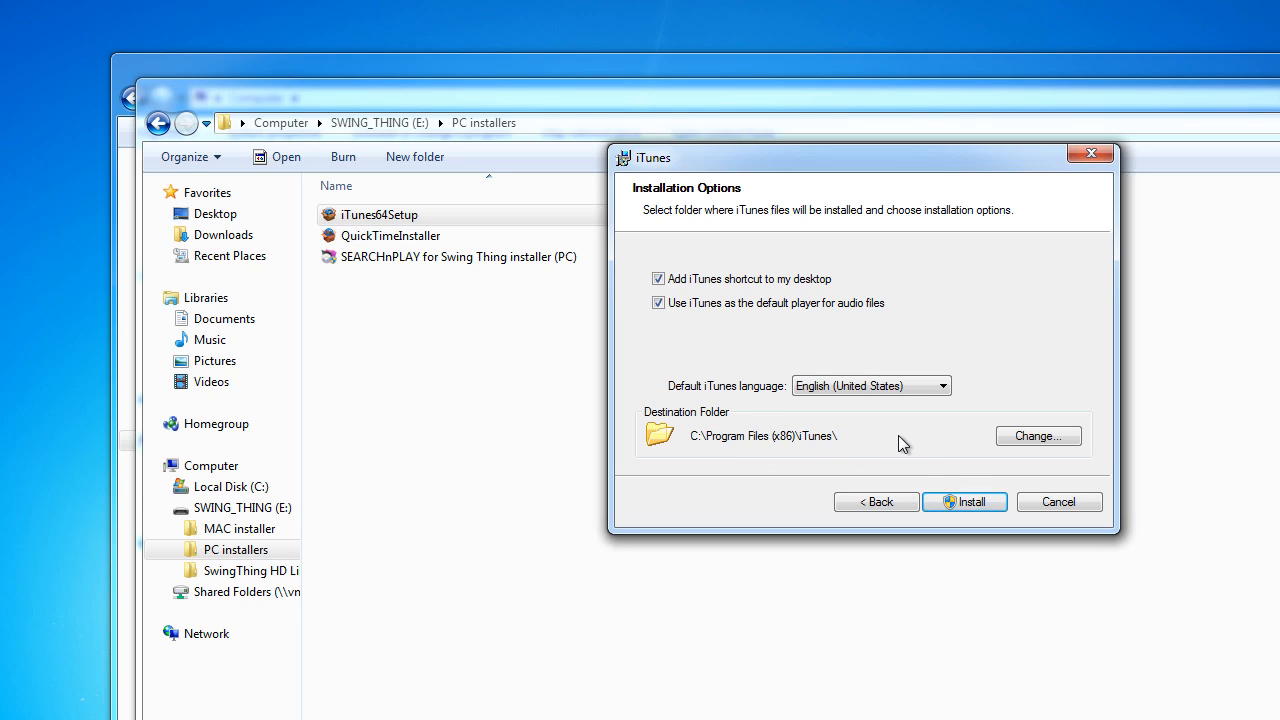
mouse_move(1038, 436)
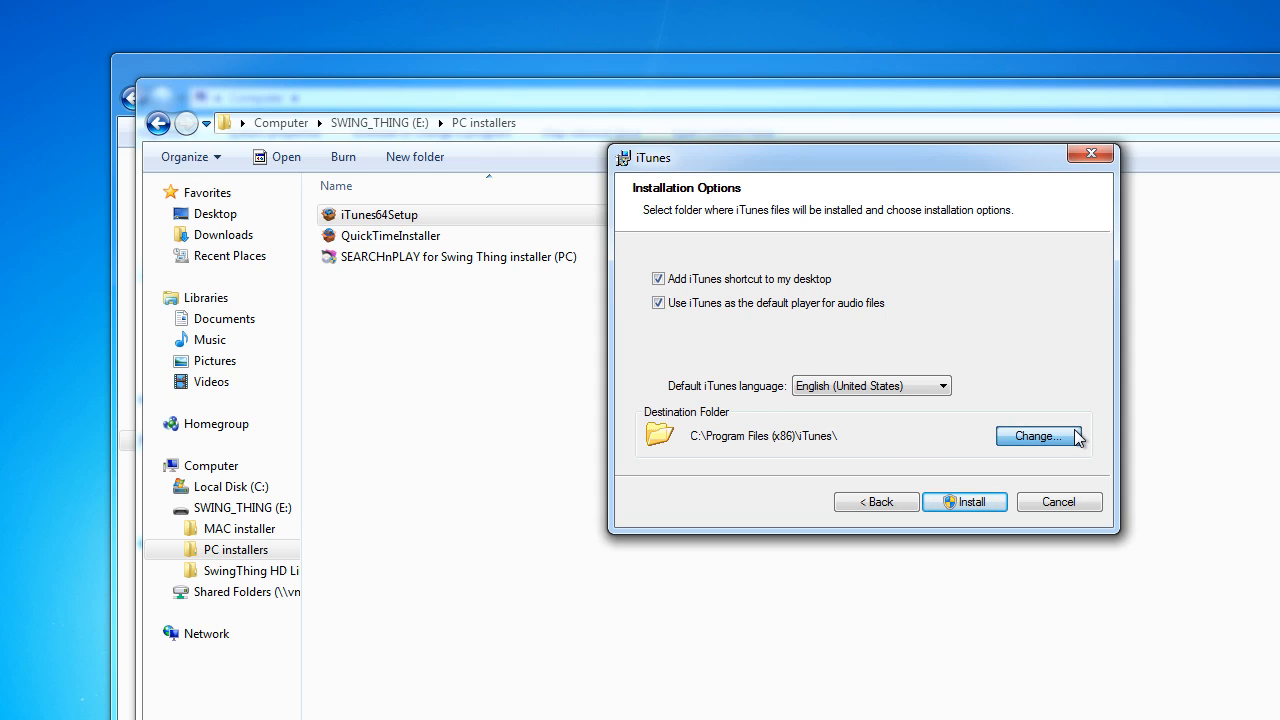
Step: Set the iTunes destination folder to C:\Users\<user>\Documents
left_click(1035, 436)
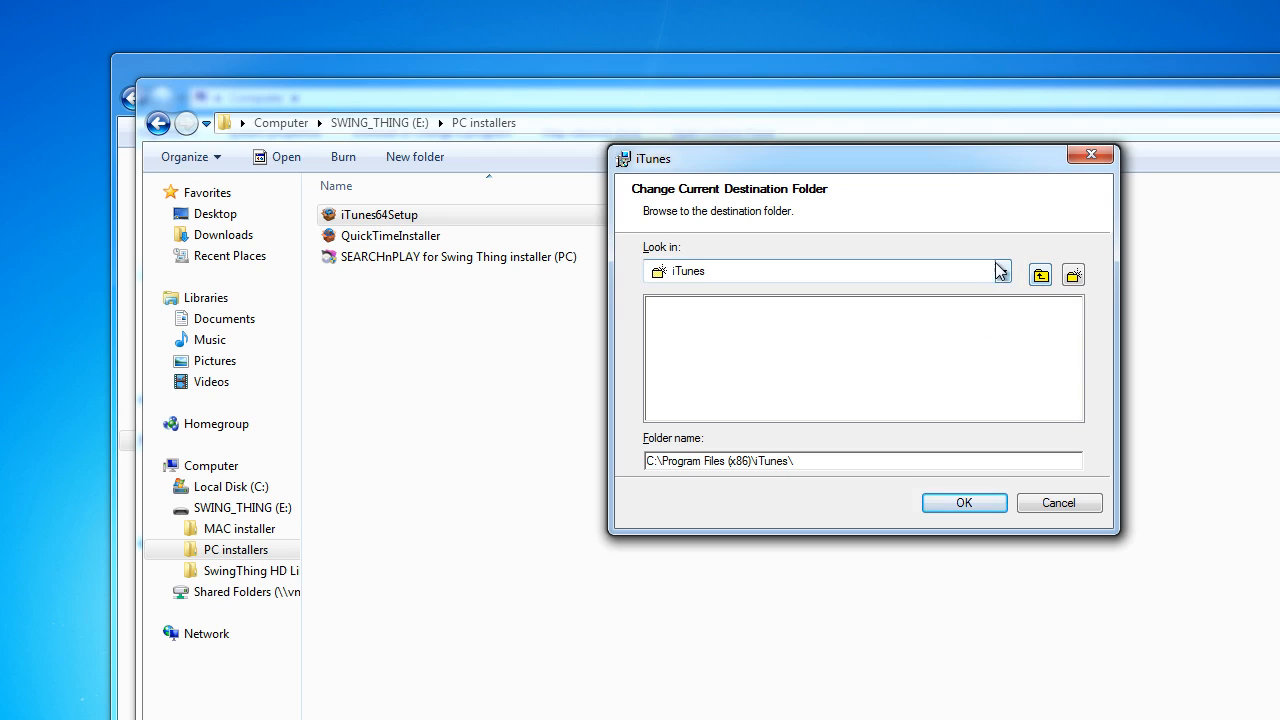
left_click(1003, 271)
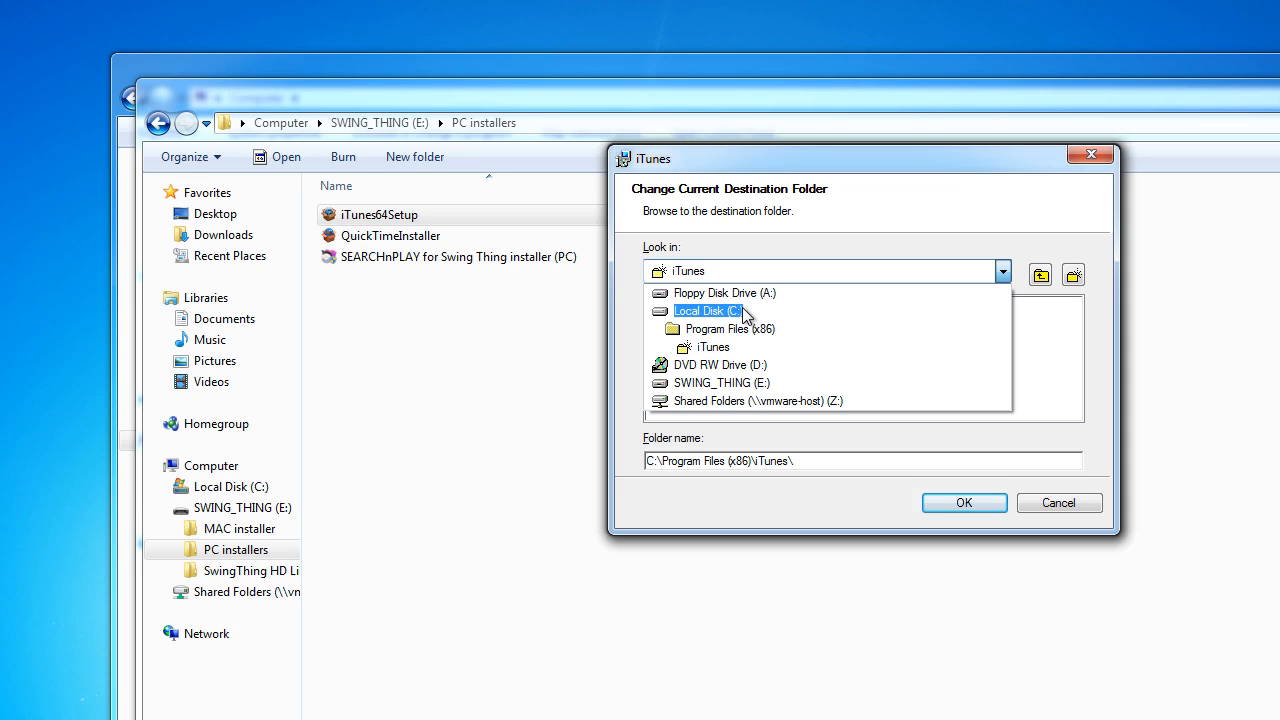
left_click(705, 310)
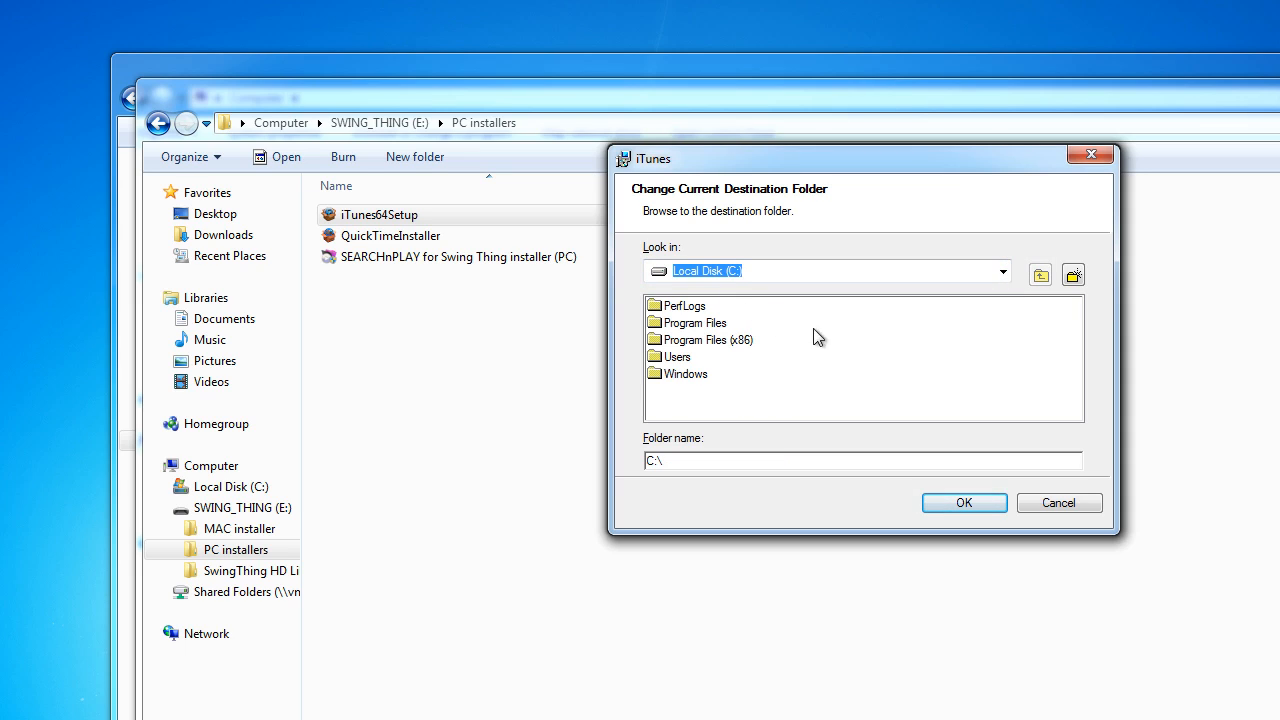
double_click(677, 356)
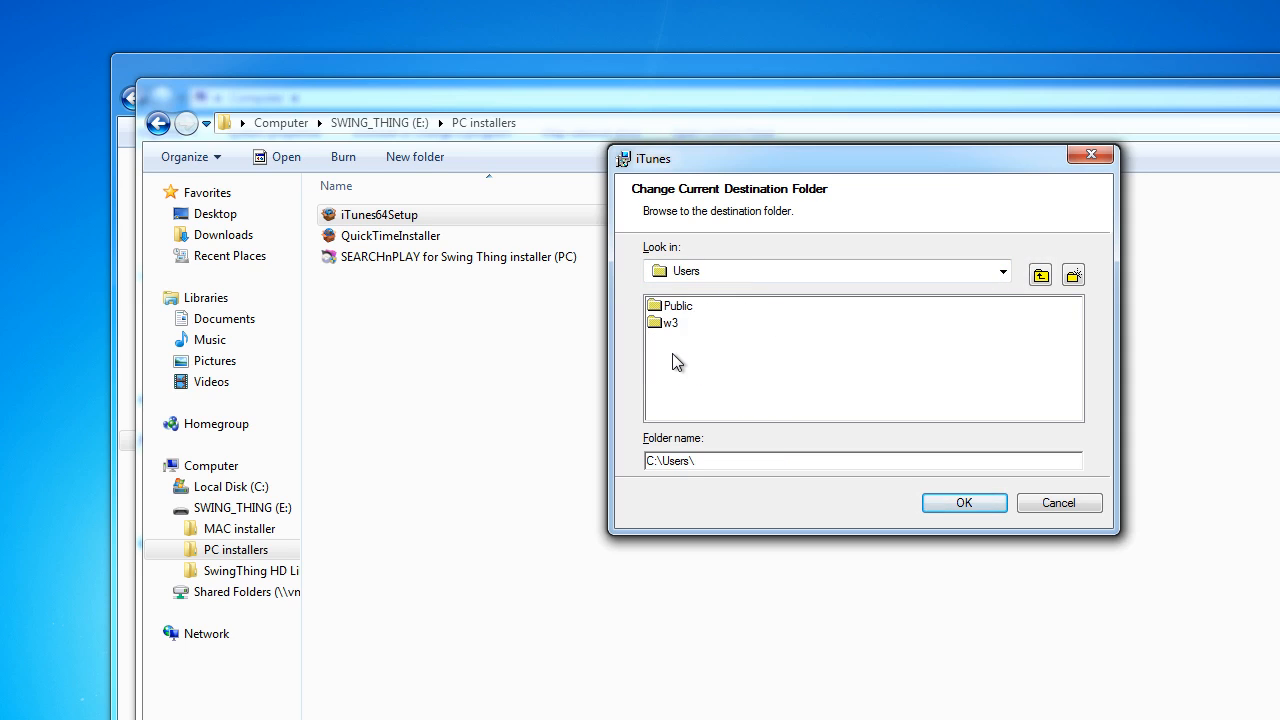
mouse_move(663, 326)
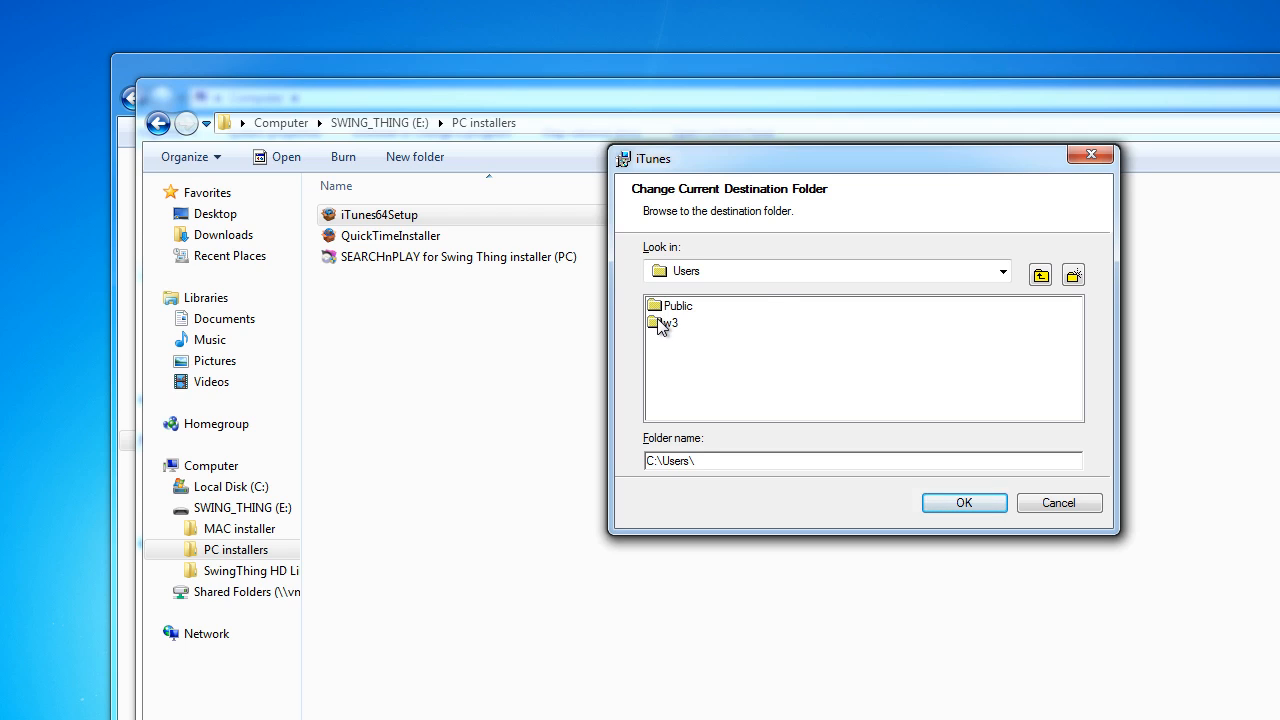
double_click(671, 322)
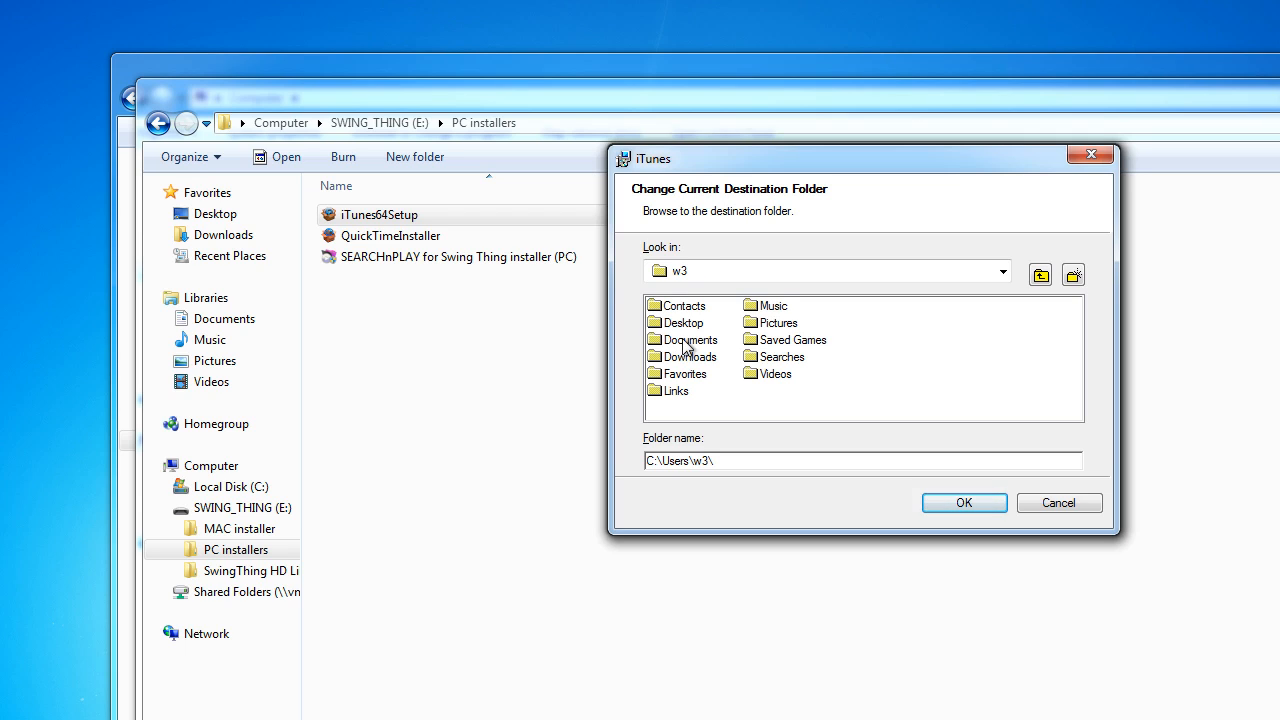
double_click(689, 339)
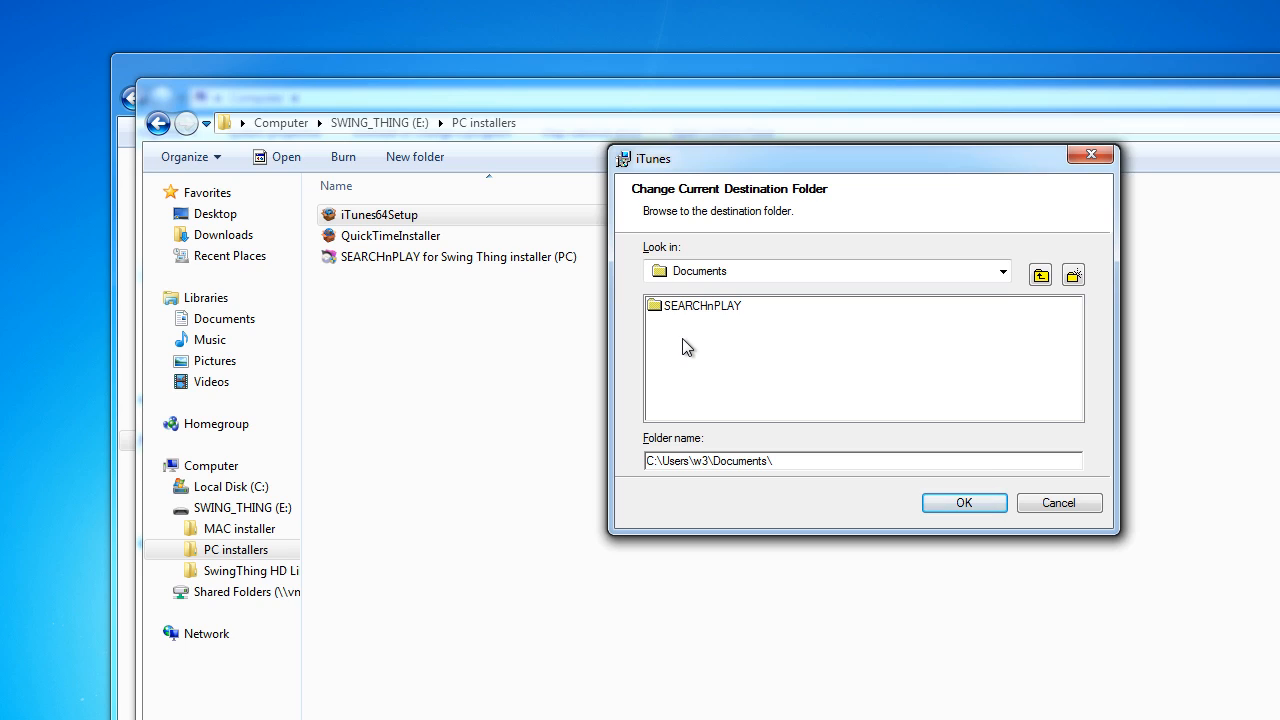
mouse_move(721, 353)
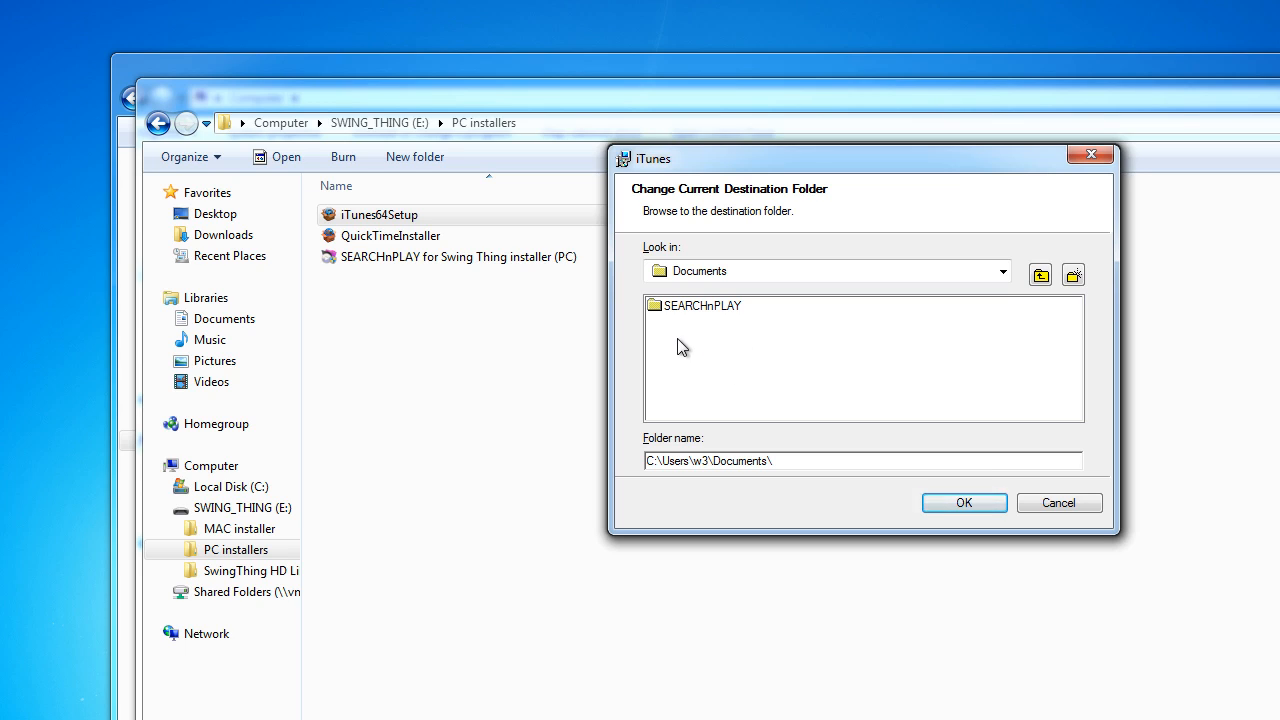
mouse_move(651, 315)
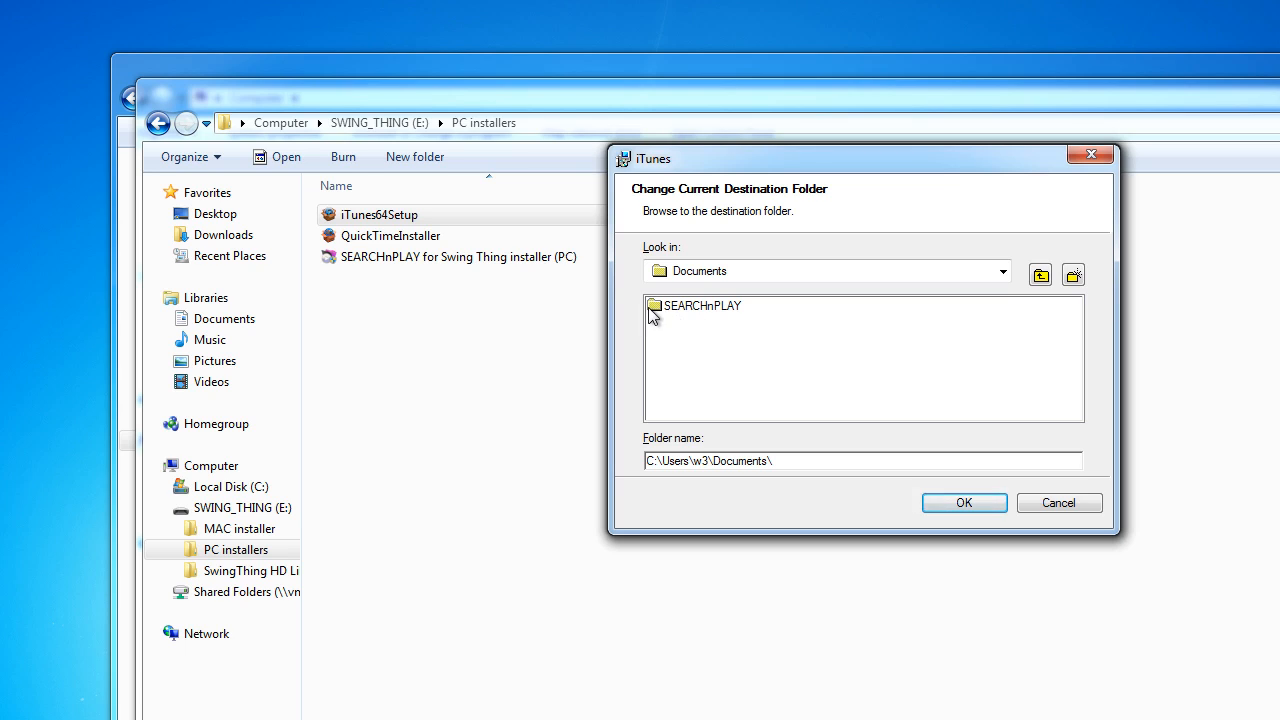
mouse_move(710, 320)
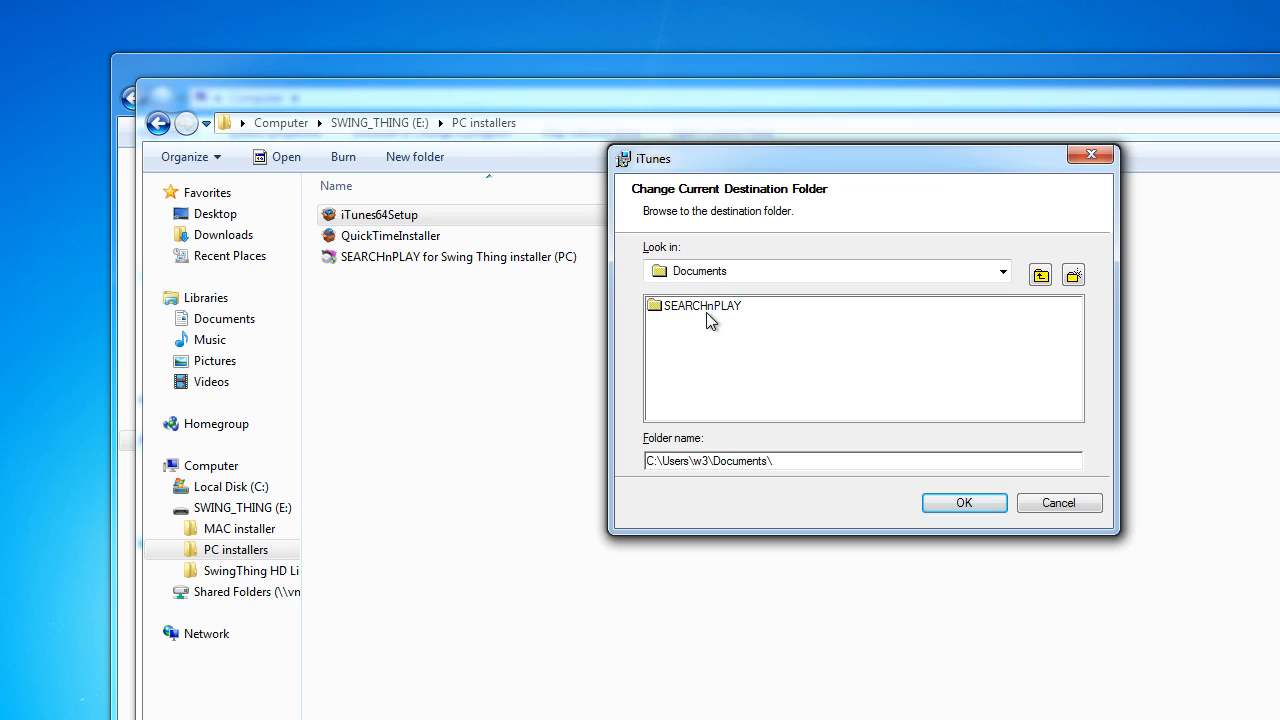
mouse_move(744, 351)
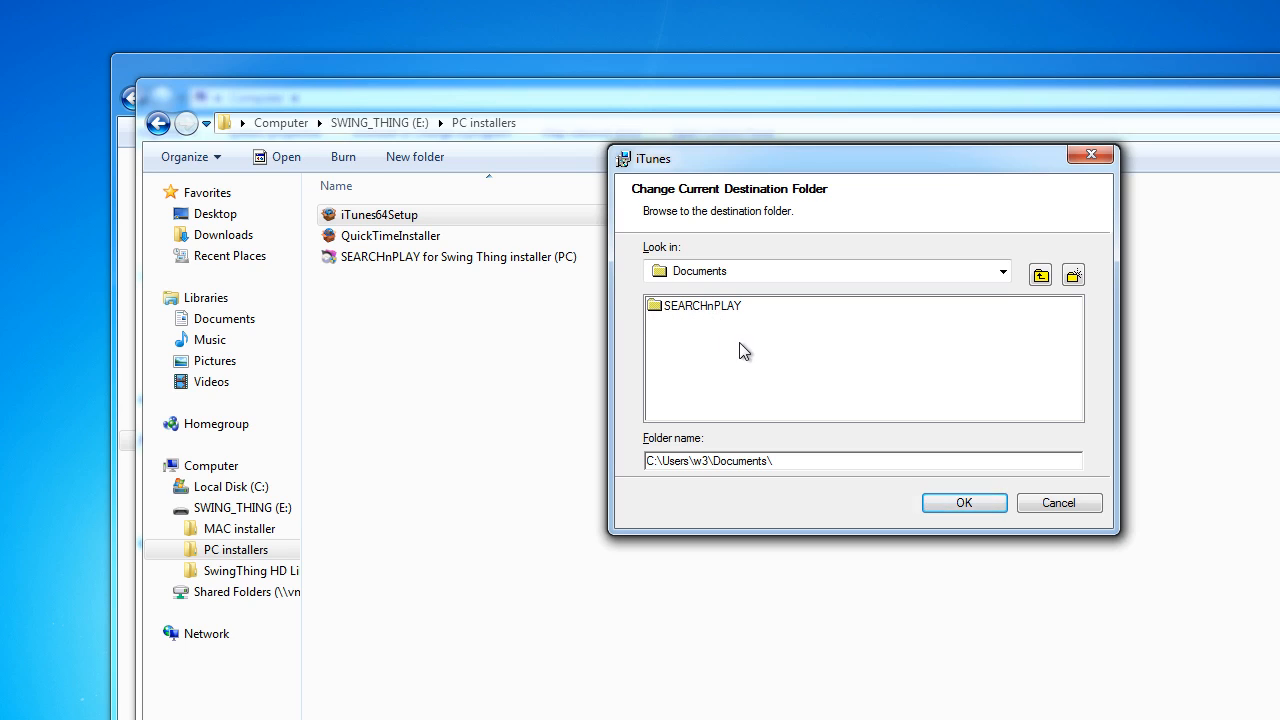
mouse_move(693, 334)
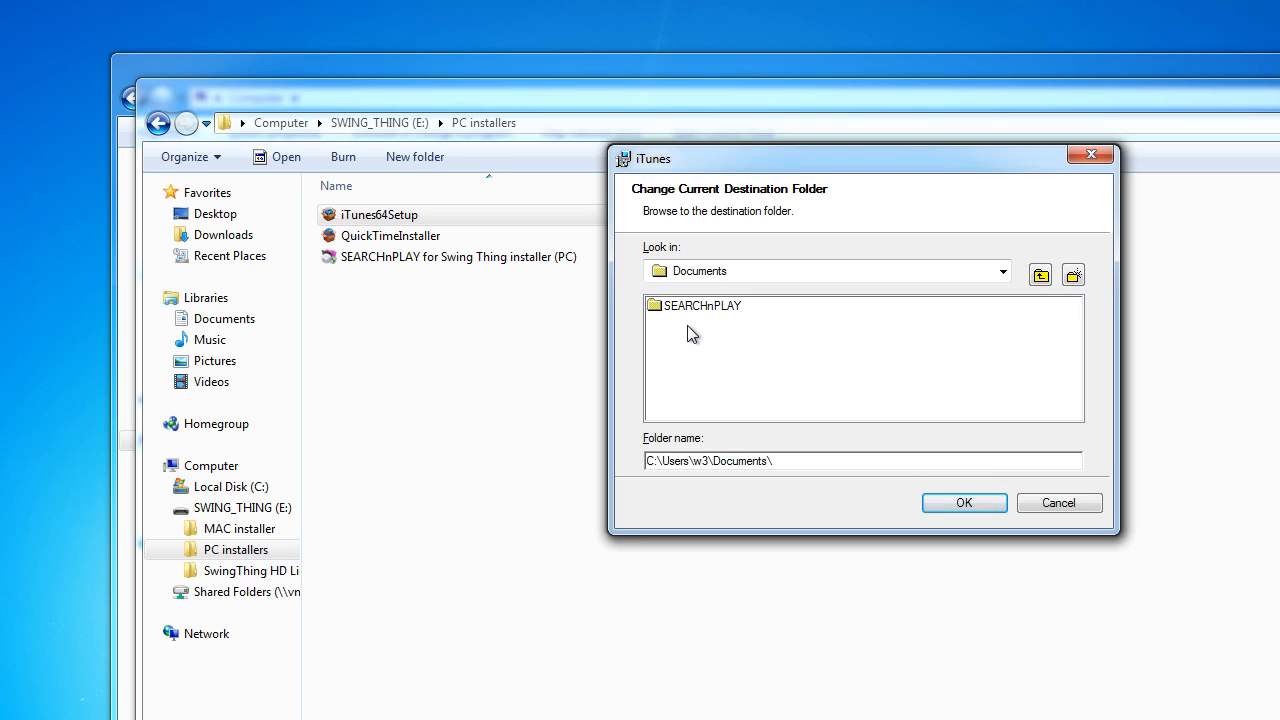
mouse_move(742, 350)
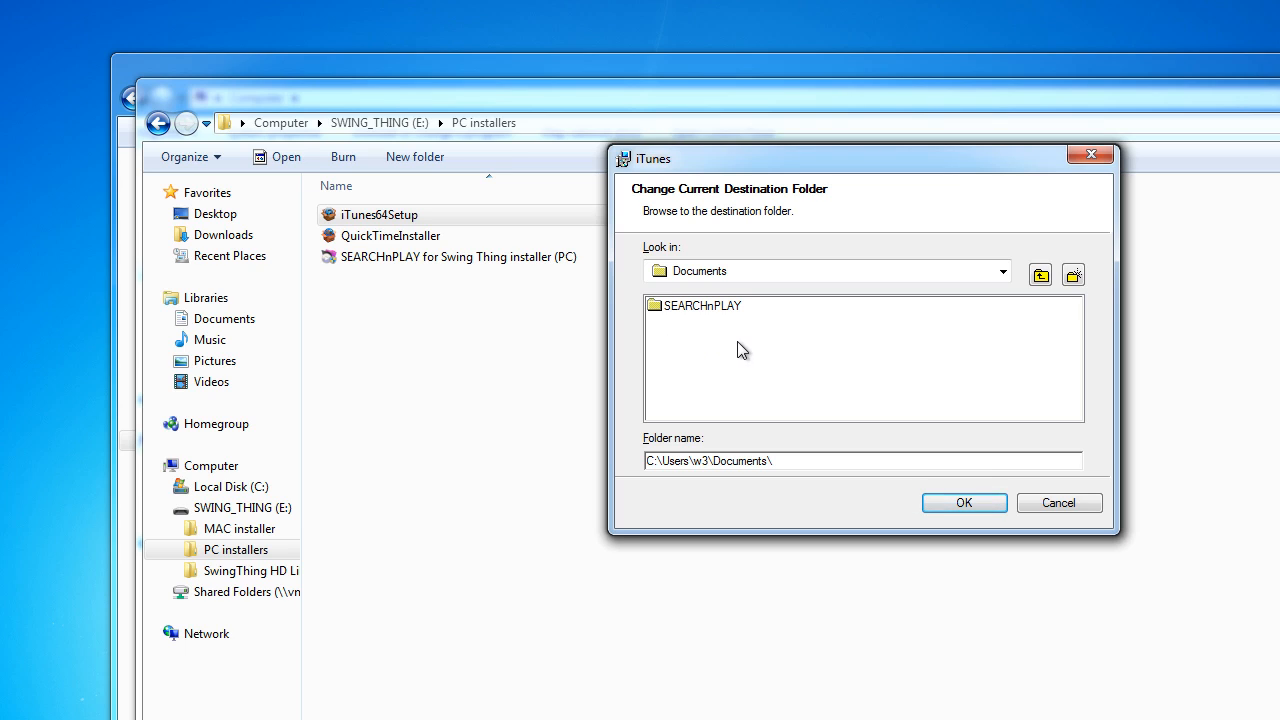
mouse_move(964, 503)
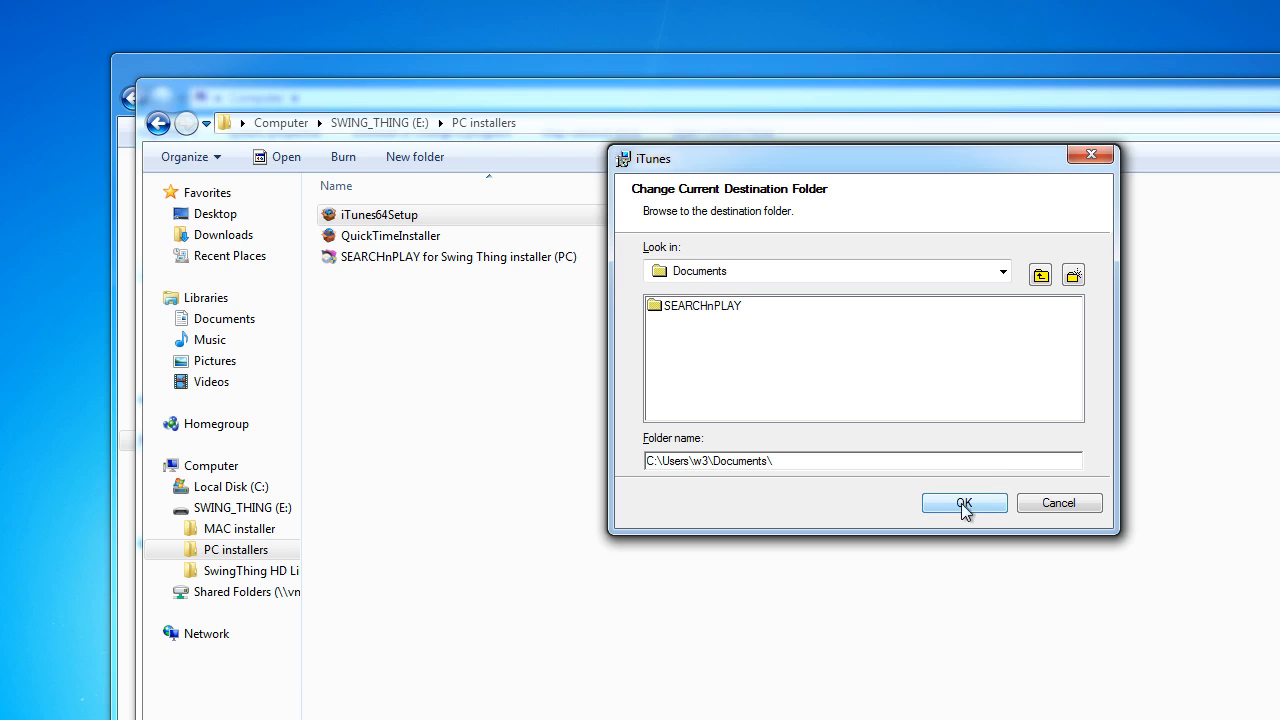
left_click(963, 503)
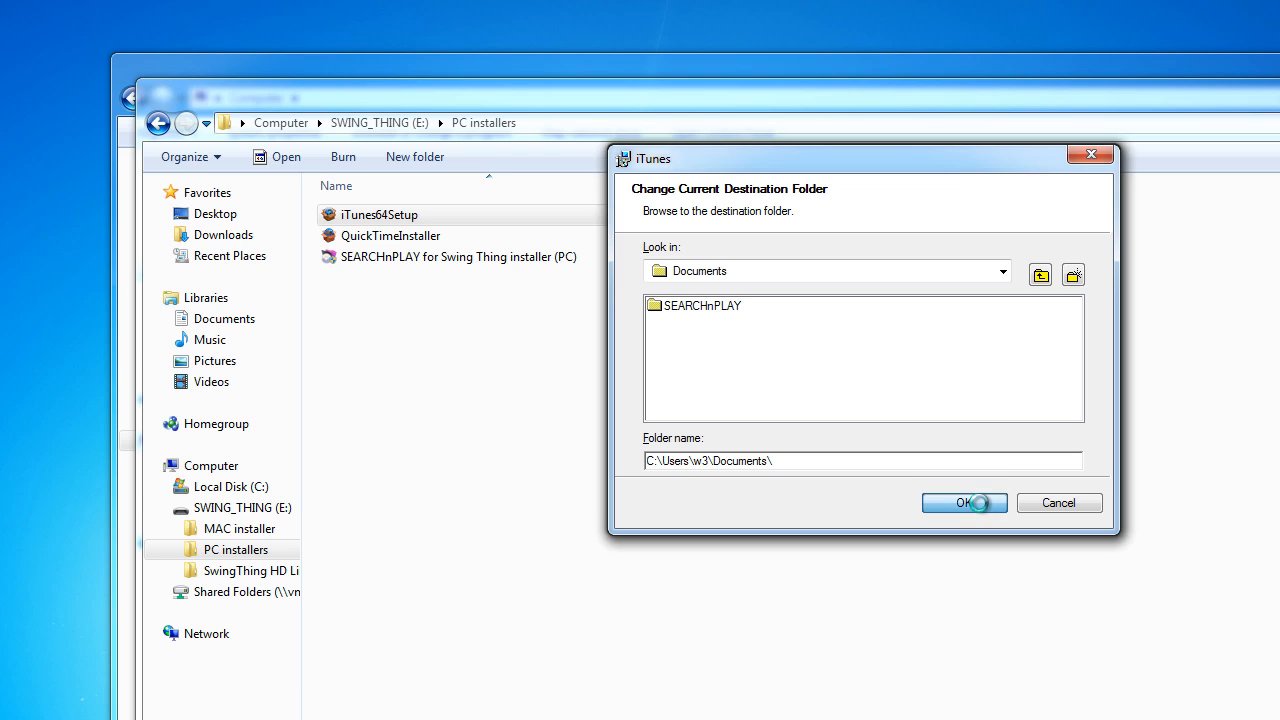
Step: Start installing iTunes into Documents and approve the administrator permission prompt
left_click(964, 502)
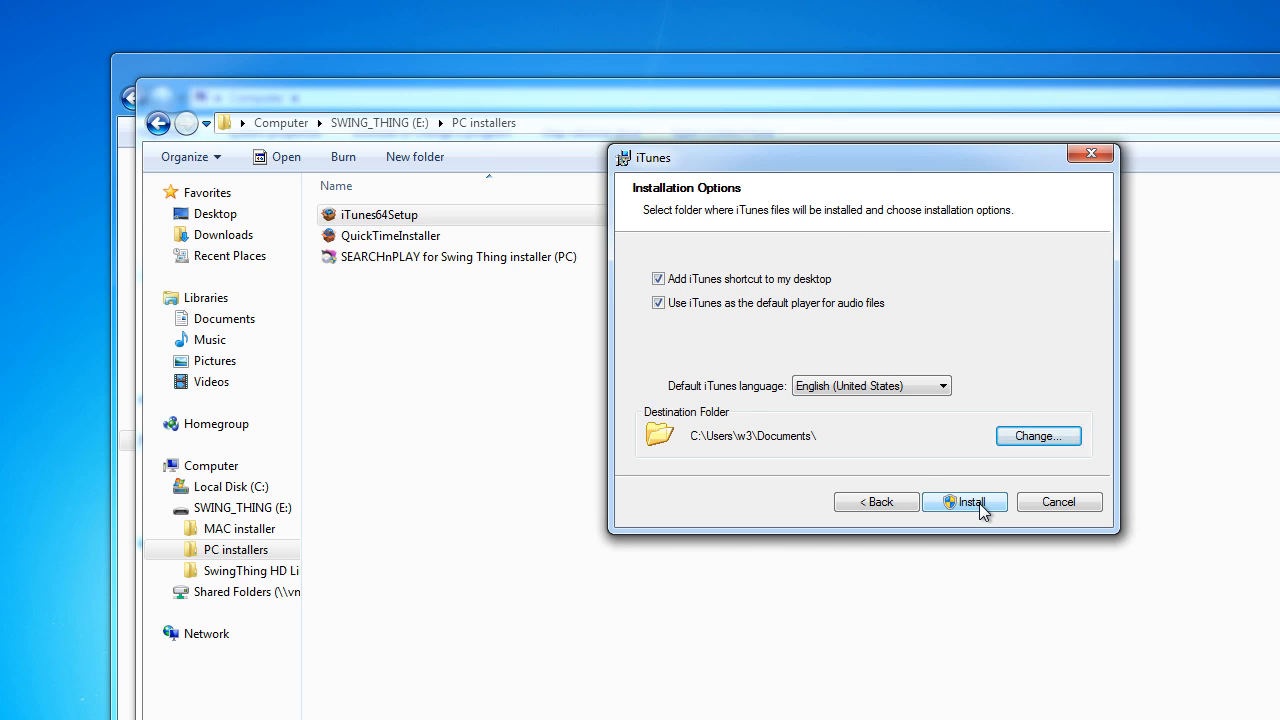
left_click(964, 501)
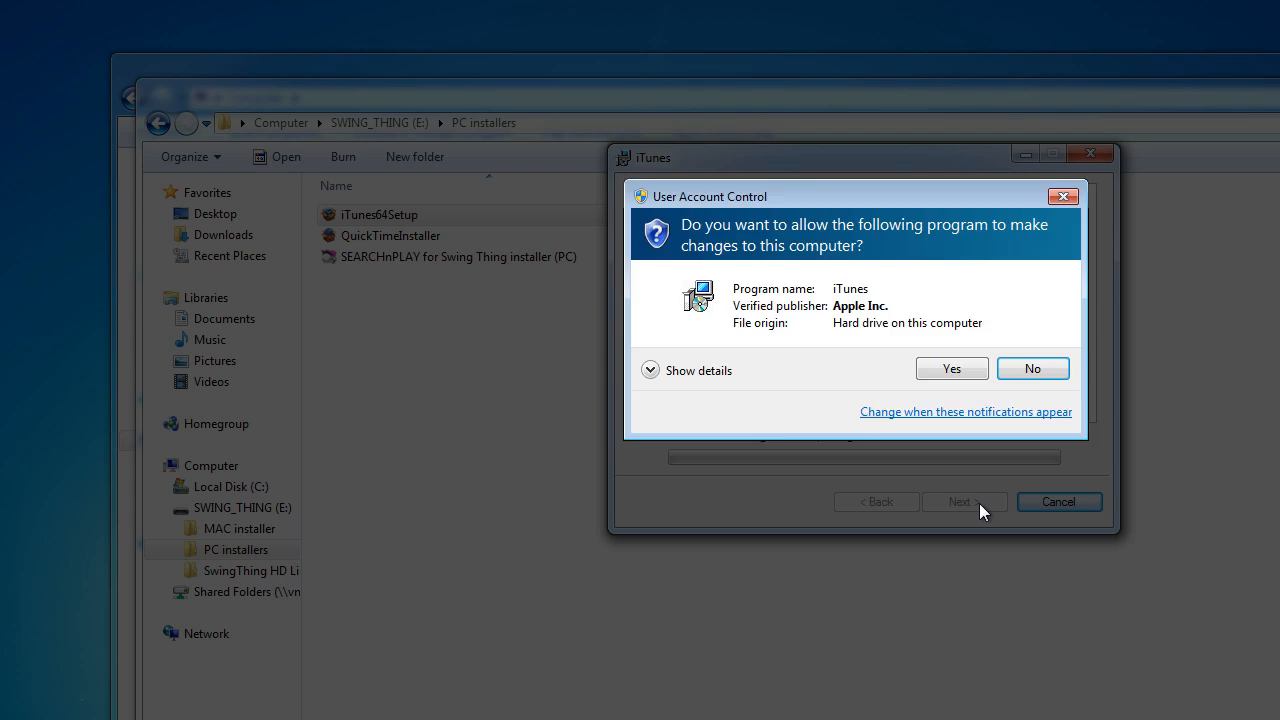
mouse_move(951, 368)
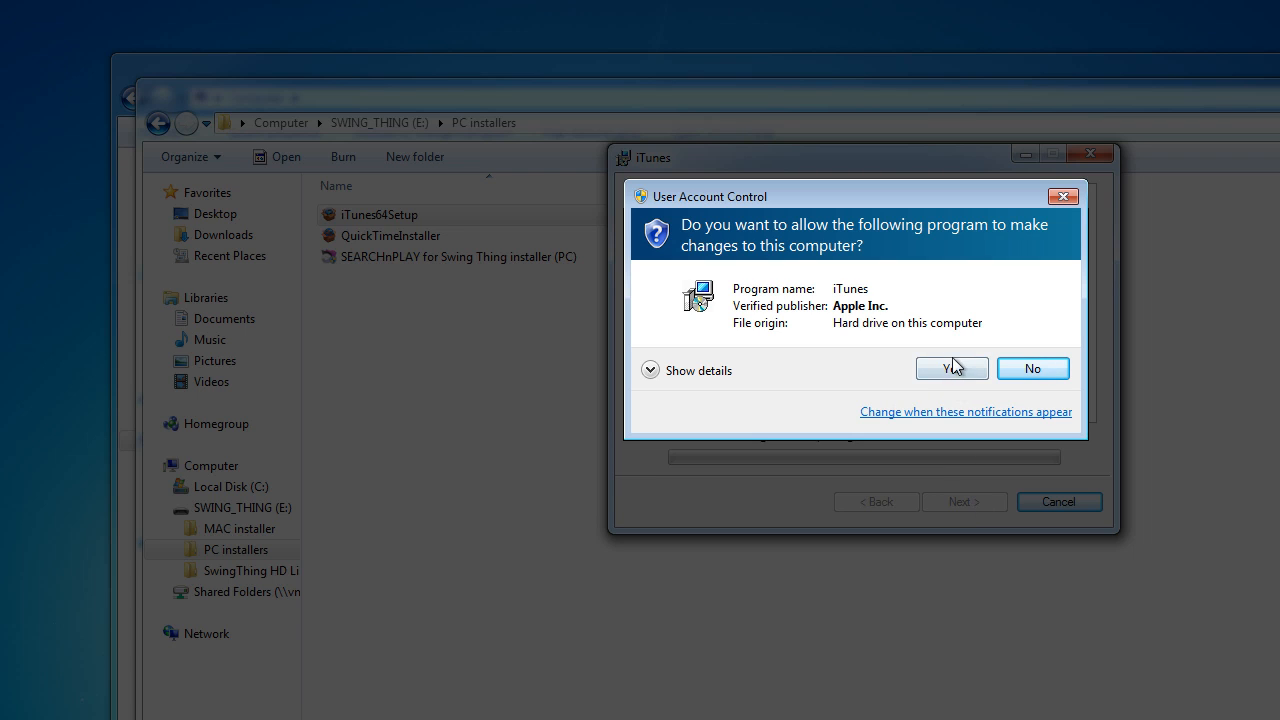
left_click(945, 368)
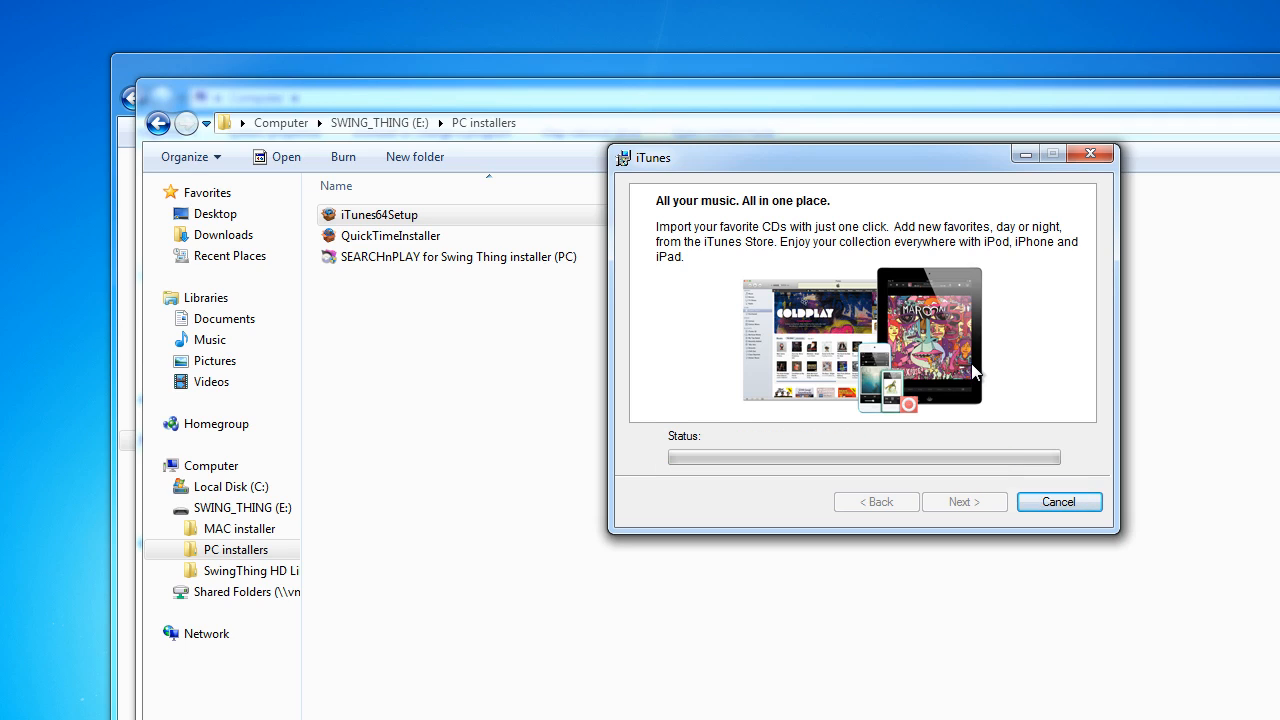
mouse_move(985, 363)
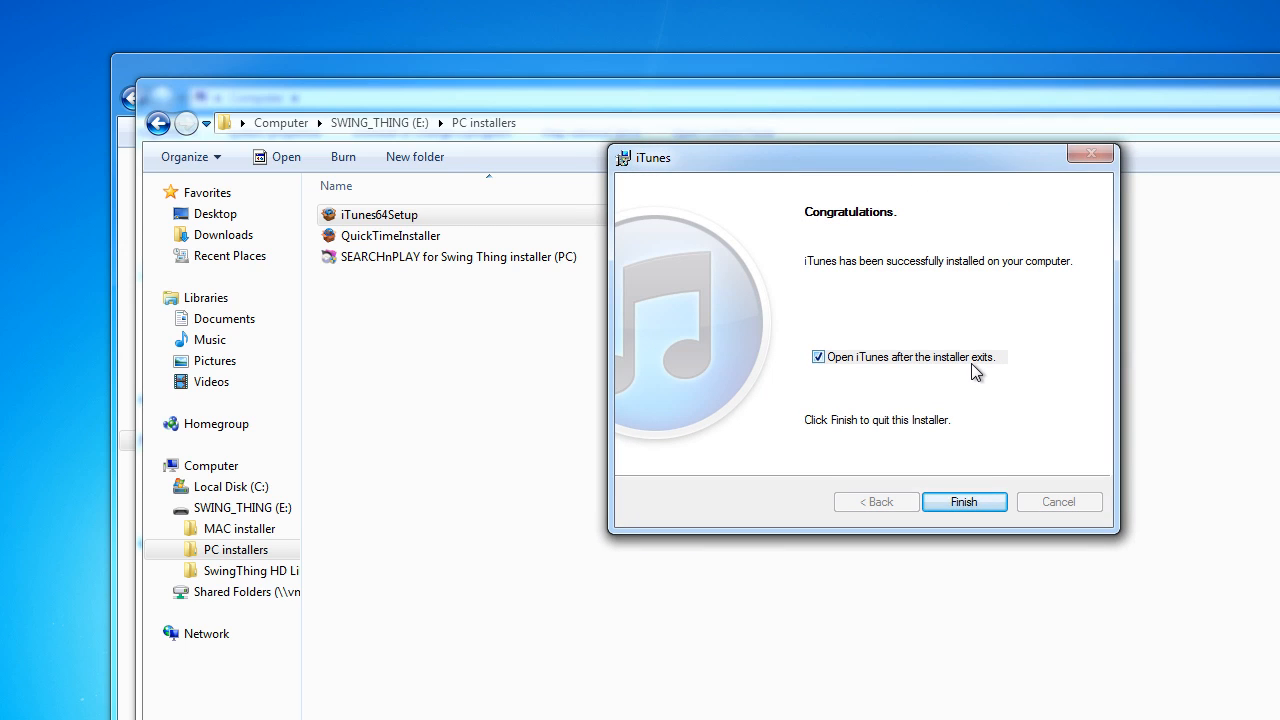
mouse_move(985, 373)
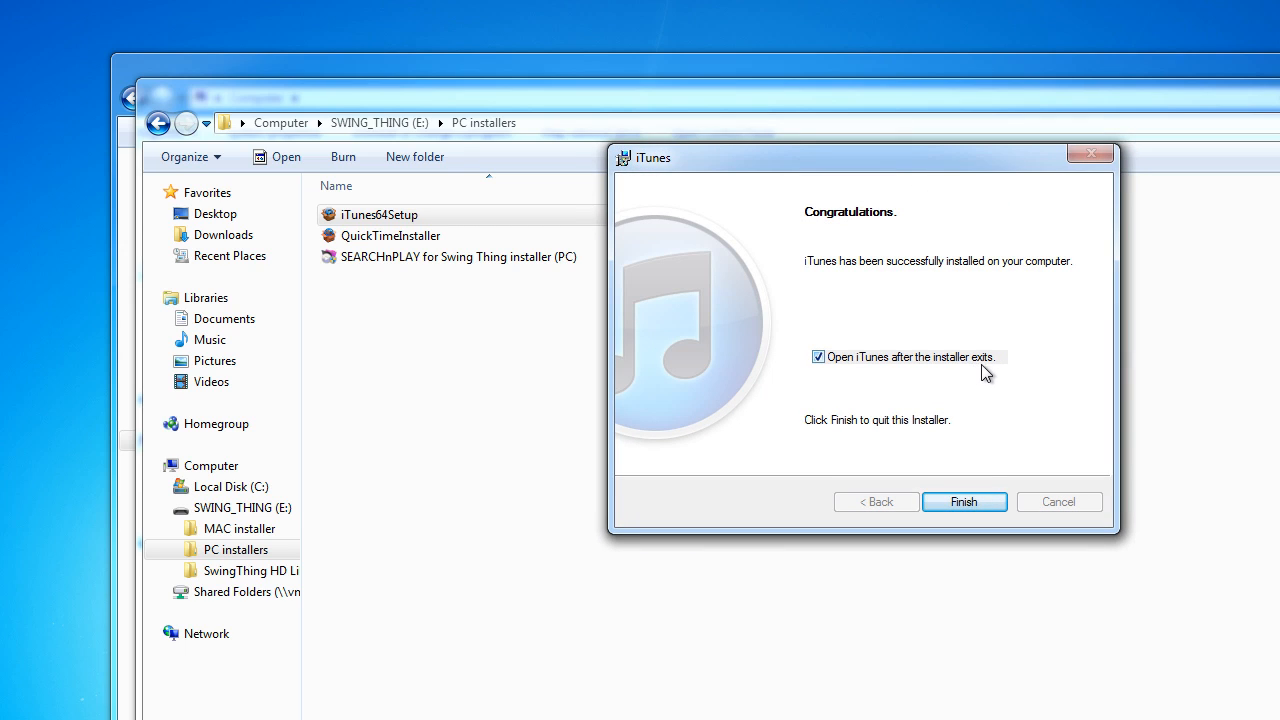
mouse_move(878, 383)
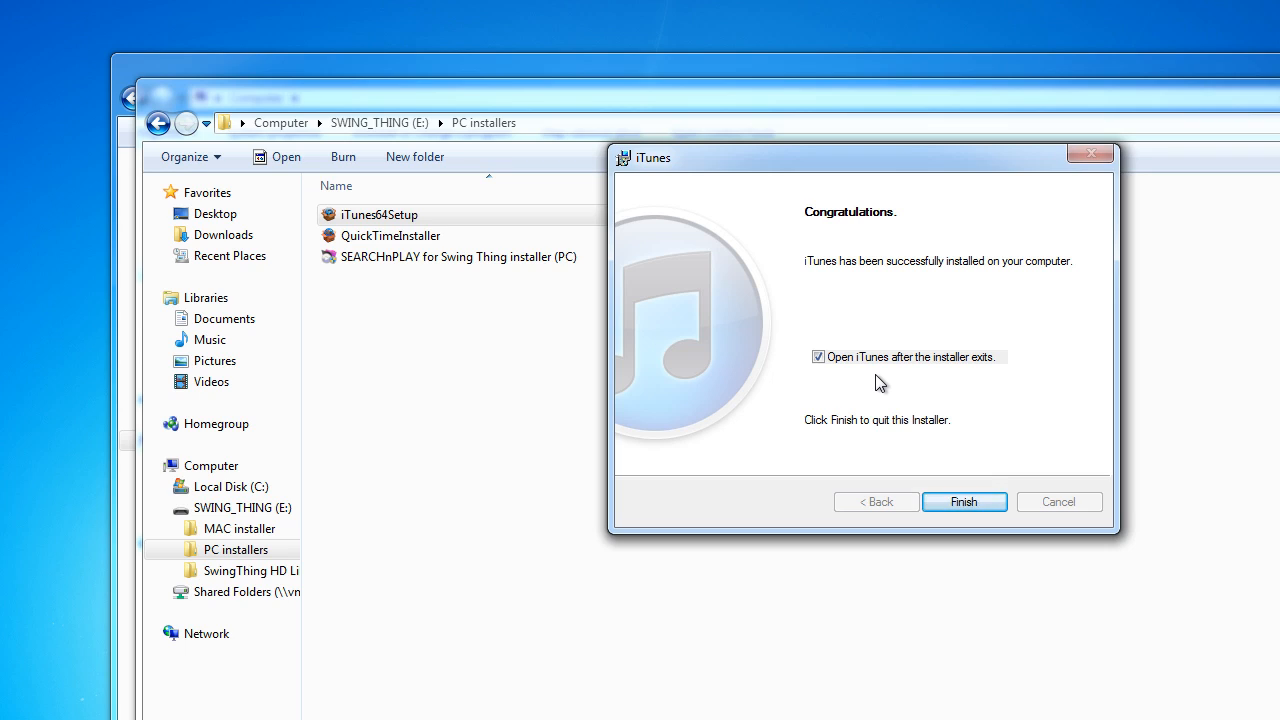
mouse_move(822, 381)
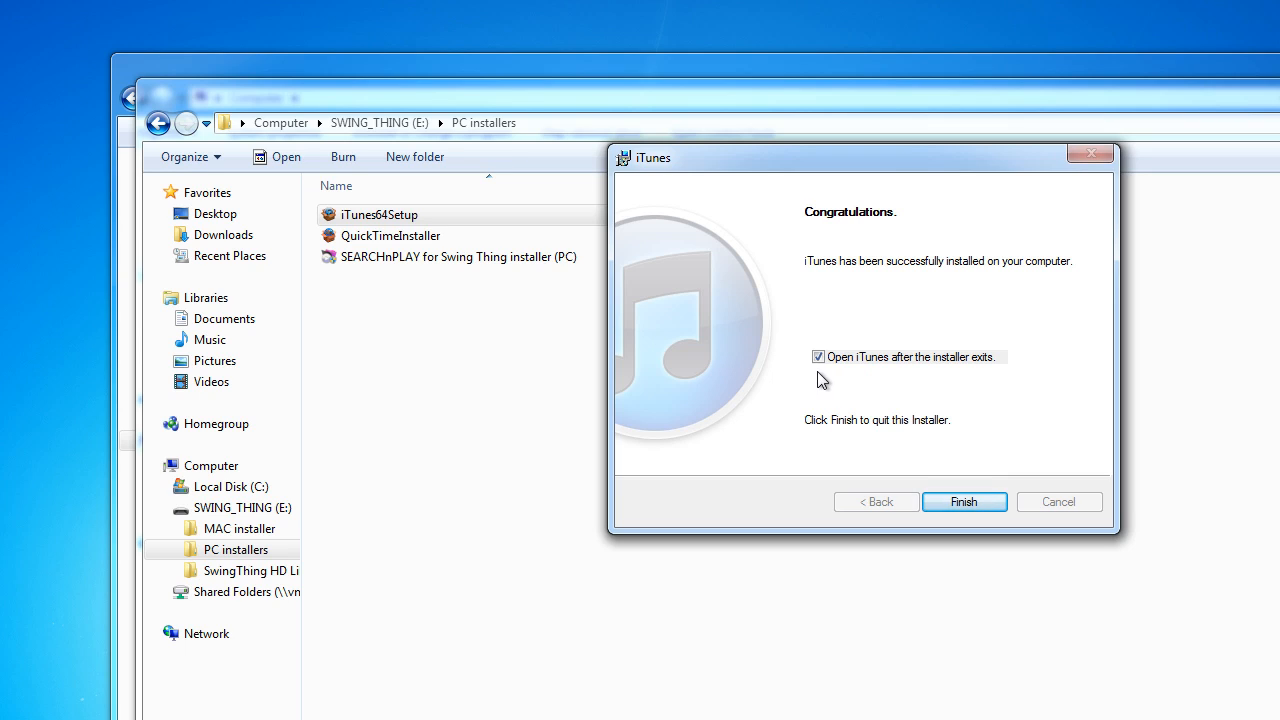
mouse_move(908, 370)
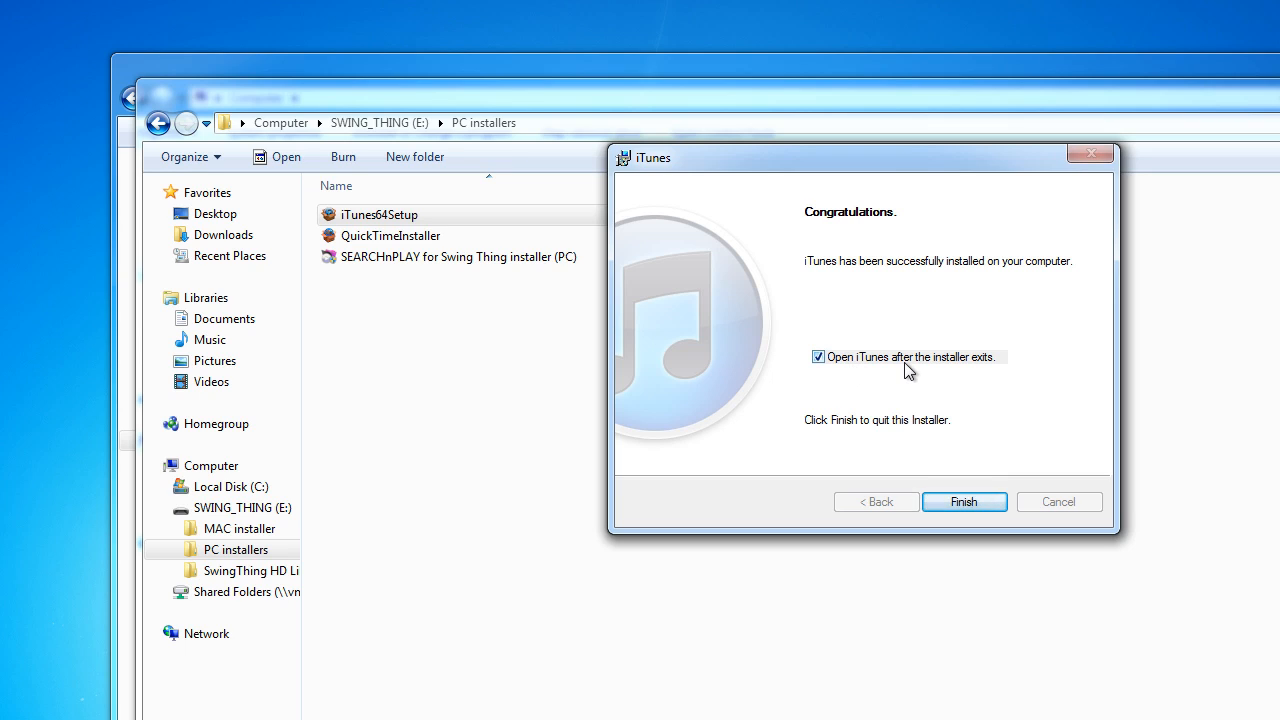
mouse_move(855, 375)
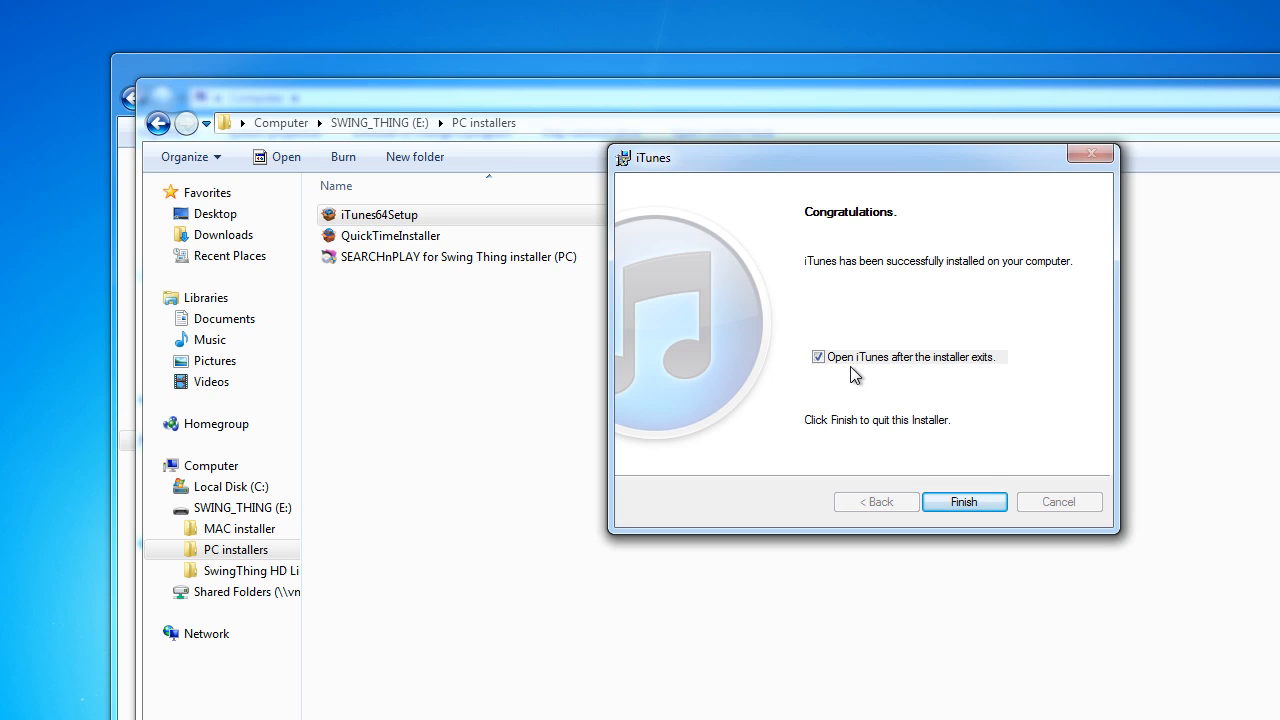
Step: Uncheck 'Open iTunes after the installer exits' on the Congratulations page
left_click(818, 357)
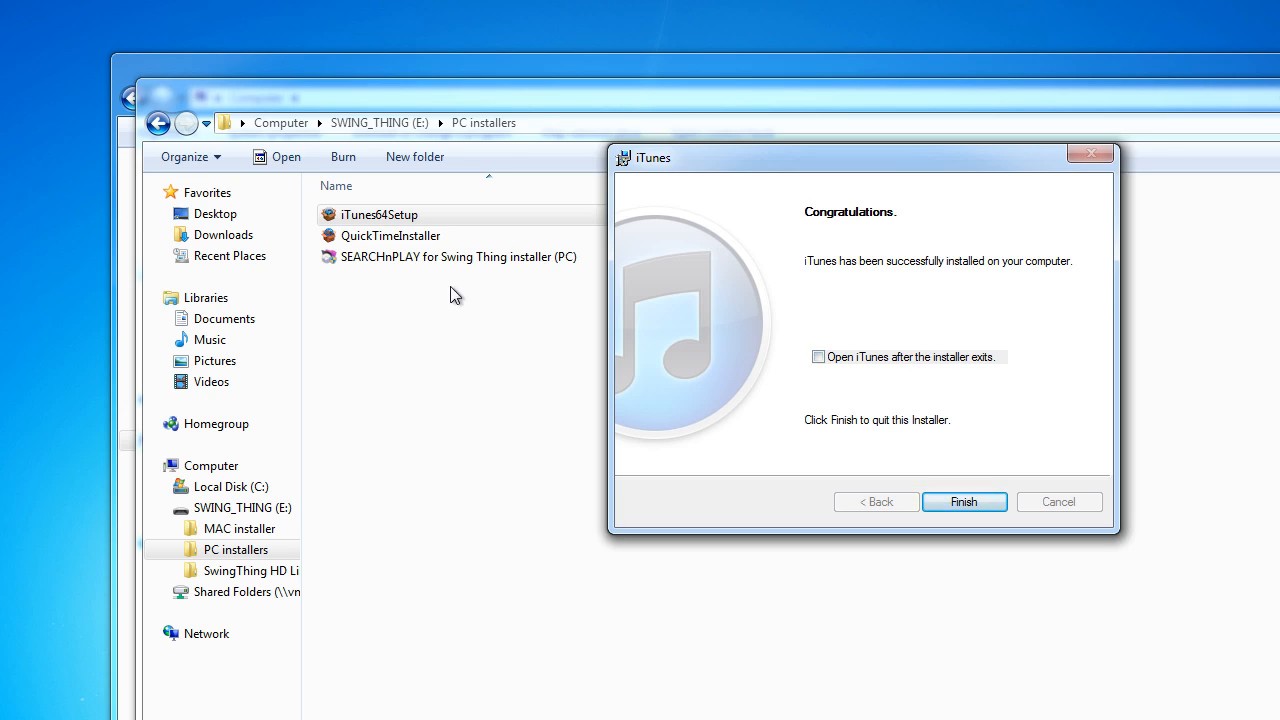
mouse_move(697, 367)
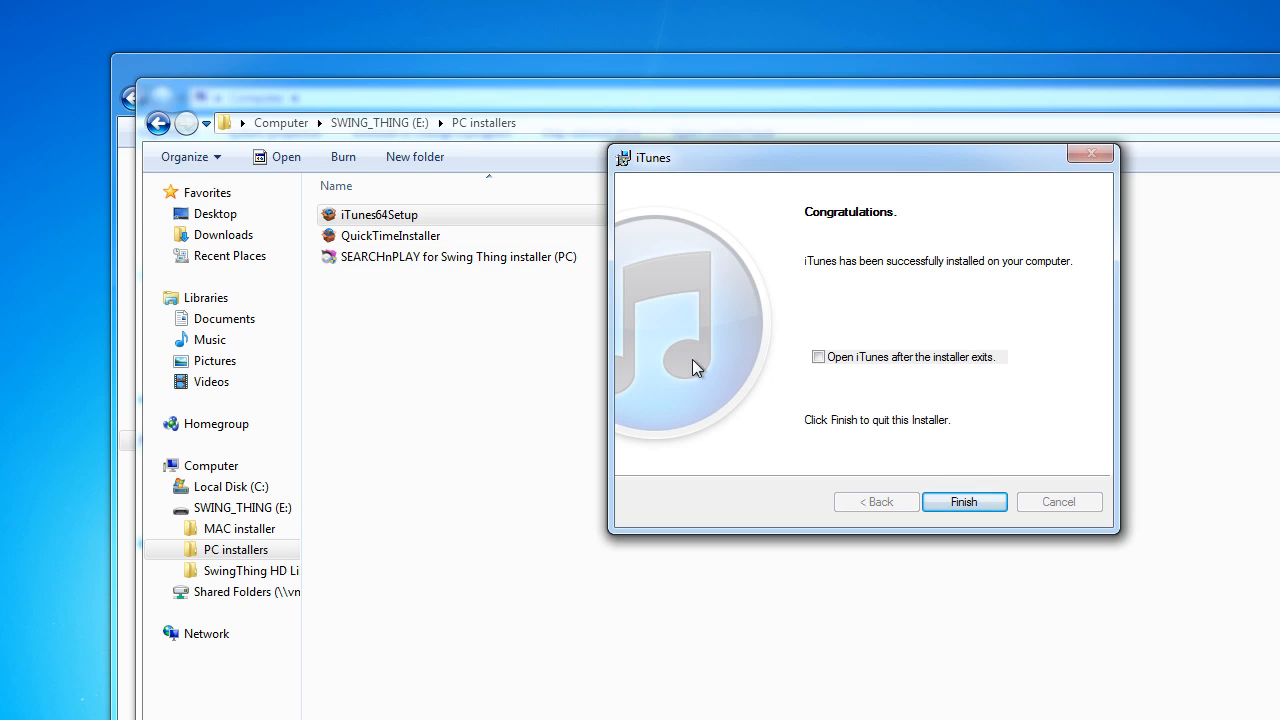
mouse_move(1004, 406)
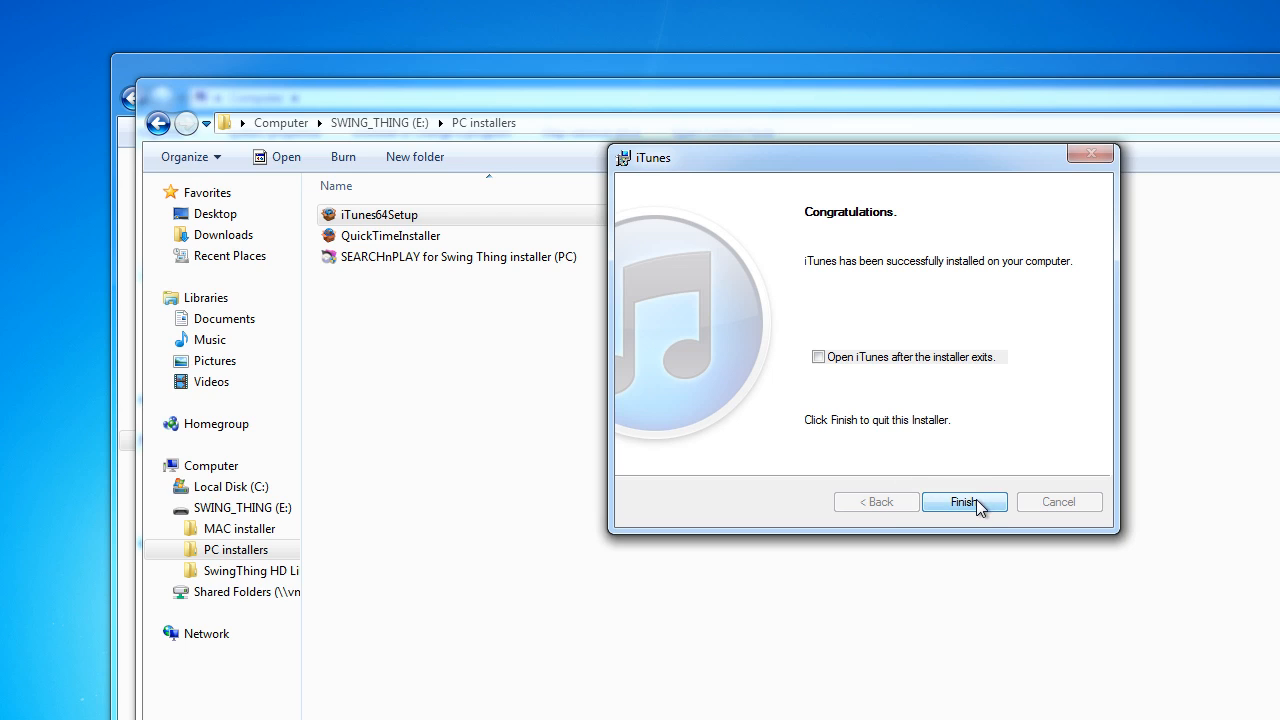
Step: Finish the iTunes installer and move its desktop shortcut below the other icons
left_click(963, 501)
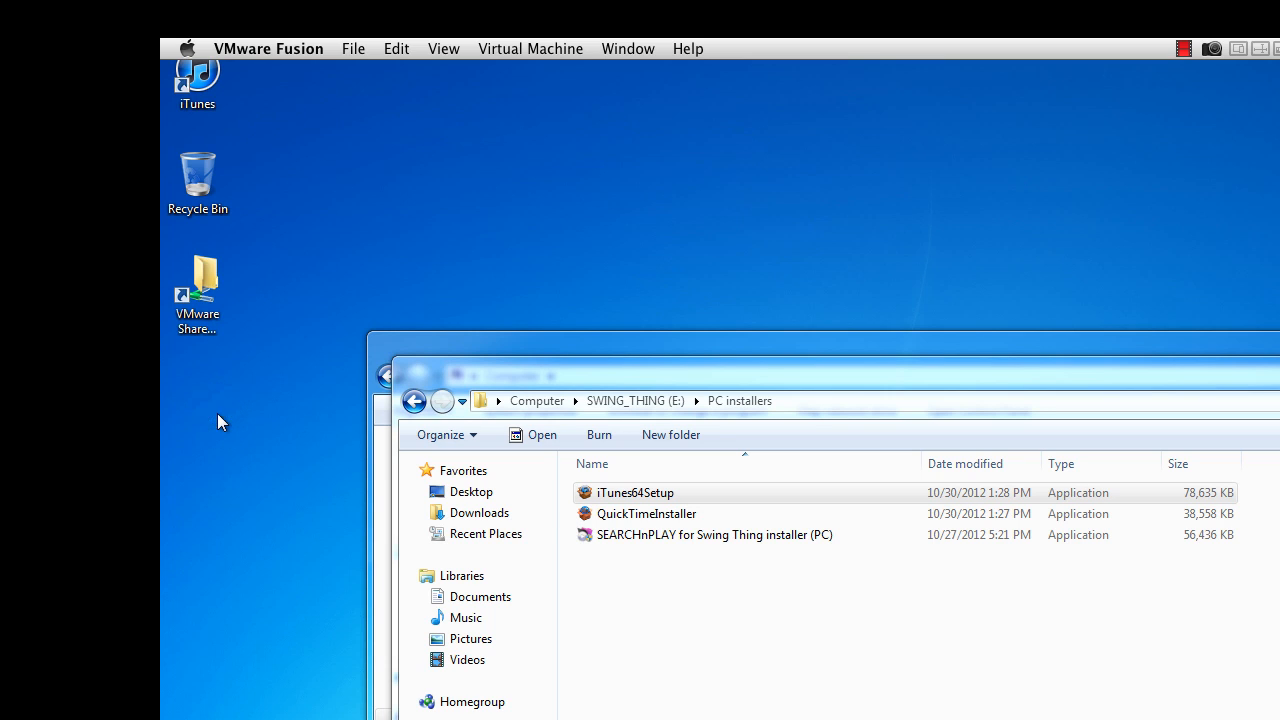
left_click_drag(197, 85, 197, 392)
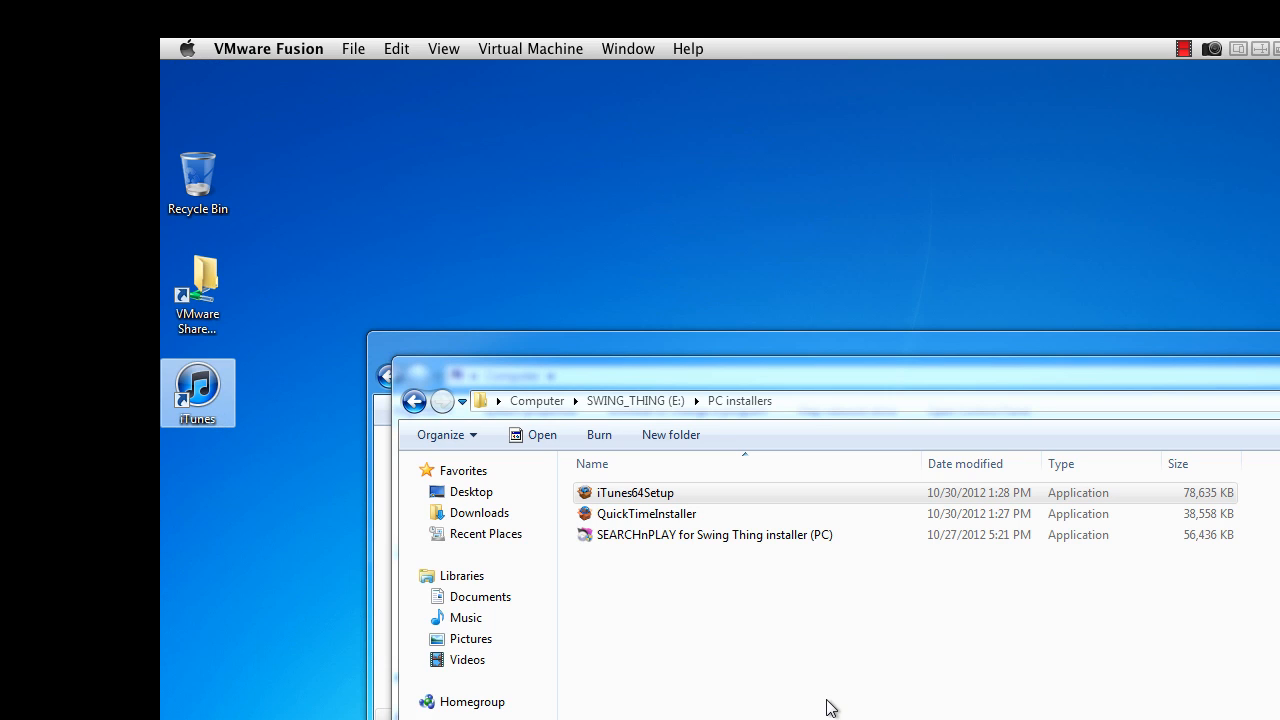
mouse_move(667, 600)
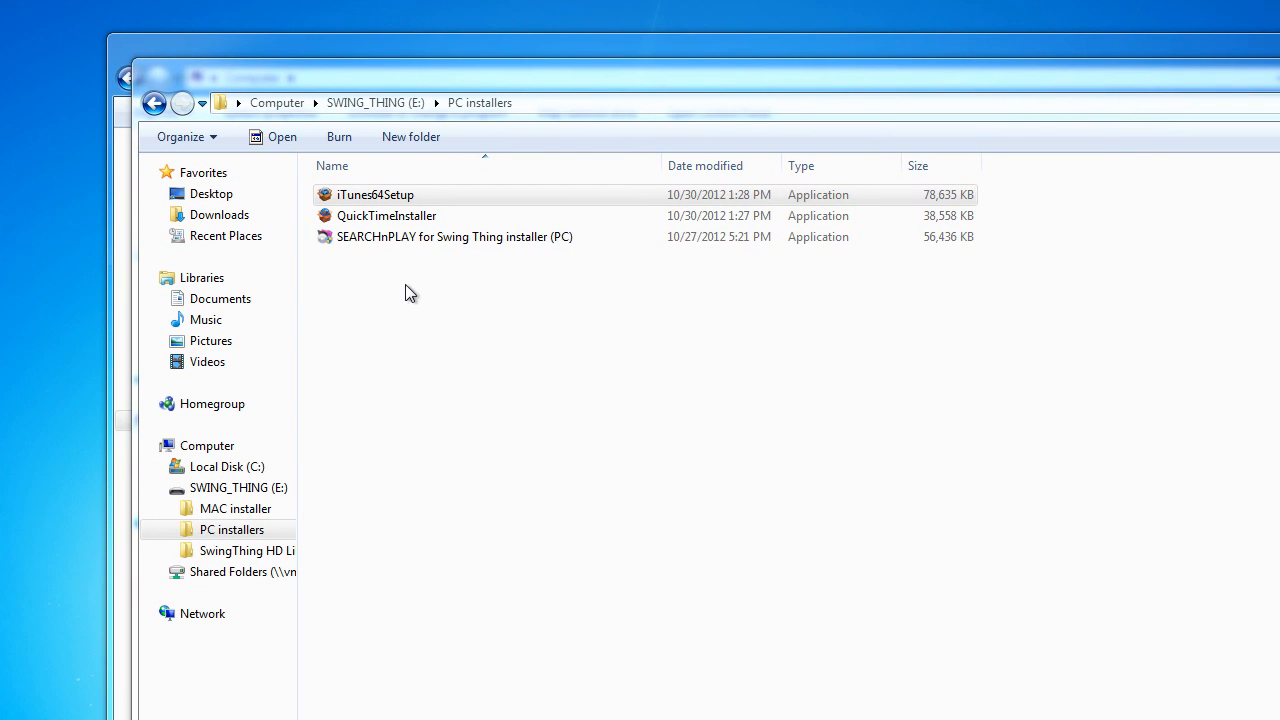
mouse_move(454, 237)
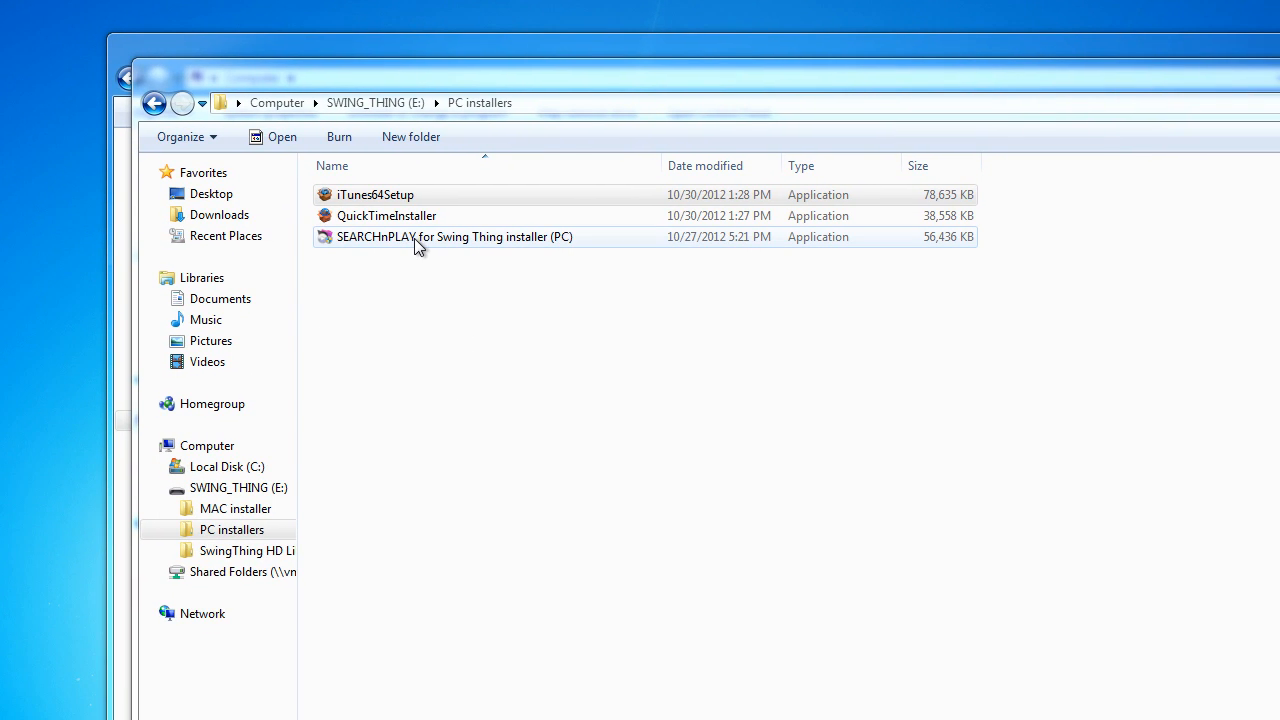
mouse_move(425, 247)
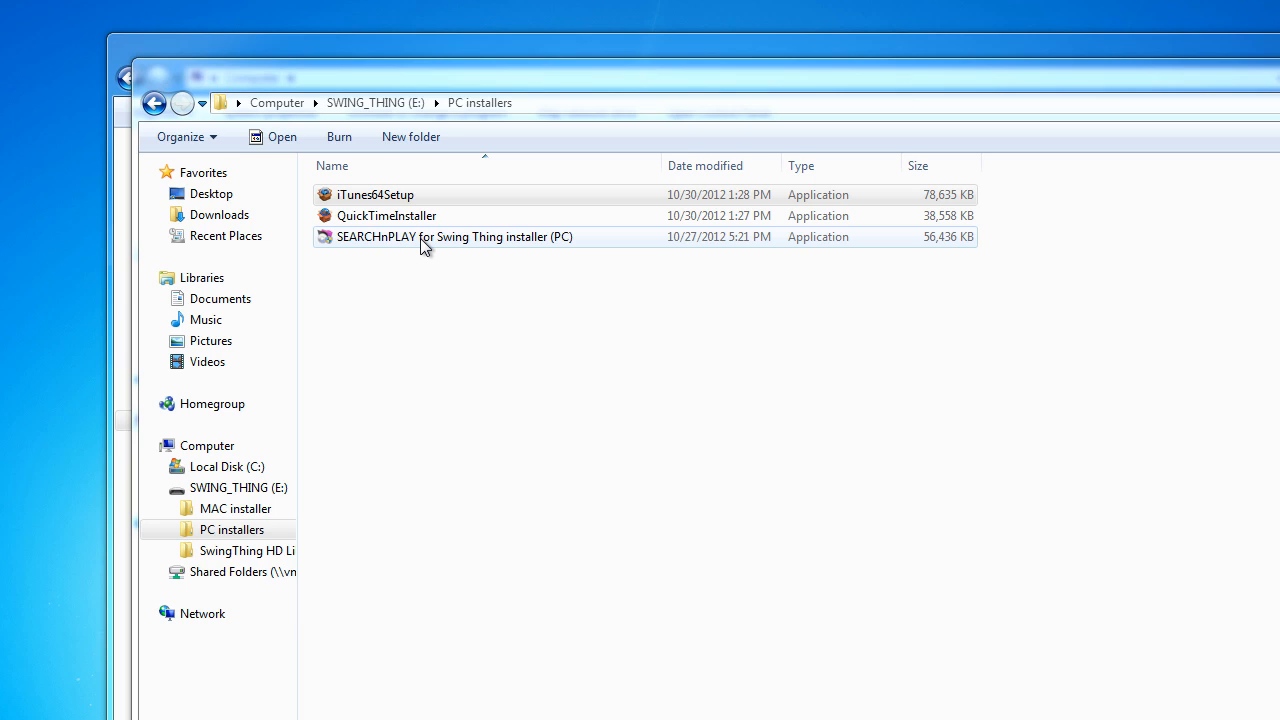
Step: Select 'SEARCHnPLAY for Swing Thing installer (PC)' in the PC installers folder
left_click(455, 237)
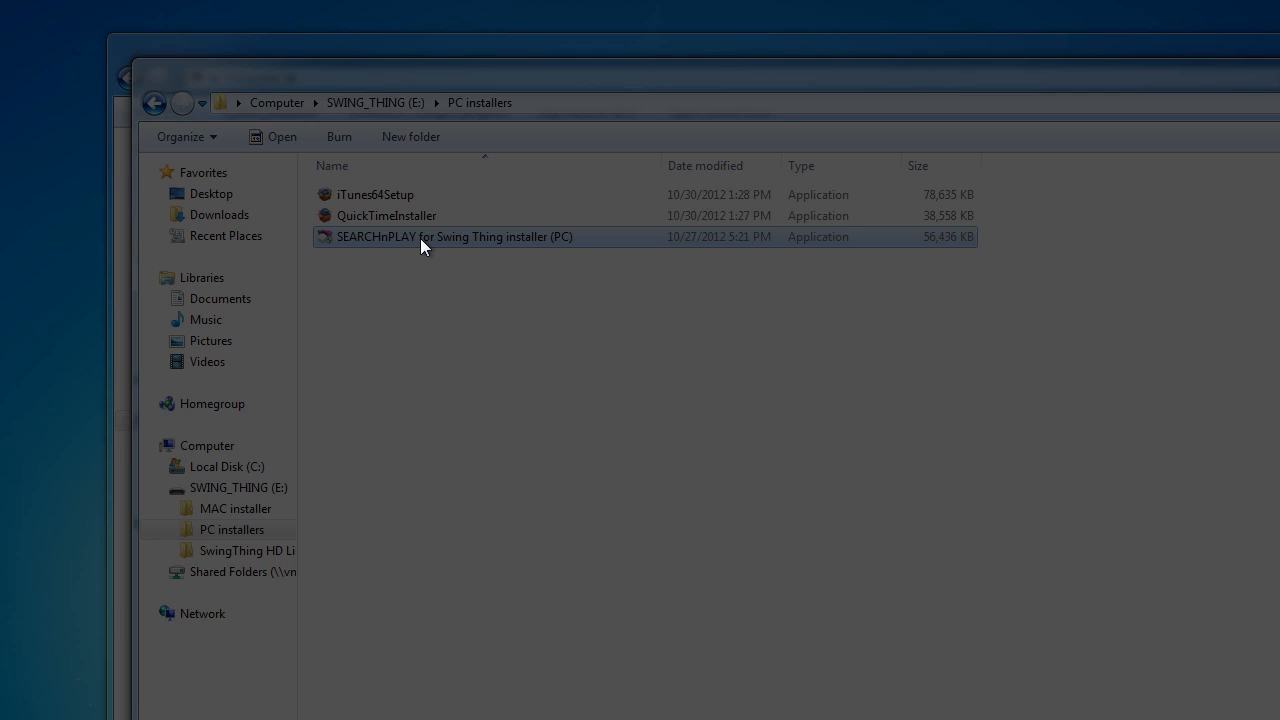
Step: Launch the SEARCHnPLAY installer and approve its User Account Control prompt
double_click(454, 236)
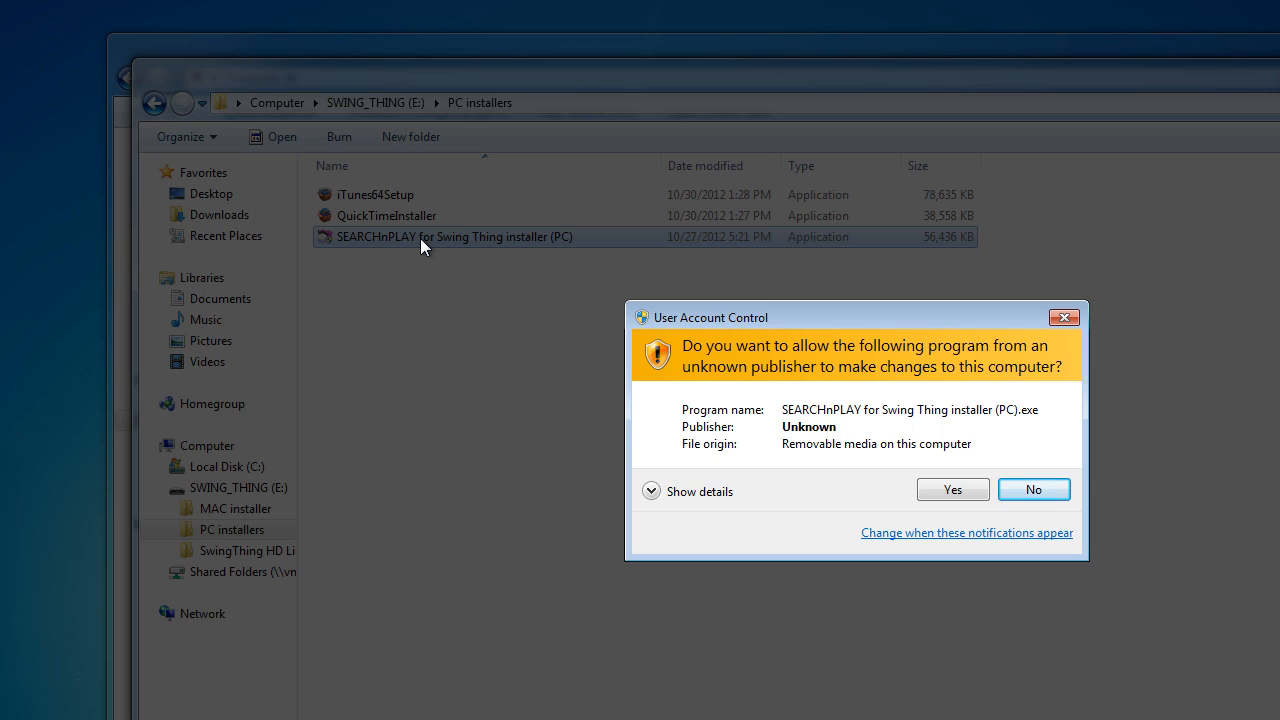
mouse_move(463, 280)
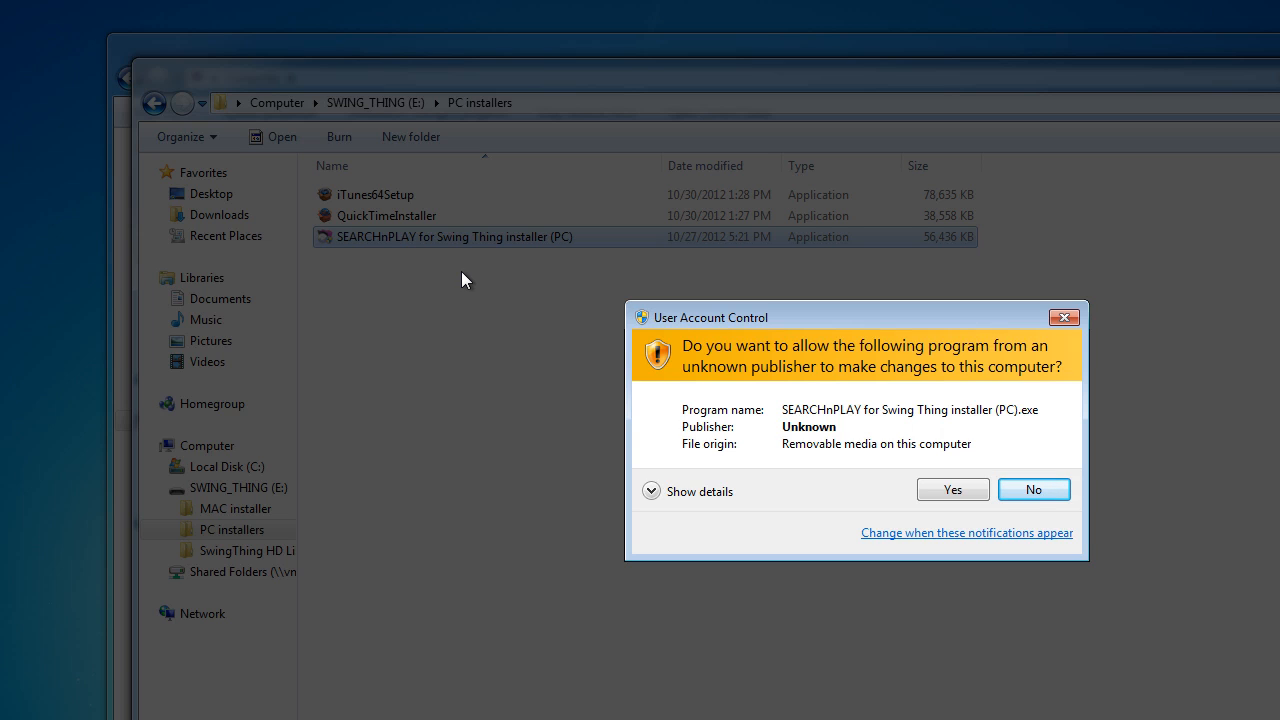
mouse_move(752, 461)
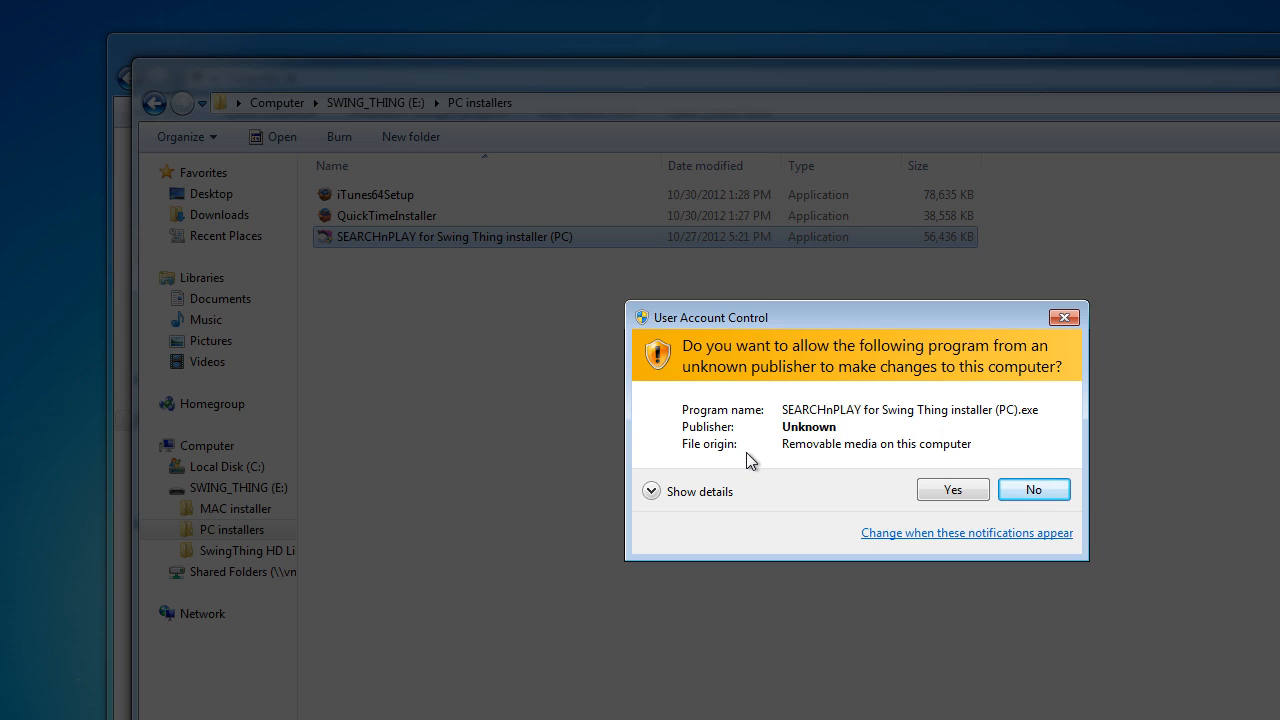
mouse_move(400, 210)
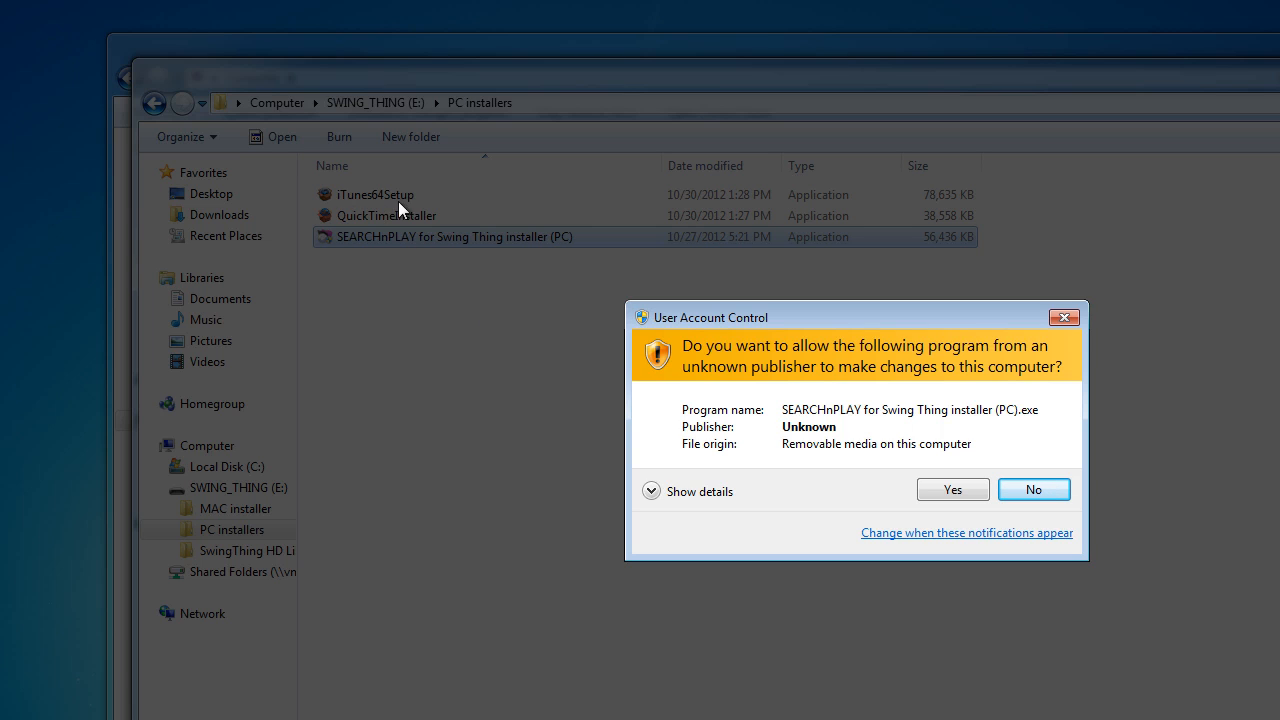
mouse_move(714, 515)
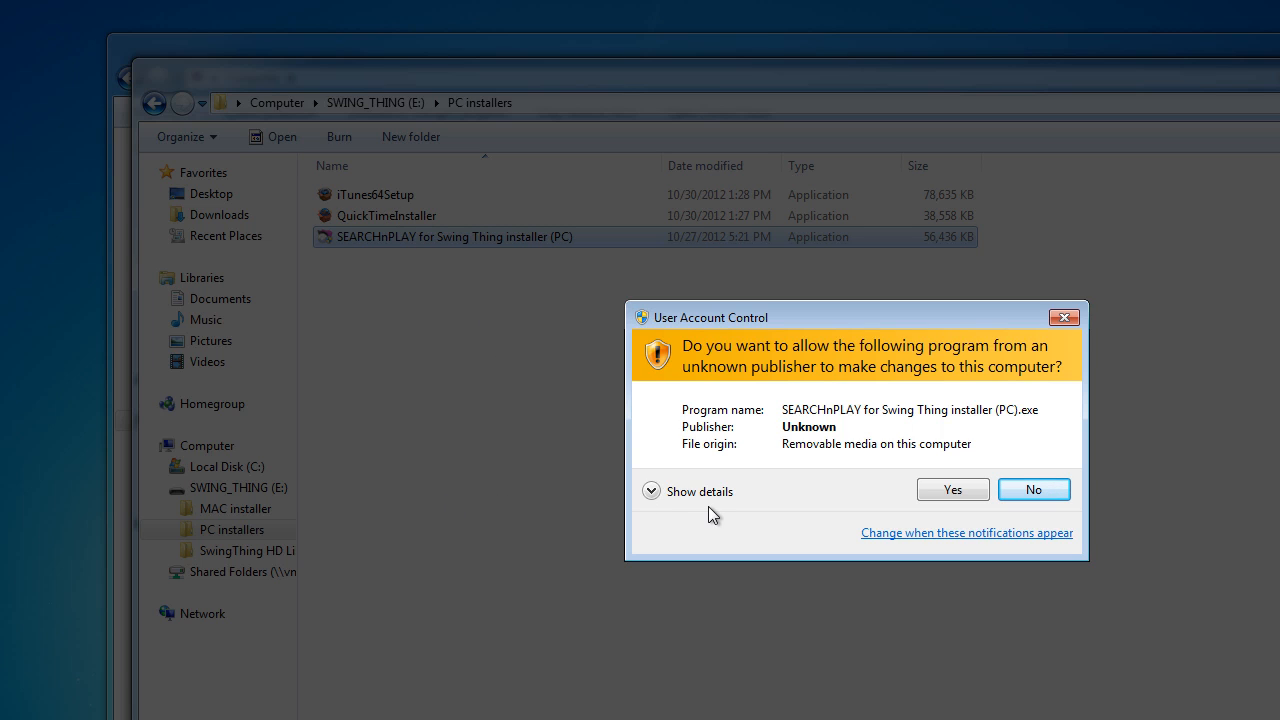
mouse_move(815, 435)
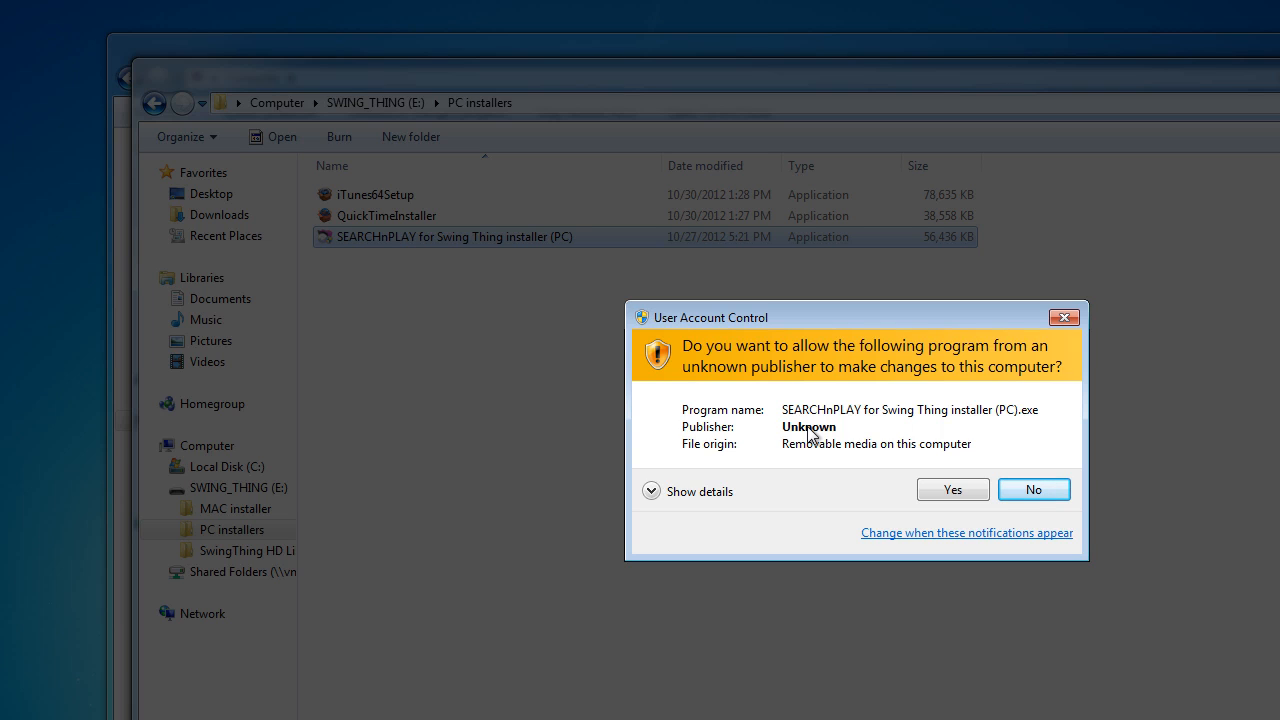
mouse_move(815, 432)
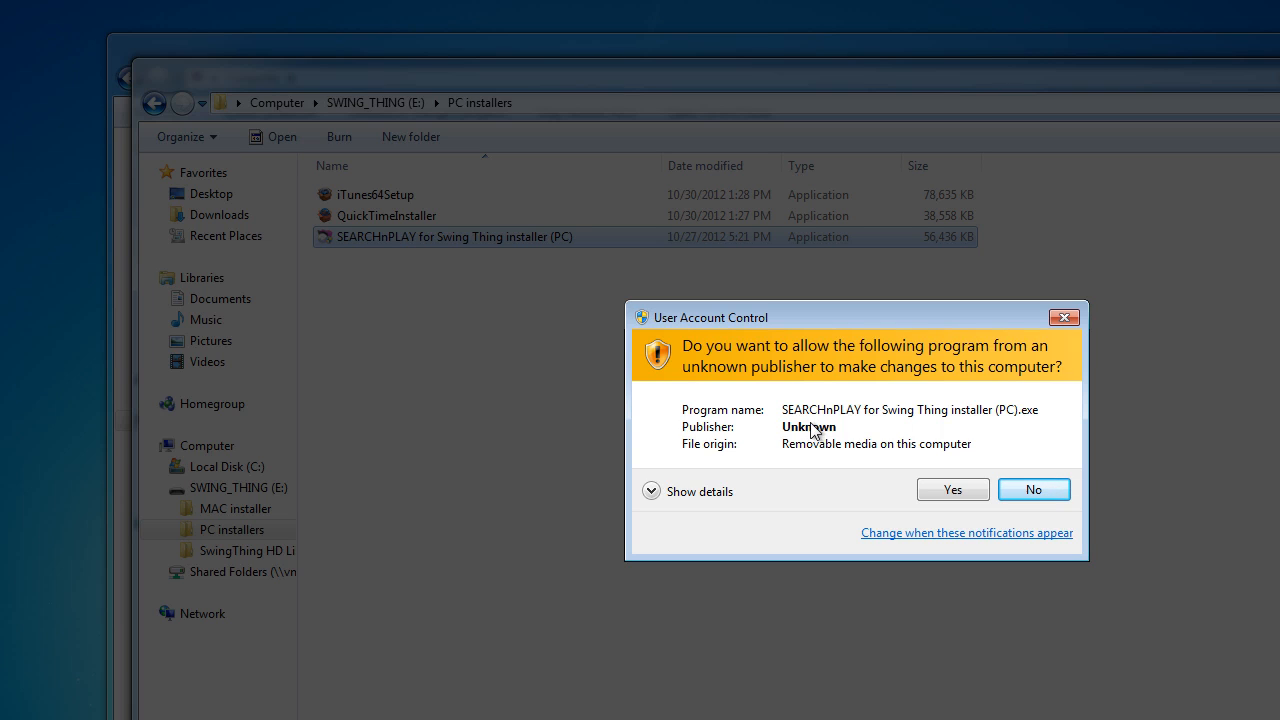
mouse_move(850, 420)
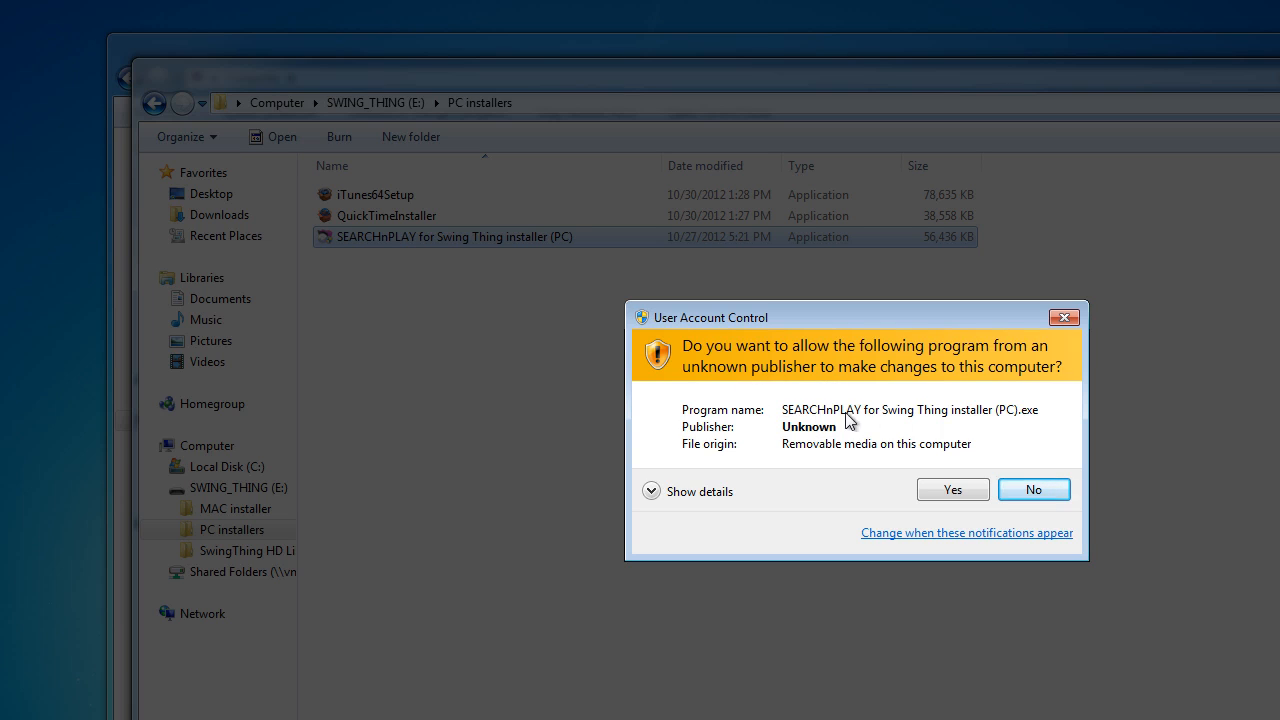
mouse_move(1000, 387)
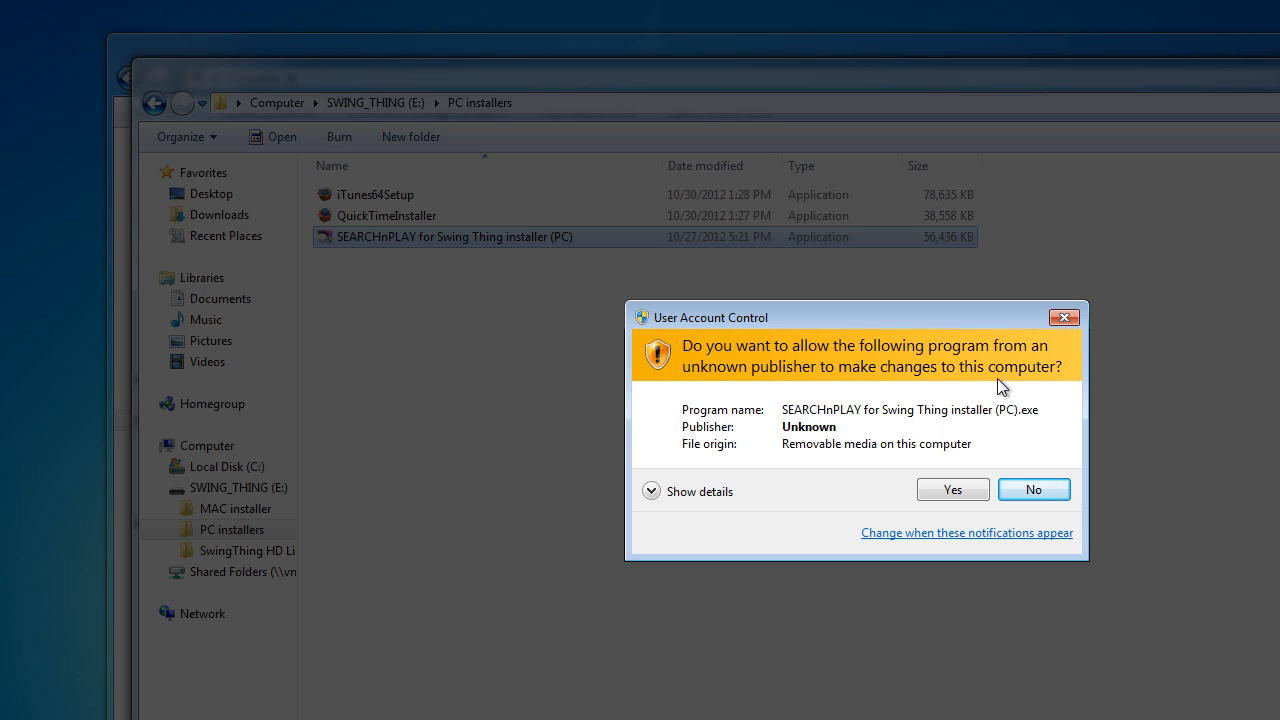
mouse_move(818, 435)
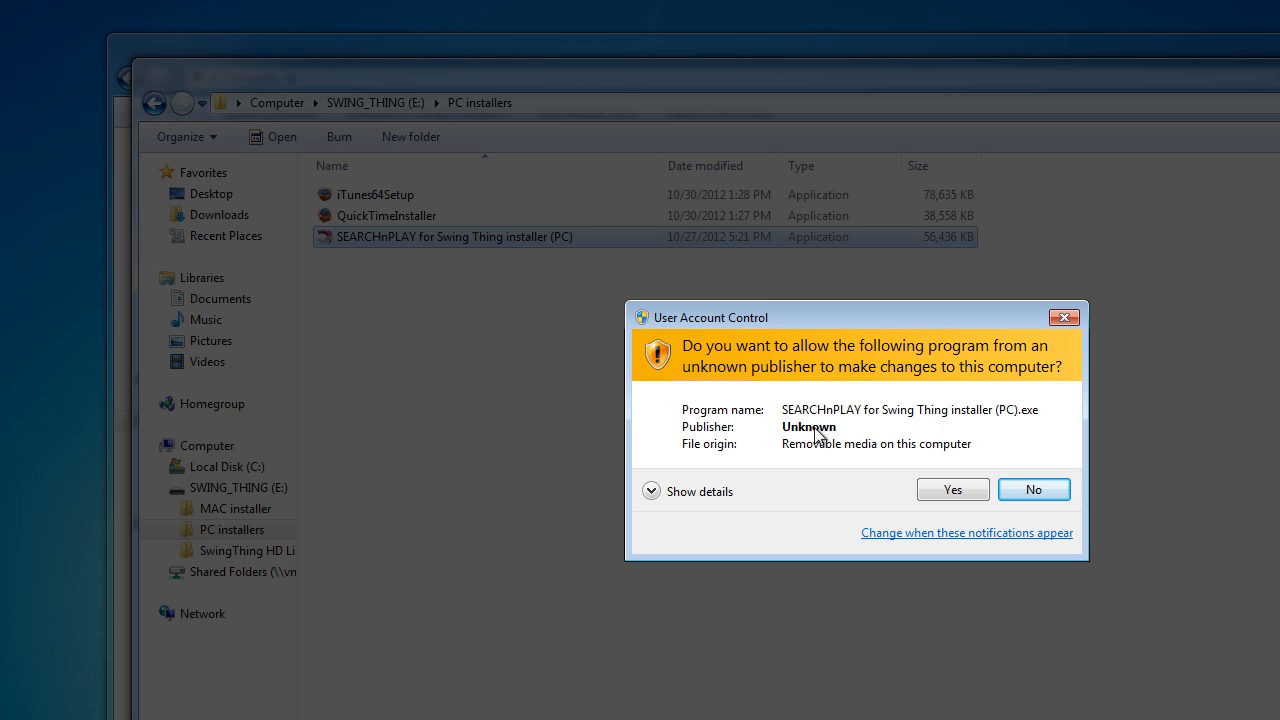
mouse_move(835, 472)
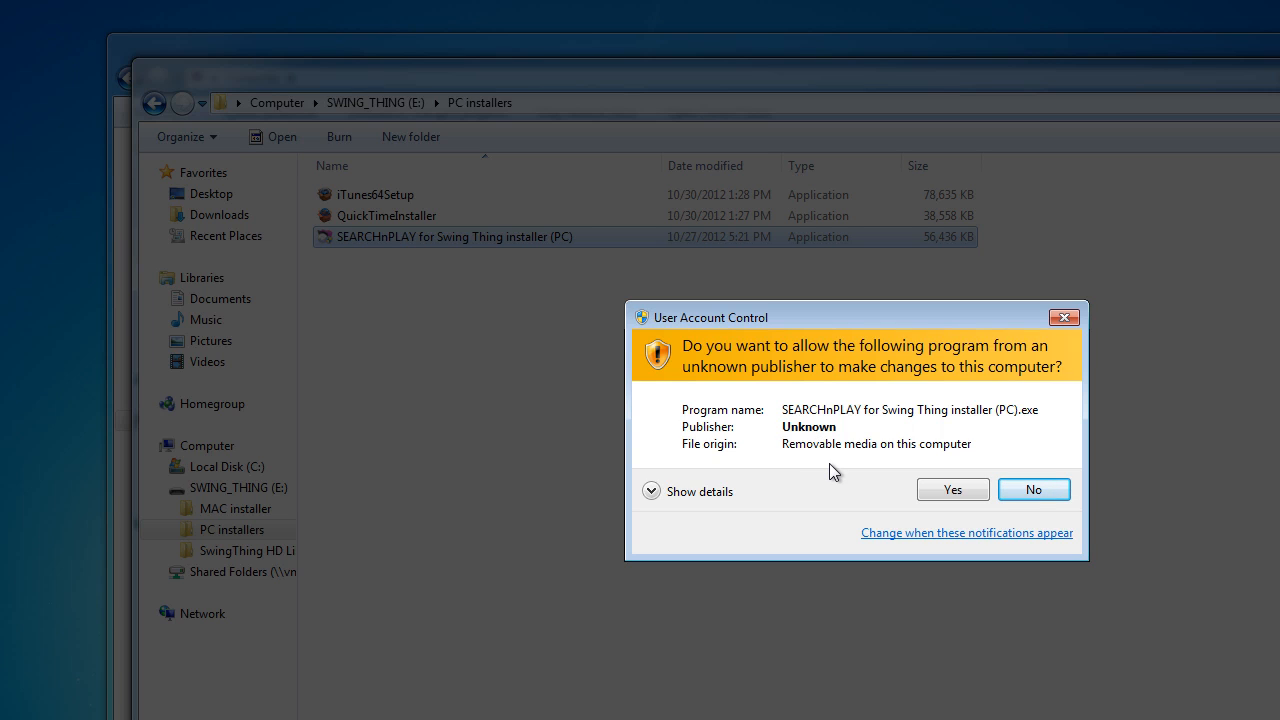
mouse_move(850, 481)
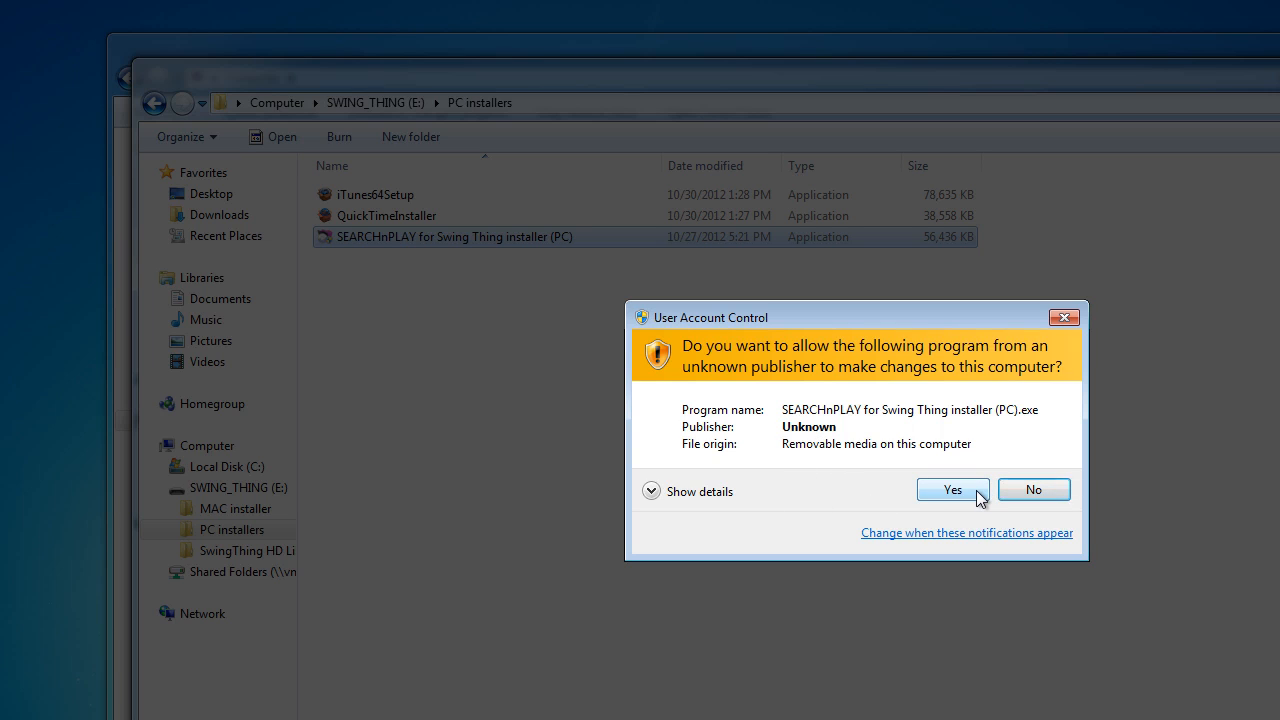
left_click(951, 489)
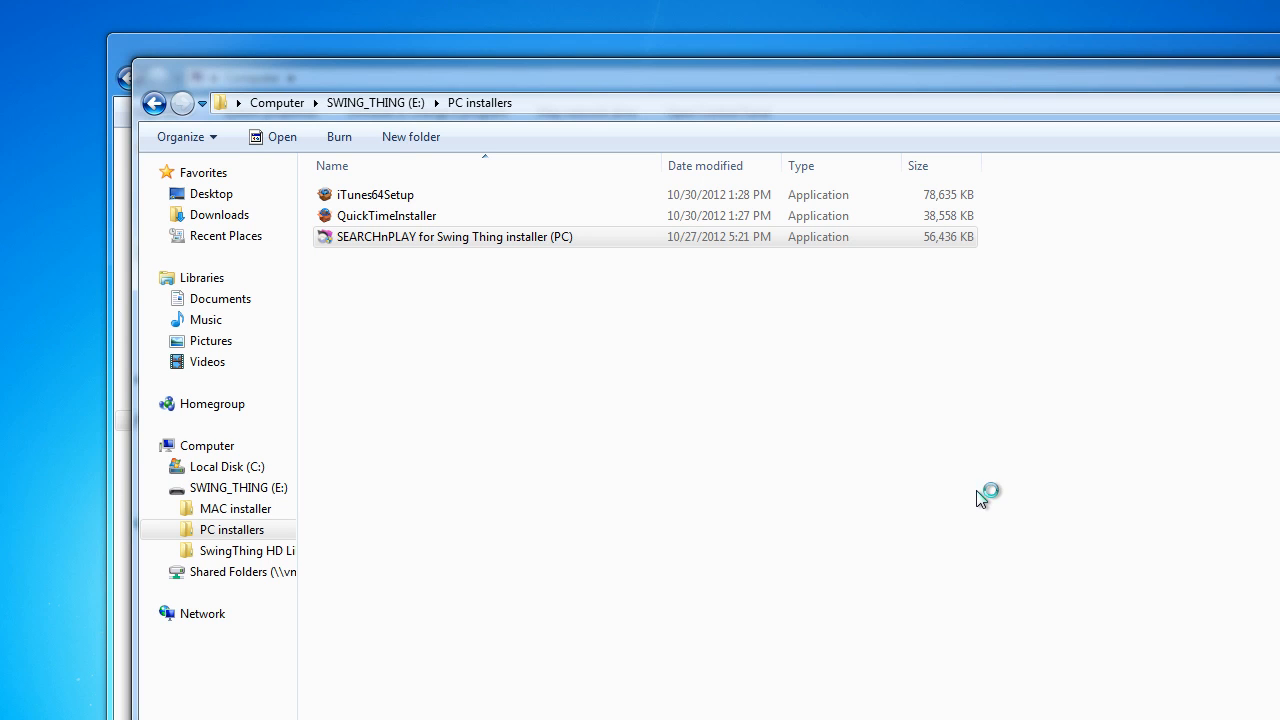
Step: Pass the SEARCHnPLAY welcome page and scroll through the Readme Information text
double_click(454, 236)
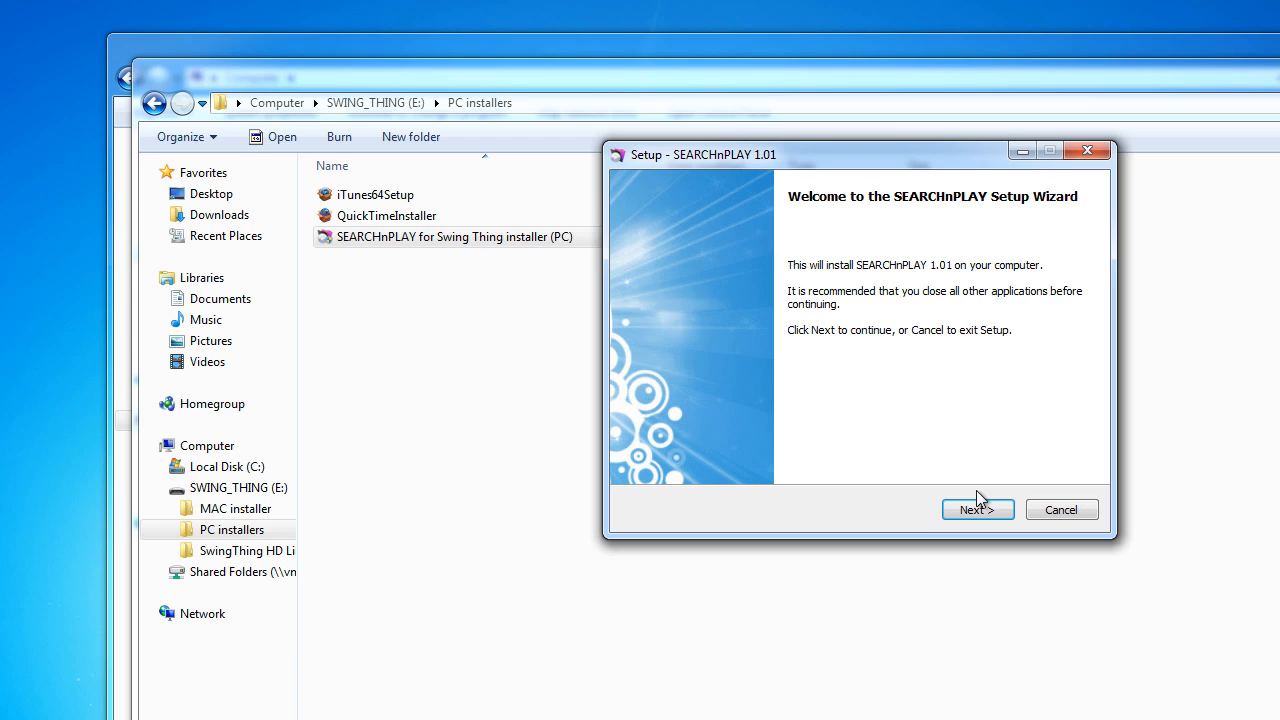
mouse_move(832, 510)
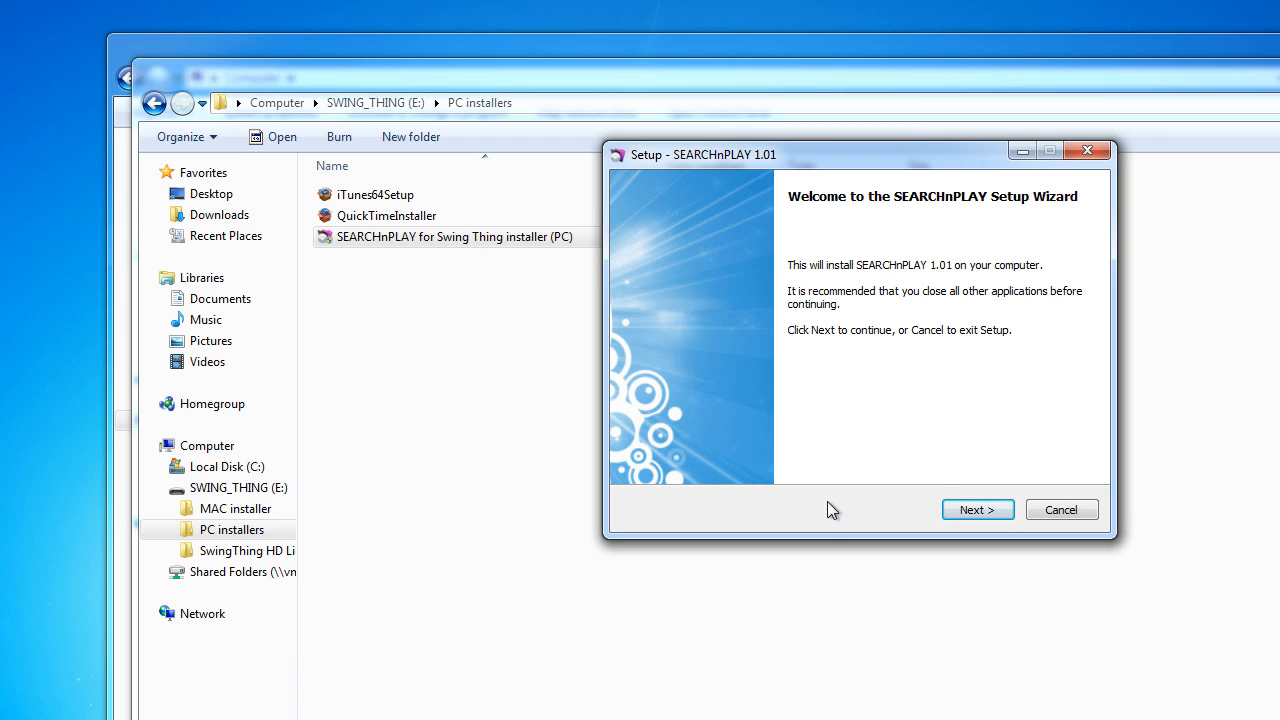
mouse_move(977, 510)
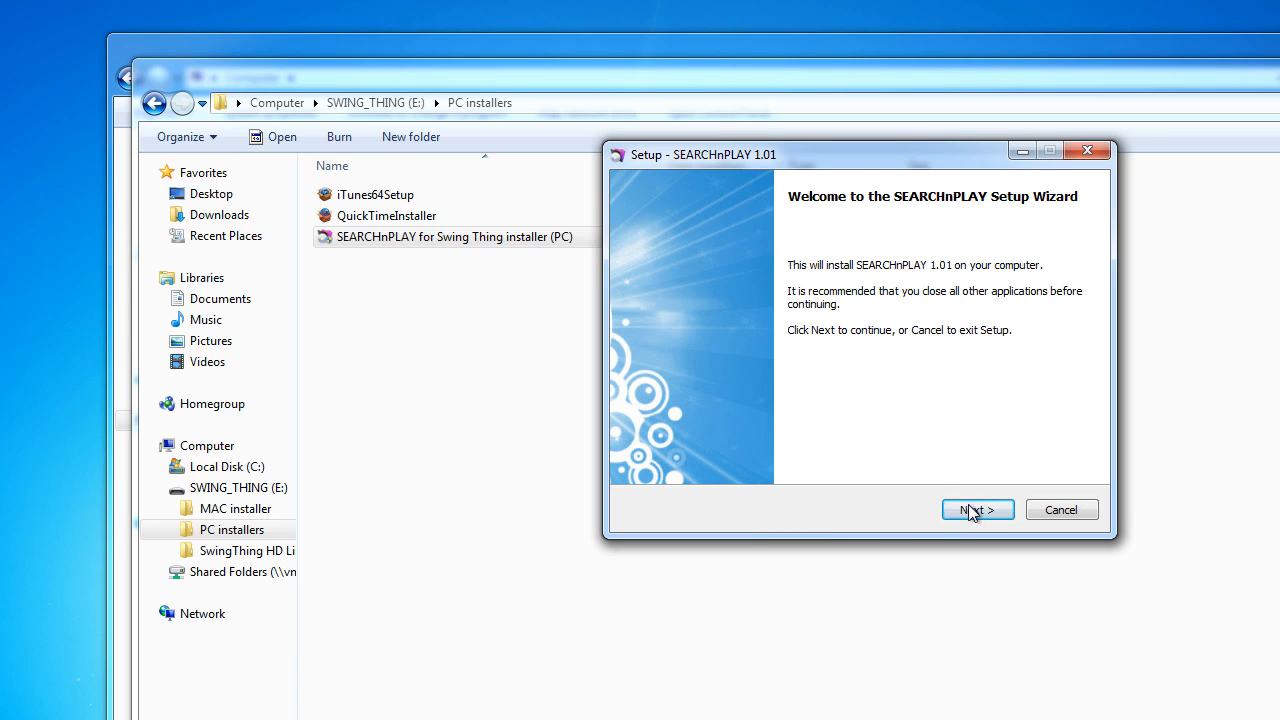
left_click(977, 510)
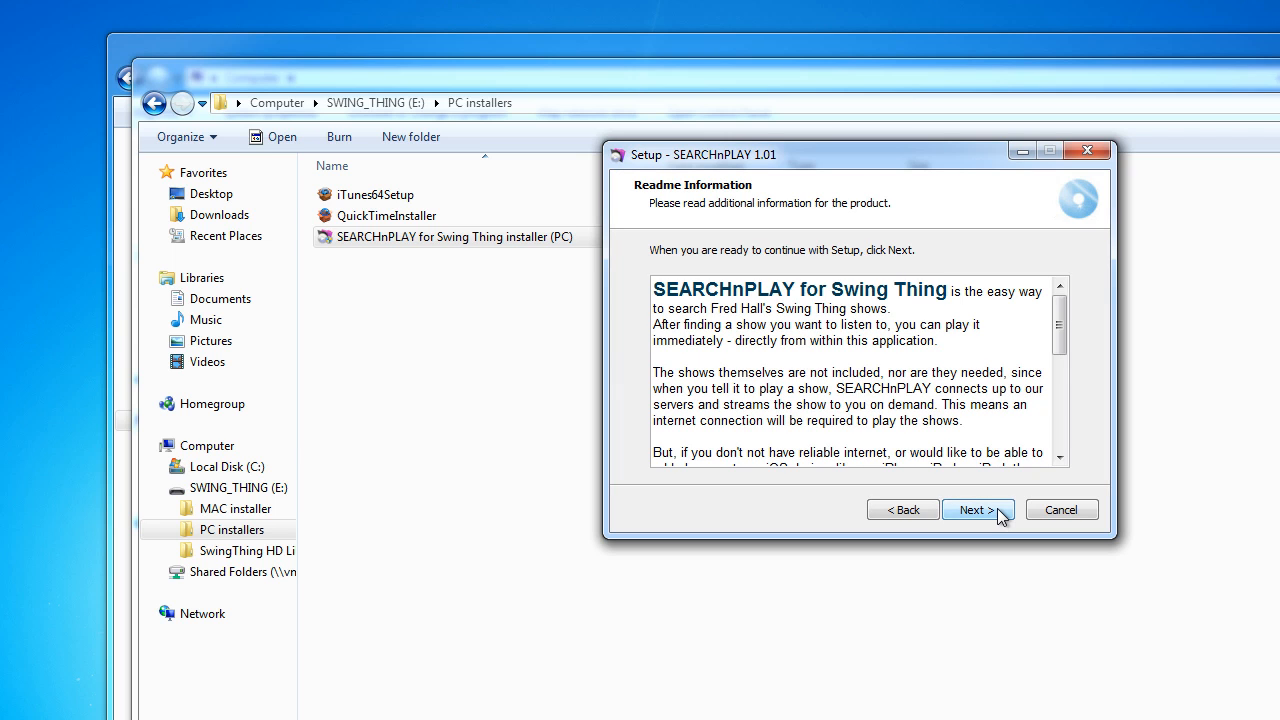
scroll("down", 3)
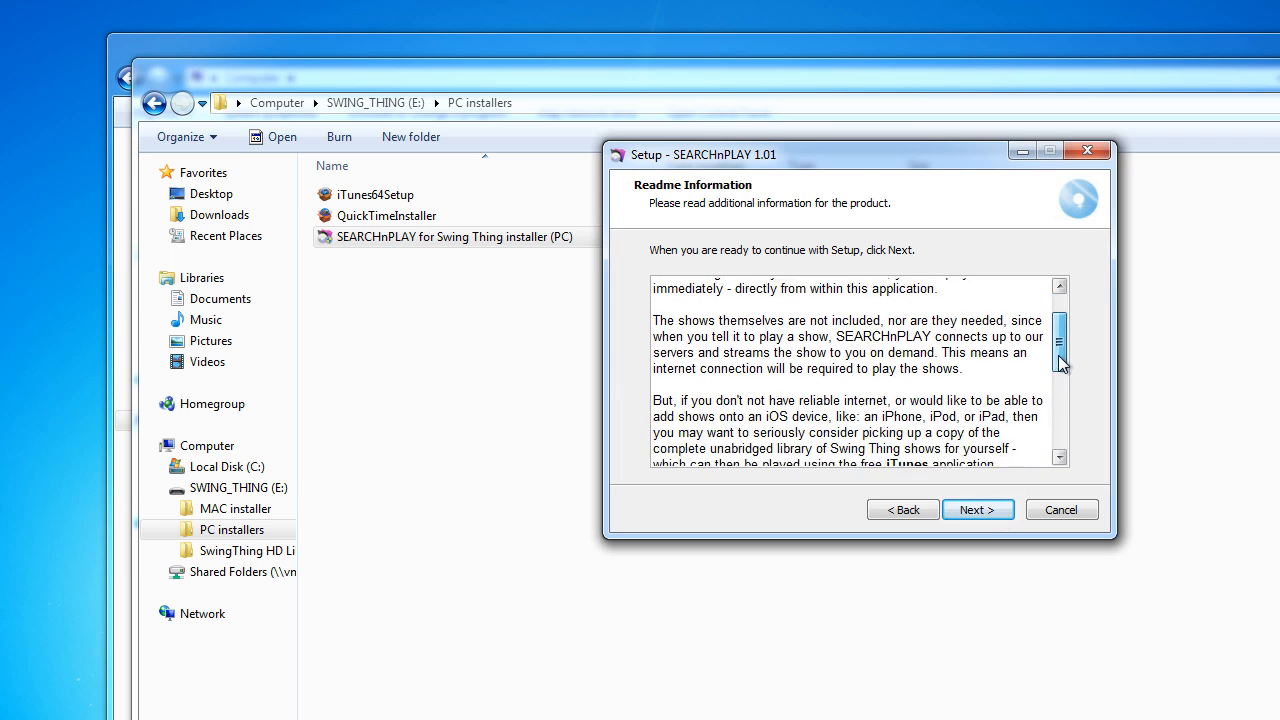
scroll("up", 3)
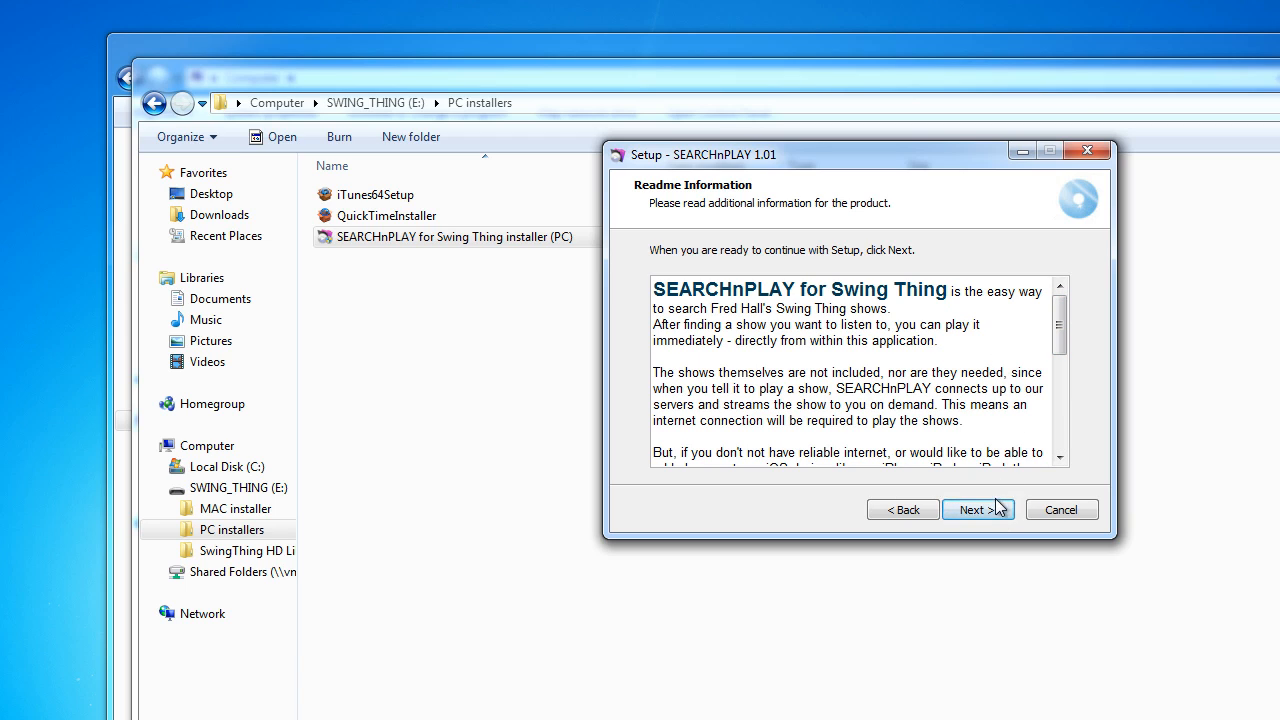
Step: Advance from the Readme to Select Application Folder, showing Documents\SEARCHnPLAY
left_click(977, 509)
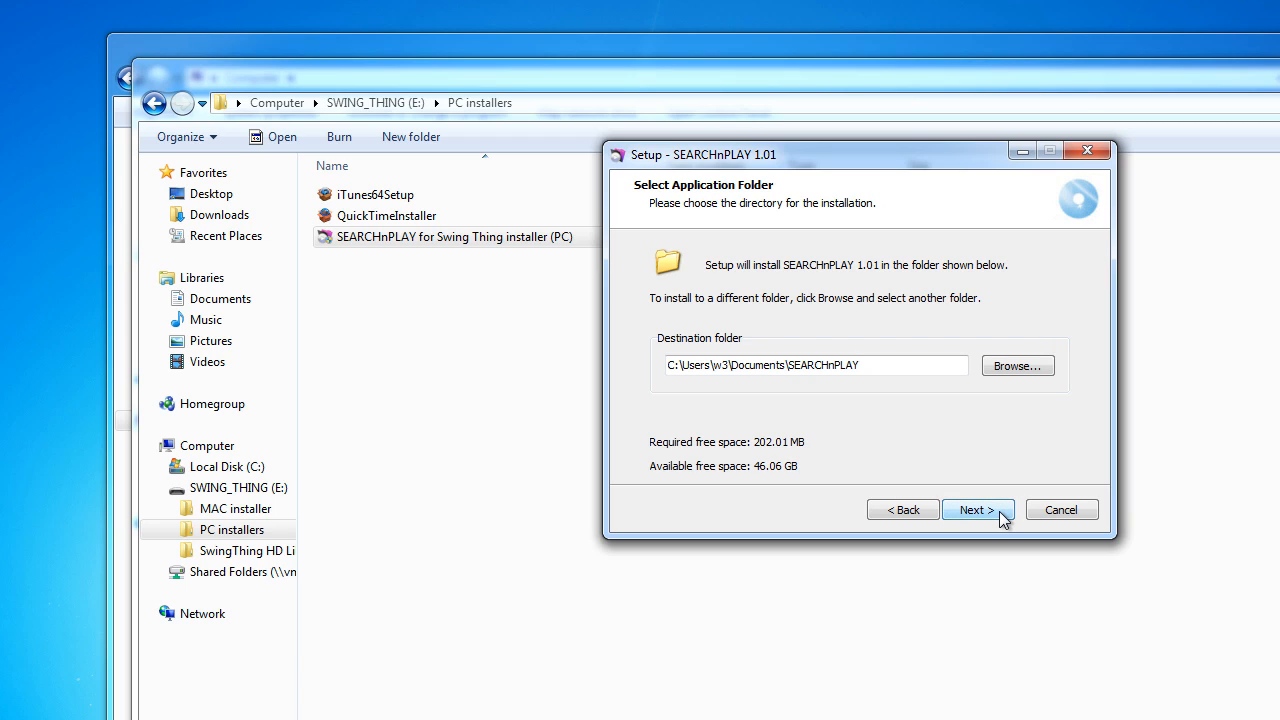
mouse_move(751, 382)
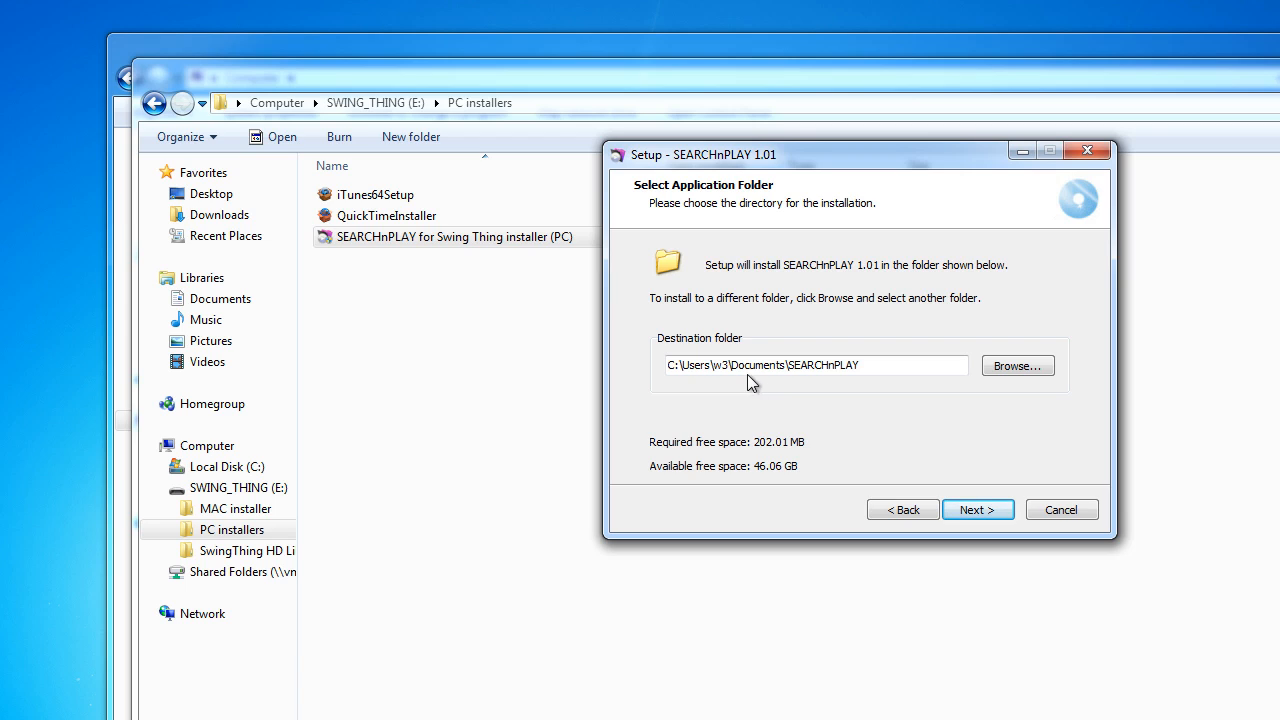
mouse_move(915, 418)
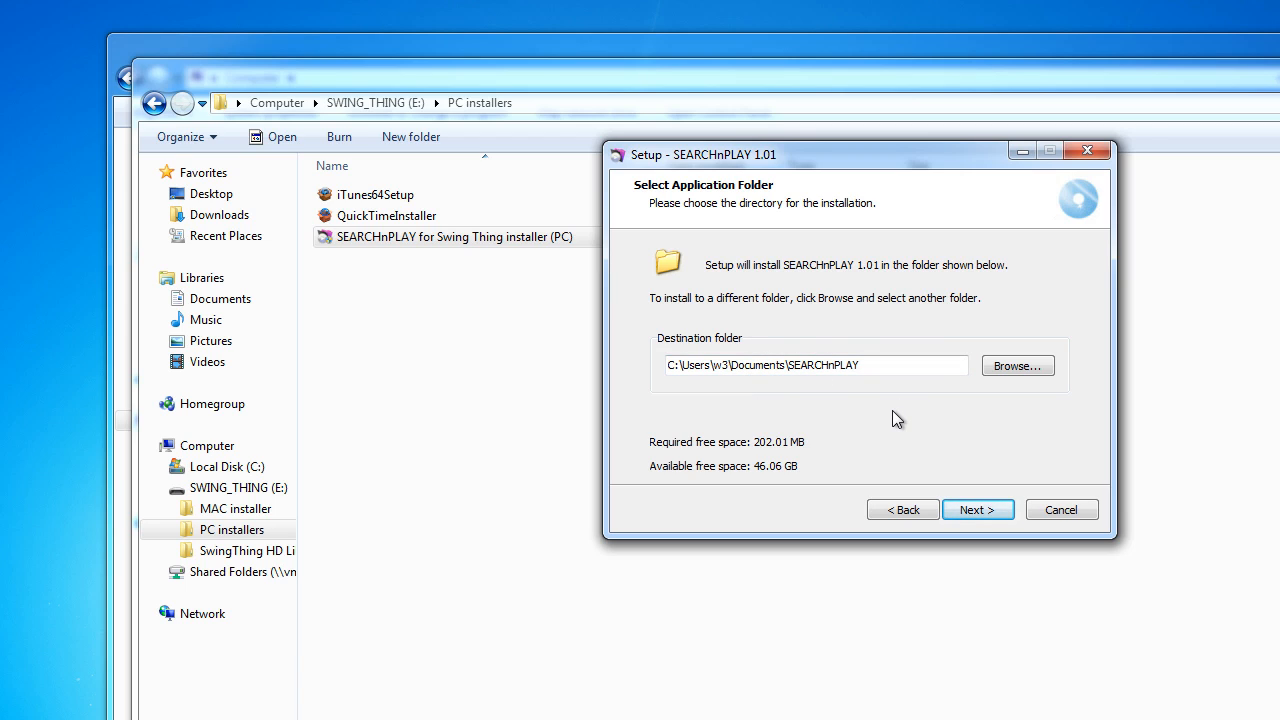
mouse_move(910, 397)
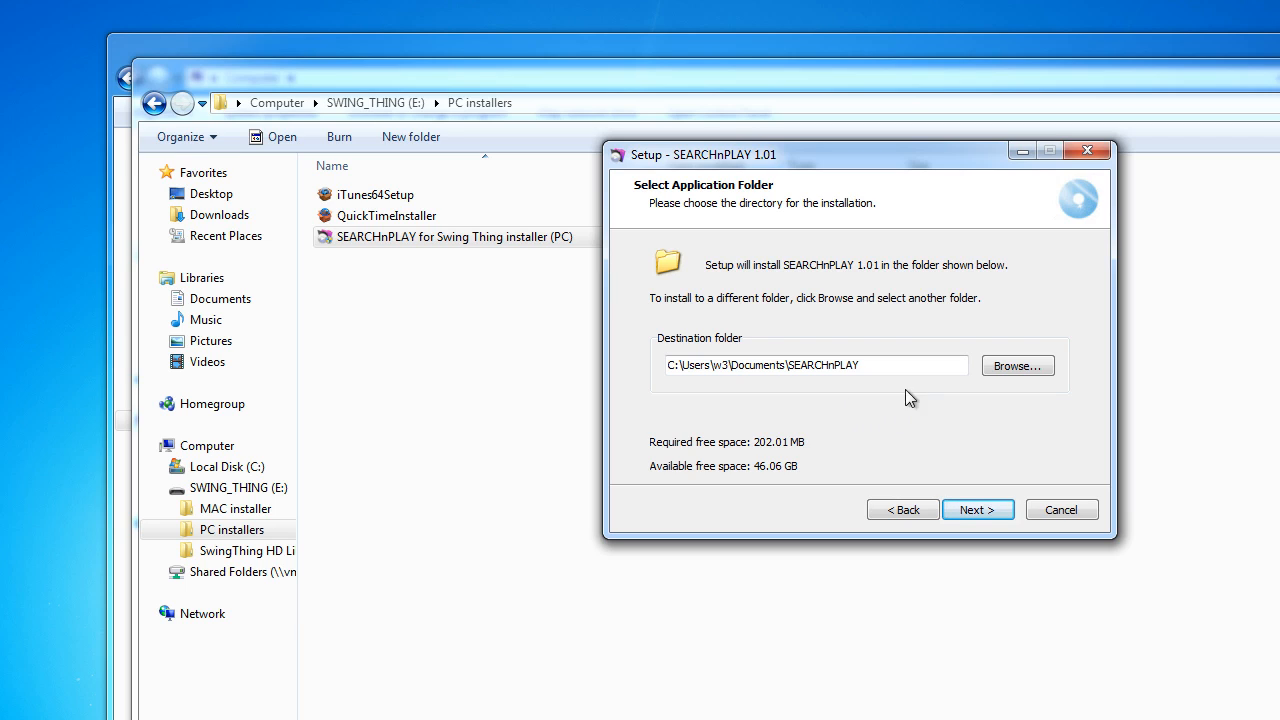
mouse_move(949, 410)
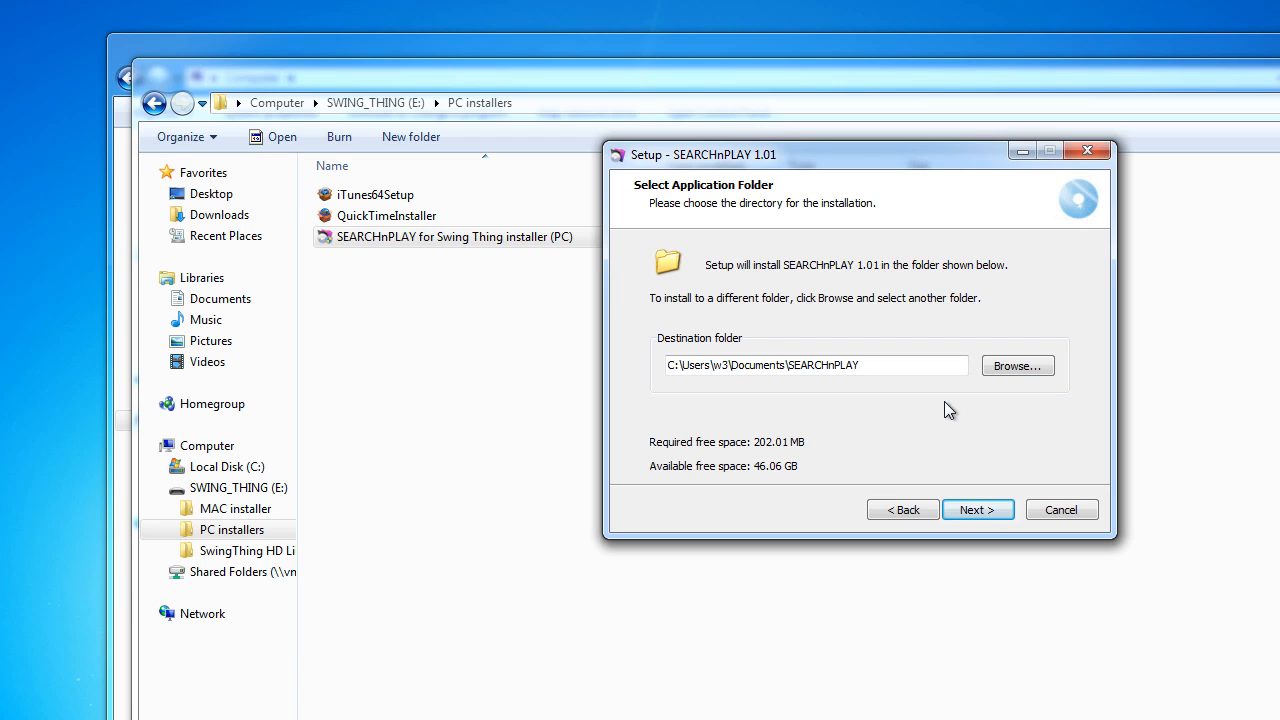
mouse_move(928, 409)
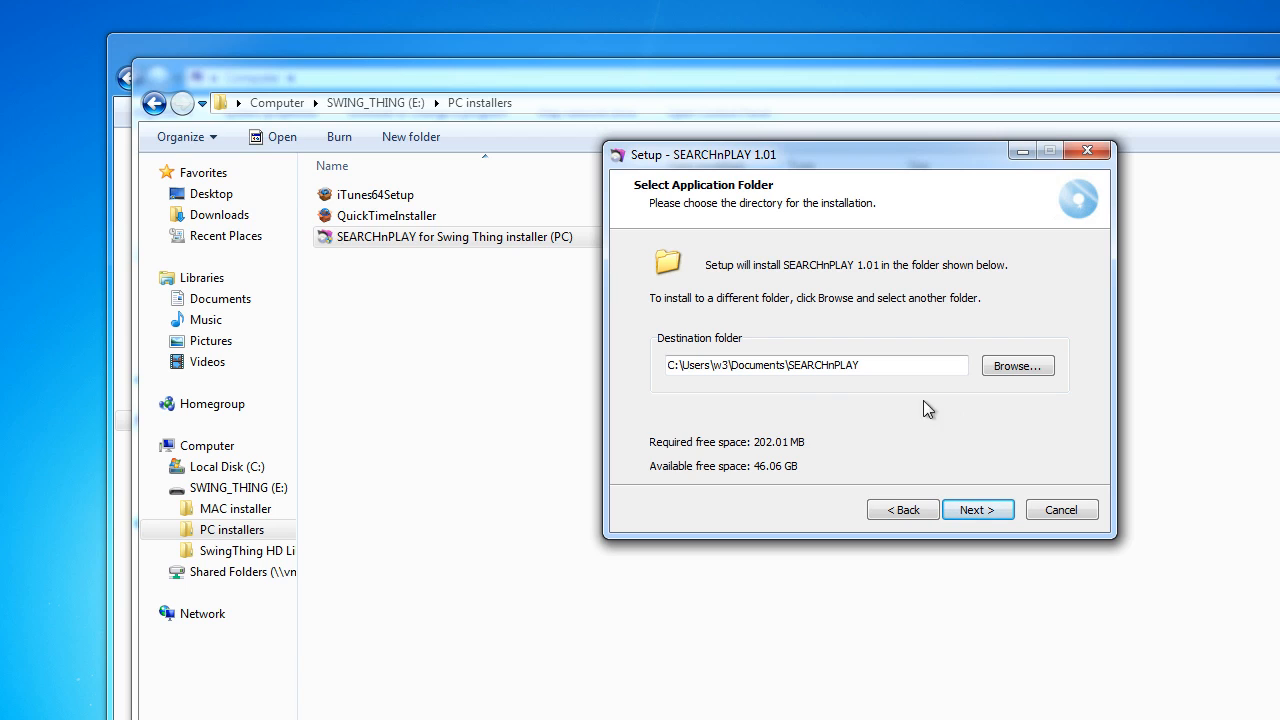
mouse_move(909, 405)
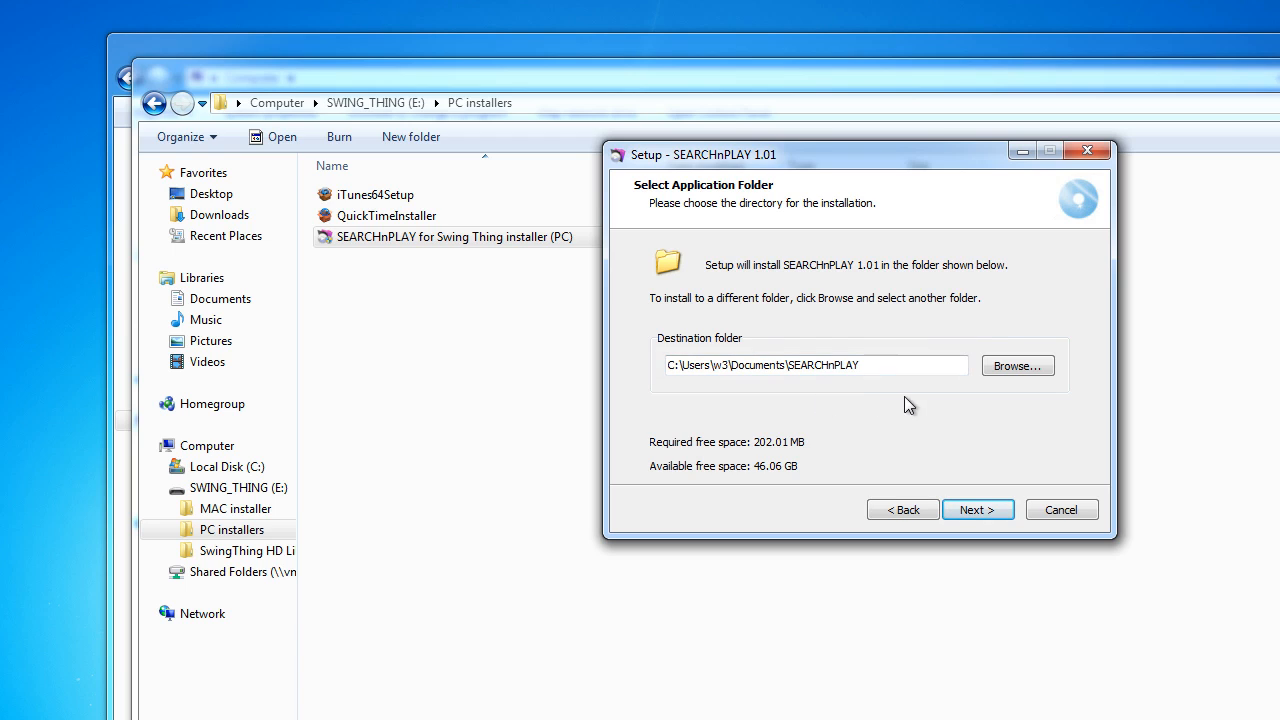
mouse_move(965, 489)
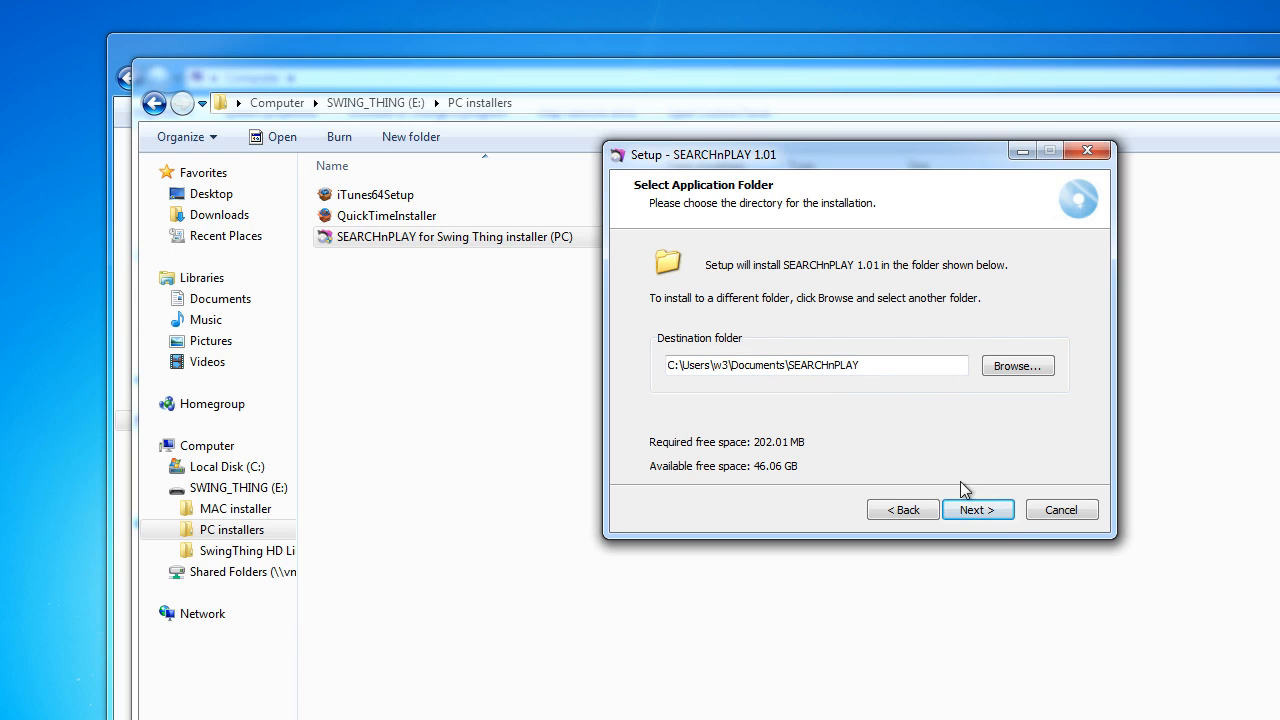
Step: Keep the default folder, Start Menu group and desktop shortcuts, then install SEARCHnPLAY 1.01
left_click(977, 509)
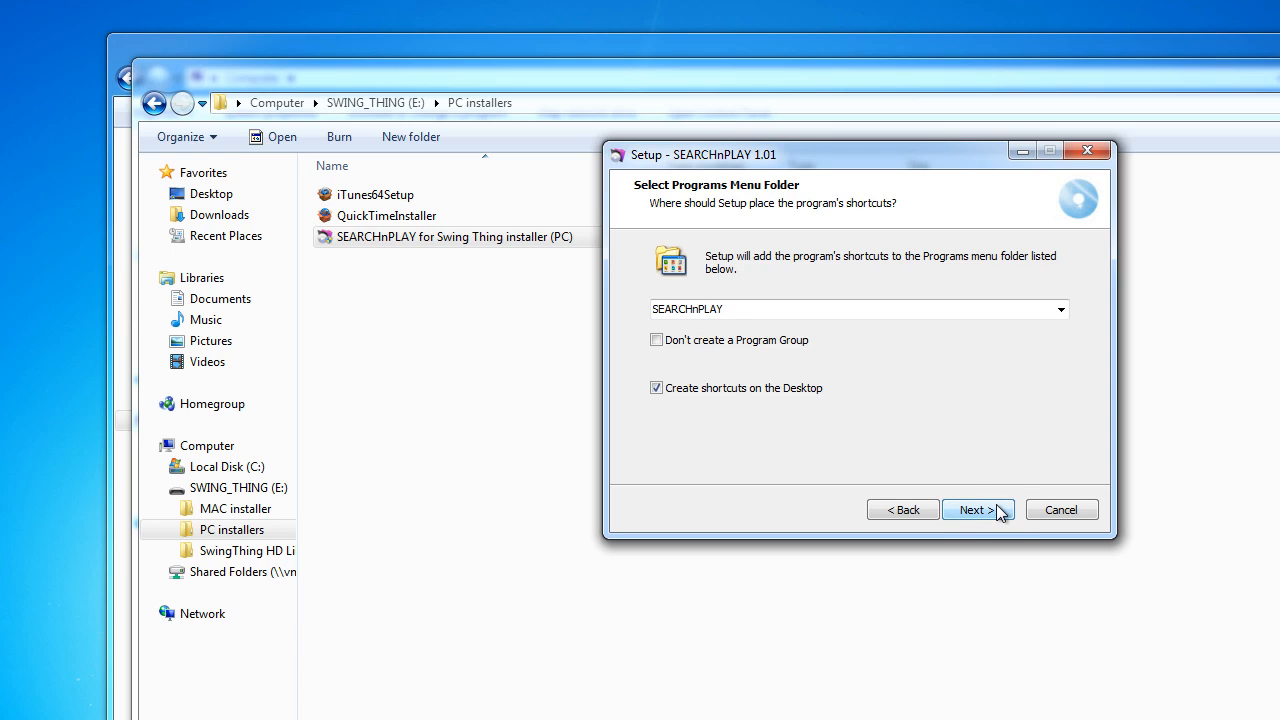
mouse_move(724, 389)
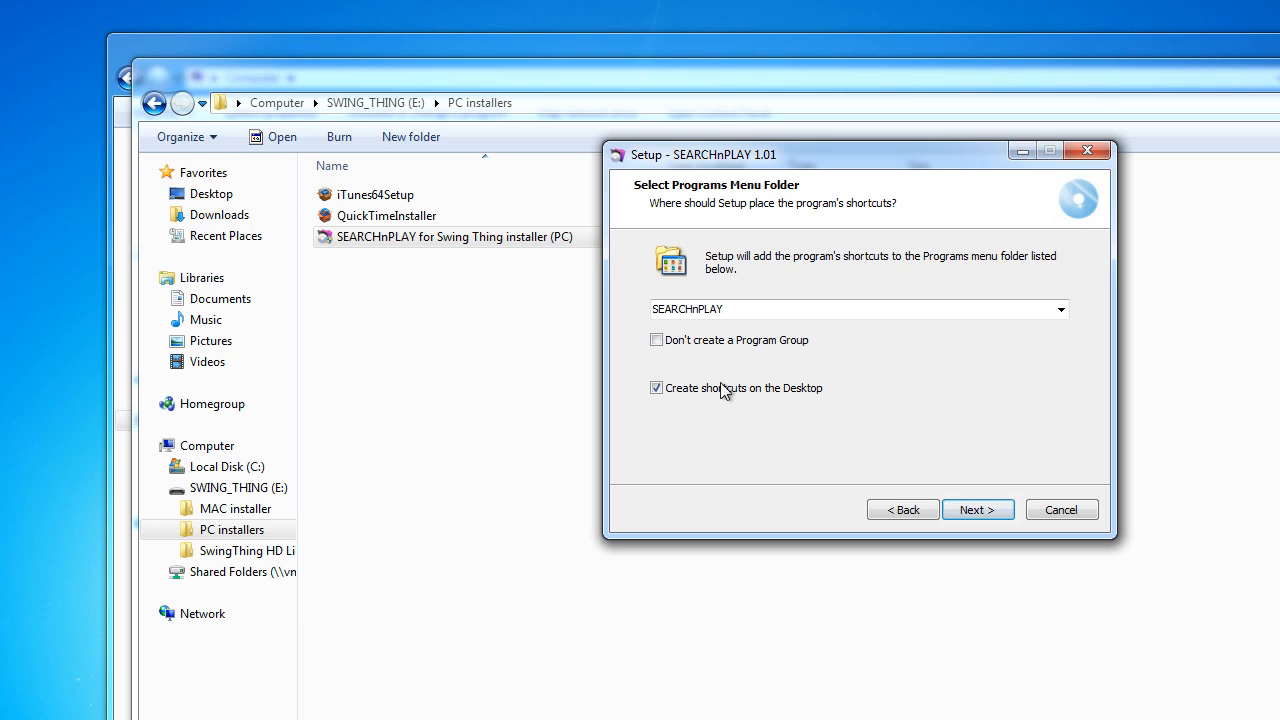
mouse_move(790, 397)
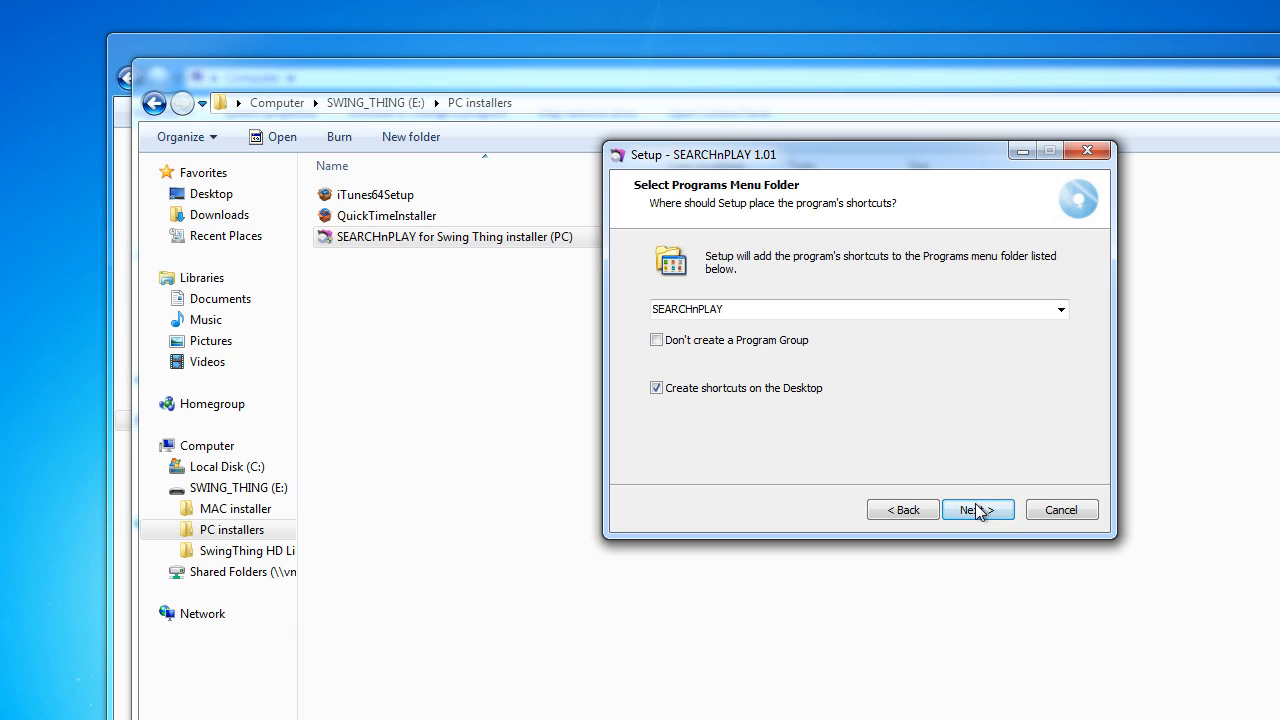
left_click(977, 509)
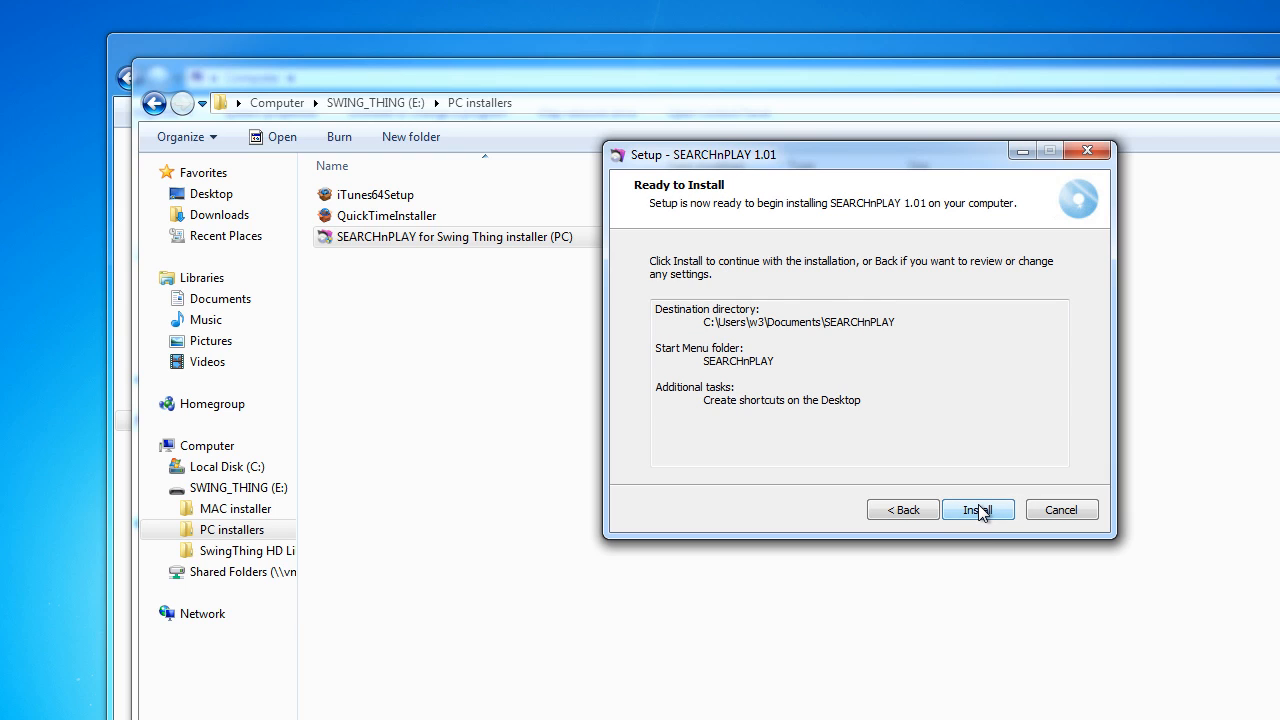
left_click(977, 509)
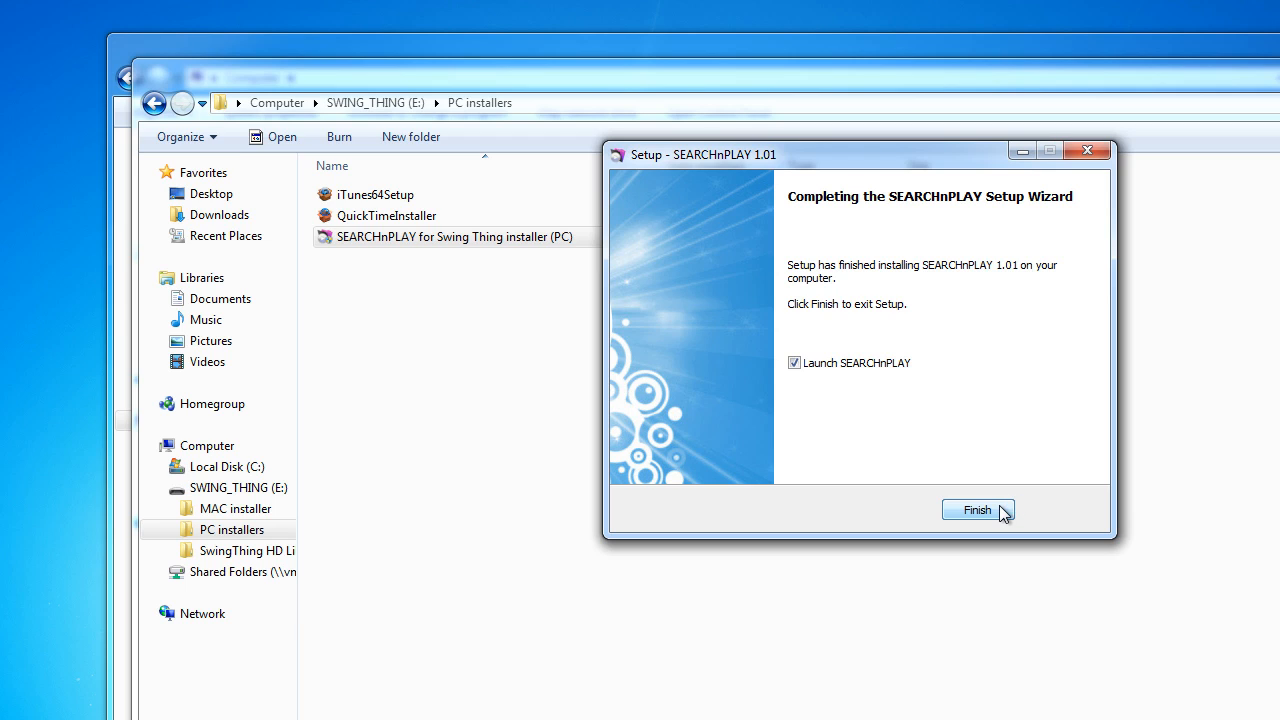
mouse_move(961, 429)
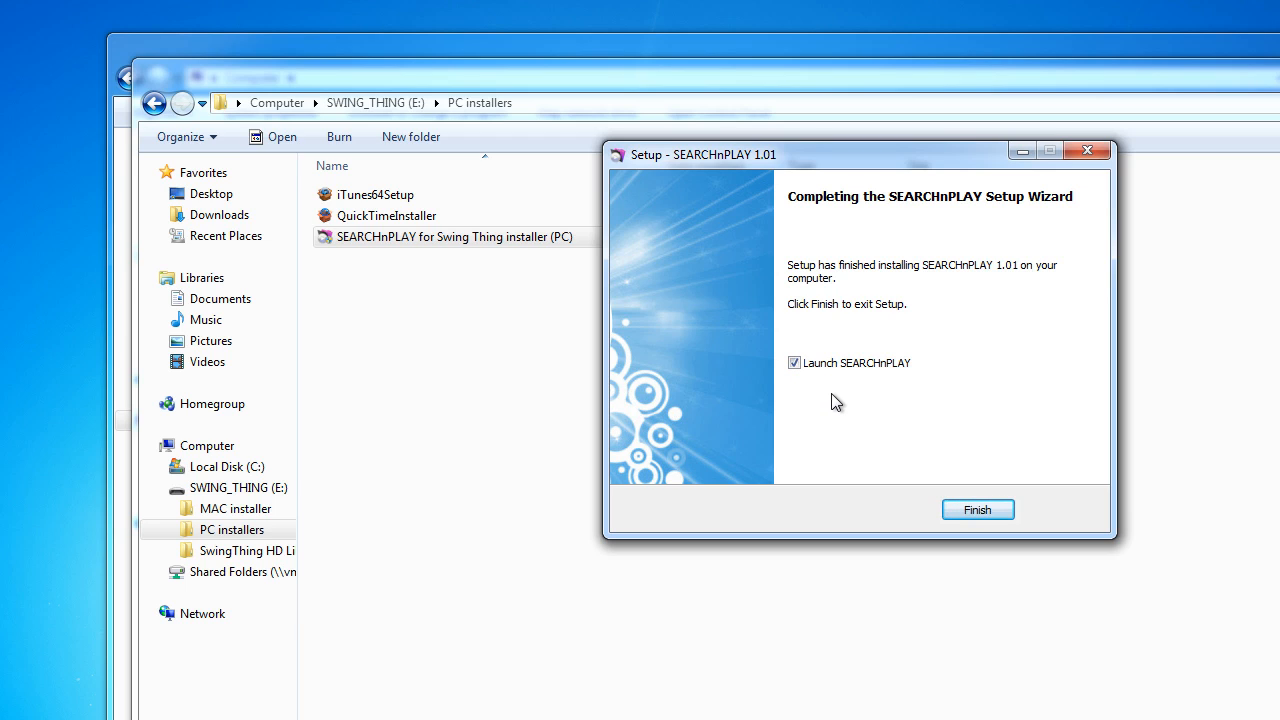
mouse_move(847, 380)
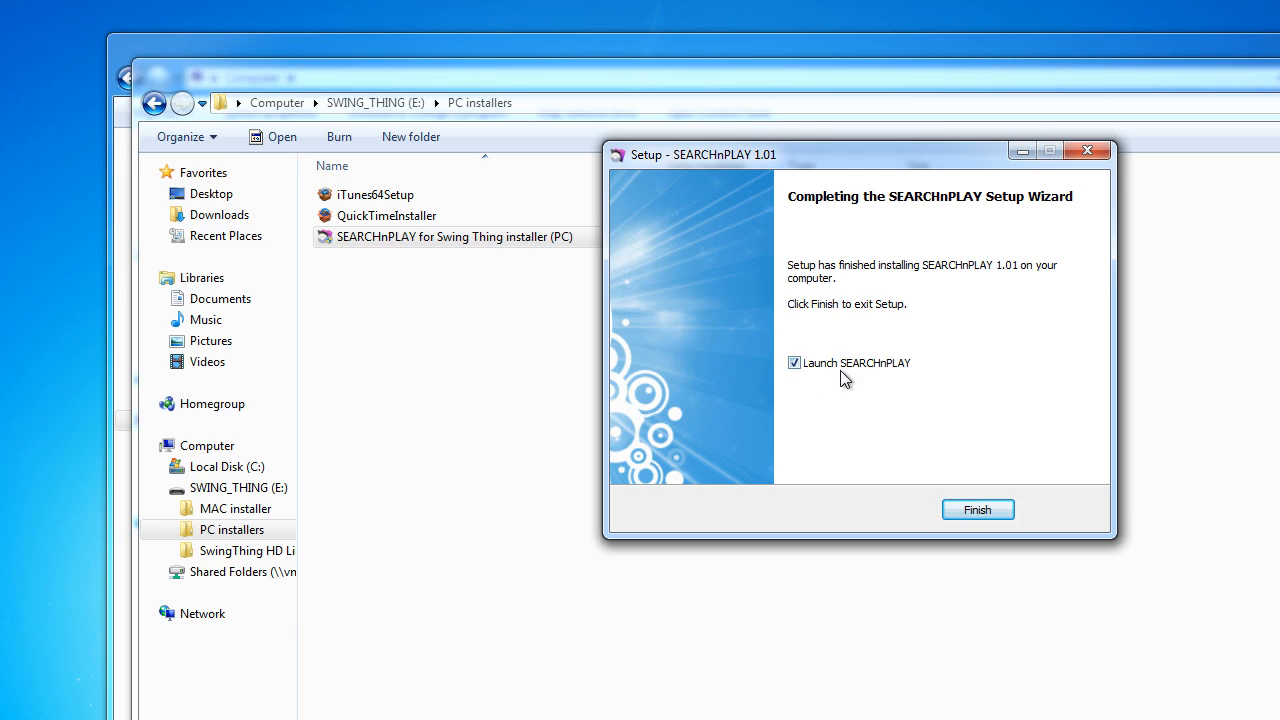
mouse_move(805, 372)
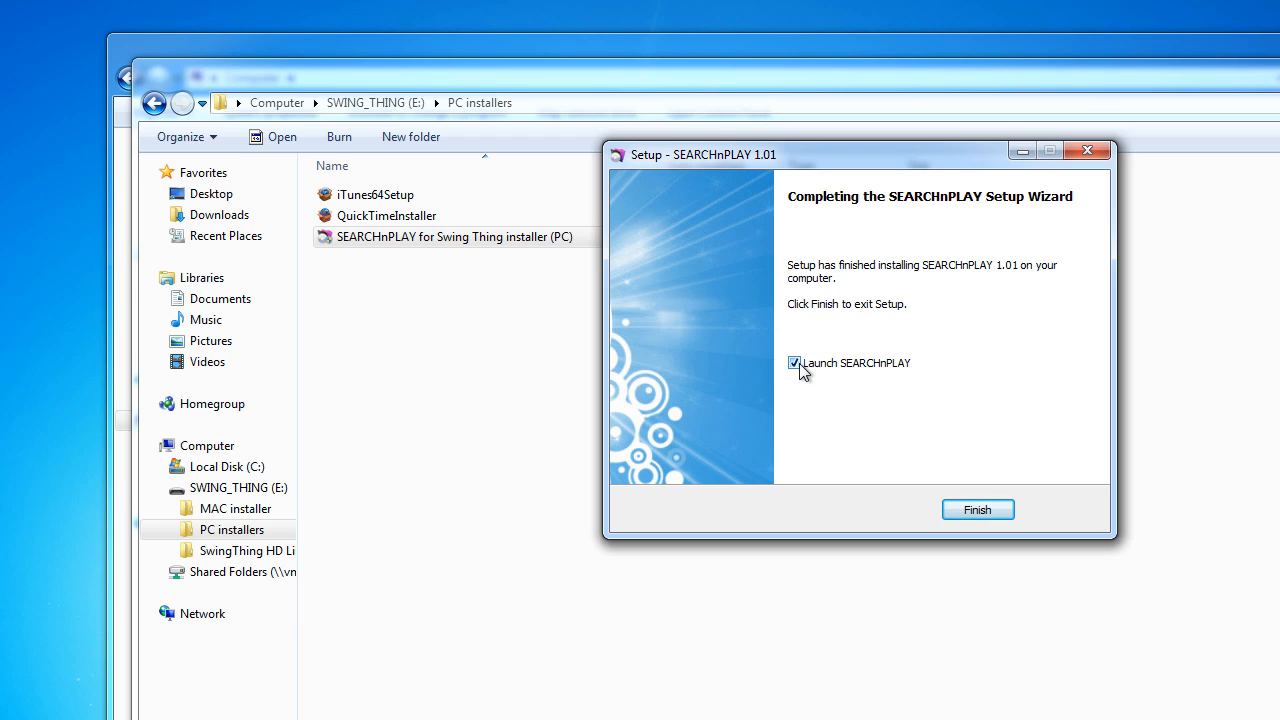
Step: Uncheck Launch SEARCHnPLAY and finish the setup wizard
left_click(794, 362)
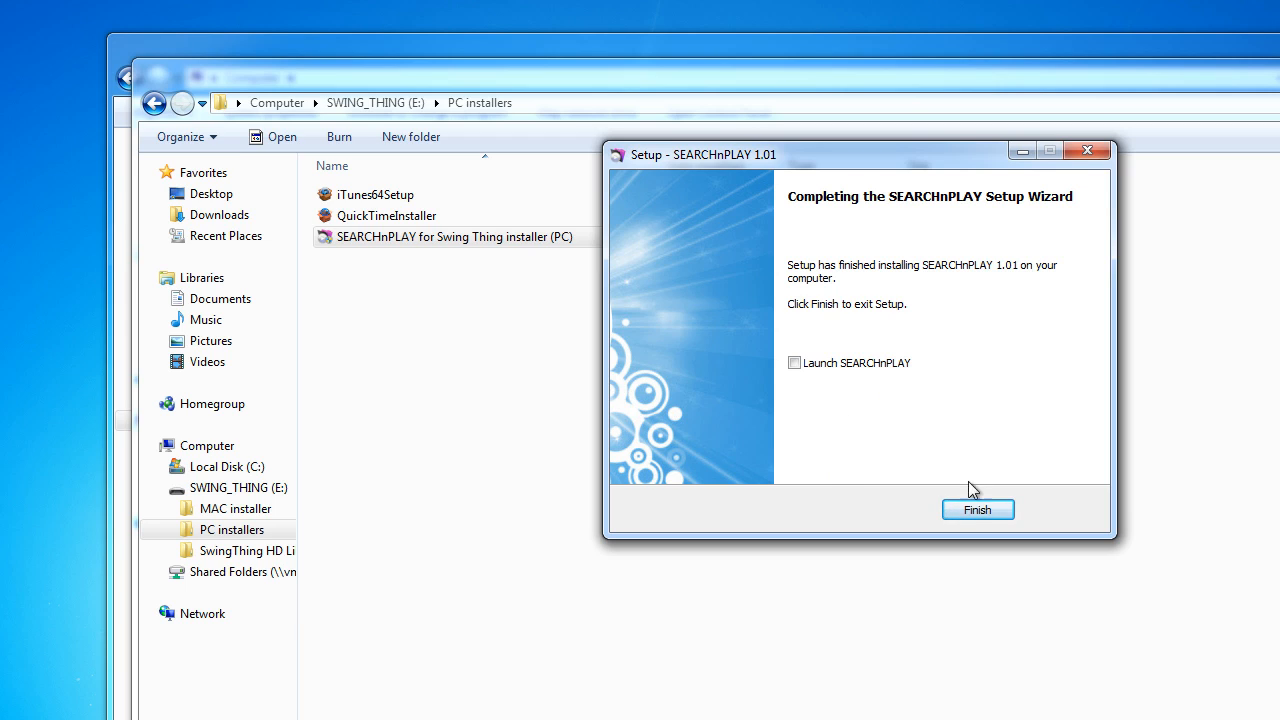
left_click(977, 510)
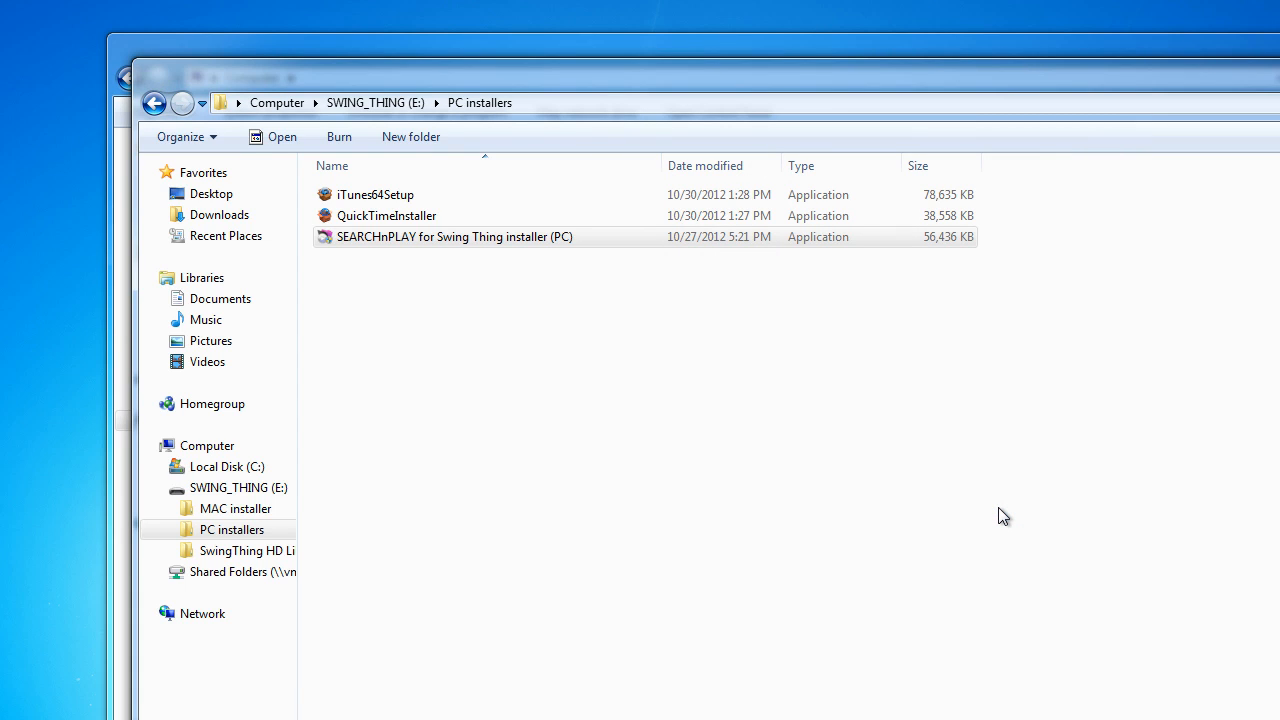
mouse_move(671, 457)
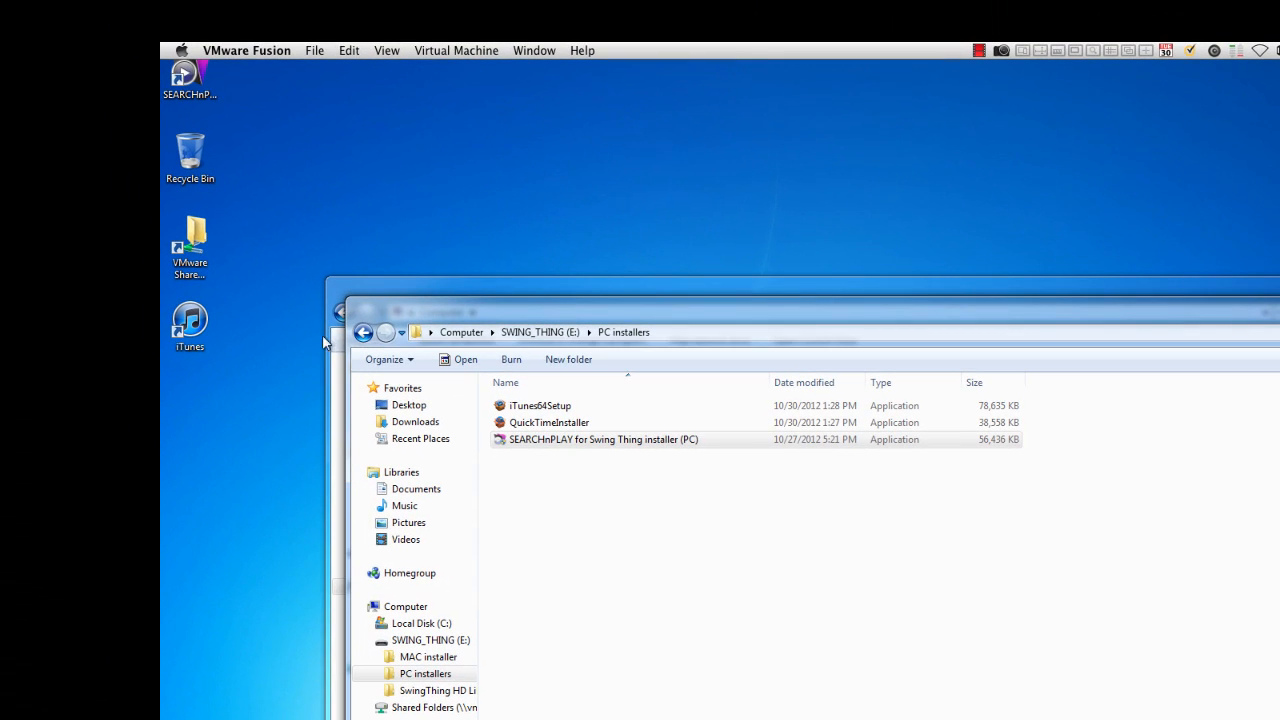
mouse_move(325, 337)
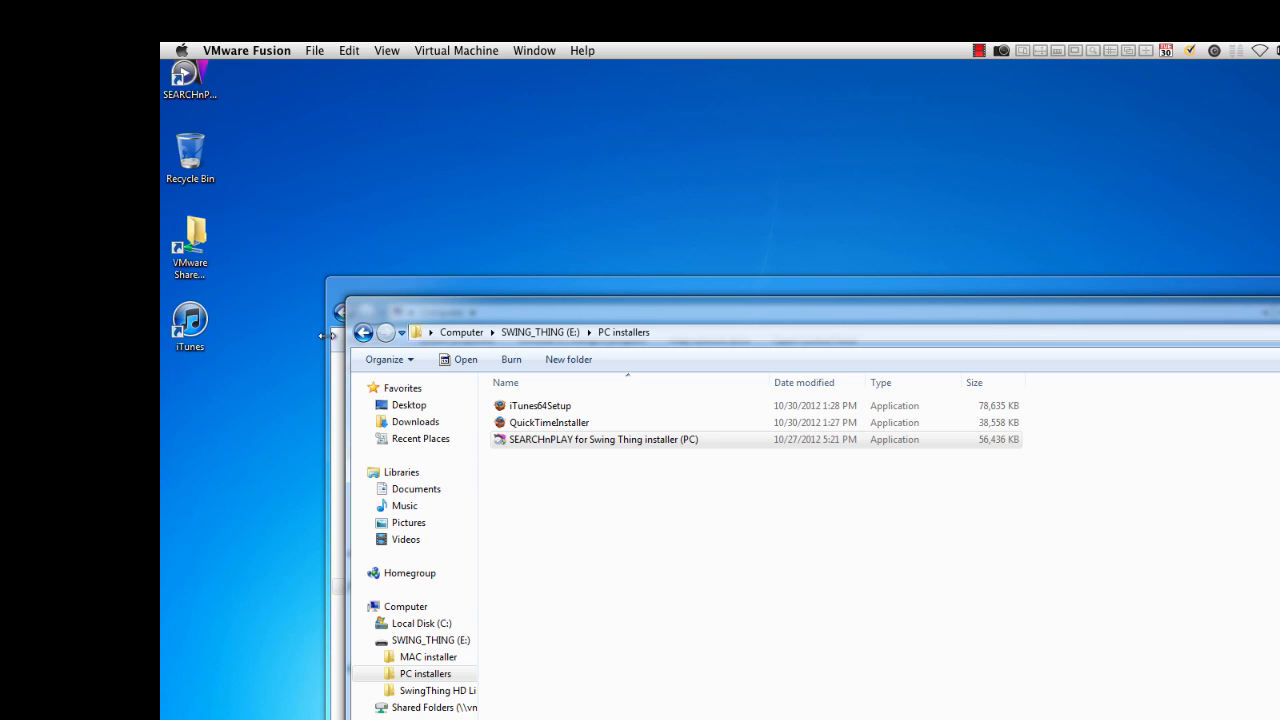
mouse_move(364, 333)
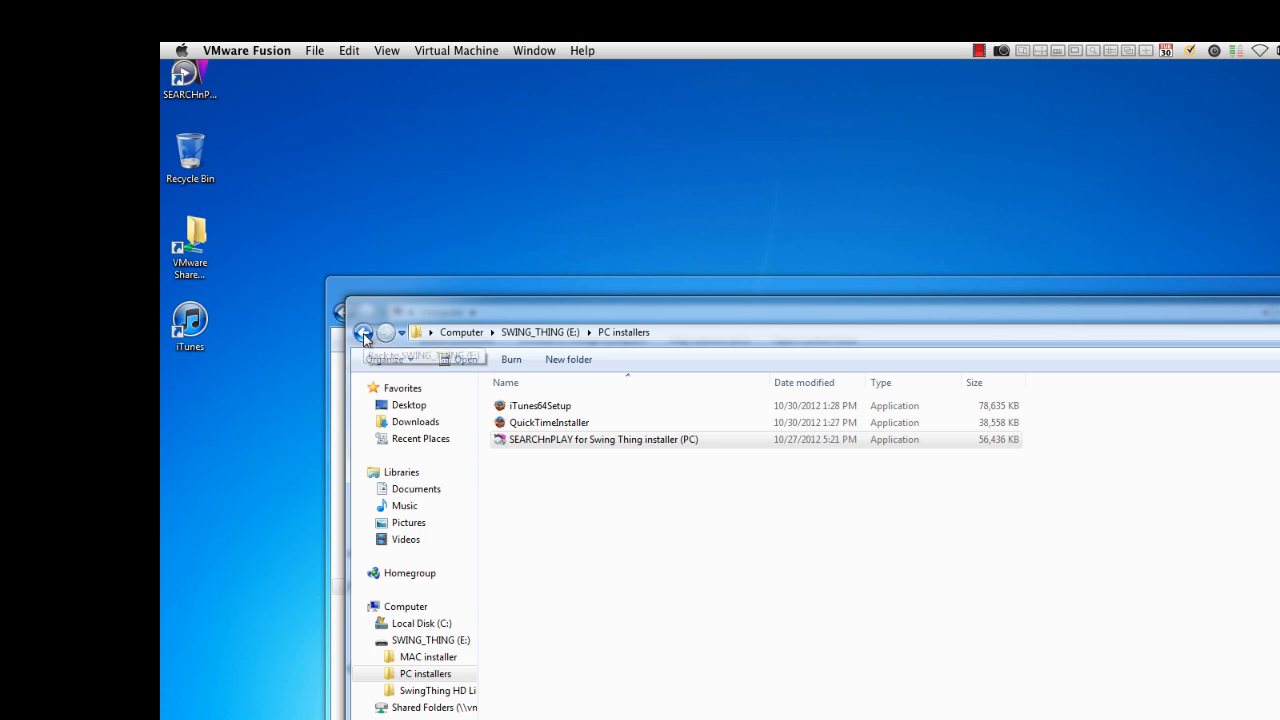
Step: Go back to the SWING_THING (E:) drive's top-level folder listing in Explorer
left_click(364, 332)
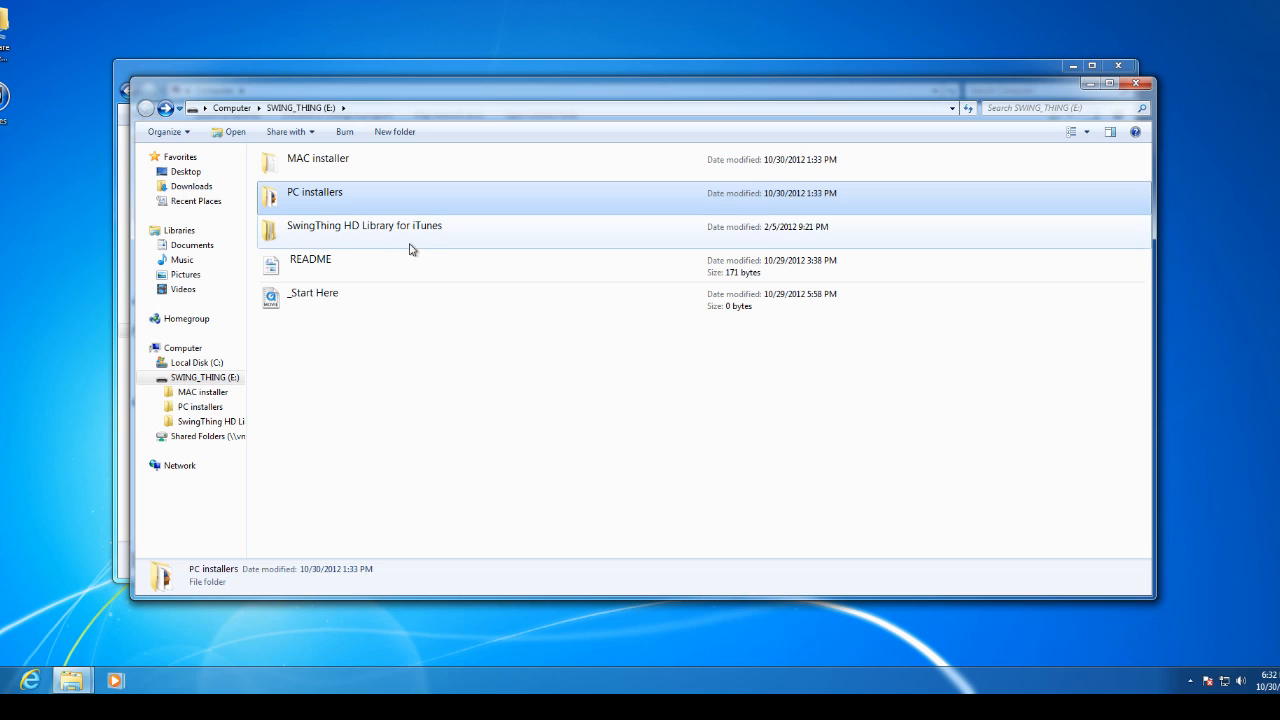
mouse_move(318, 230)
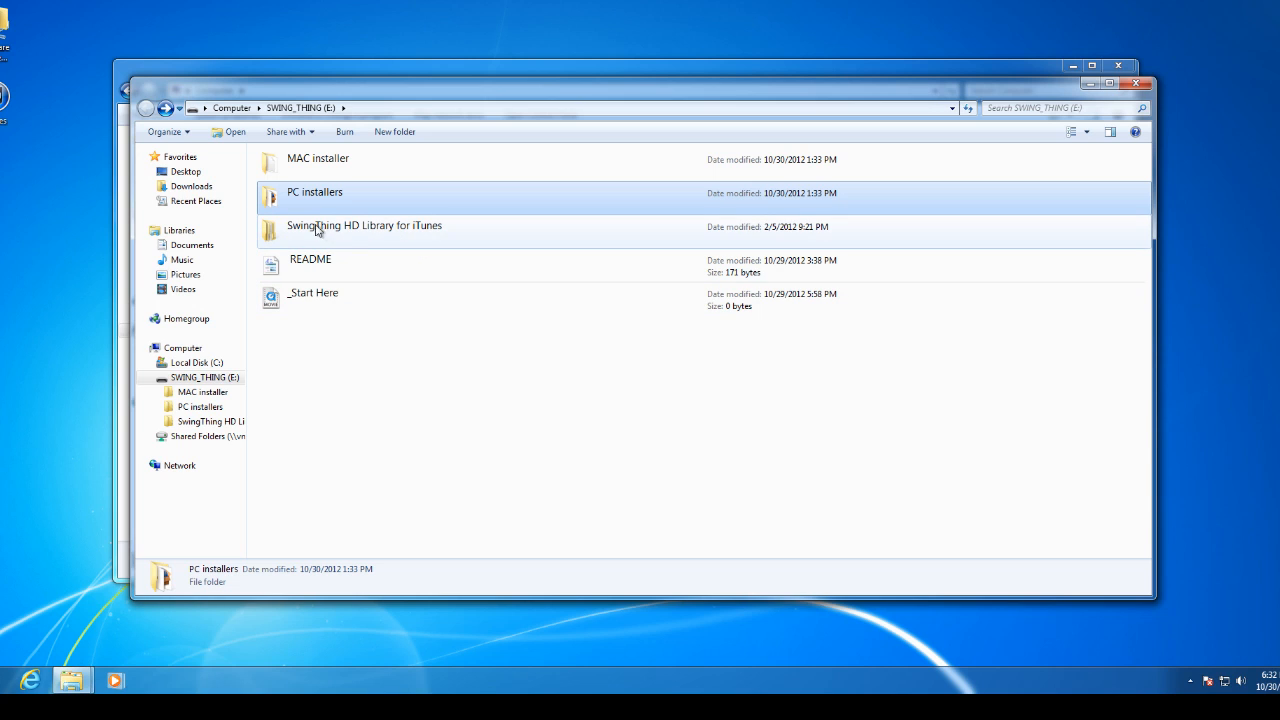
mouse_move(409, 232)
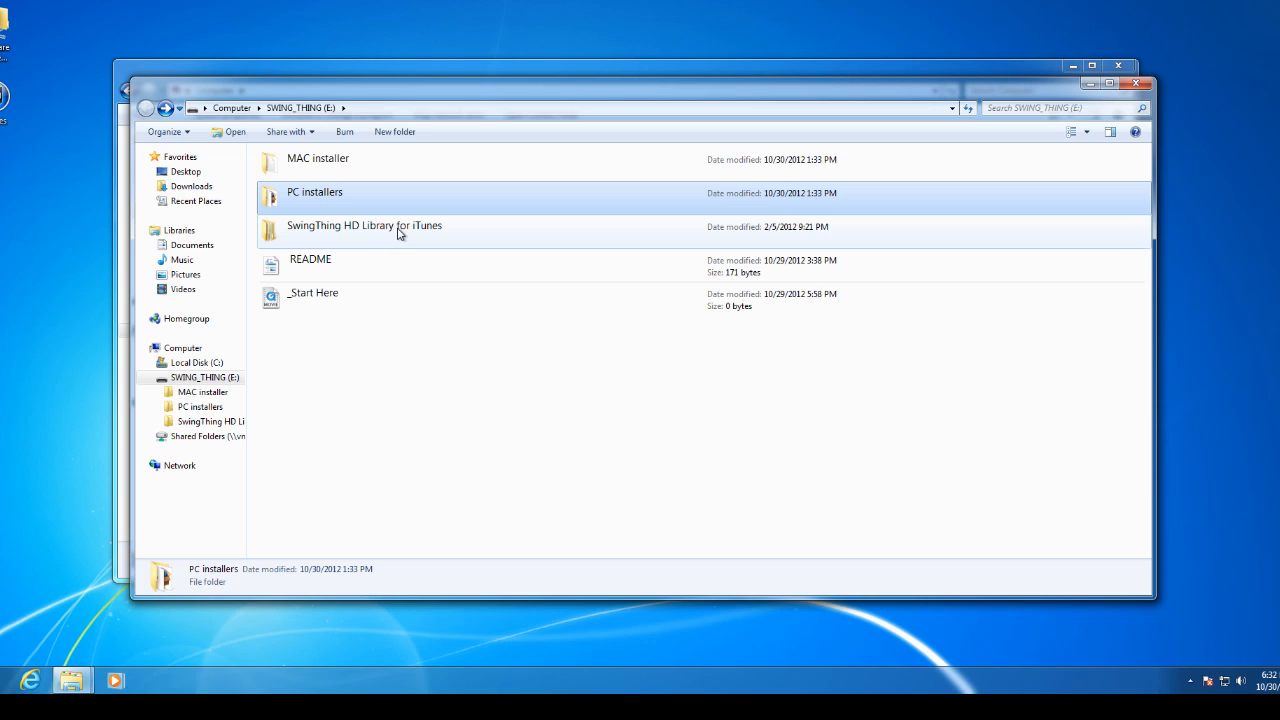
mouse_move(408, 354)
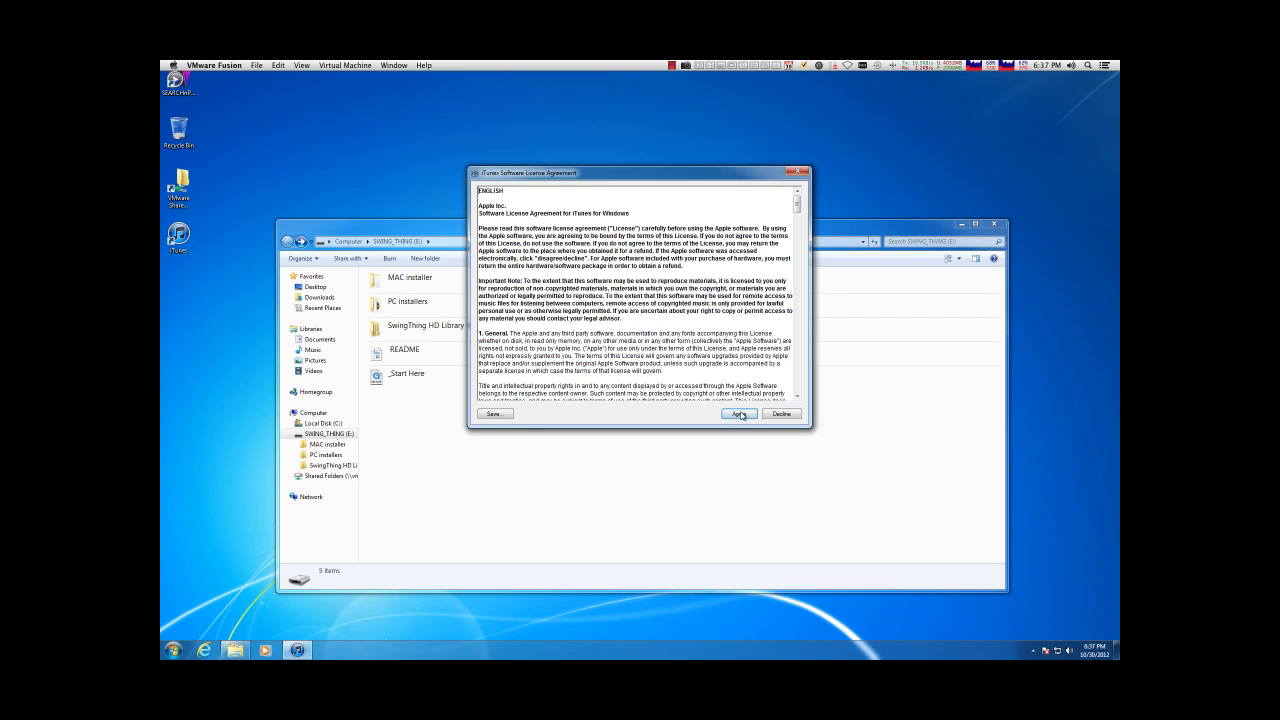
Step: Agree to the iTunes Software License Agreement
left_click(735, 414)
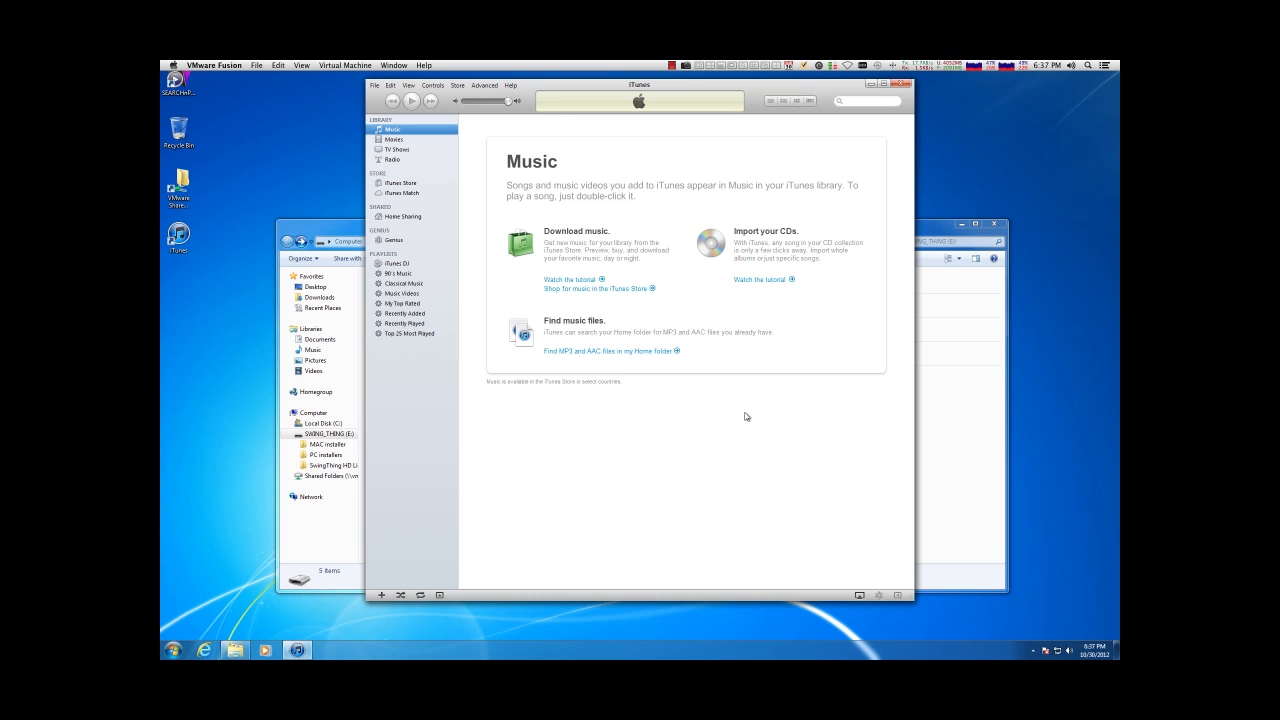
Step: Let iTunes finish launching onto the empty Music library page
left_click(570, 279)
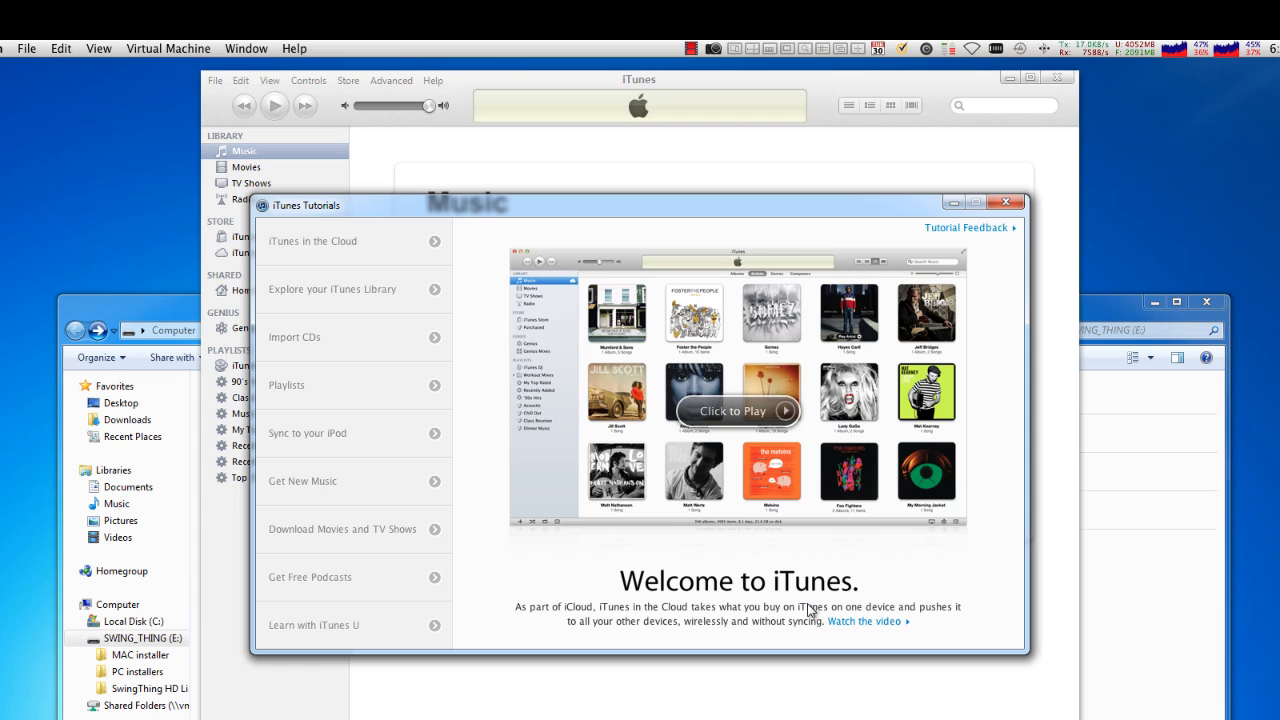
mouse_move(342, 529)
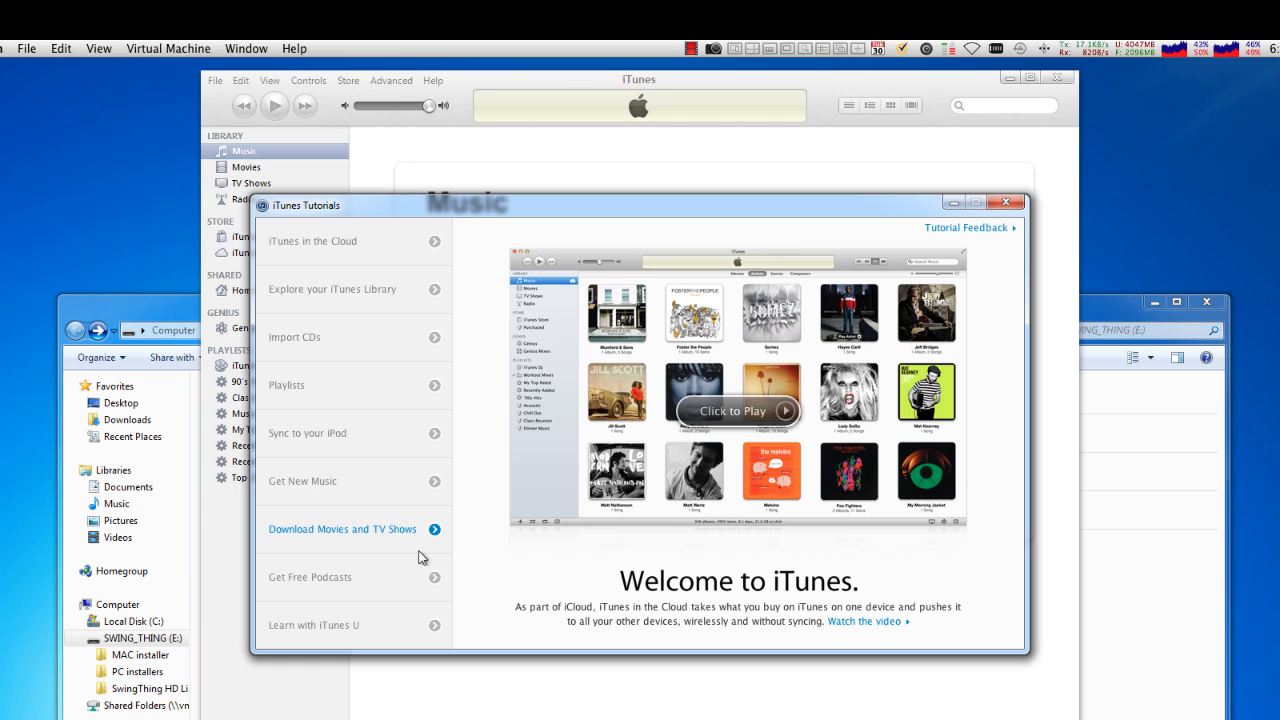
mouse_move(547, 576)
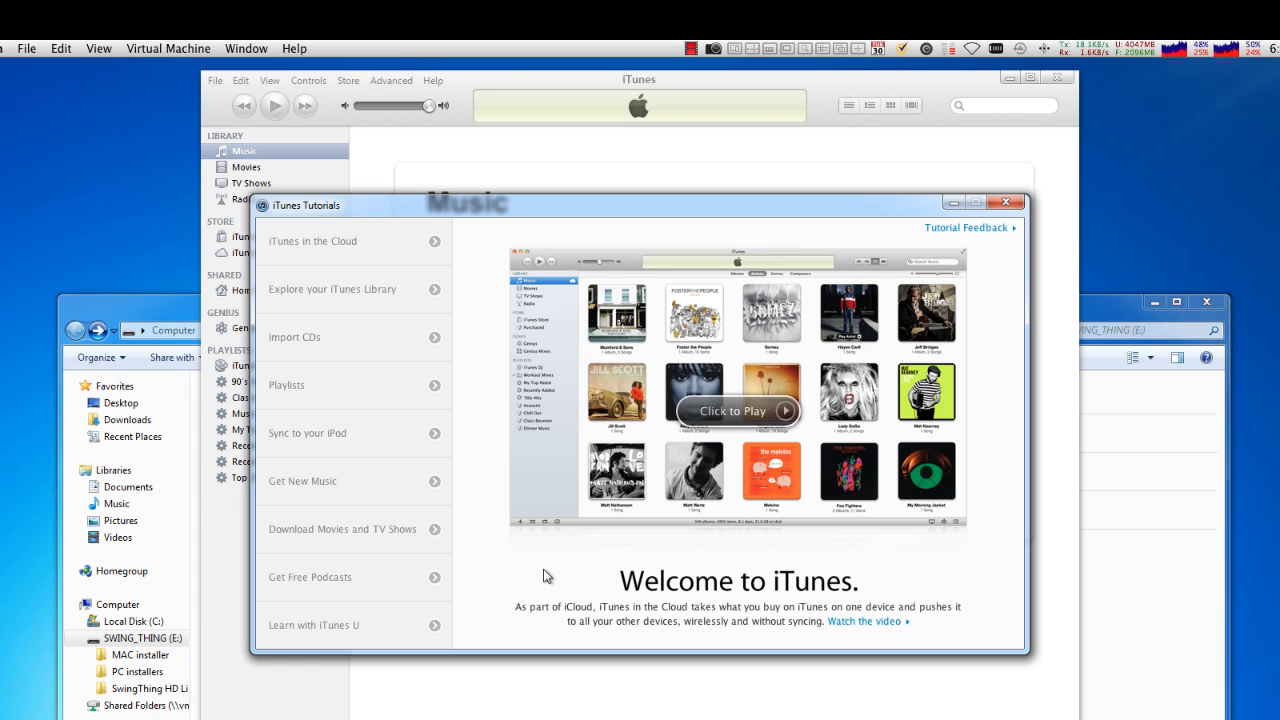
mouse_move(513, 418)
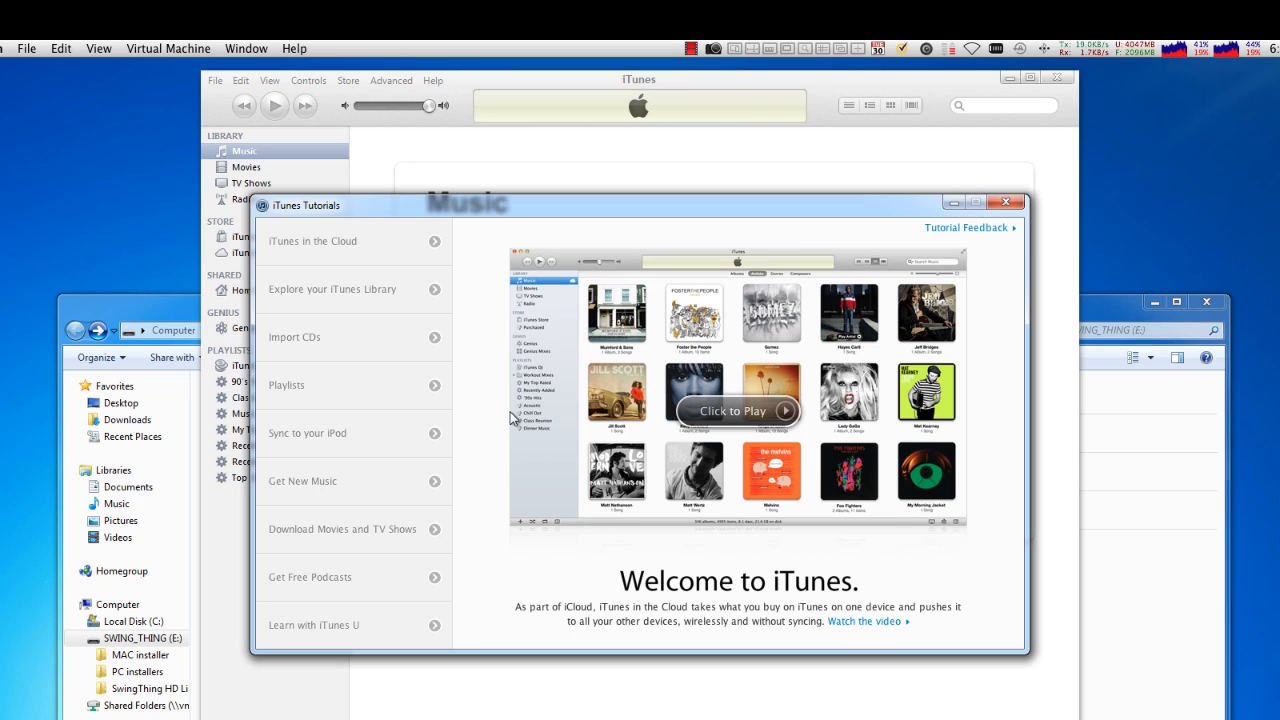
mouse_move(452, 283)
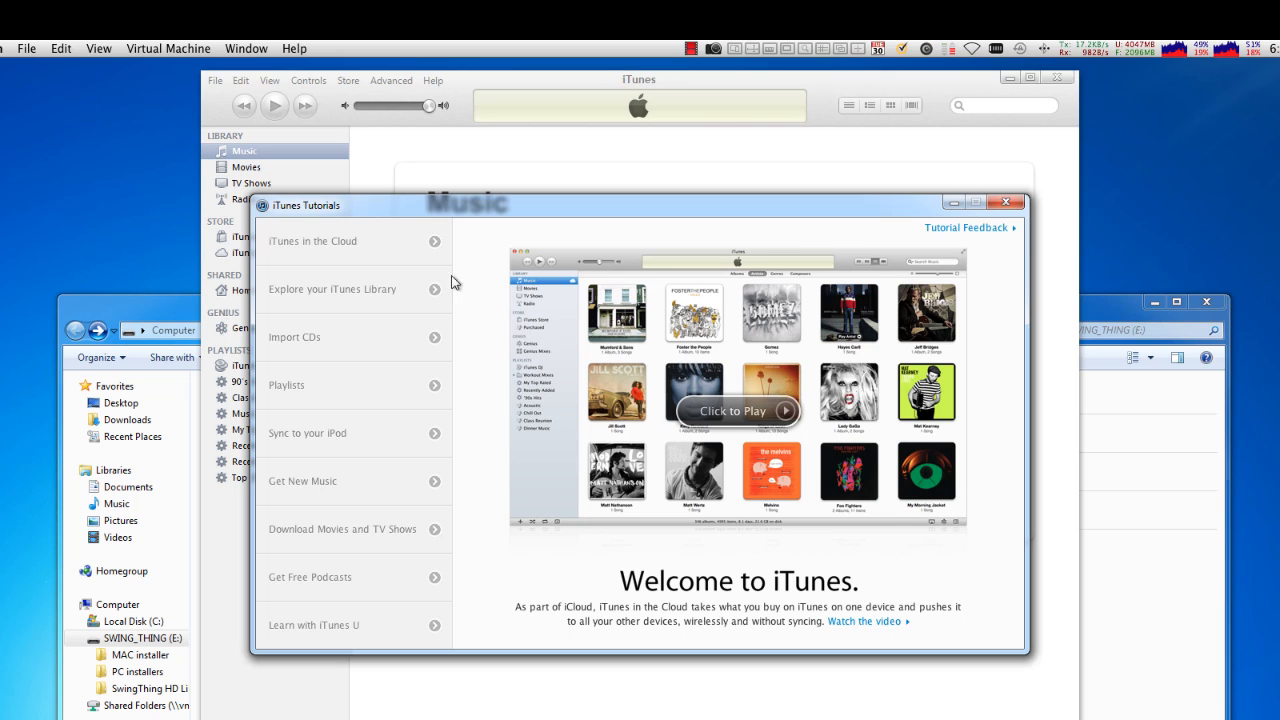
mouse_move(477, 419)
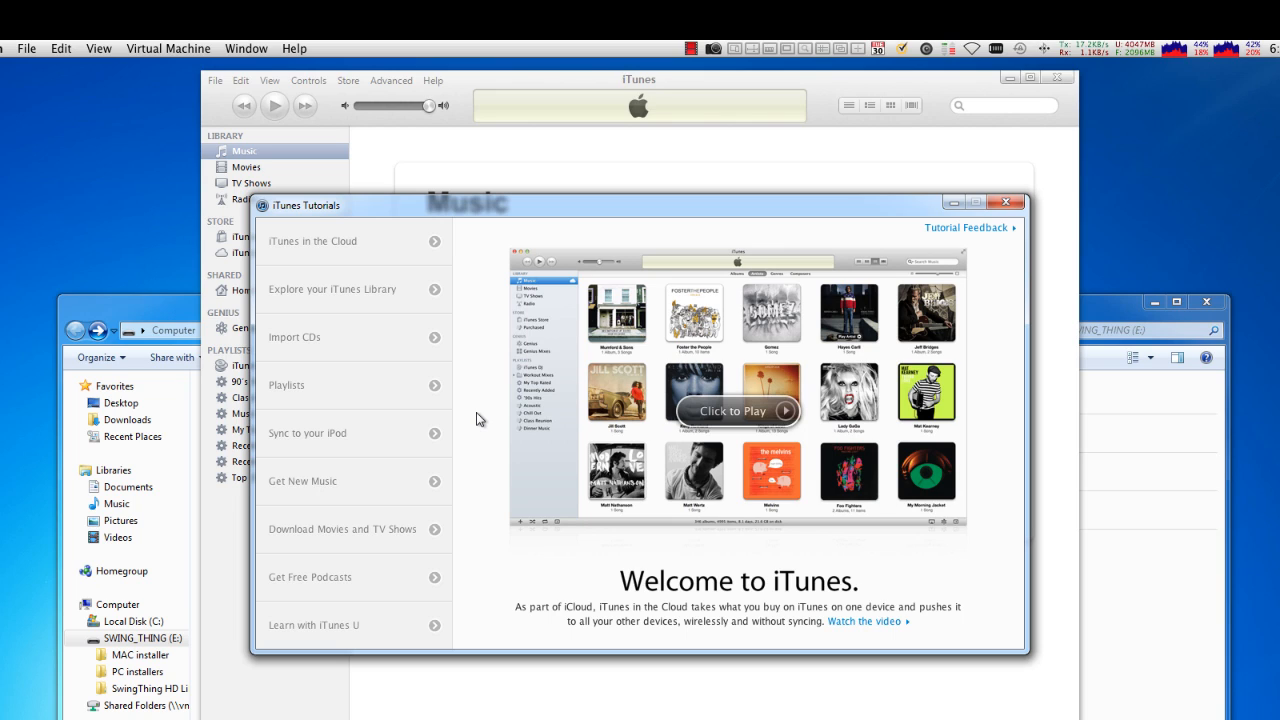
mouse_move(543, 364)
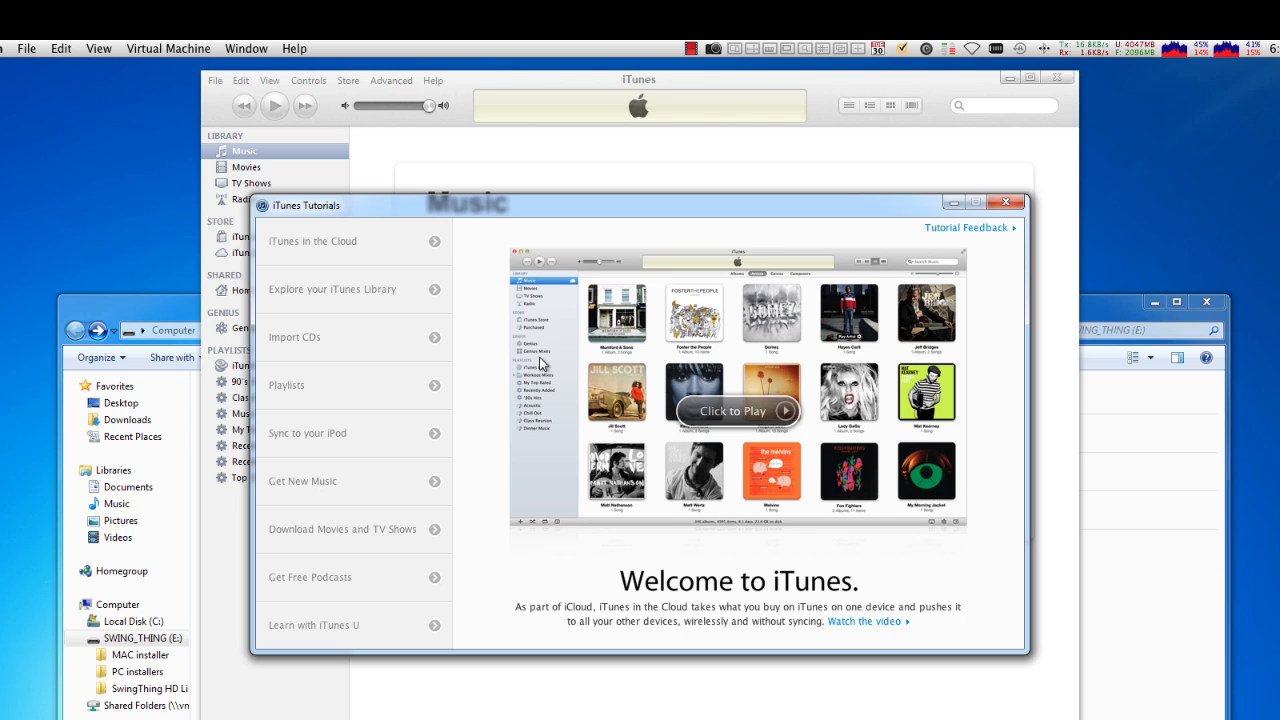
mouse_move(850, 225)
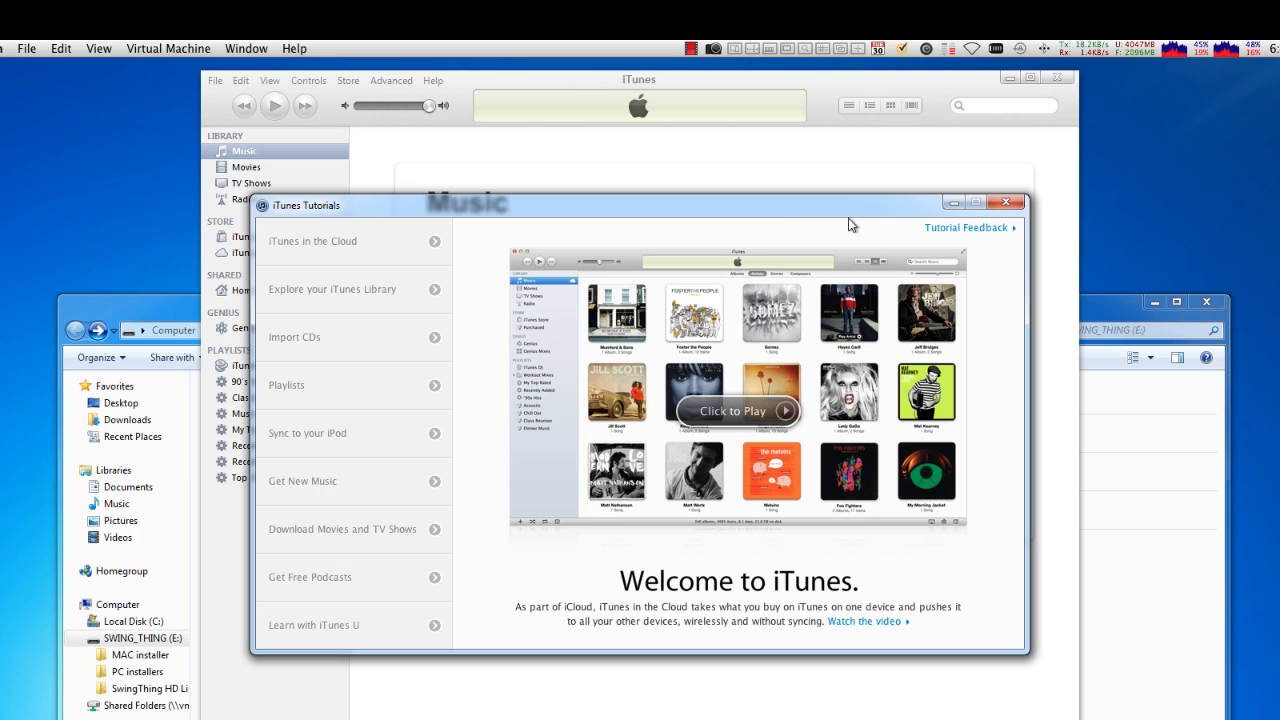
Step: Close the iTunes Tutorials welcome window
left_click(1006, 203)
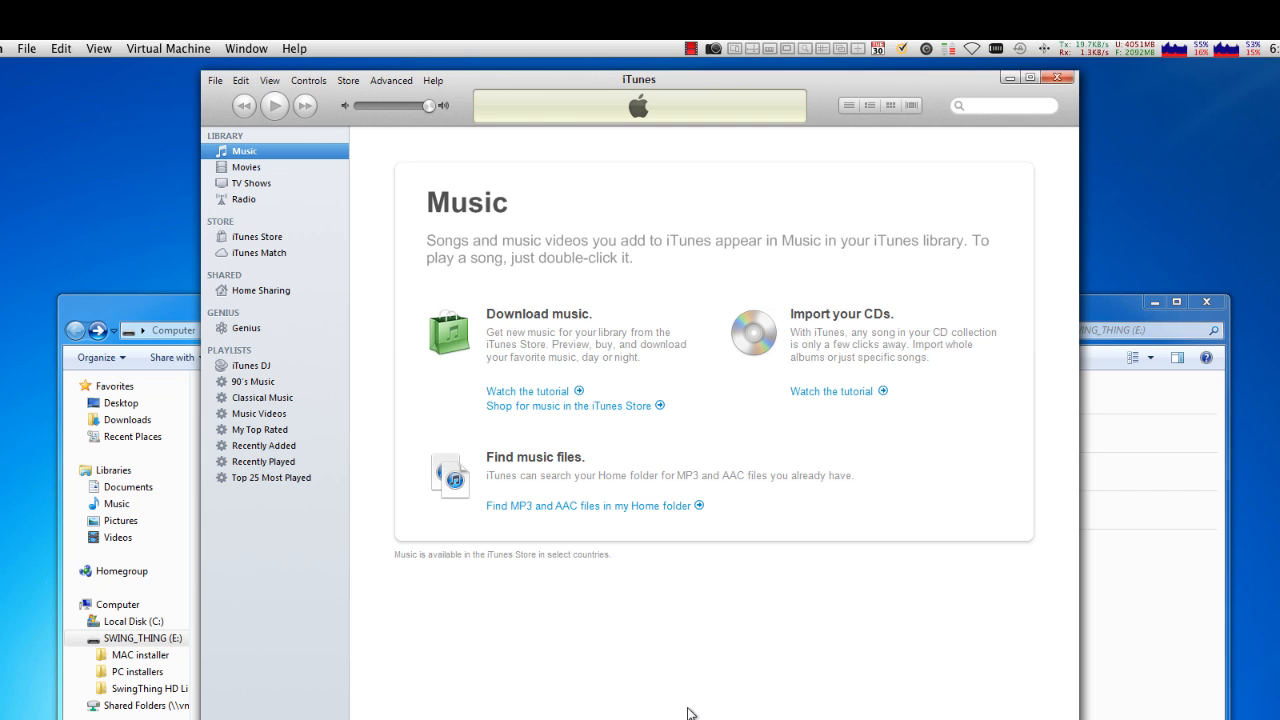
mouse_move(407, 160)
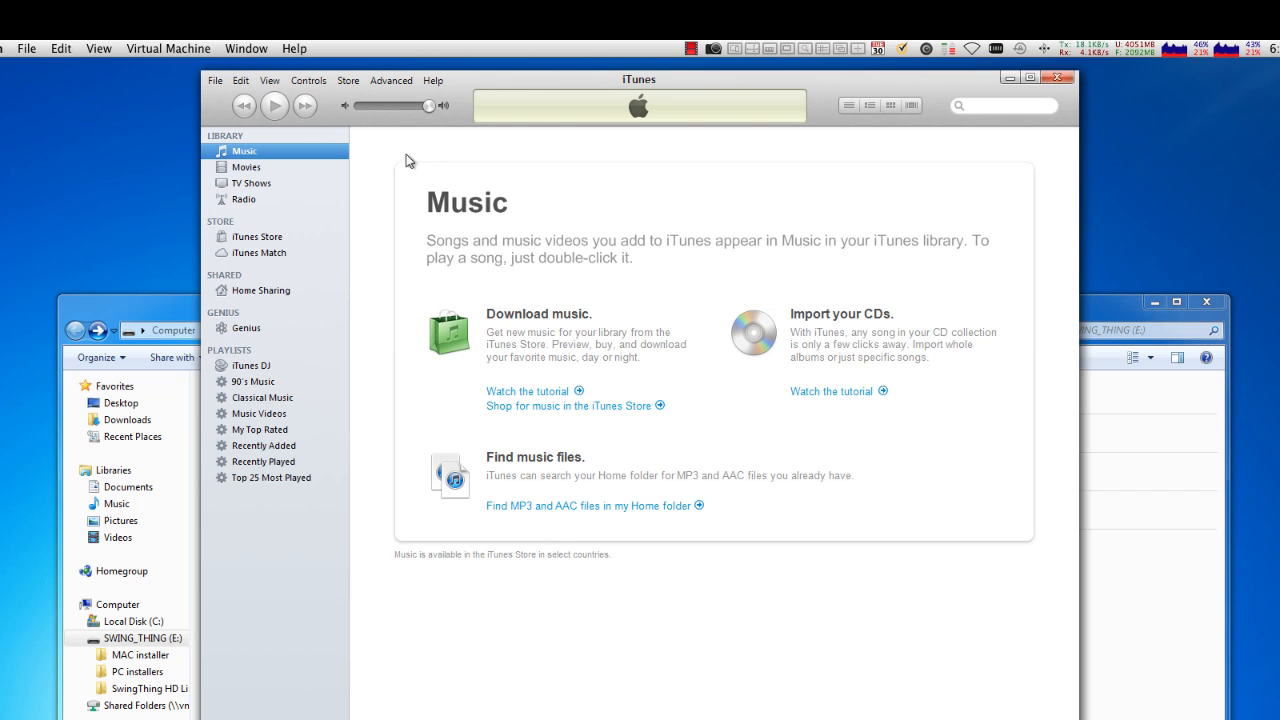
mouse_move(480, 85)
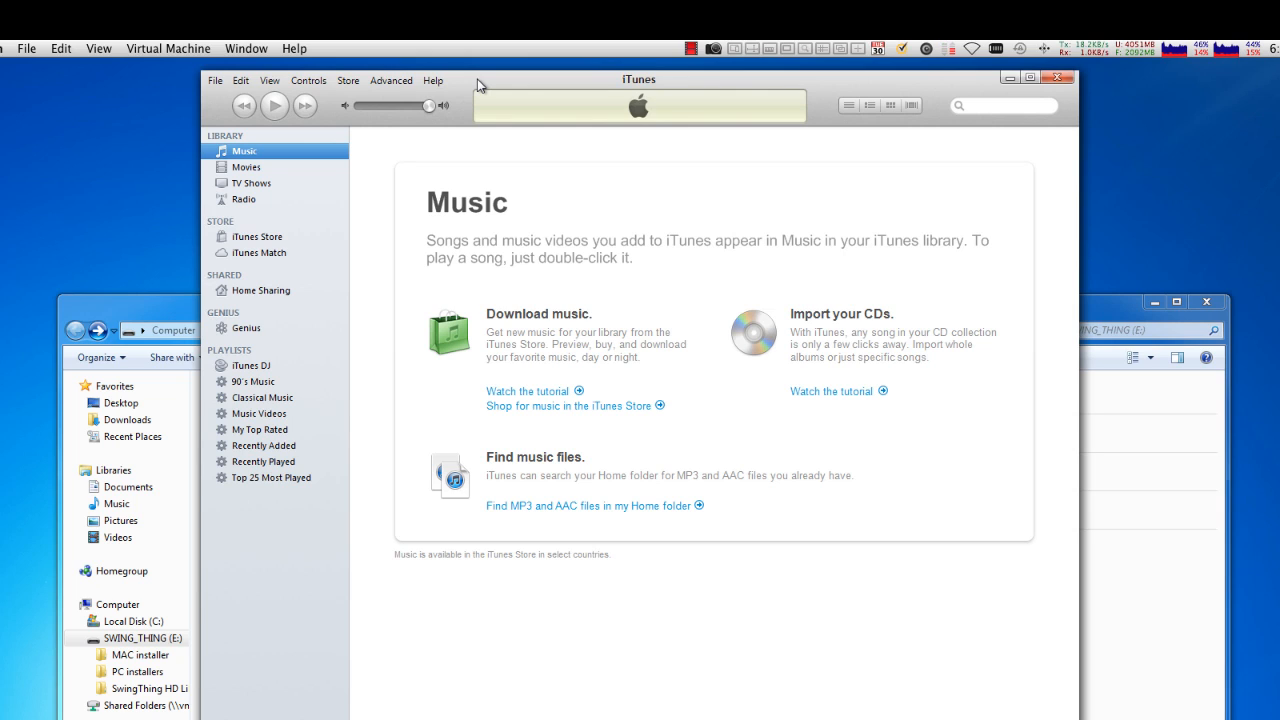
mouse_move(330, 245)
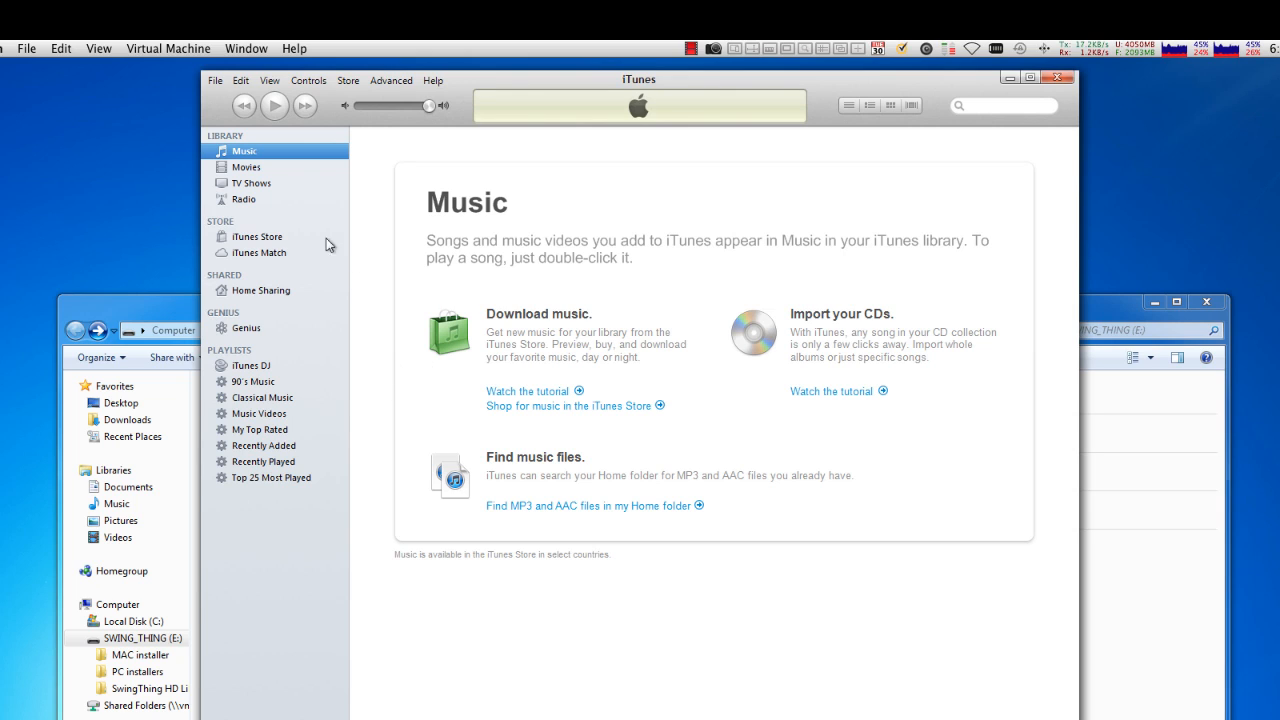
mouse_move(309, 80)
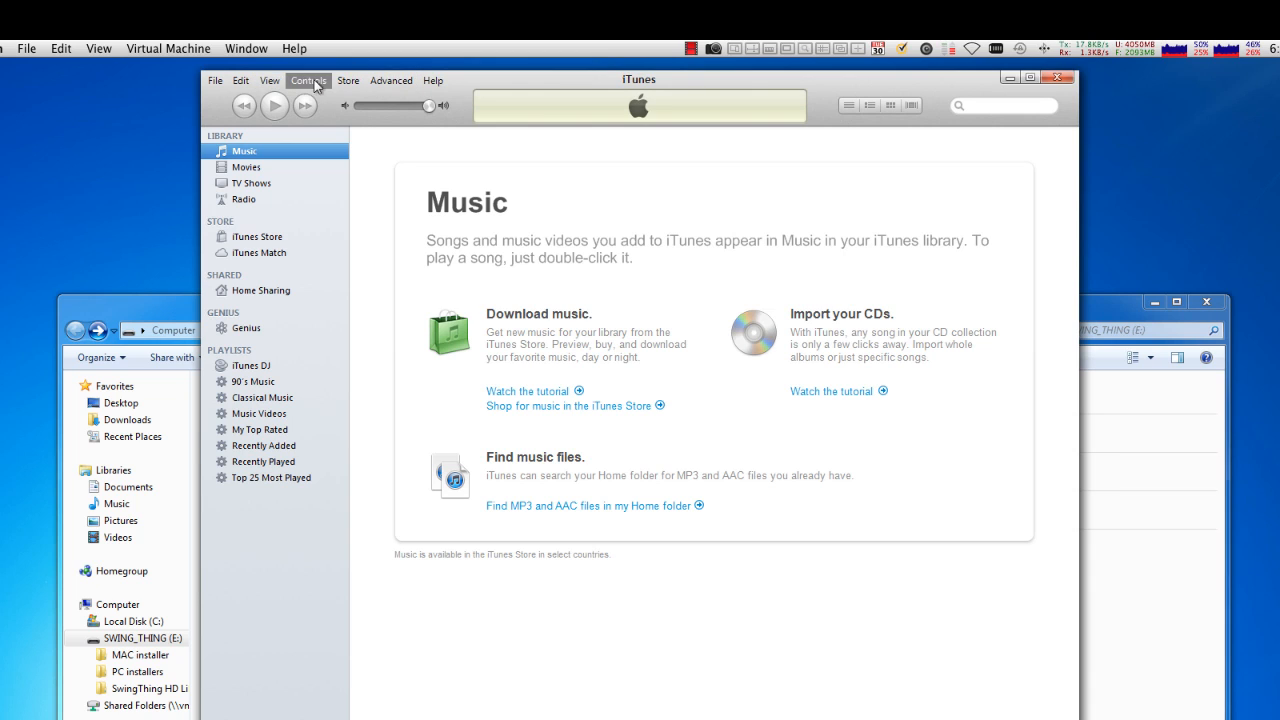
mouse_move(432, 80)
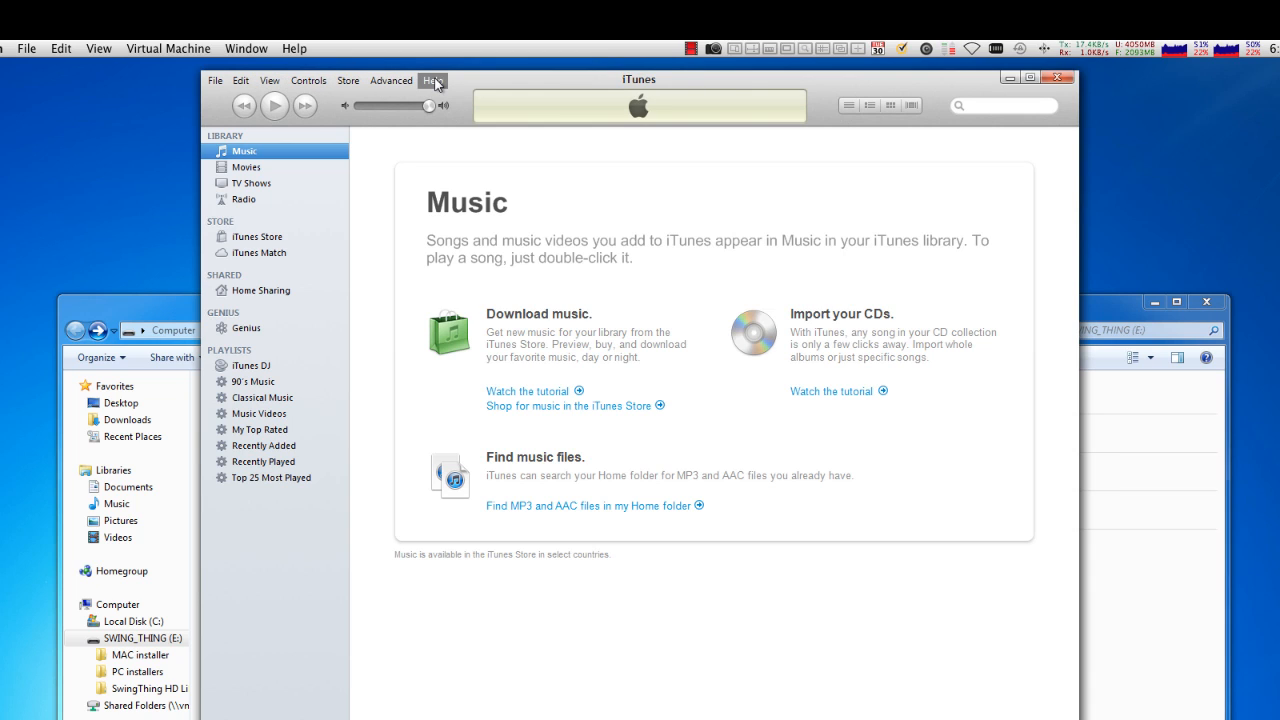
Step: Browse the Help, Advanced, Store and Edit menus, then open Edit > Preferences
left_click(433, 80)
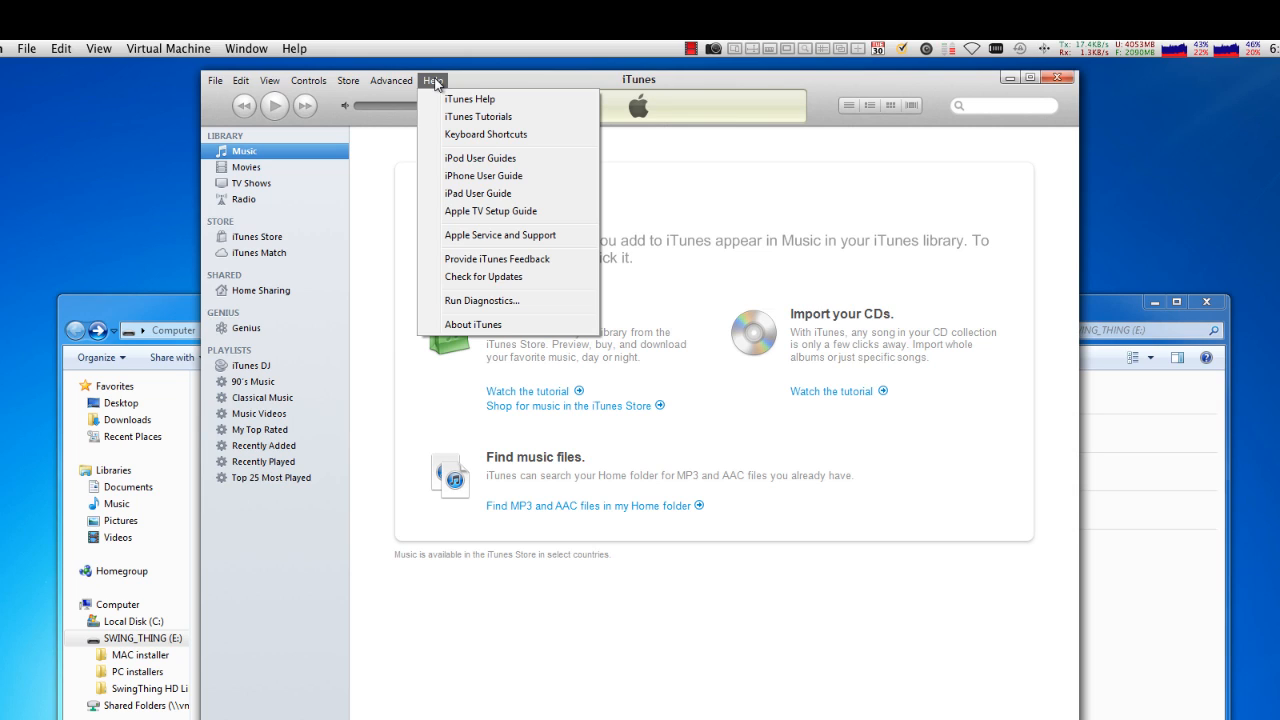
left_click(391, 80)
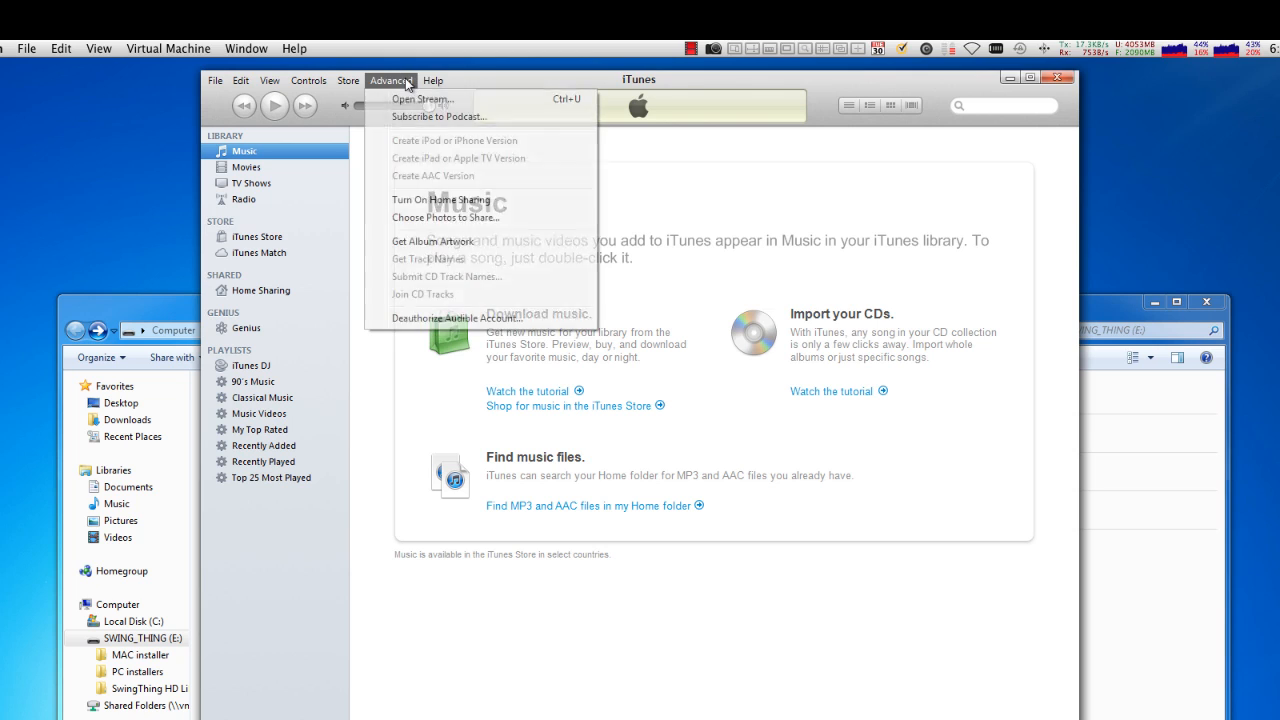
left_click(348, 80)
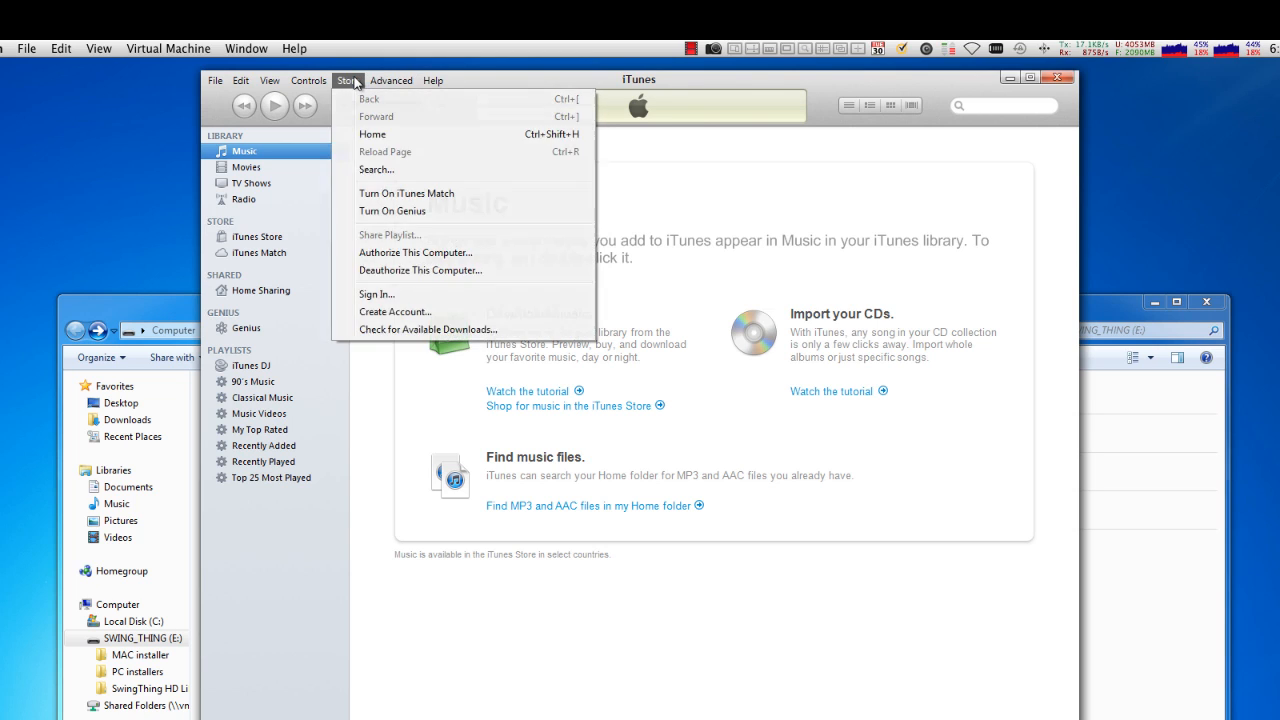
left_click(240, 80)
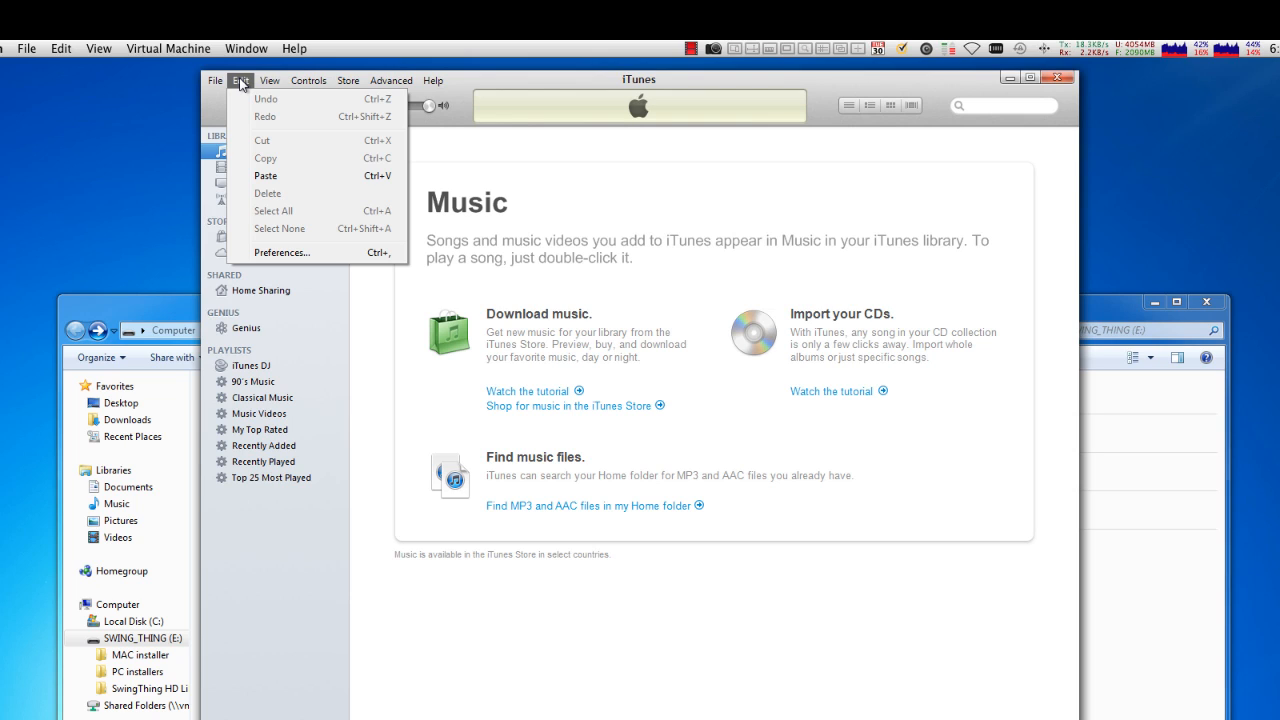
mouse_move(283, 251)
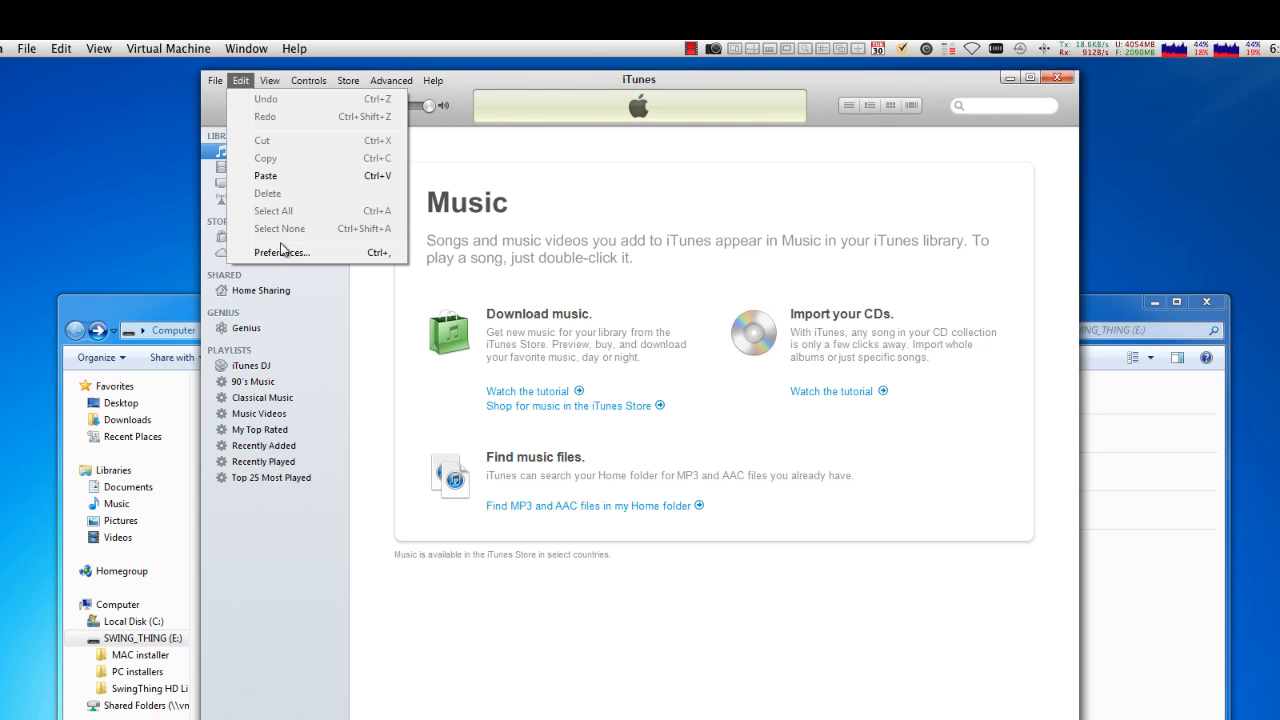
left_click(282, 252)
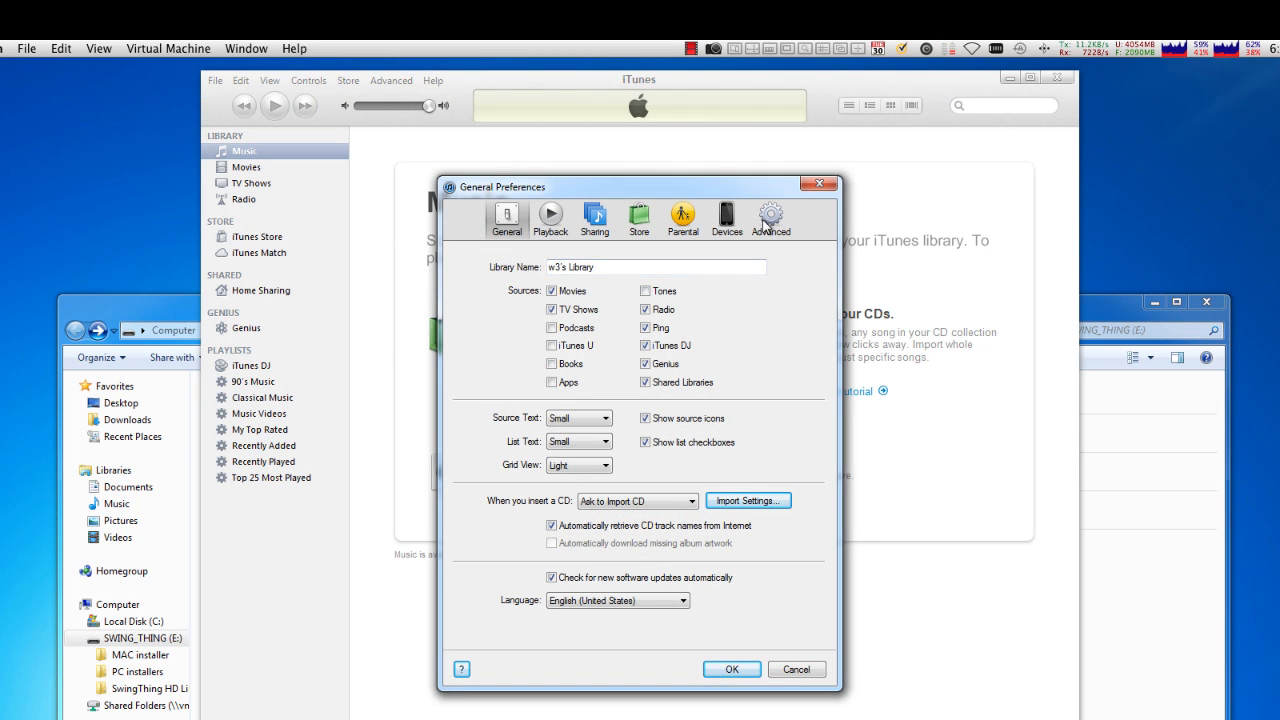
Step: Uncheck 'Copy files to iTunes Media folder when adding to library' in Advanced preferences and confirm
left_click(770, 219)
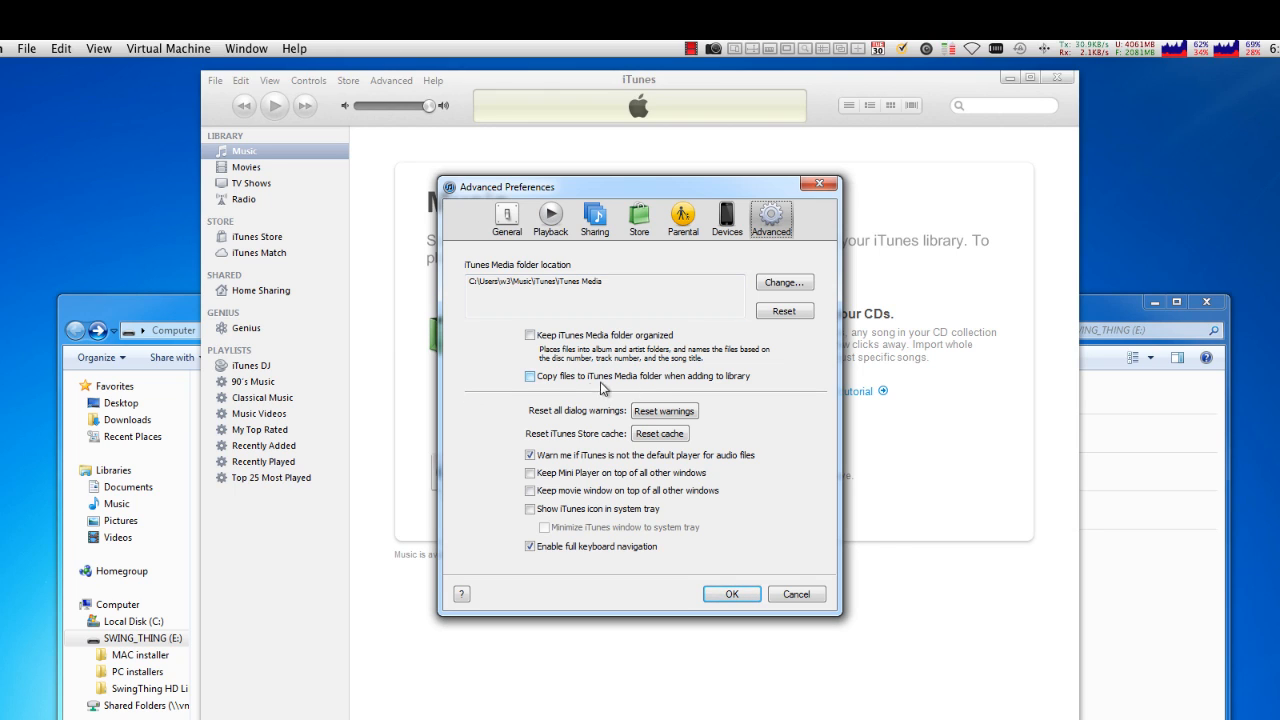
mouse_move(595, 385)
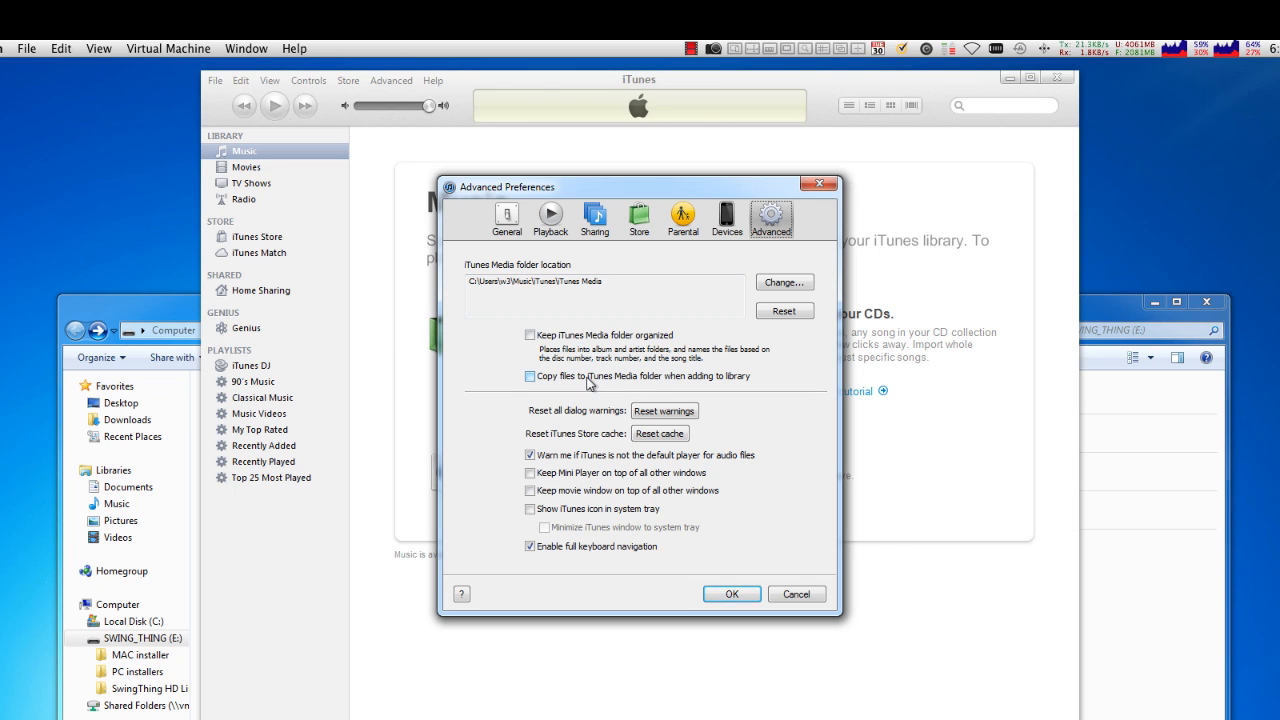
mouse_move(638, 383)
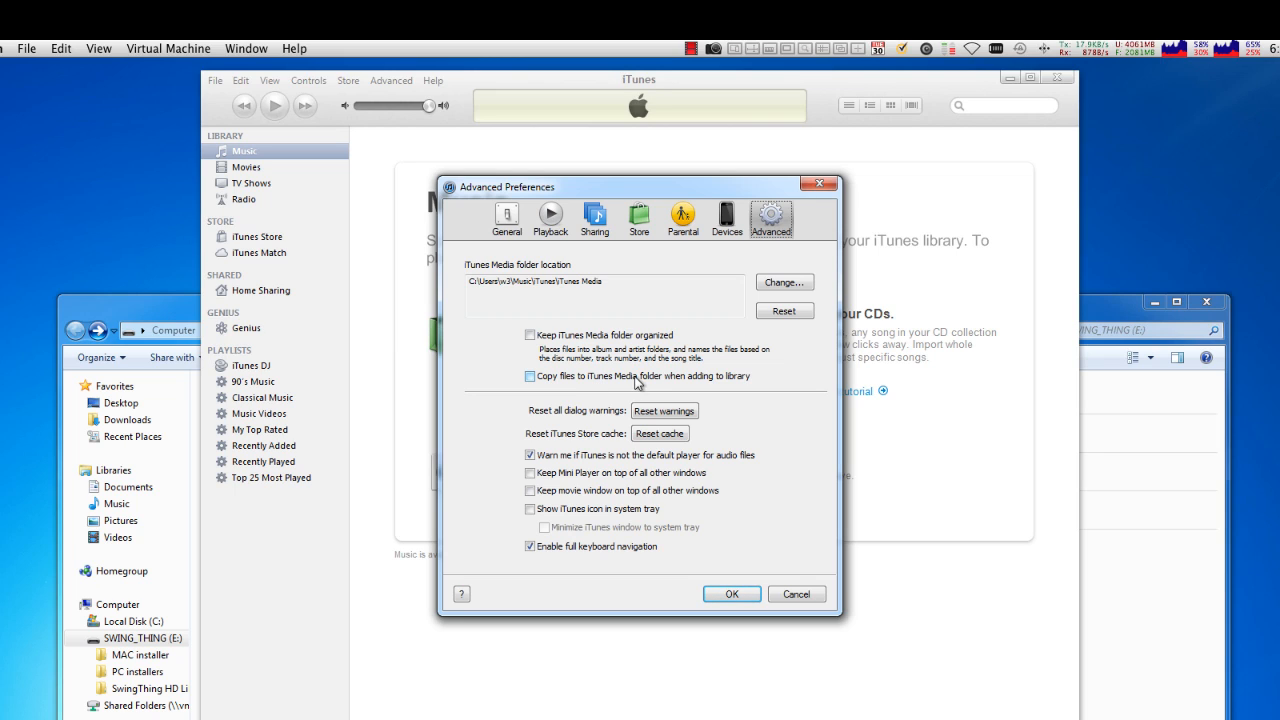
mouse_move(738, 383)
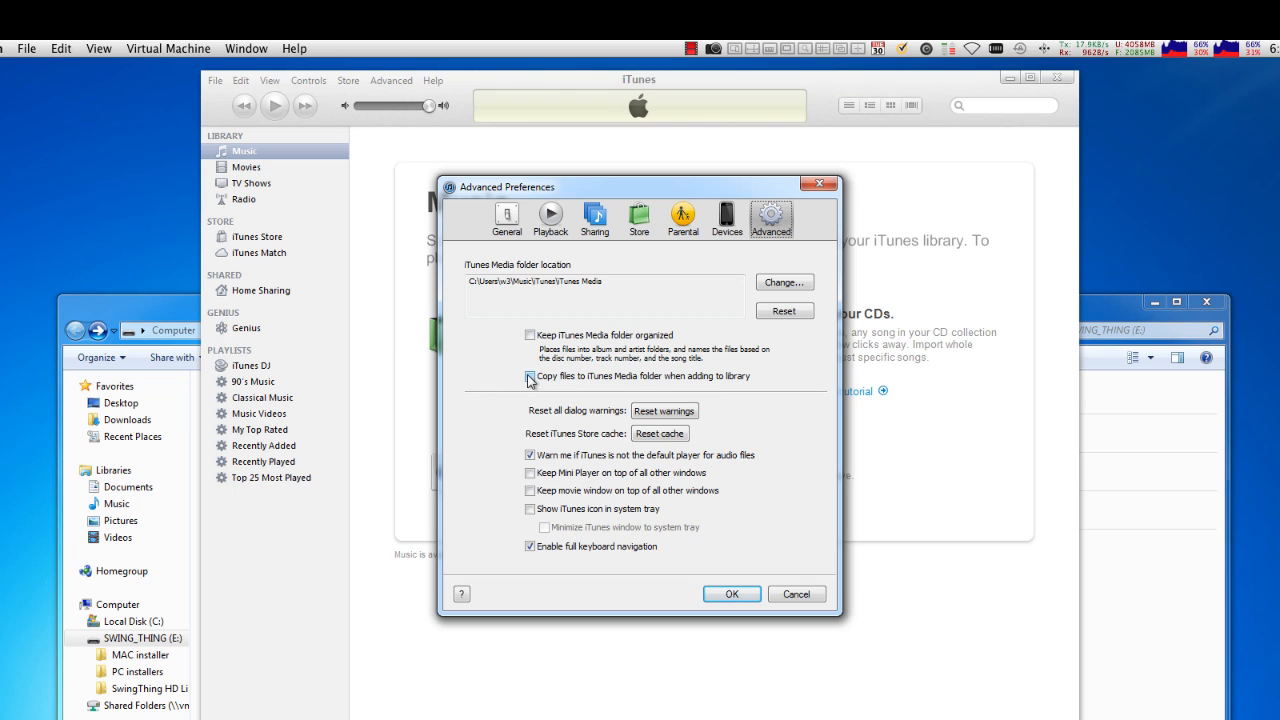
left_click(530, 376)
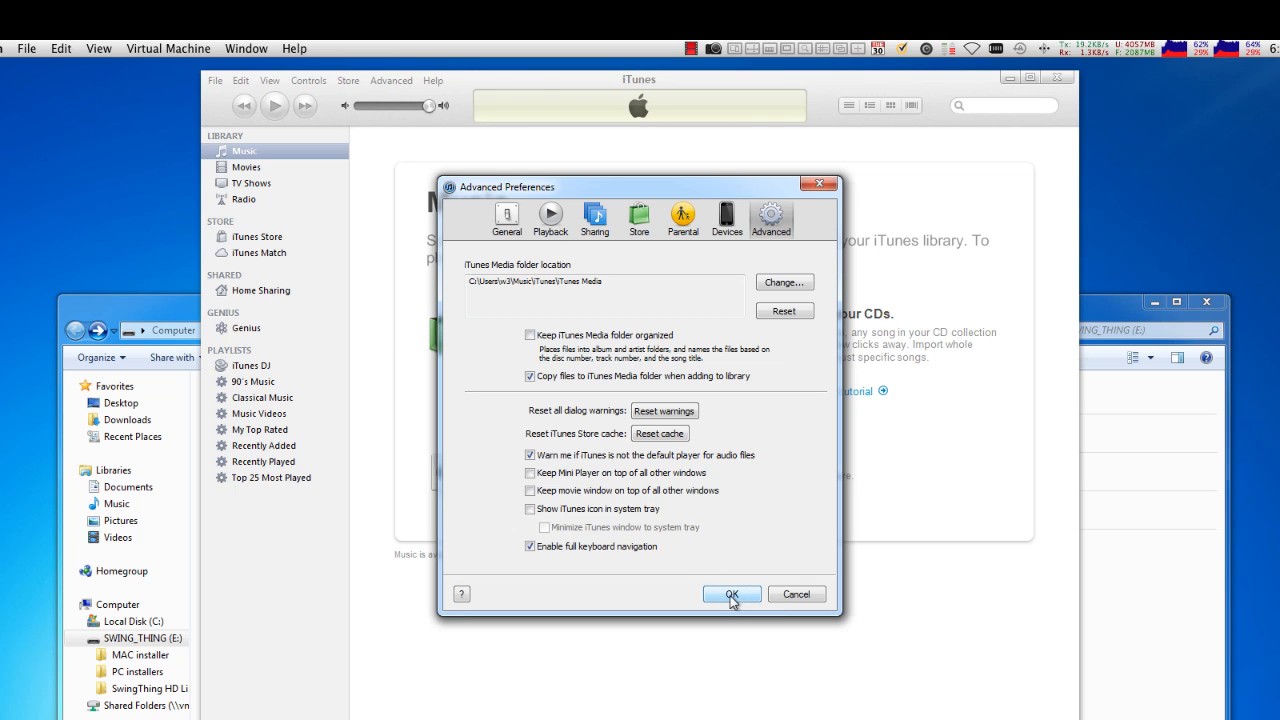
mouse_move(473, 451)
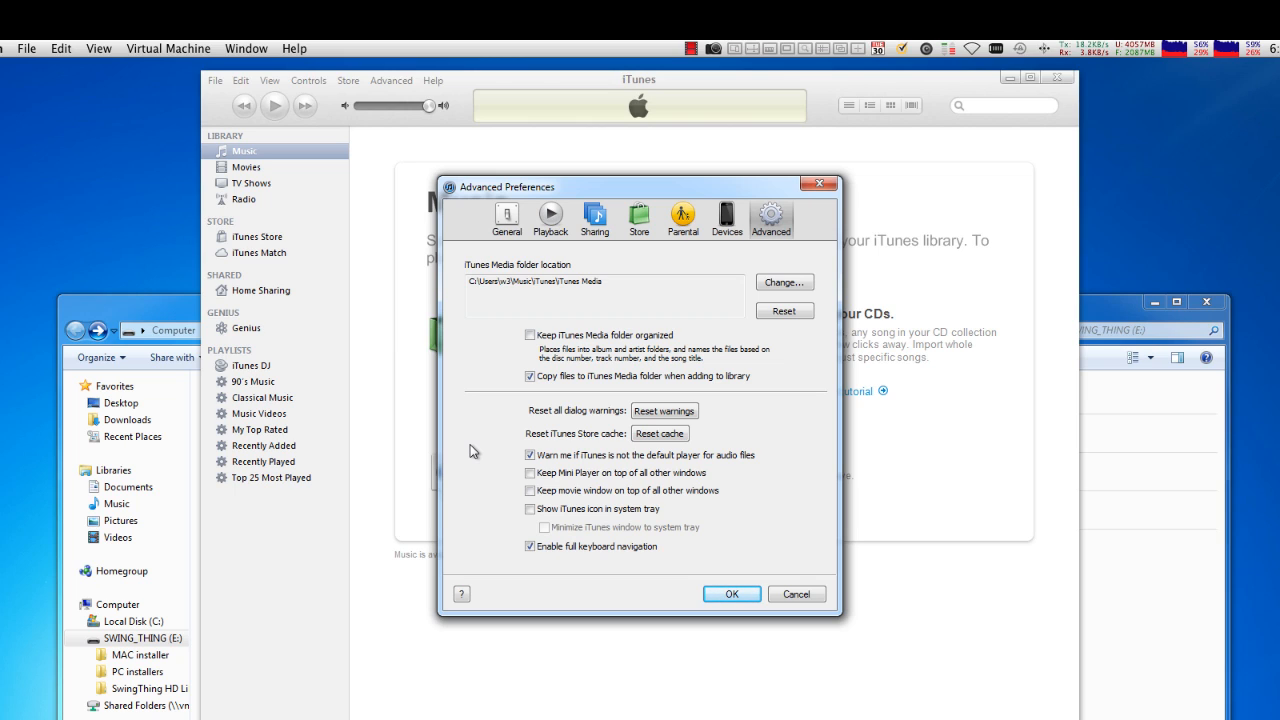
mouse_move(485, 393)
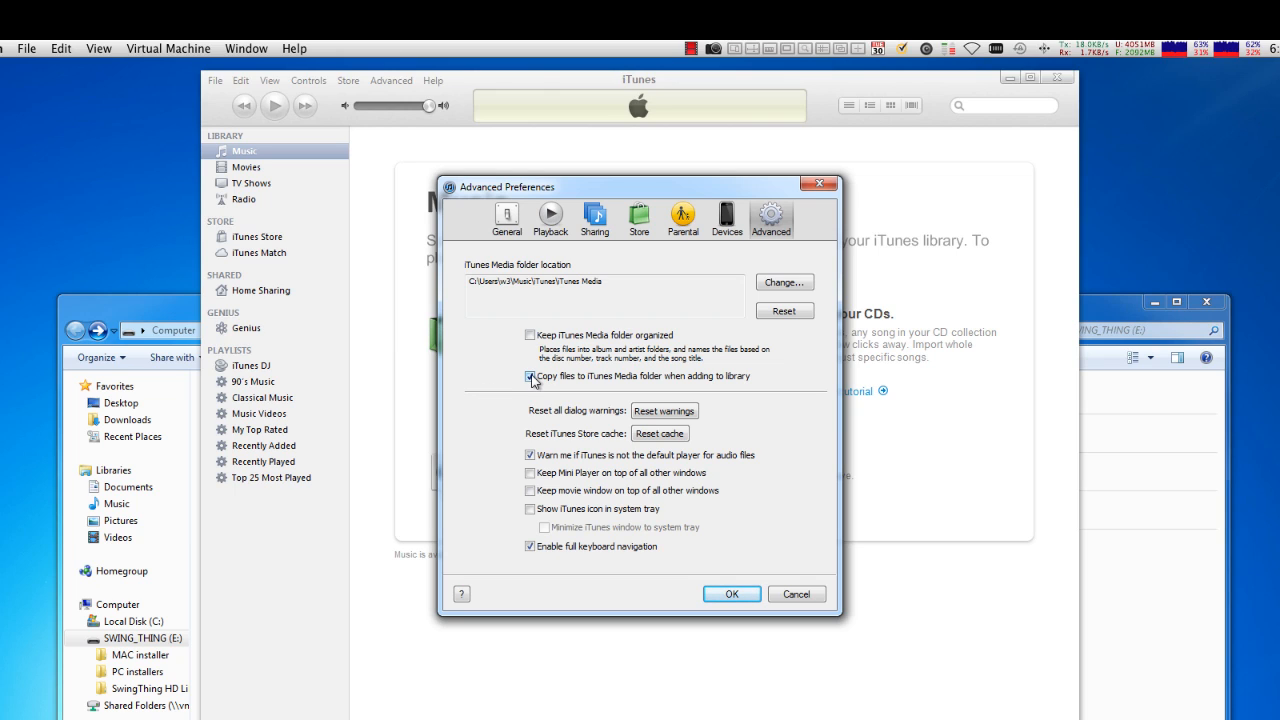
left_click(530, 376)
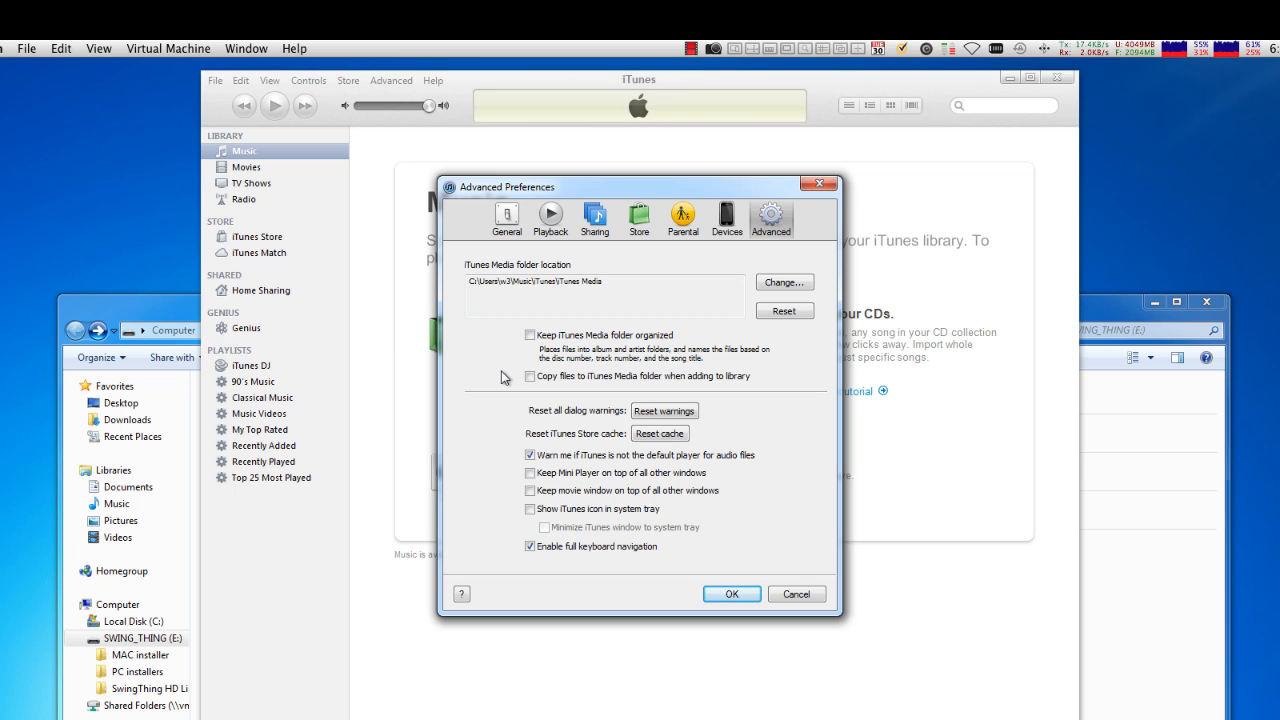
mouse_move(793, 215)
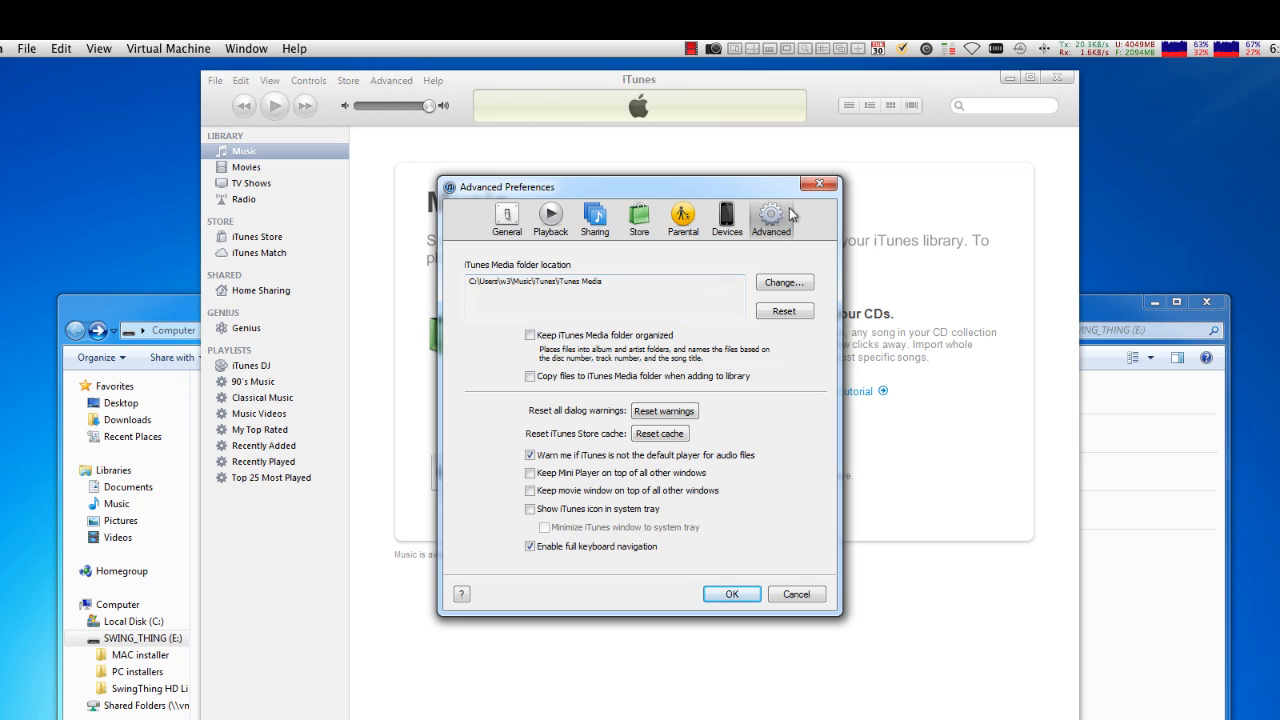
mouse_move(510, 196)
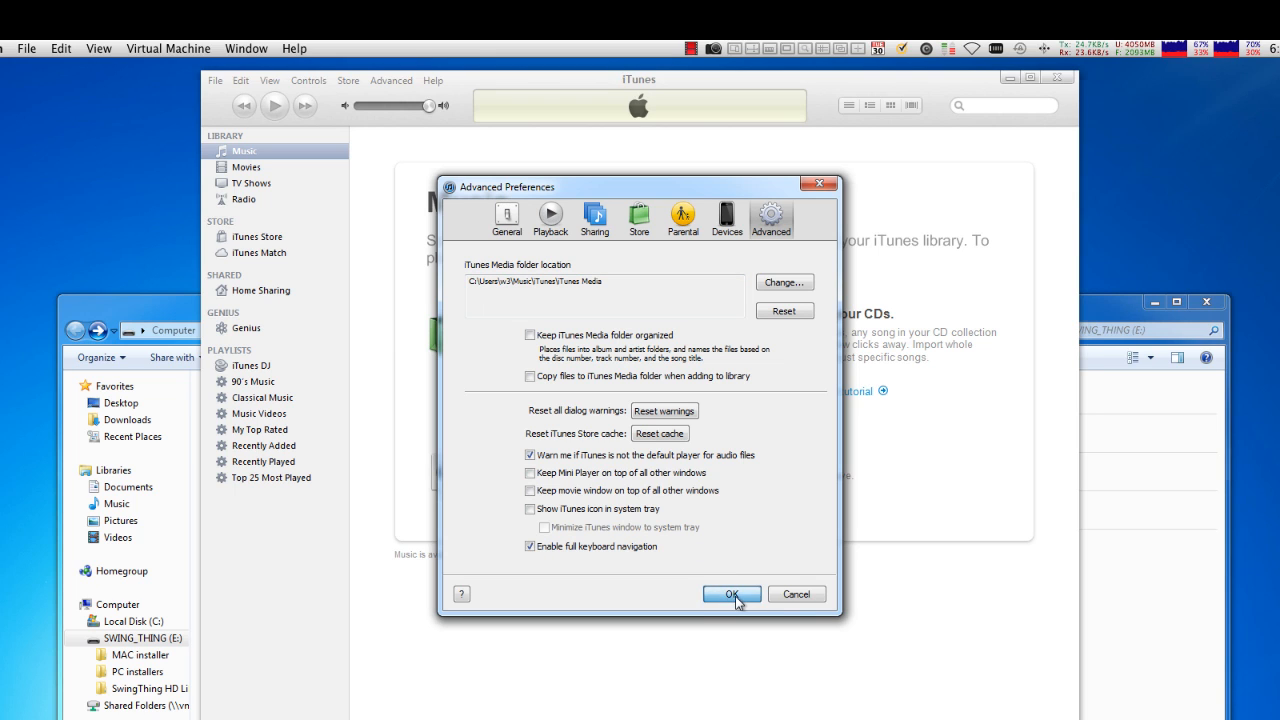
left_click(731, 593)
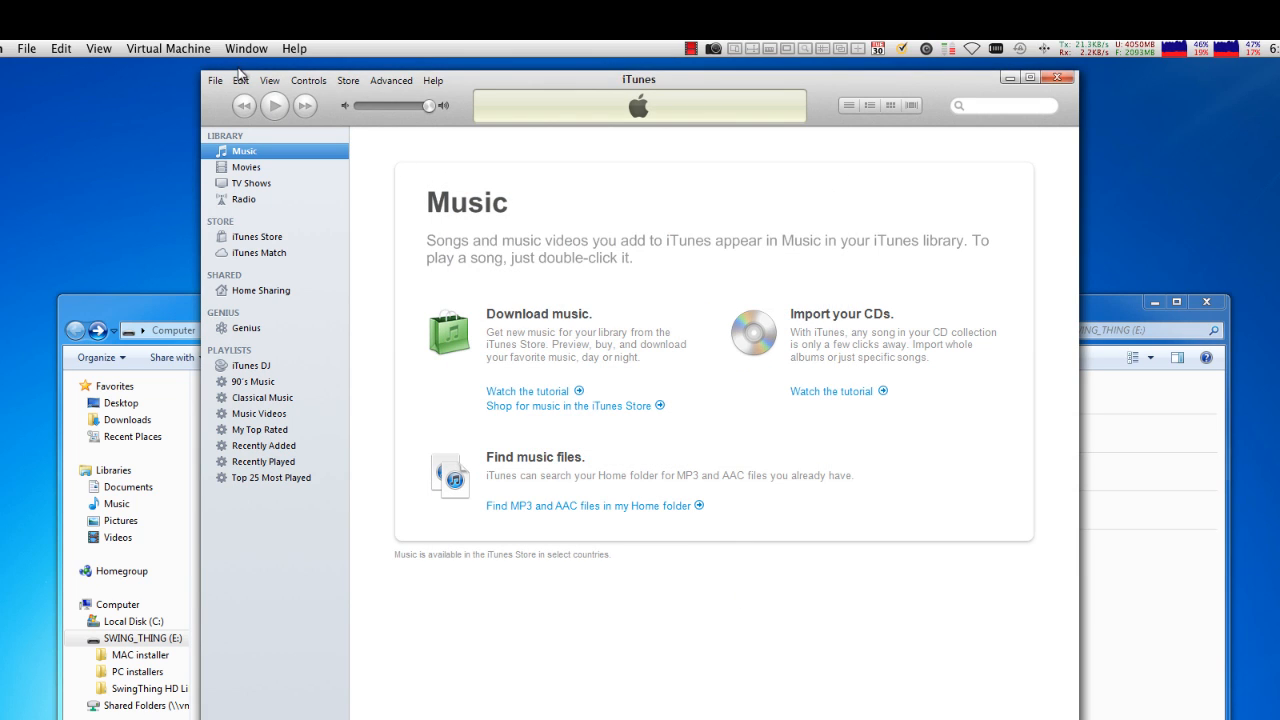
left_click(240, 80)
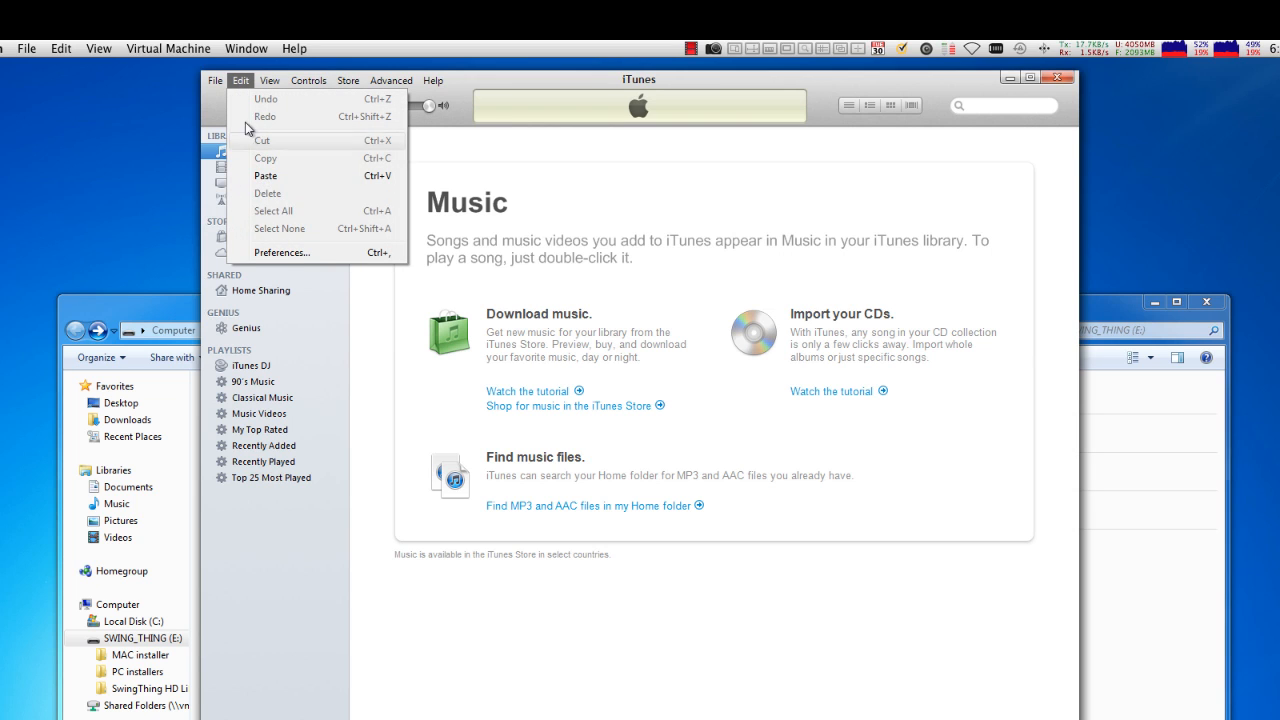
left_click(281, 252)
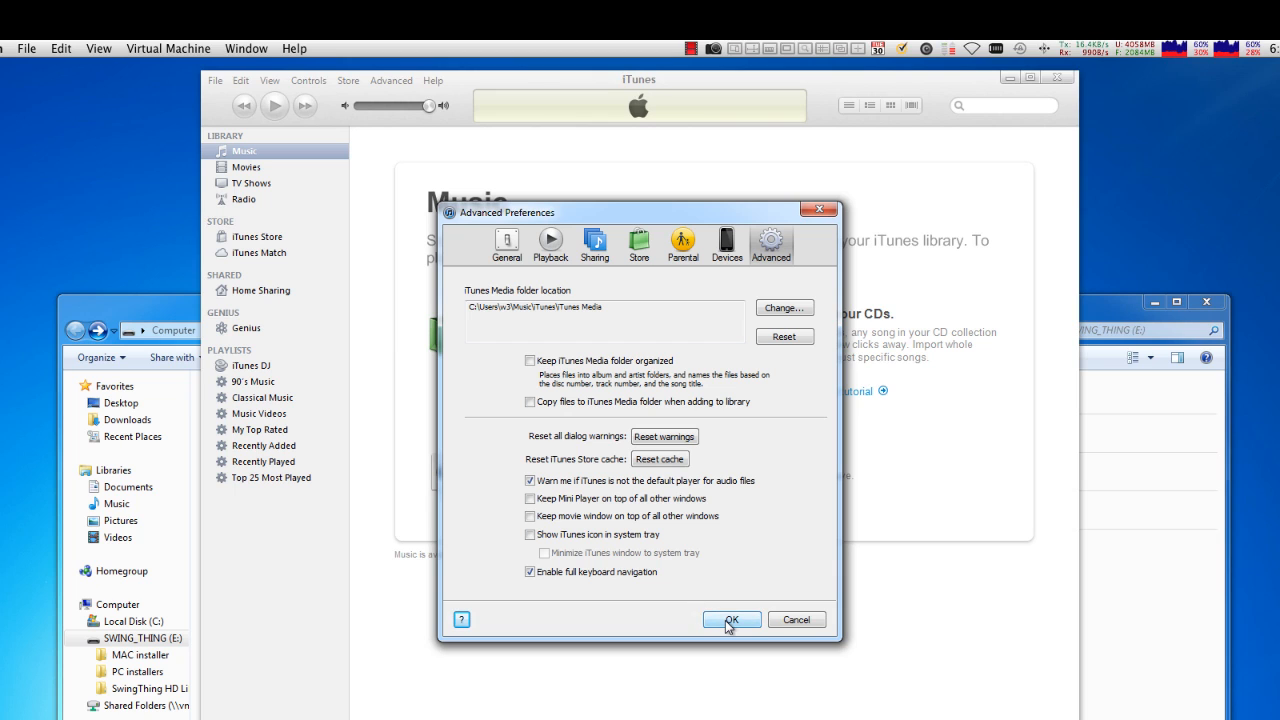
left_click(731, 619)
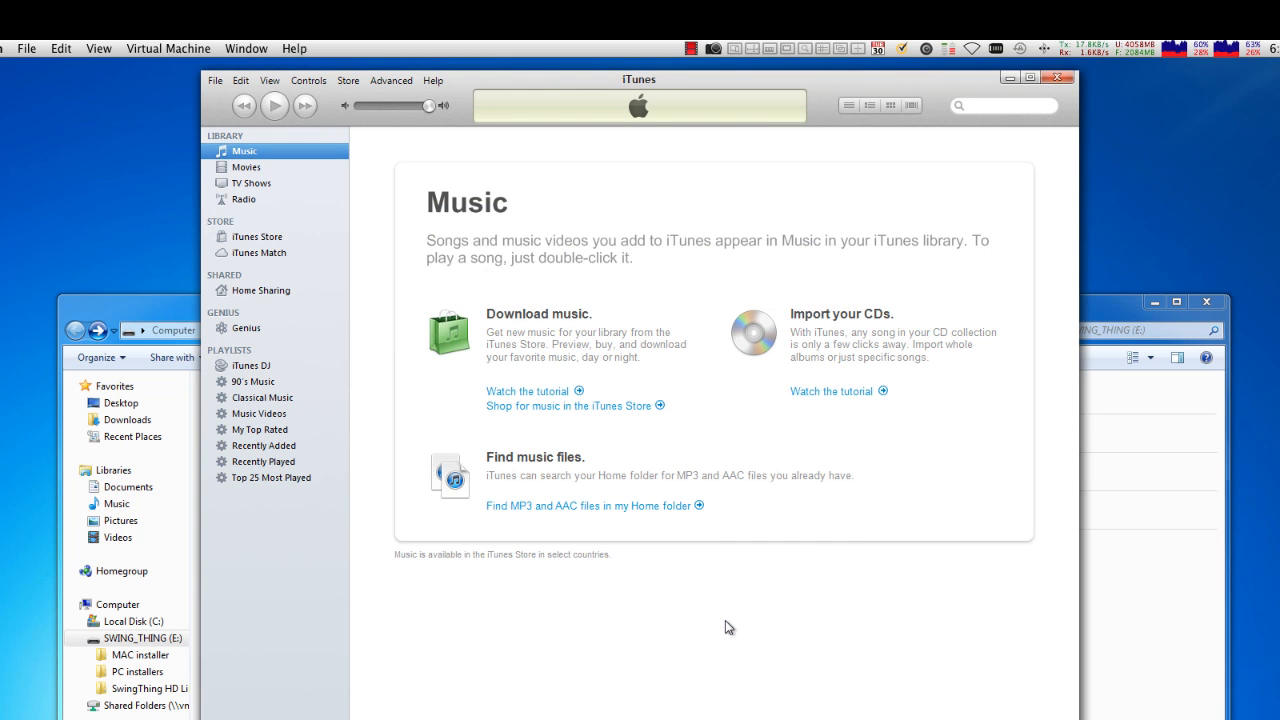
mouse_move(475, 91)
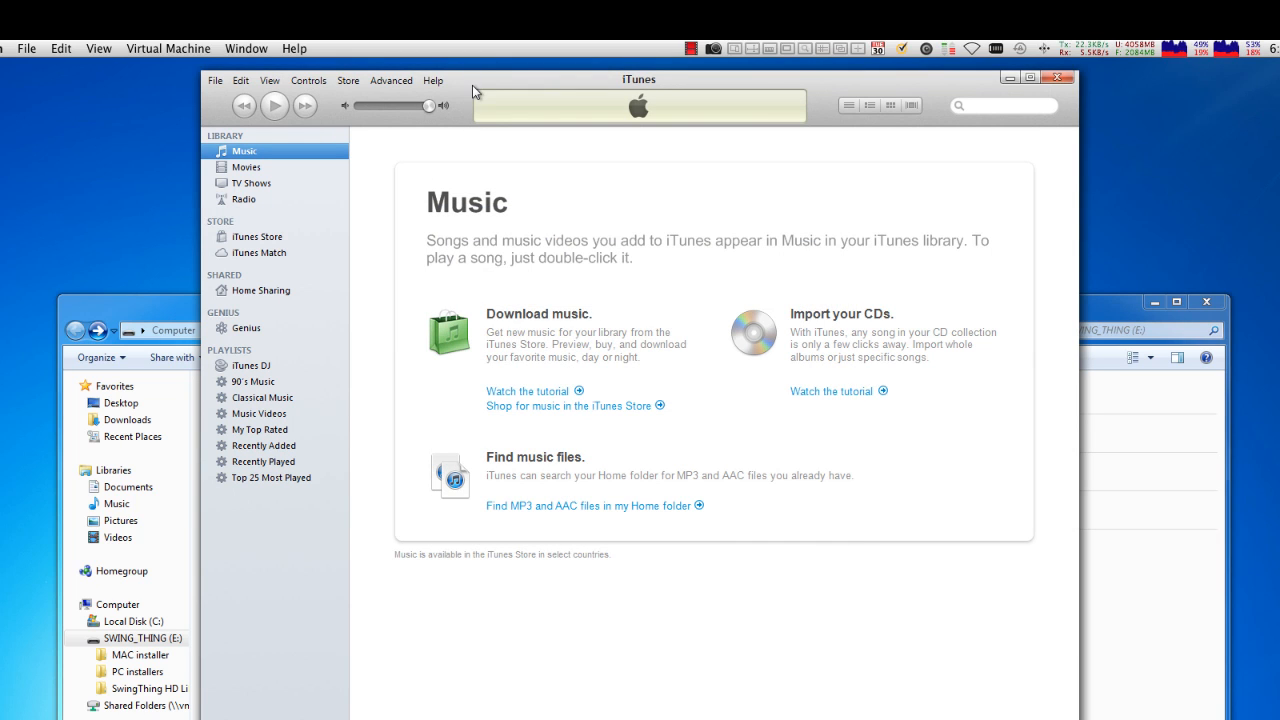
Step: Shift the iTunes window right to make room for dragging in the SwingThing HD Library folder
left_click_drag(638, 79, 918, 109)
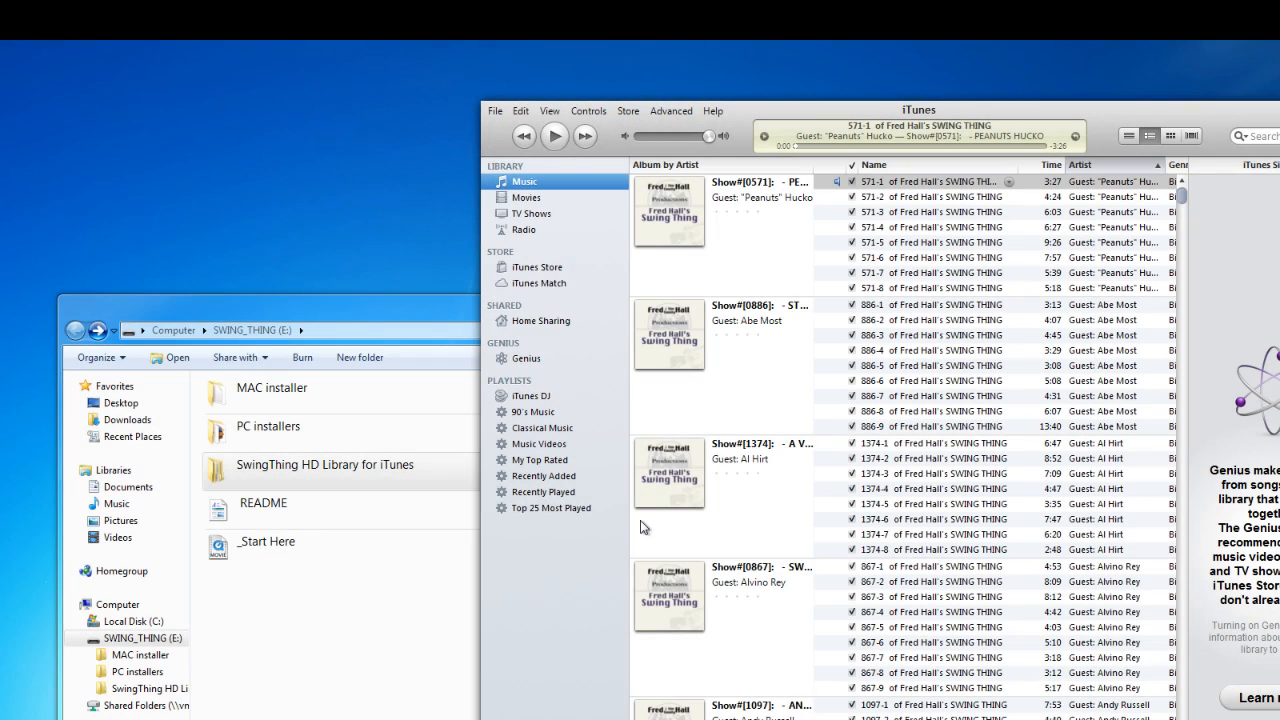
mouse_move(735, 520)
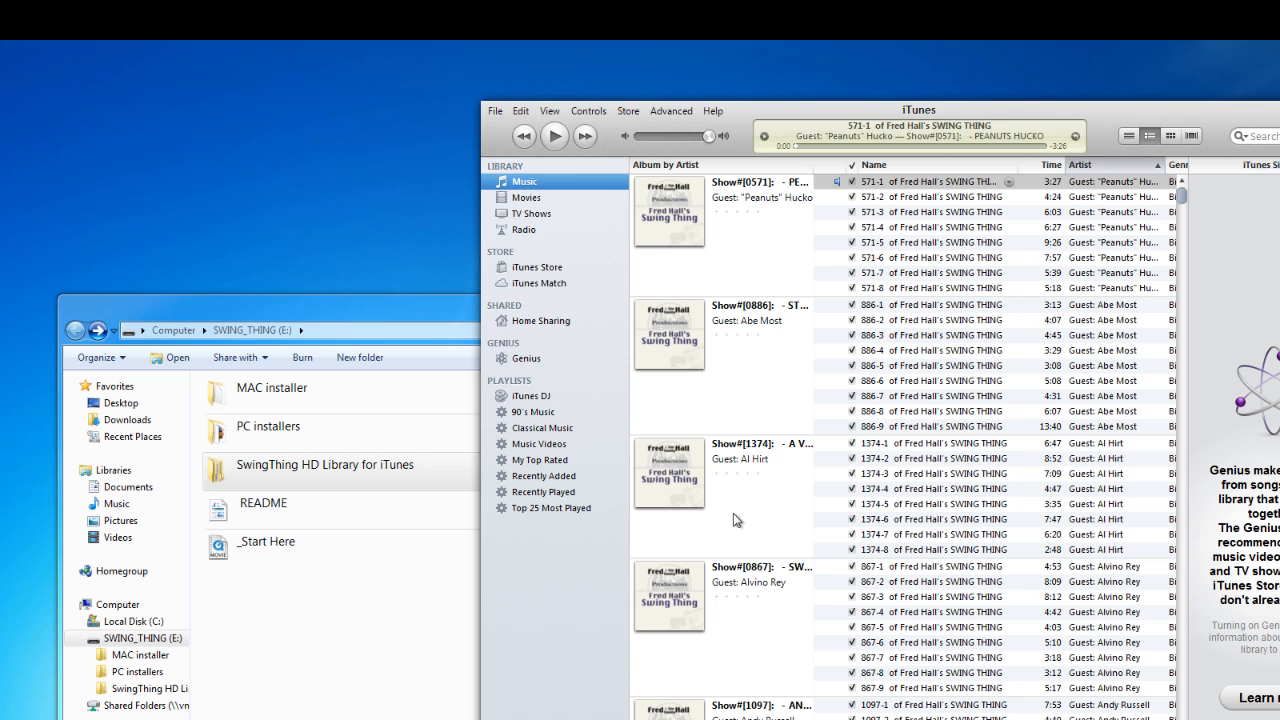
mouse_move(590, 284)
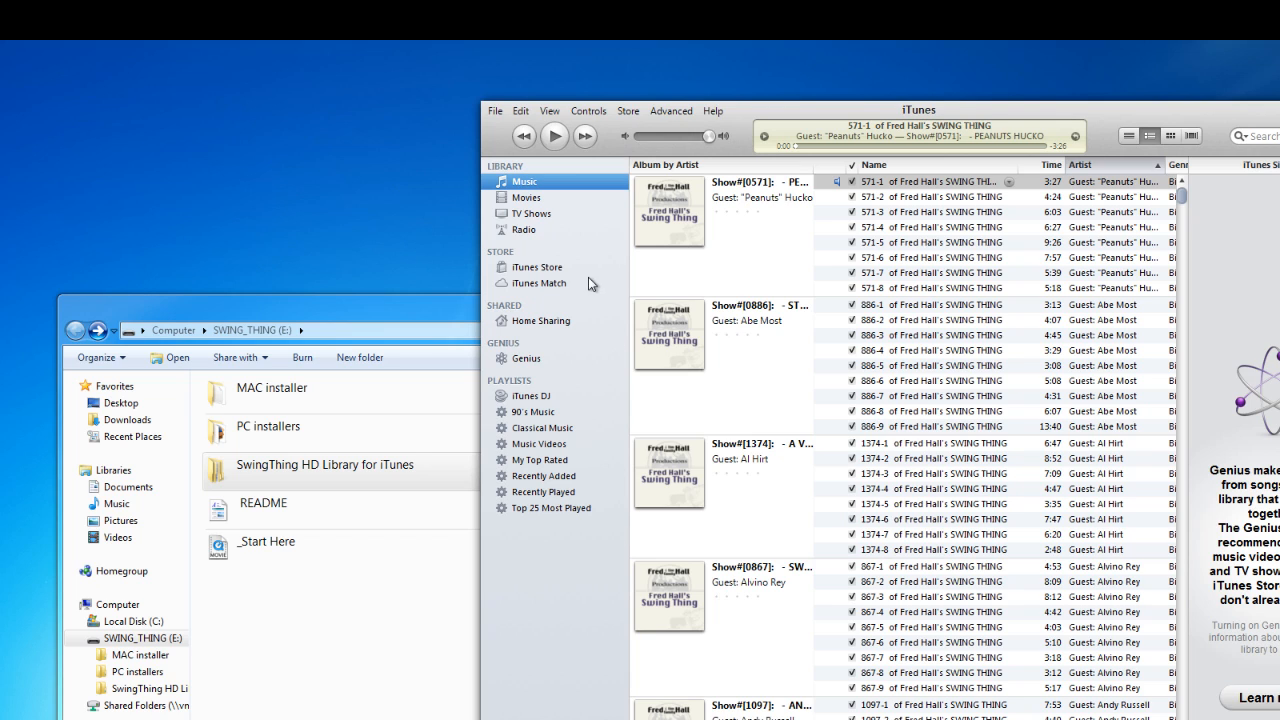
mouse_move(692, 626)
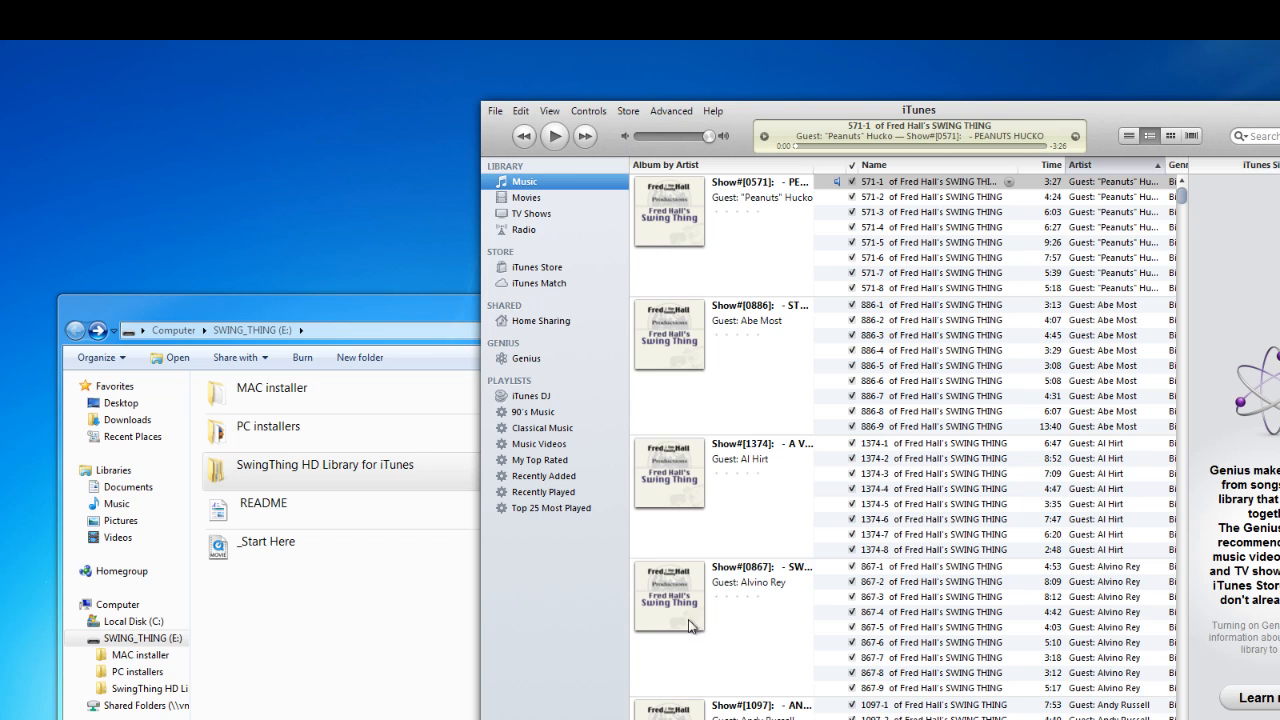
mouse_move(671, 227)
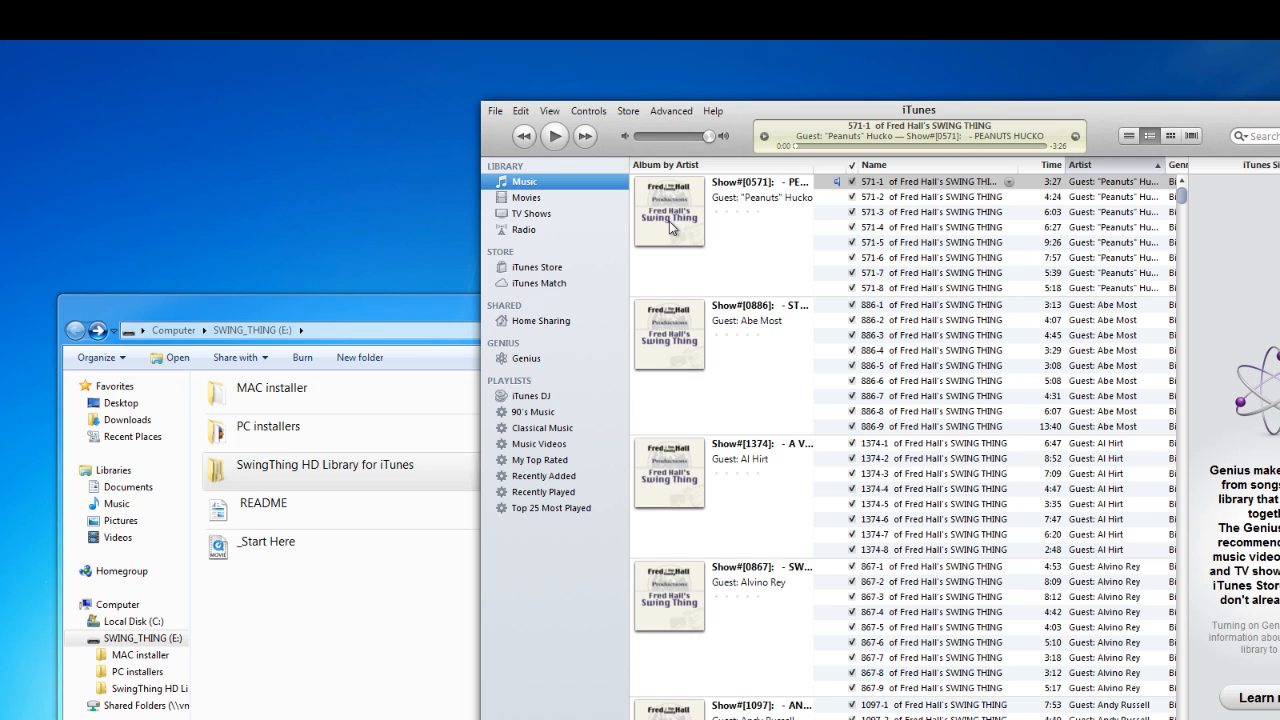
mouse_move(764, 184)
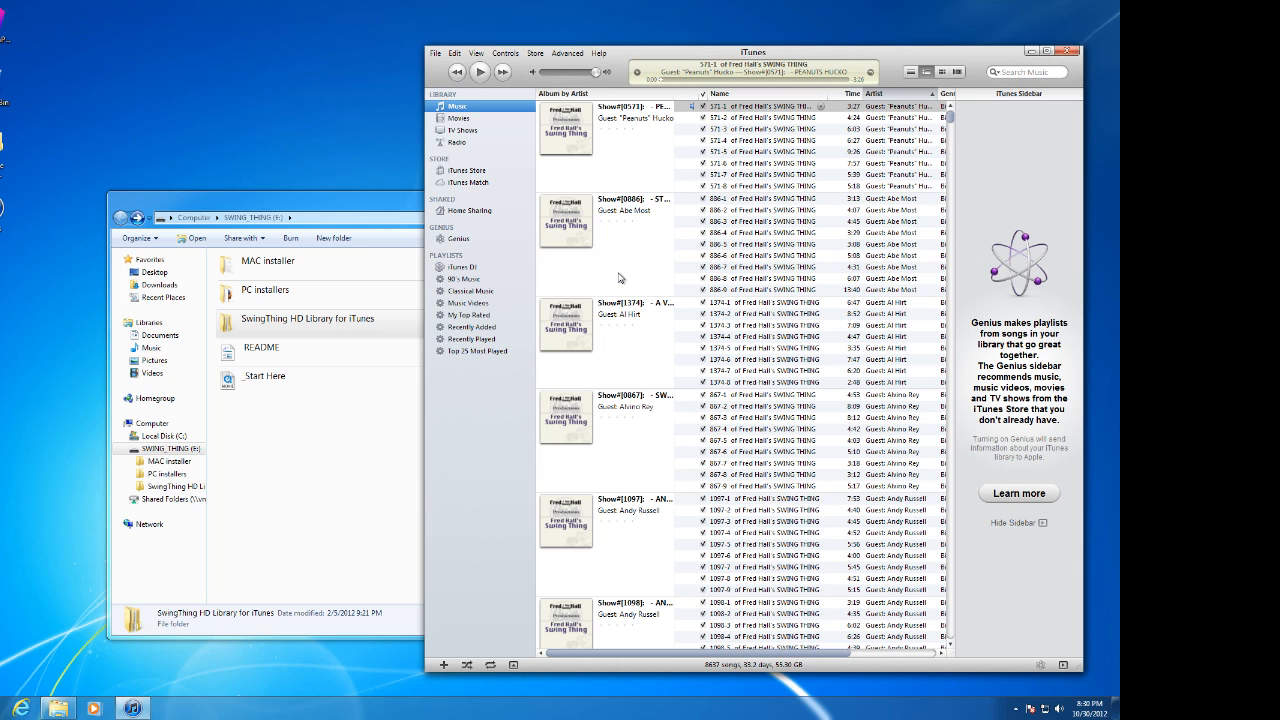
mouse_move(685, 135)
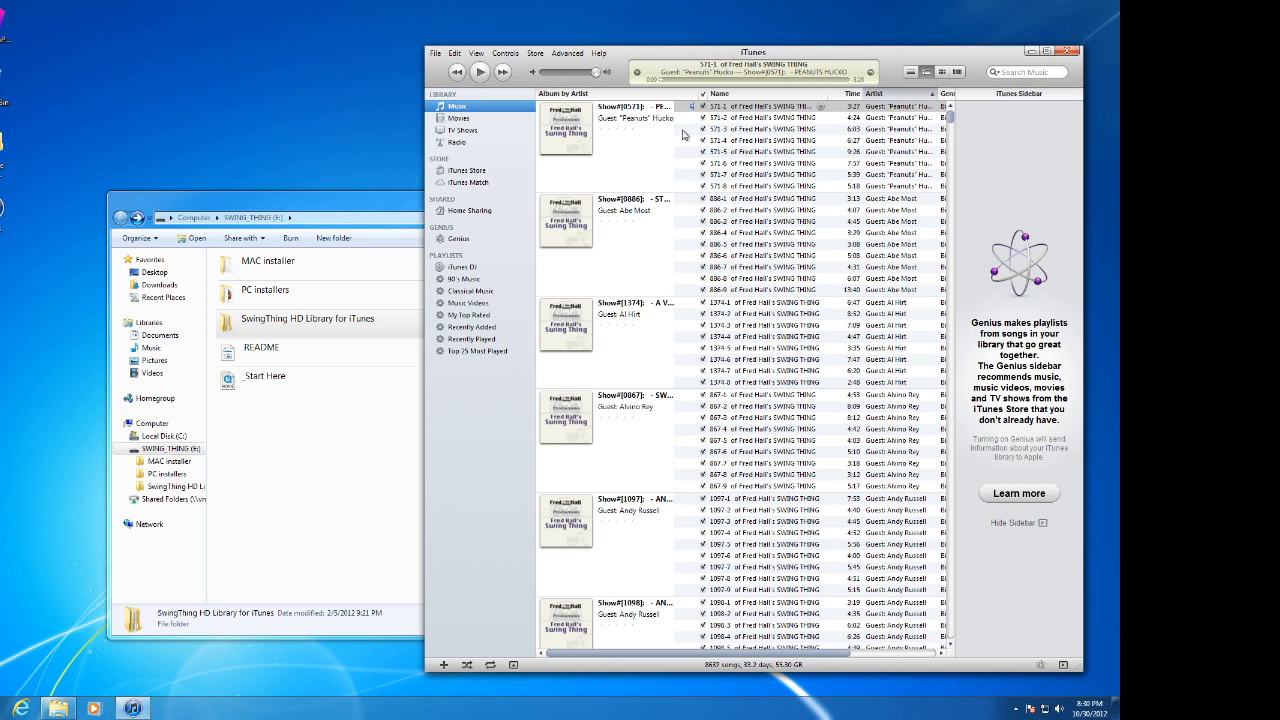
mouse_move(1019, 78)
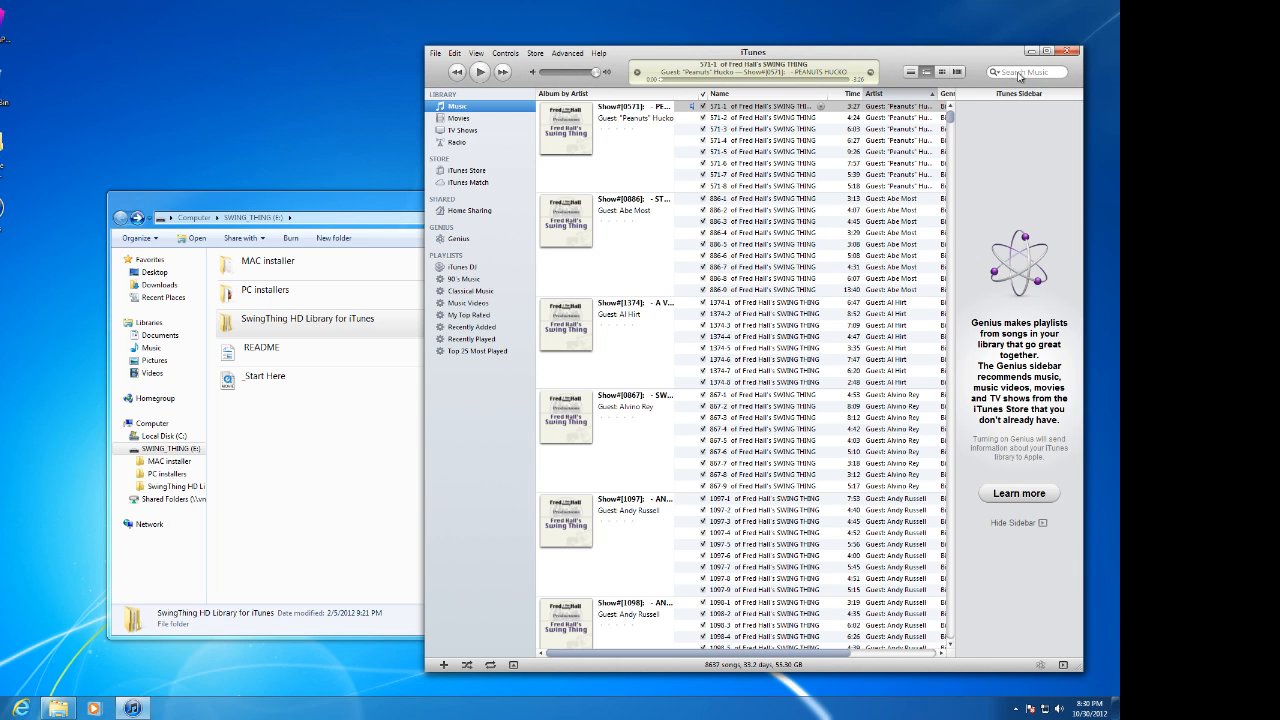
mouse_move(1025, 71)
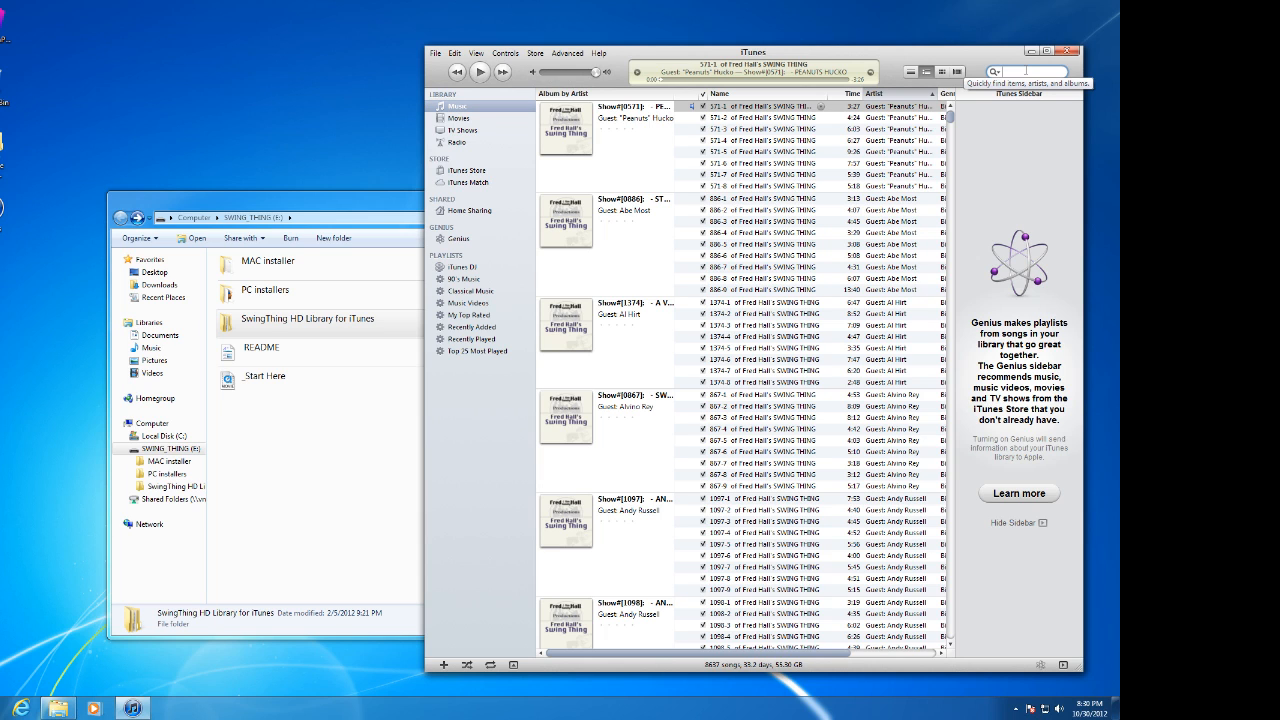
Step: Search the library for 'dorsey' and select the first matching track
type("dorsey")
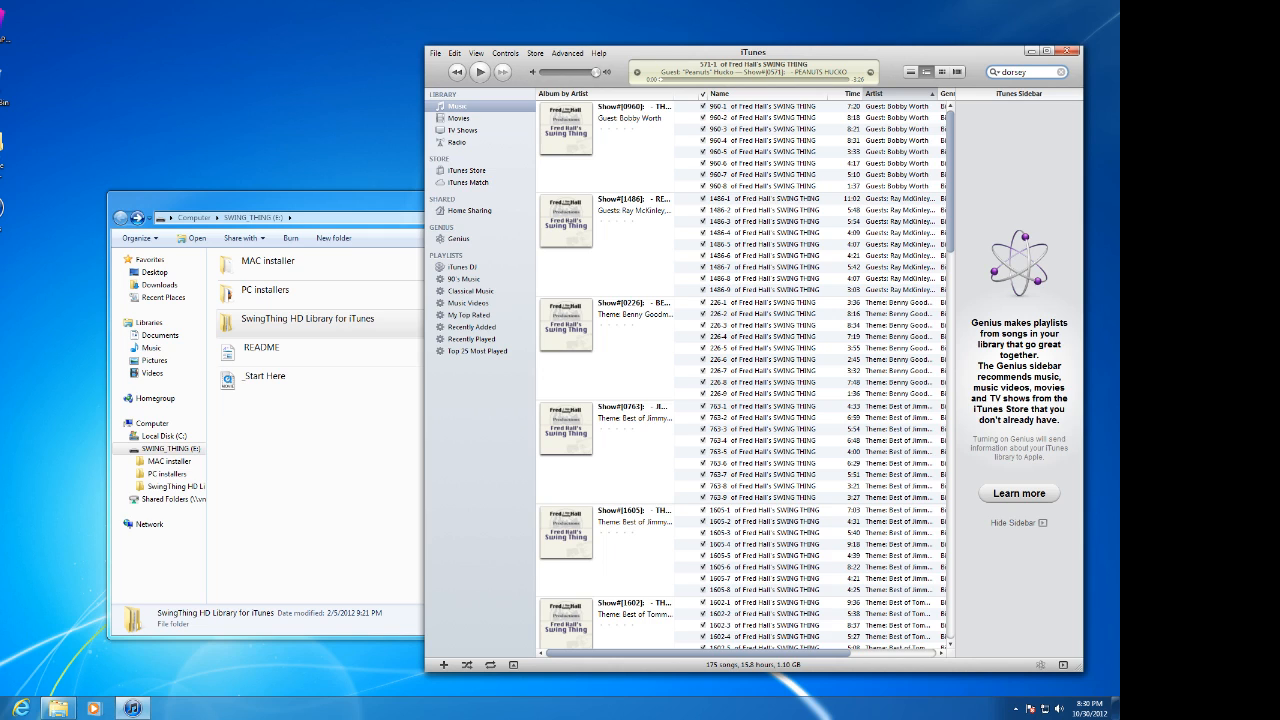
mouse_move(831, 86)
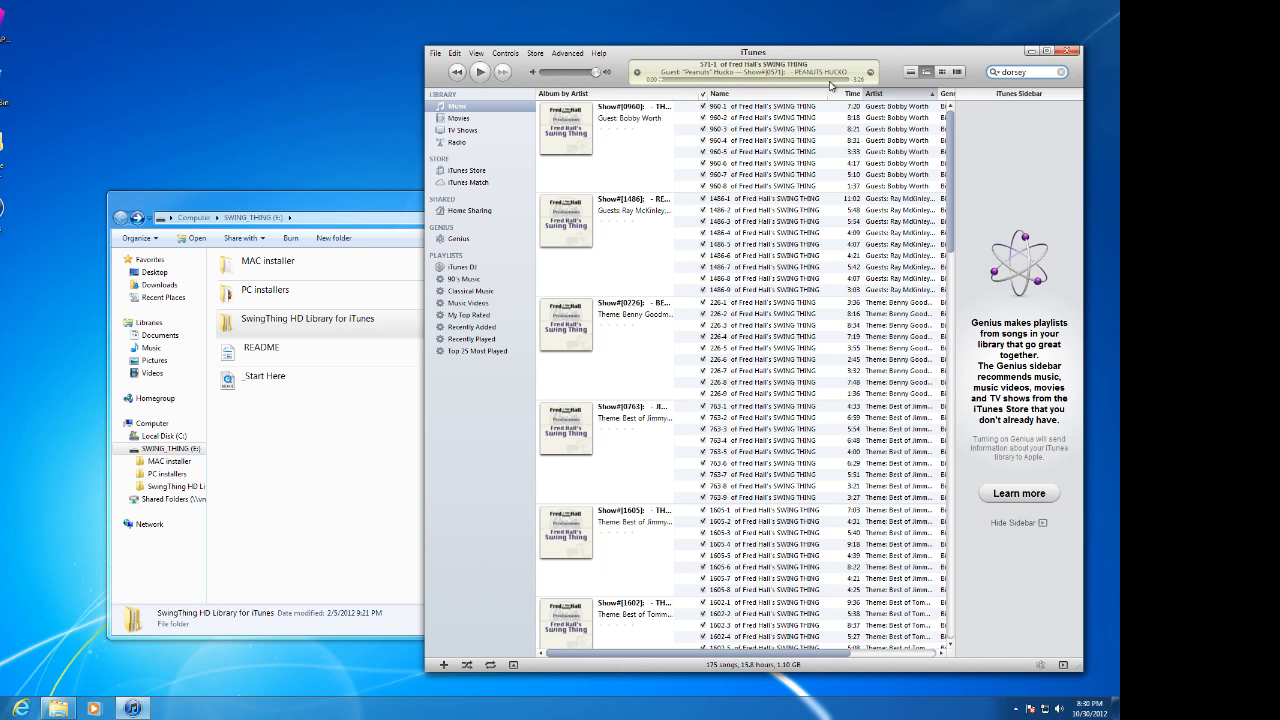
mouse_move(592, 145)
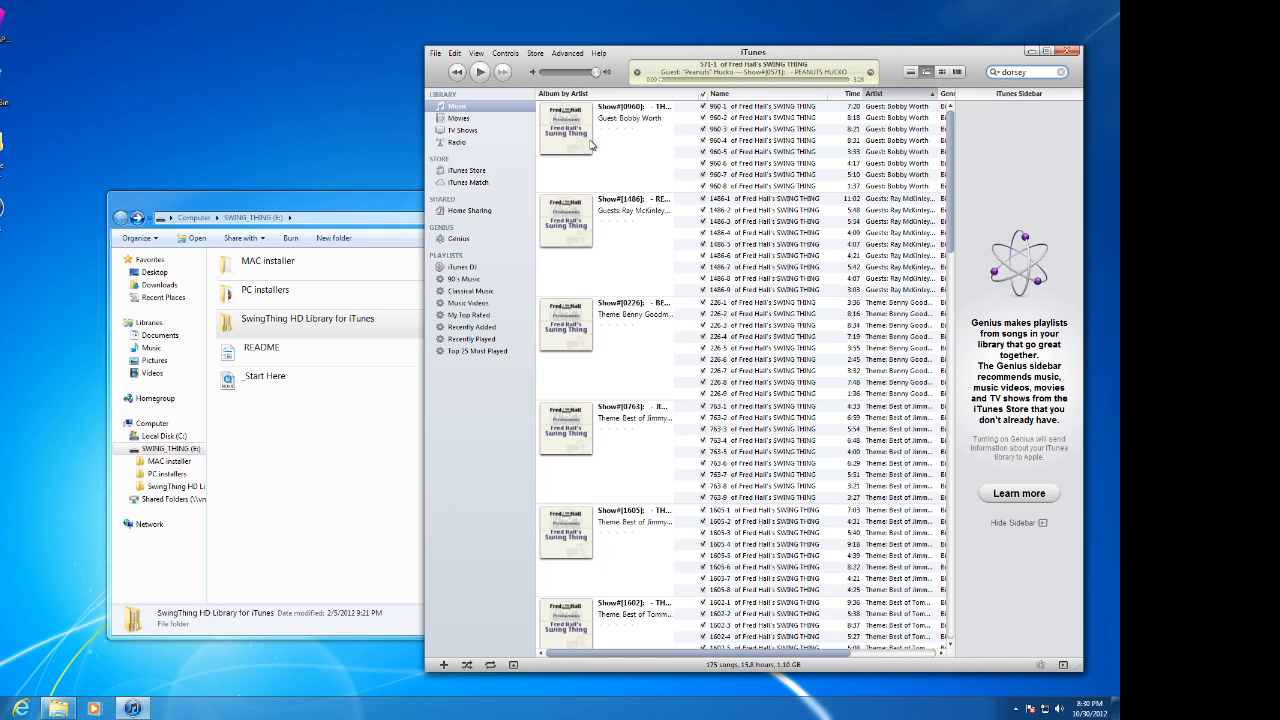
mouse_move(582, 140)
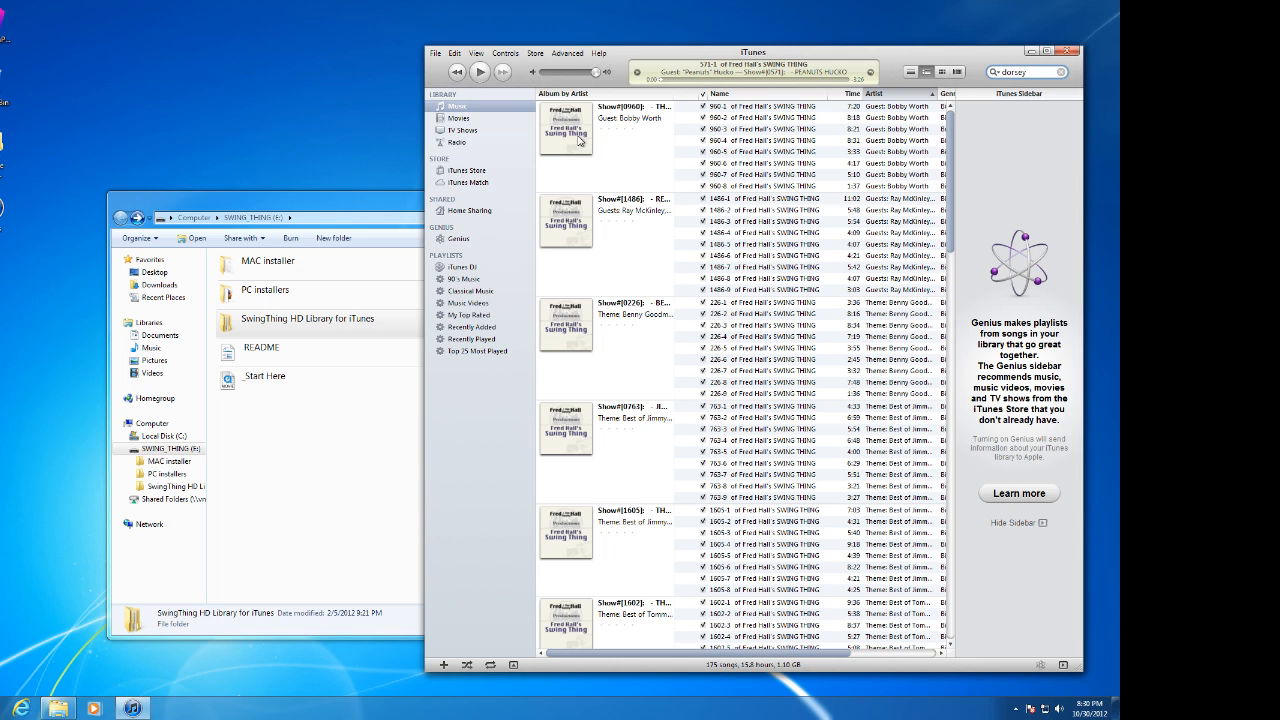
left_click(790, 106)
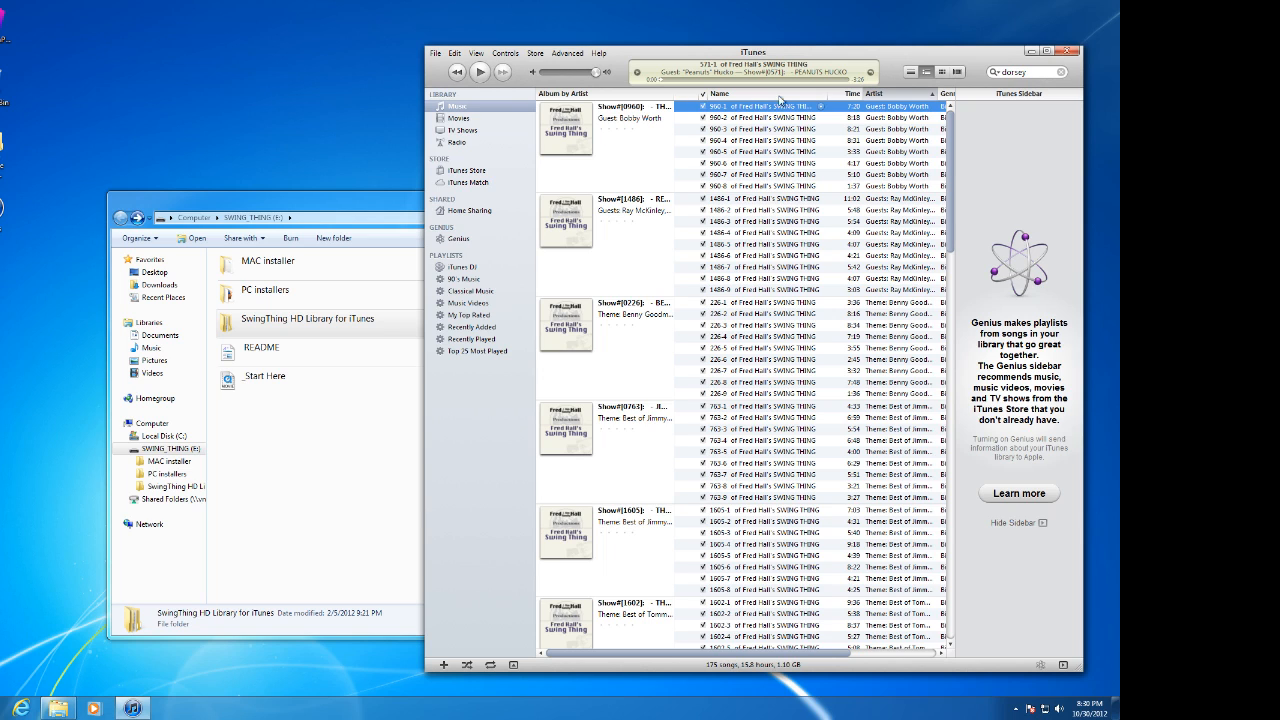
mouse_move(1020, 72)
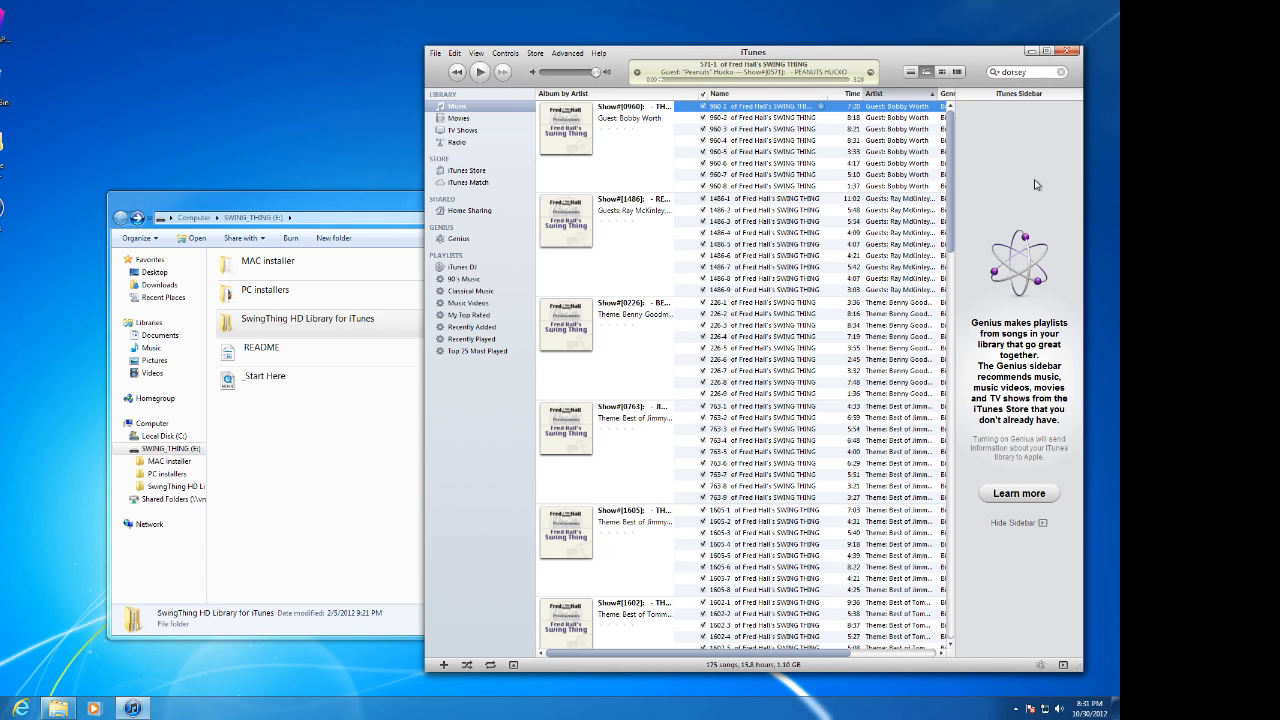
mouse_move(1008, 618)
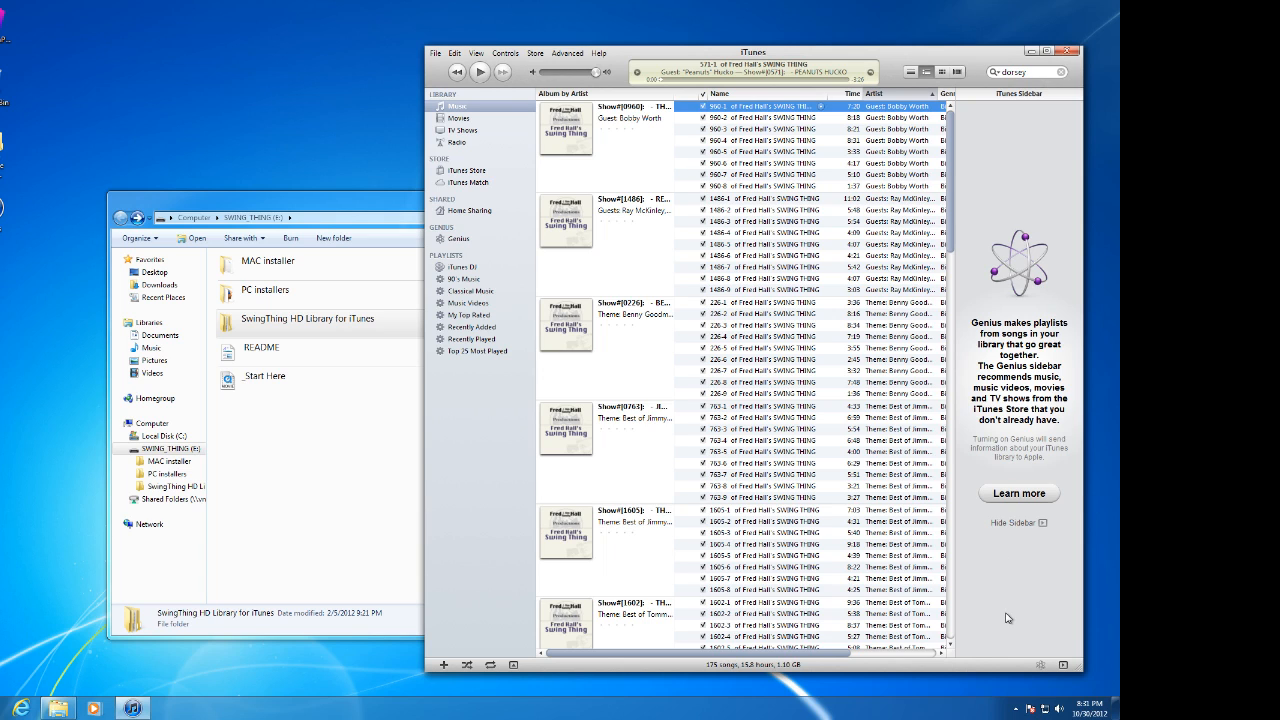
mouse_move(965, 260)
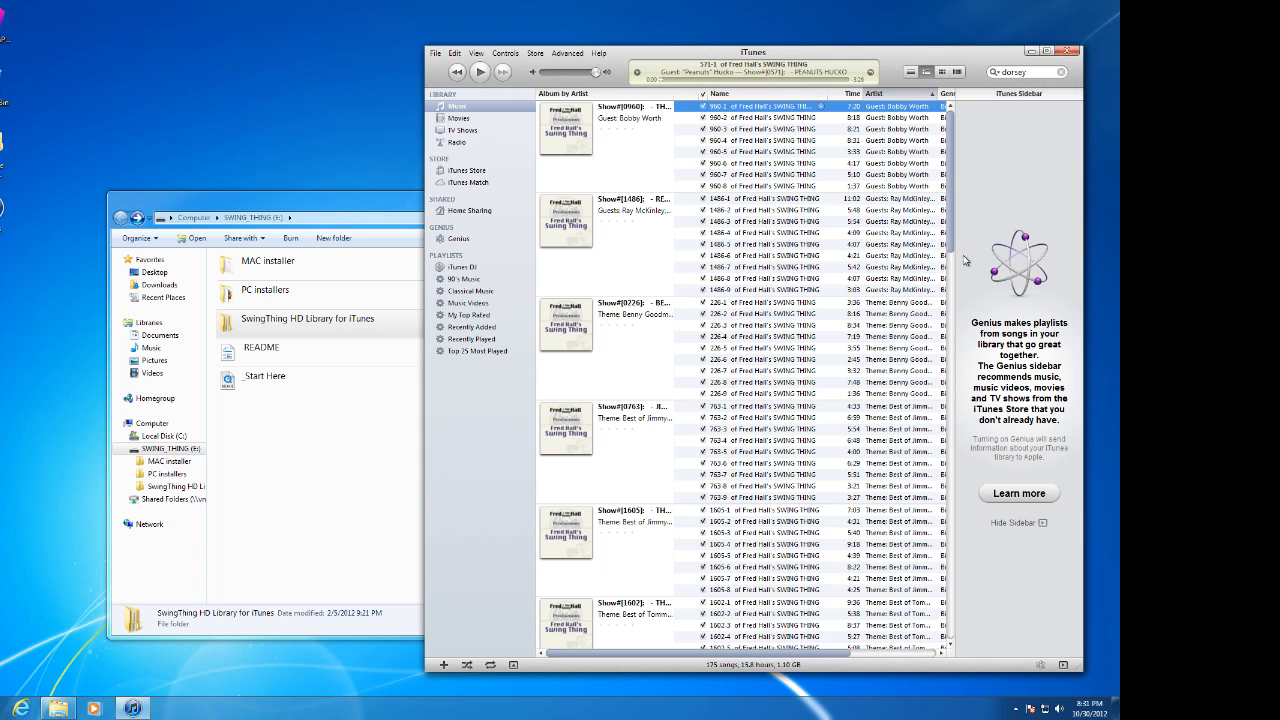
mouse_move(957, 396)
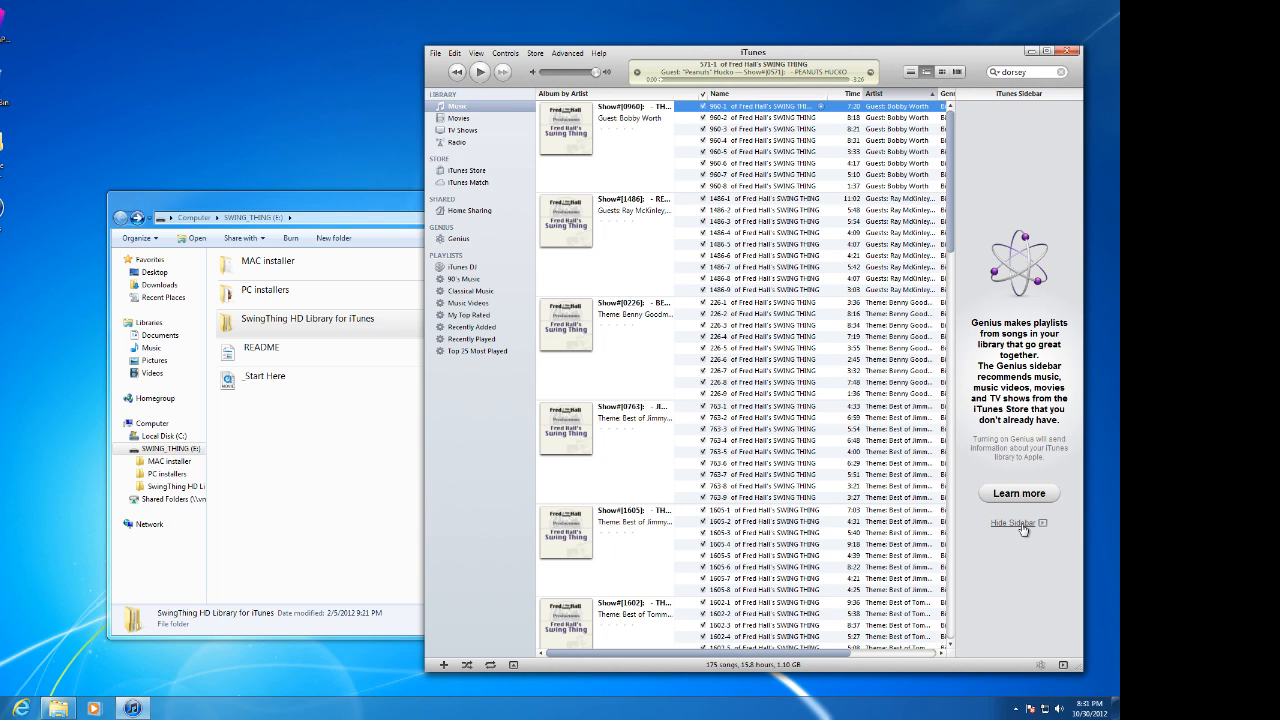
Step: Hide the Genius sidebar so the 175 dorsey results show Genre, Rating and Plays
left_click(1013, 522)
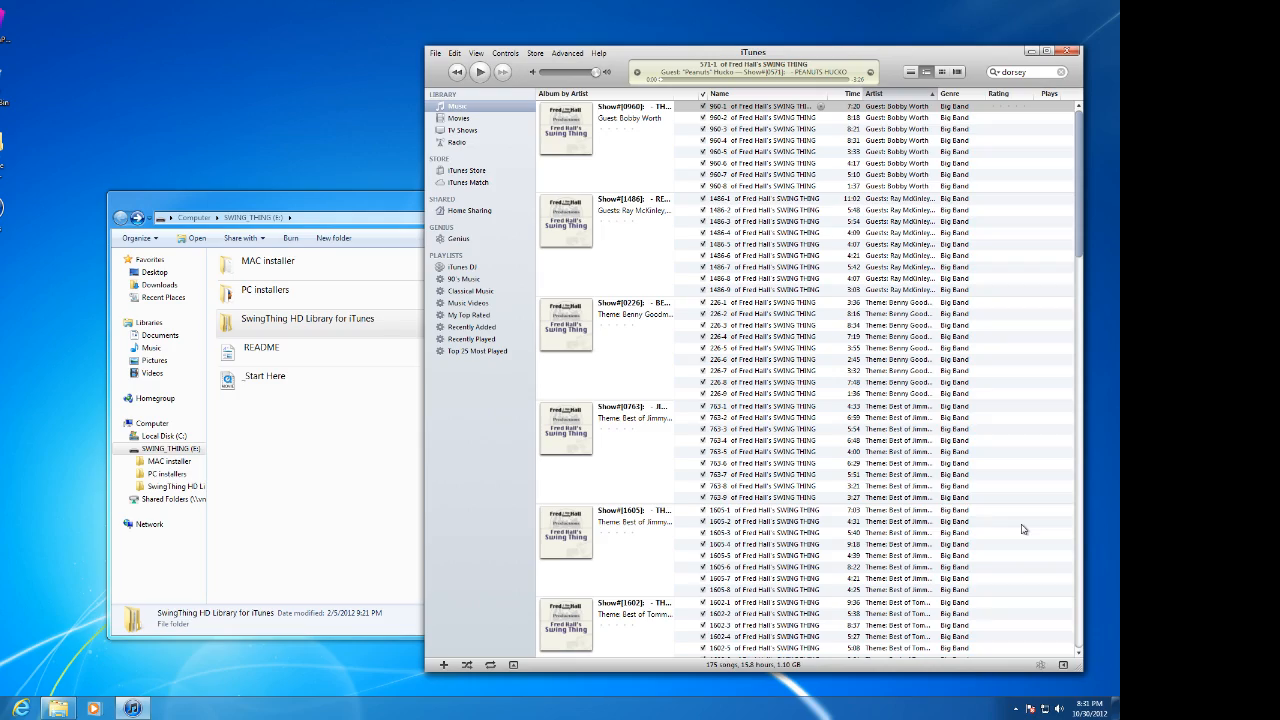